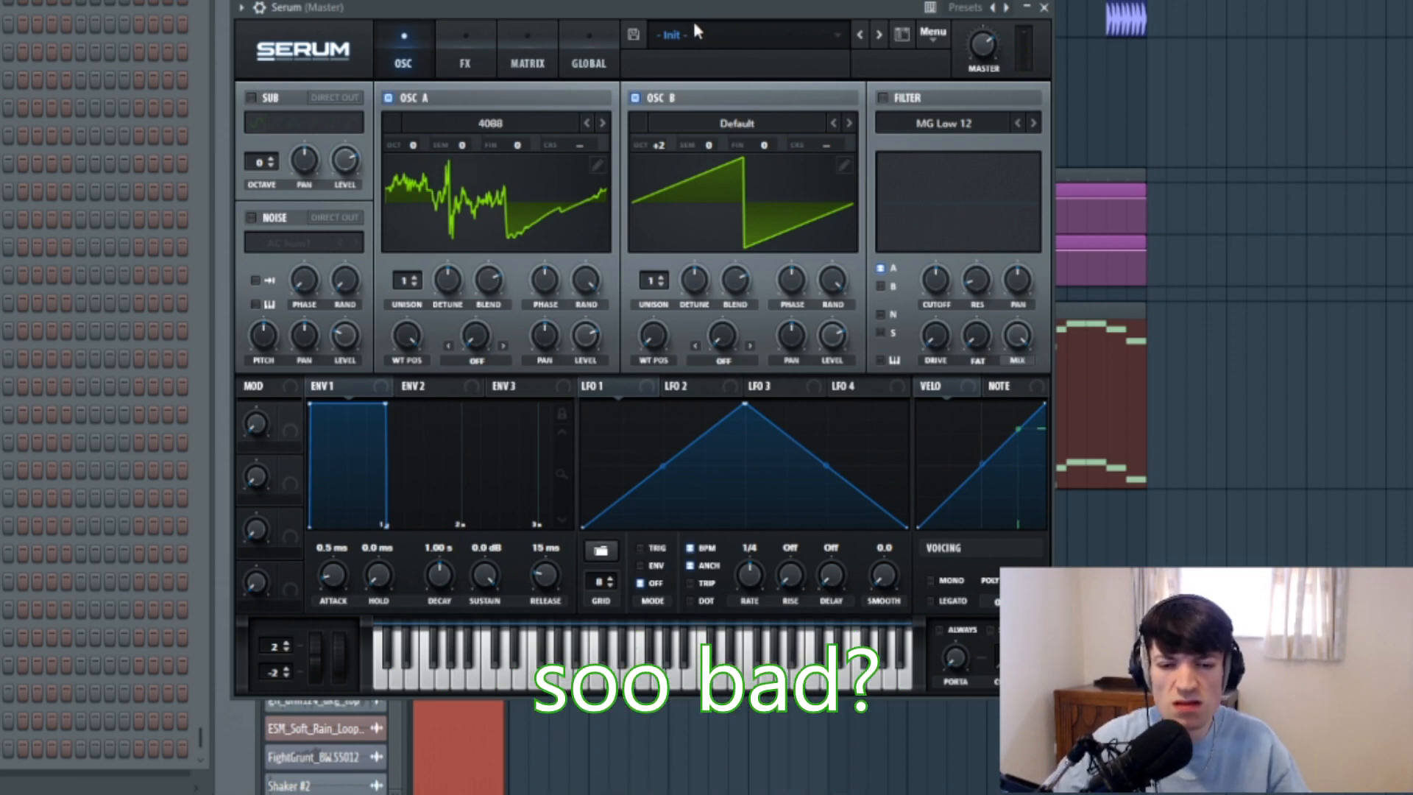
- Close the Serum window so FL Studio's mixer shows
left_click(651, 280)
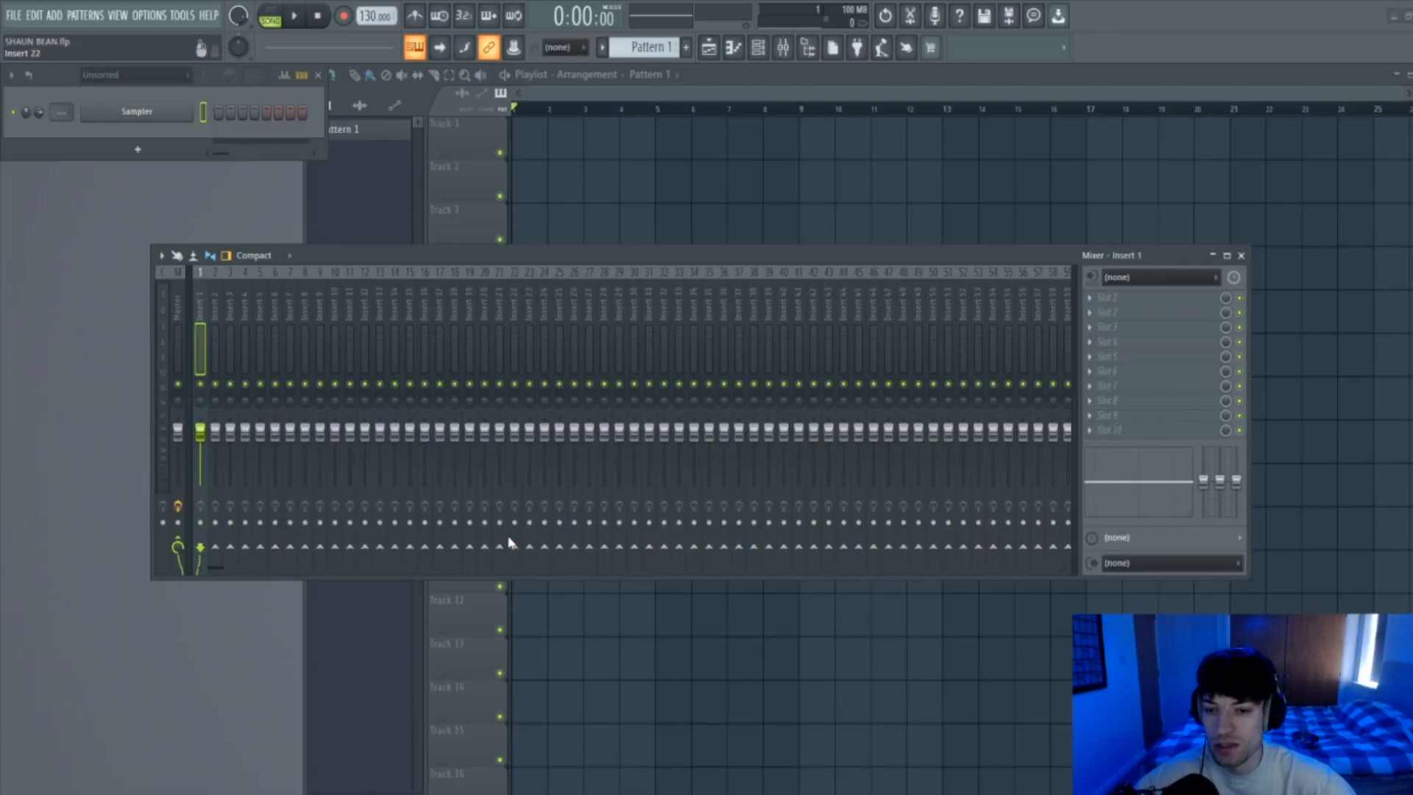
- Load the Basic Shapes wavetable on oscillator A and morph it to the saw shape
left_click(56, 16)
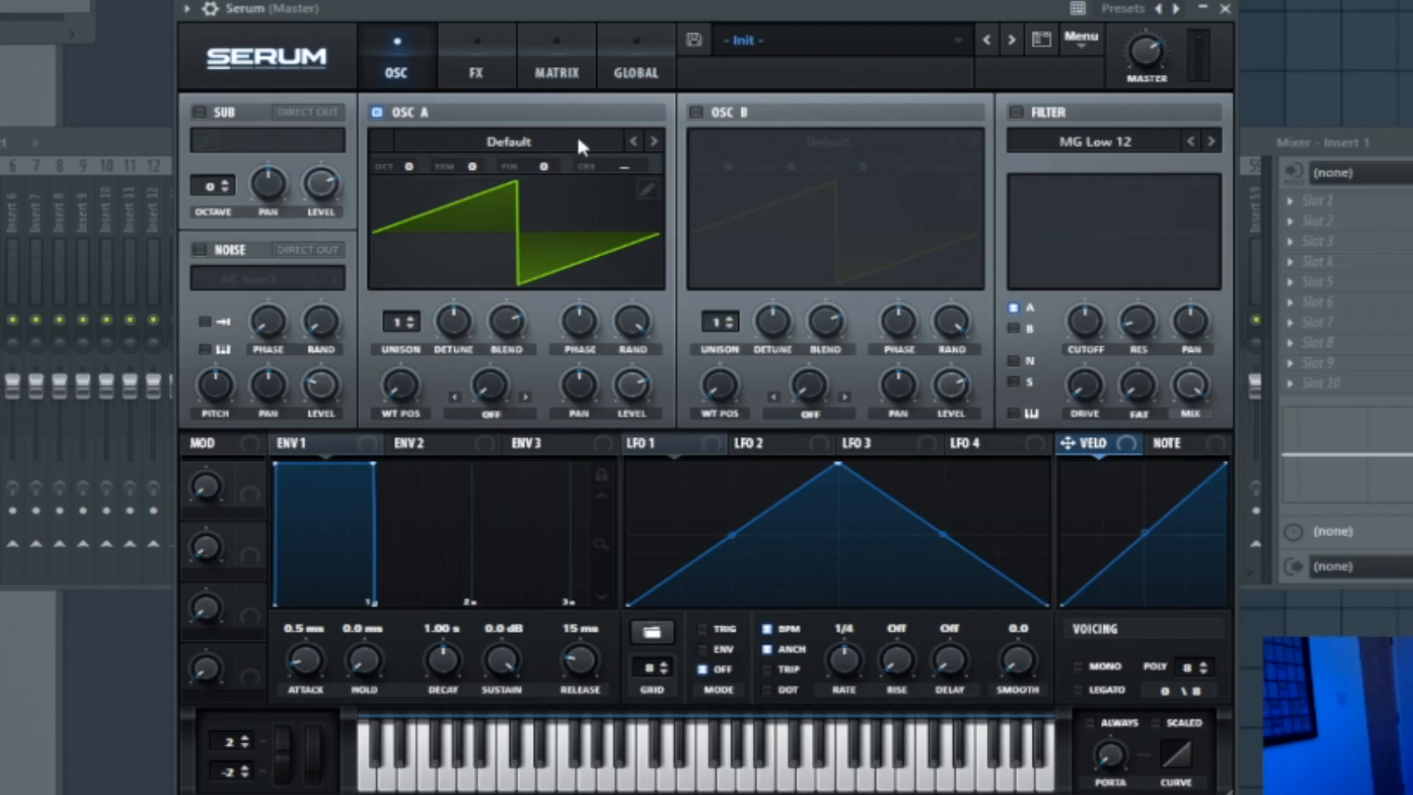
left_click(508, 140)
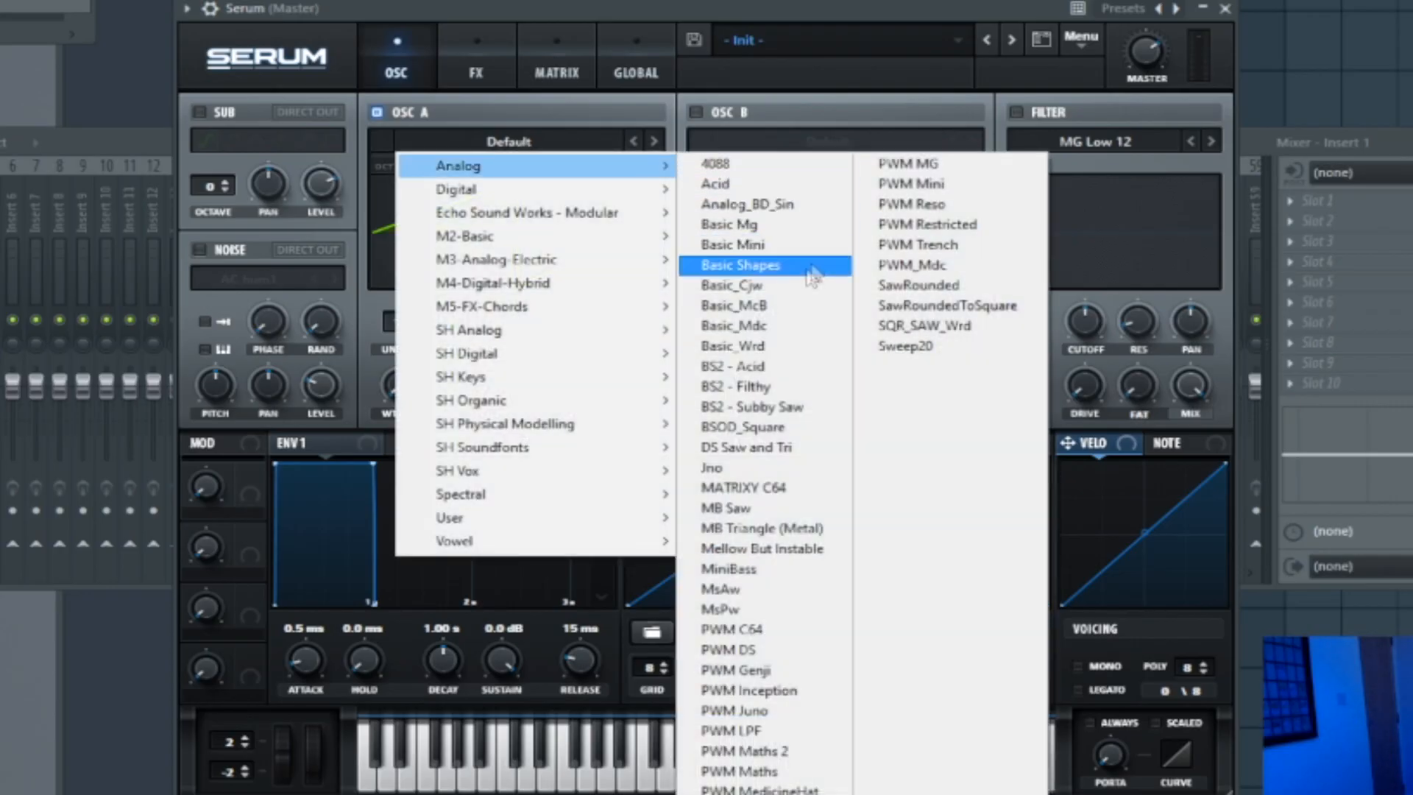
left_click(737, 264)
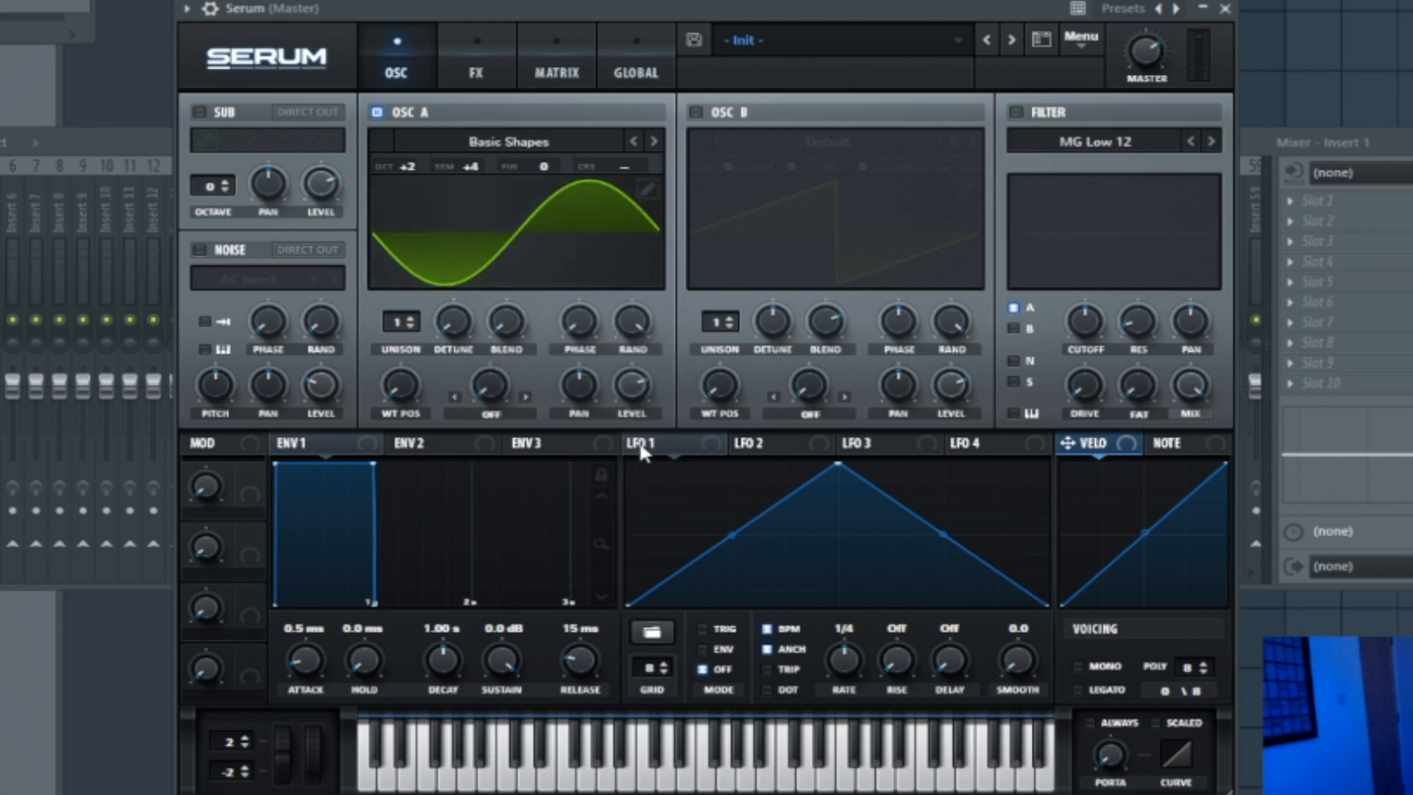
mouse_move(388, 537)
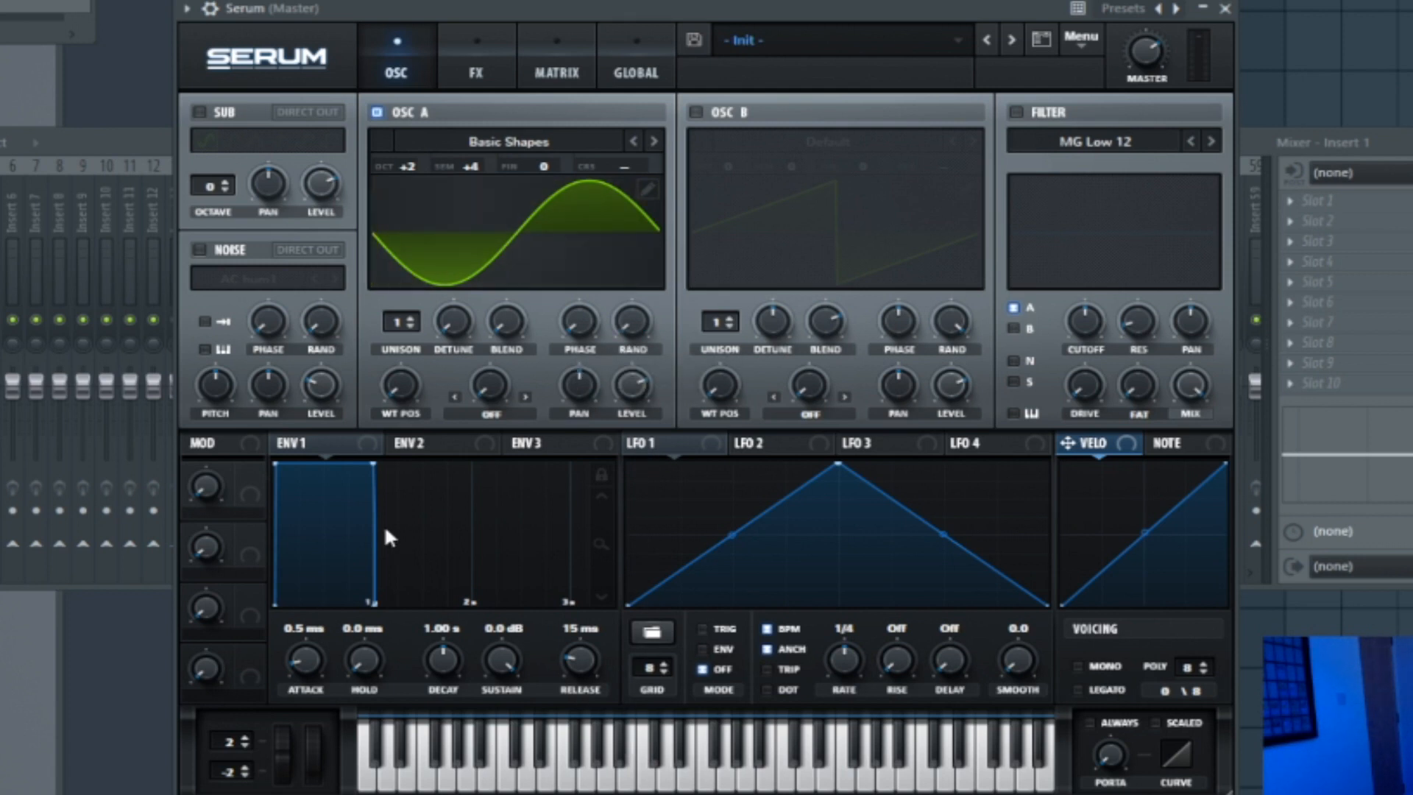
left_click_drag(398, 385, 398, 369)
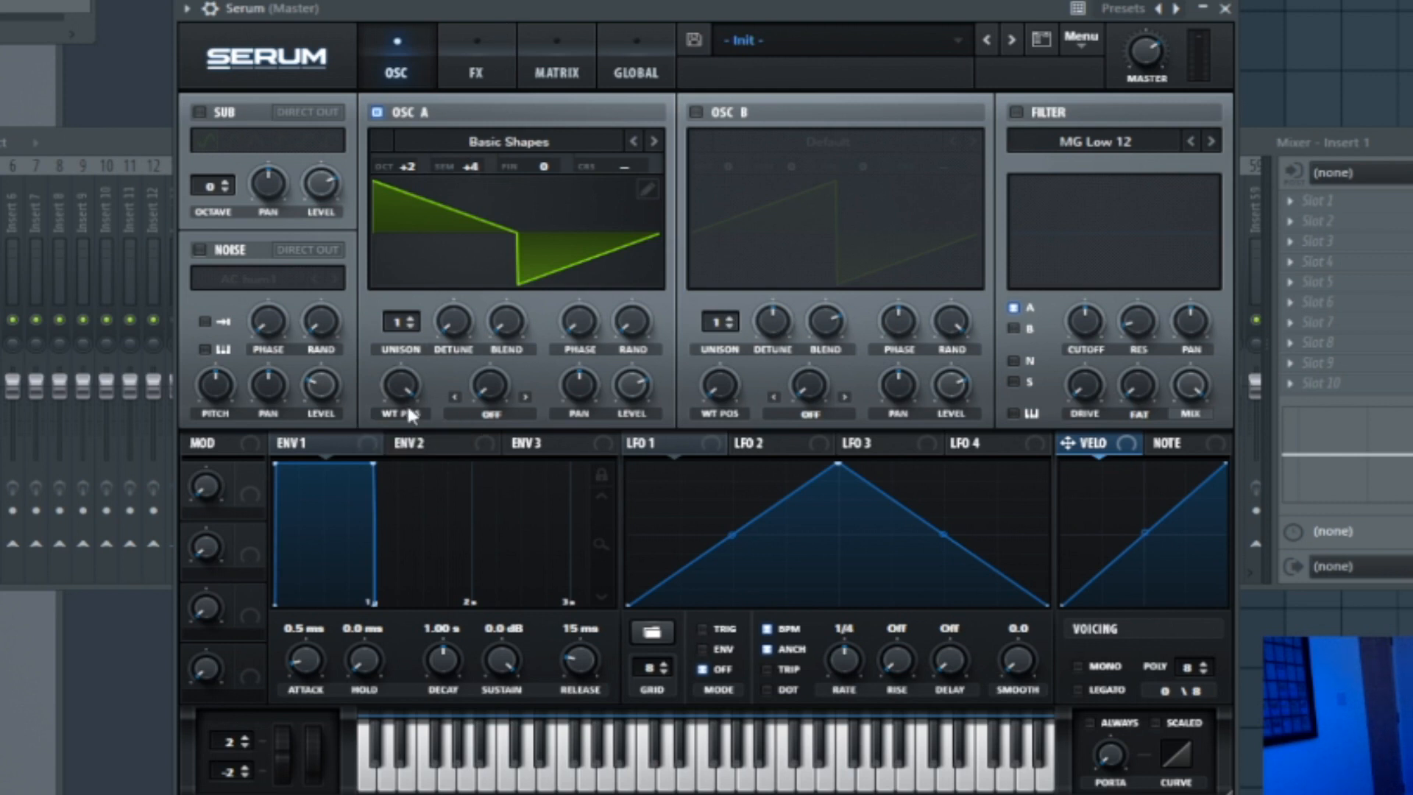
mouse_move(594, 392)
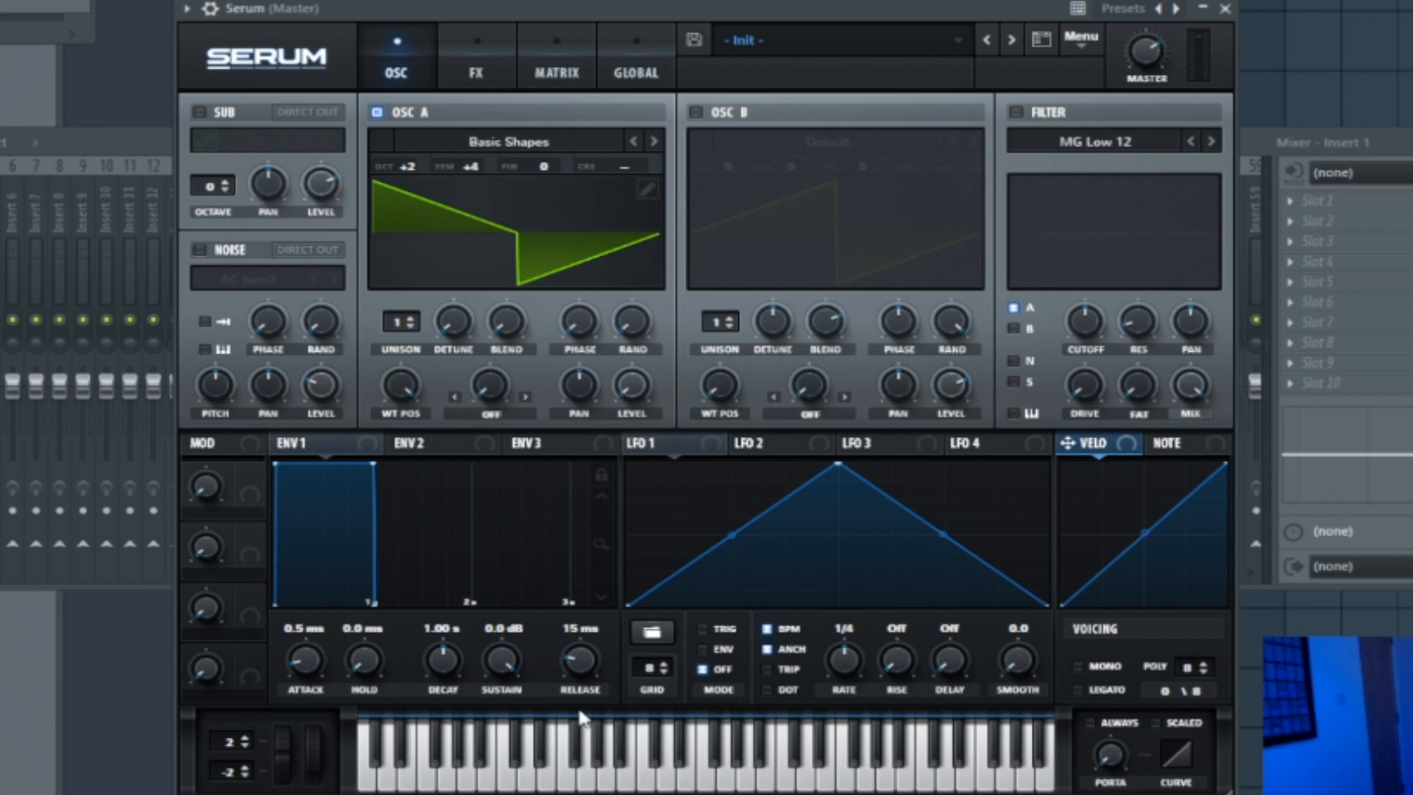
mouse_move(668, 453)
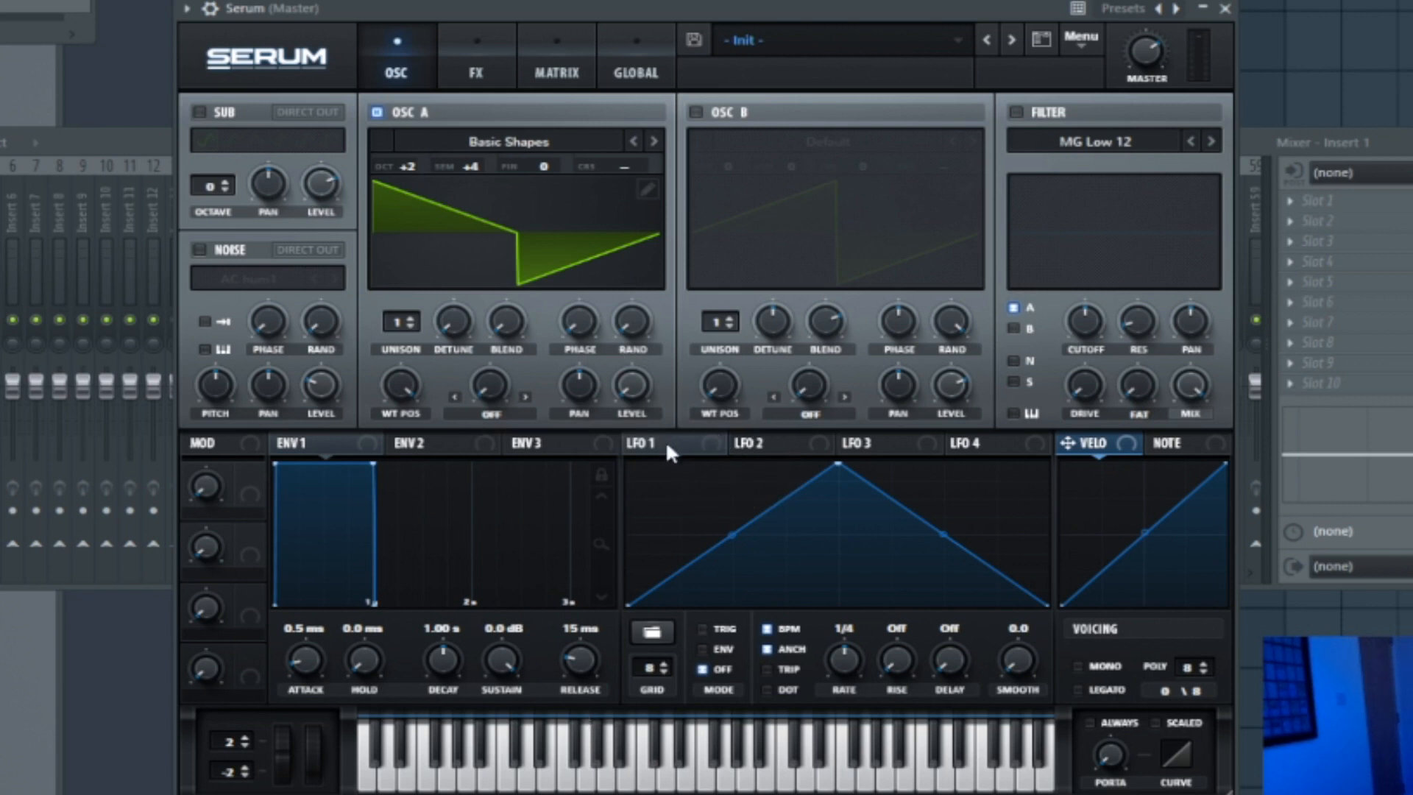
- Select LFO 1 for shape editing
left_click(641, 442)
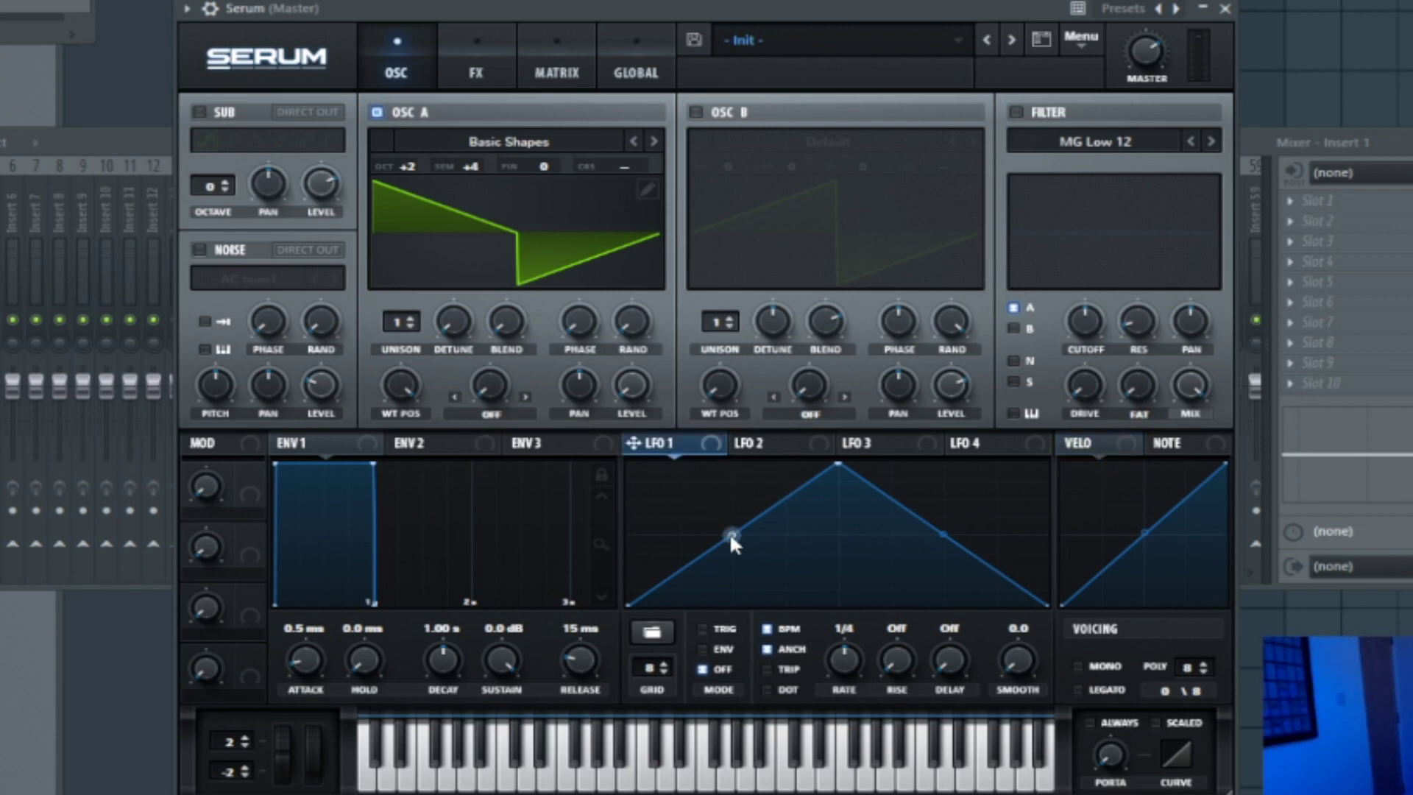
mouse_move(627, 385)
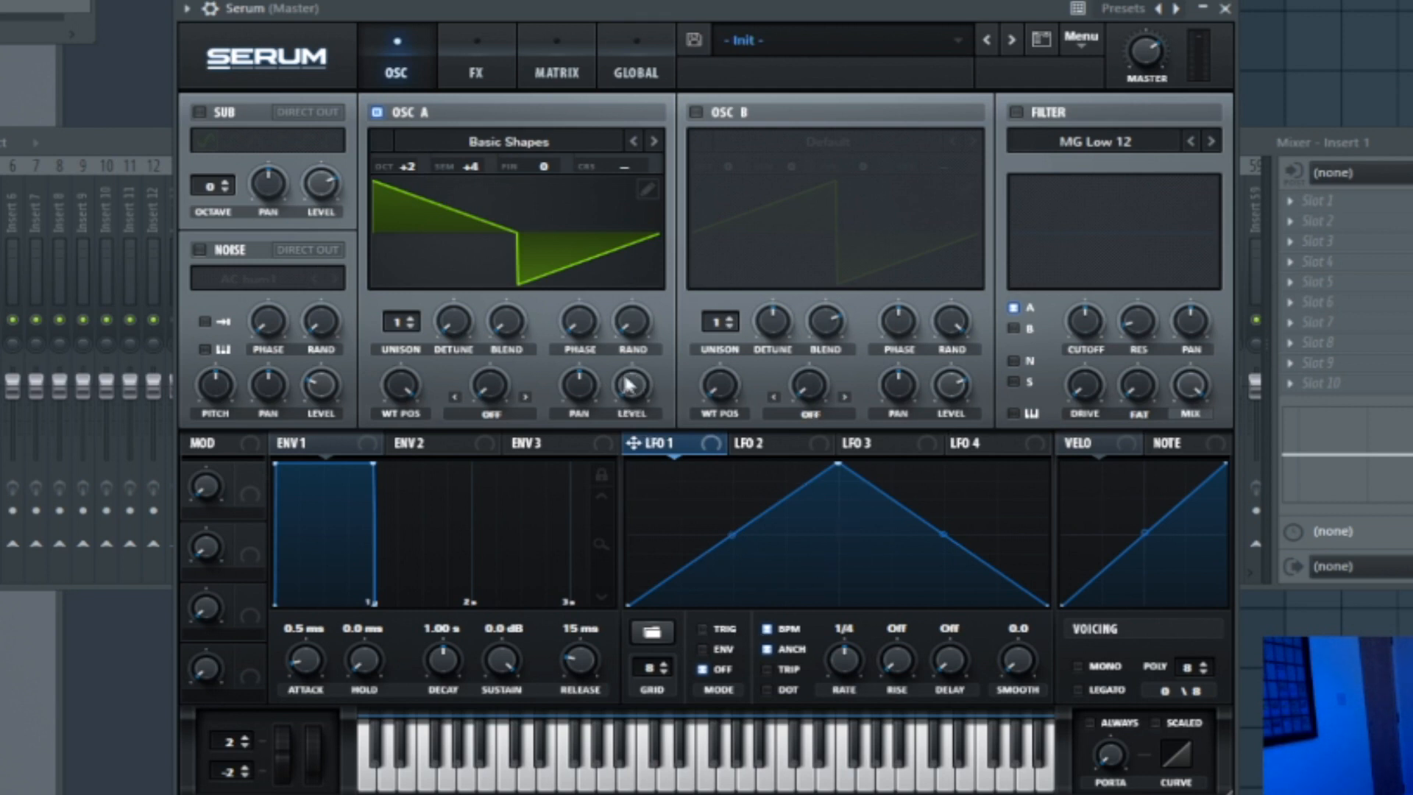
mouse_move(795, 524)
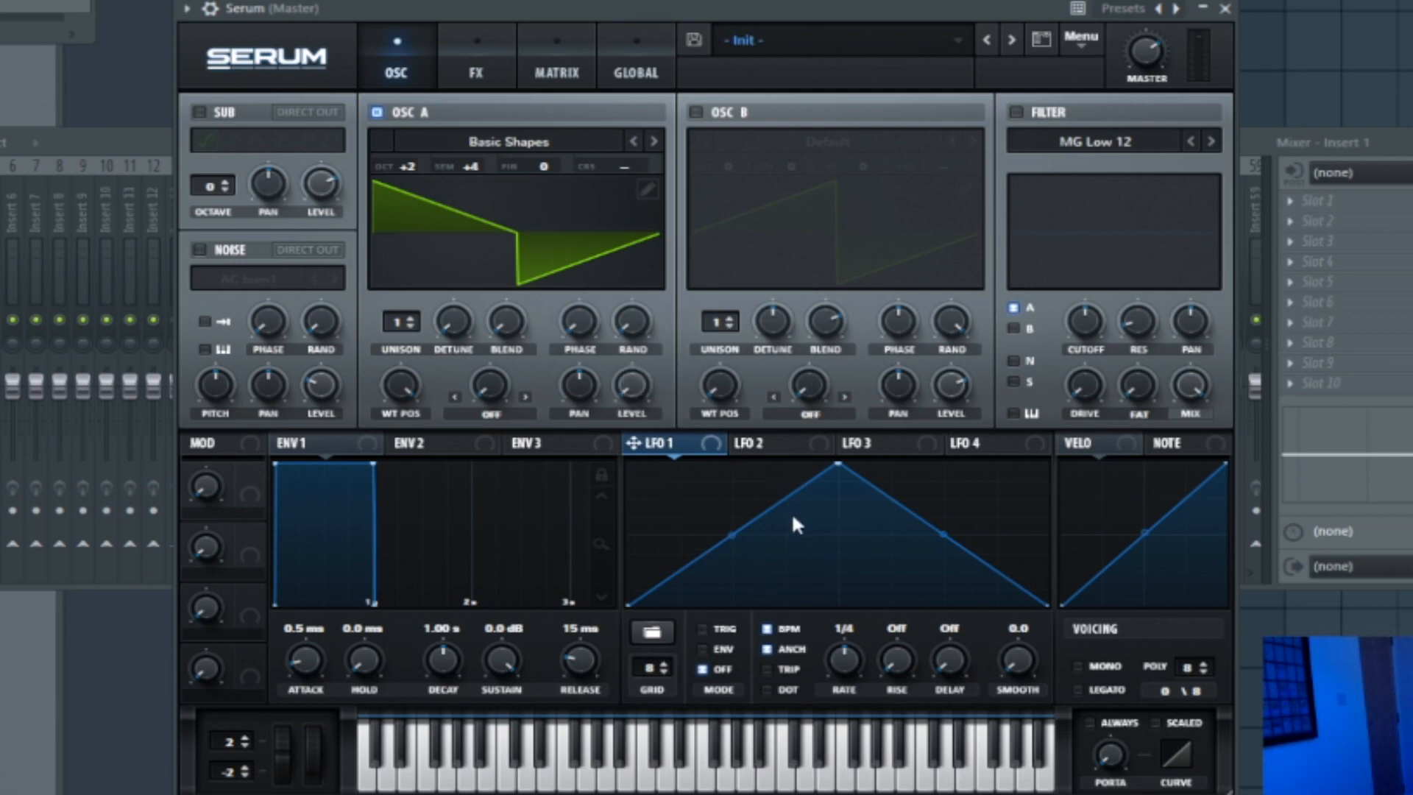
mouse_move(826, 699)
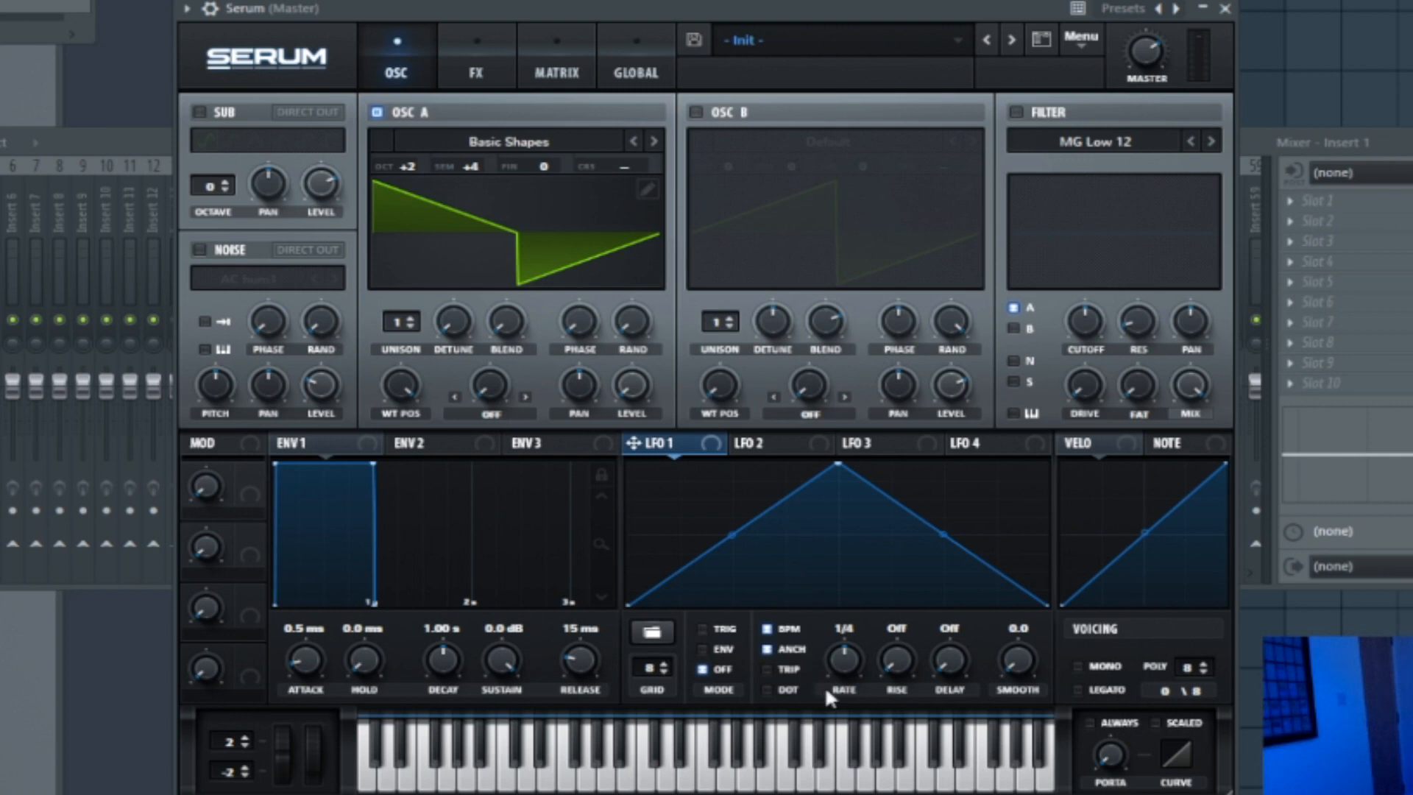
mouse_move(851, 662)
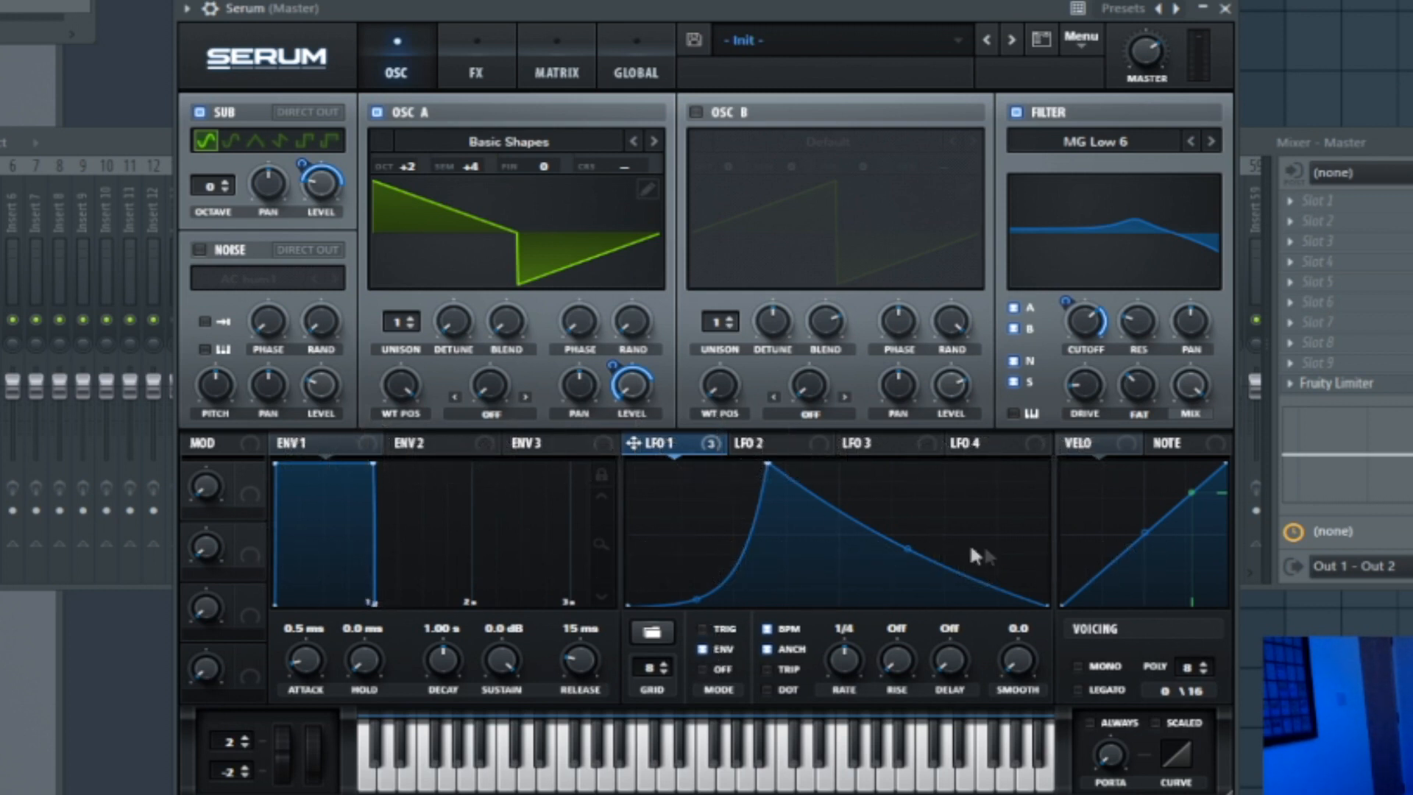
mouse_move(1140, 639)
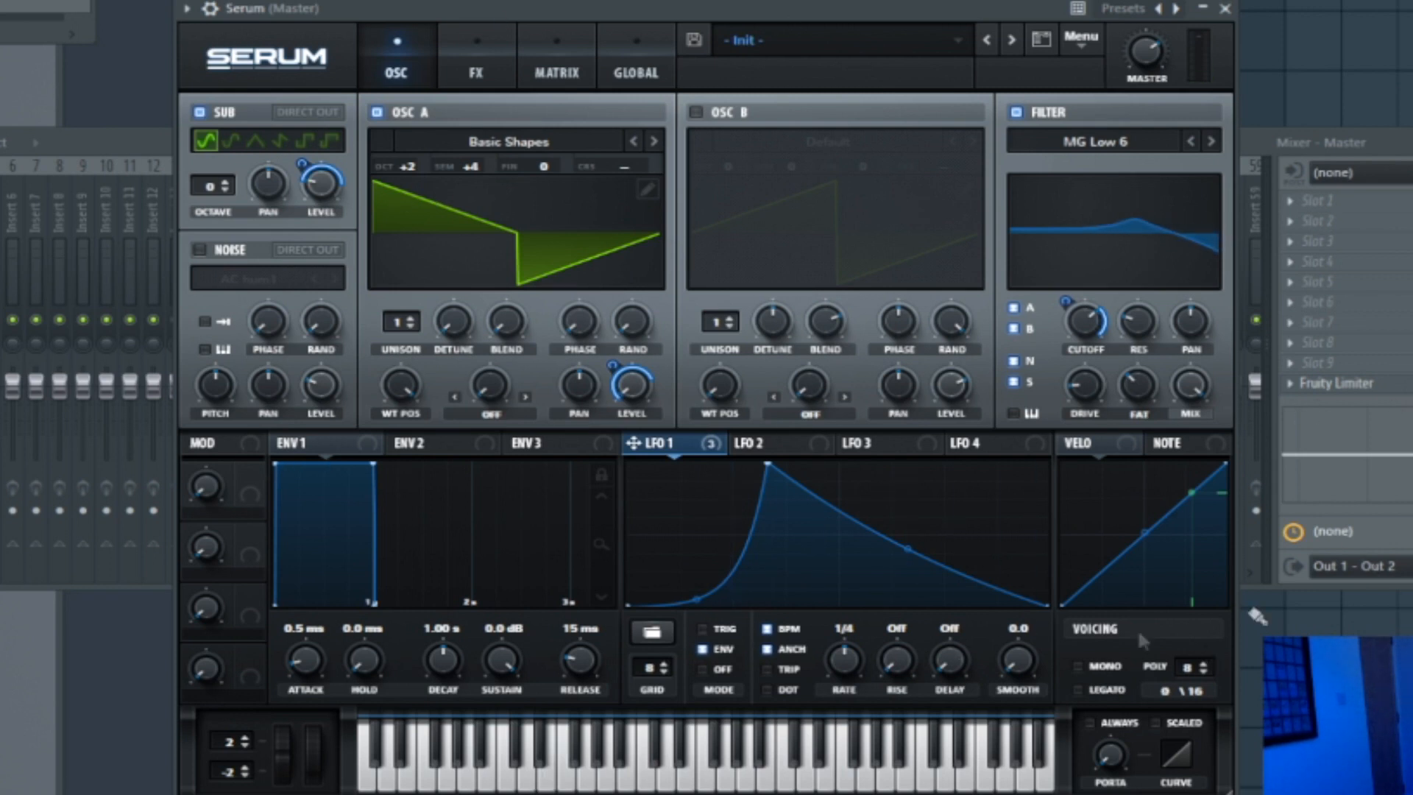
mouse_move(1105, 646)
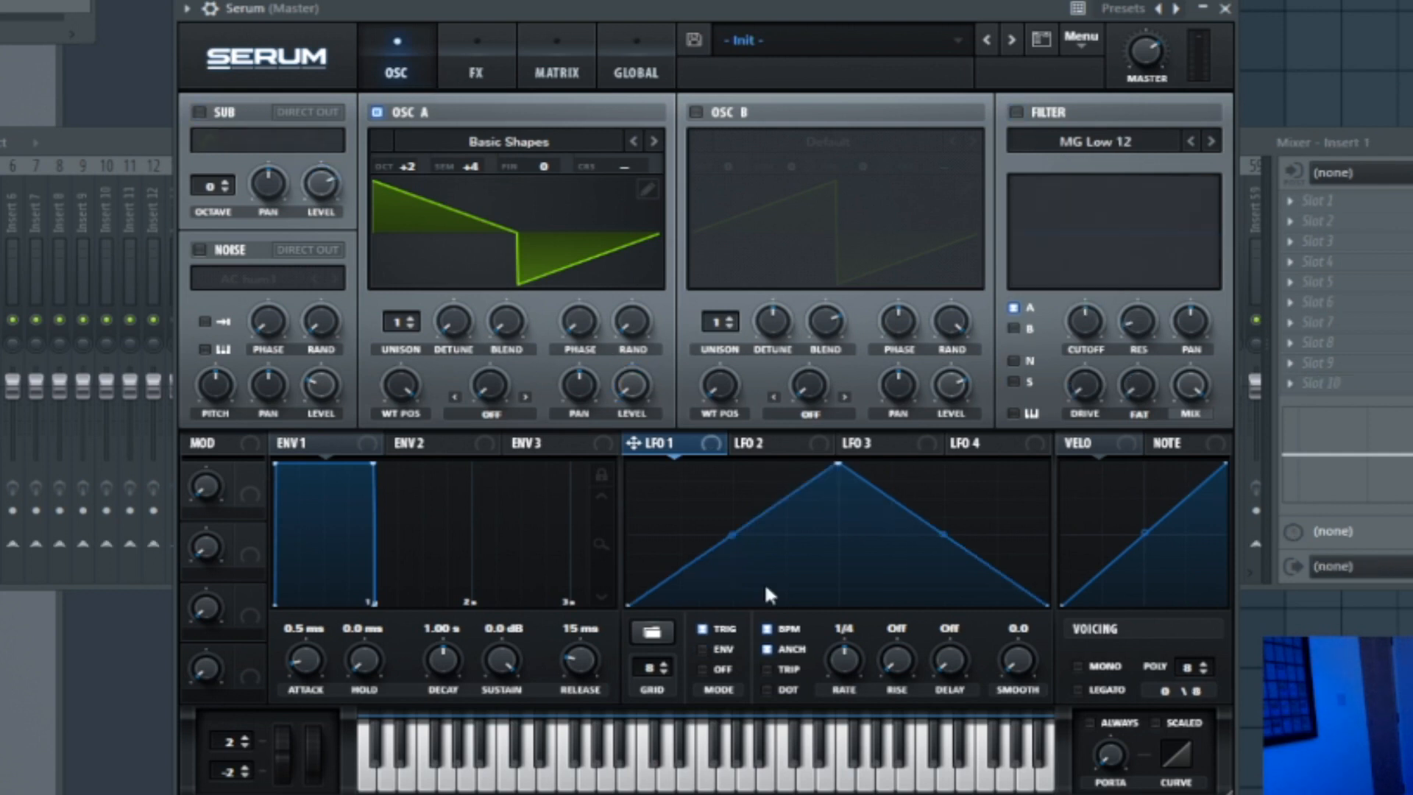
mouse_move(782, 529)
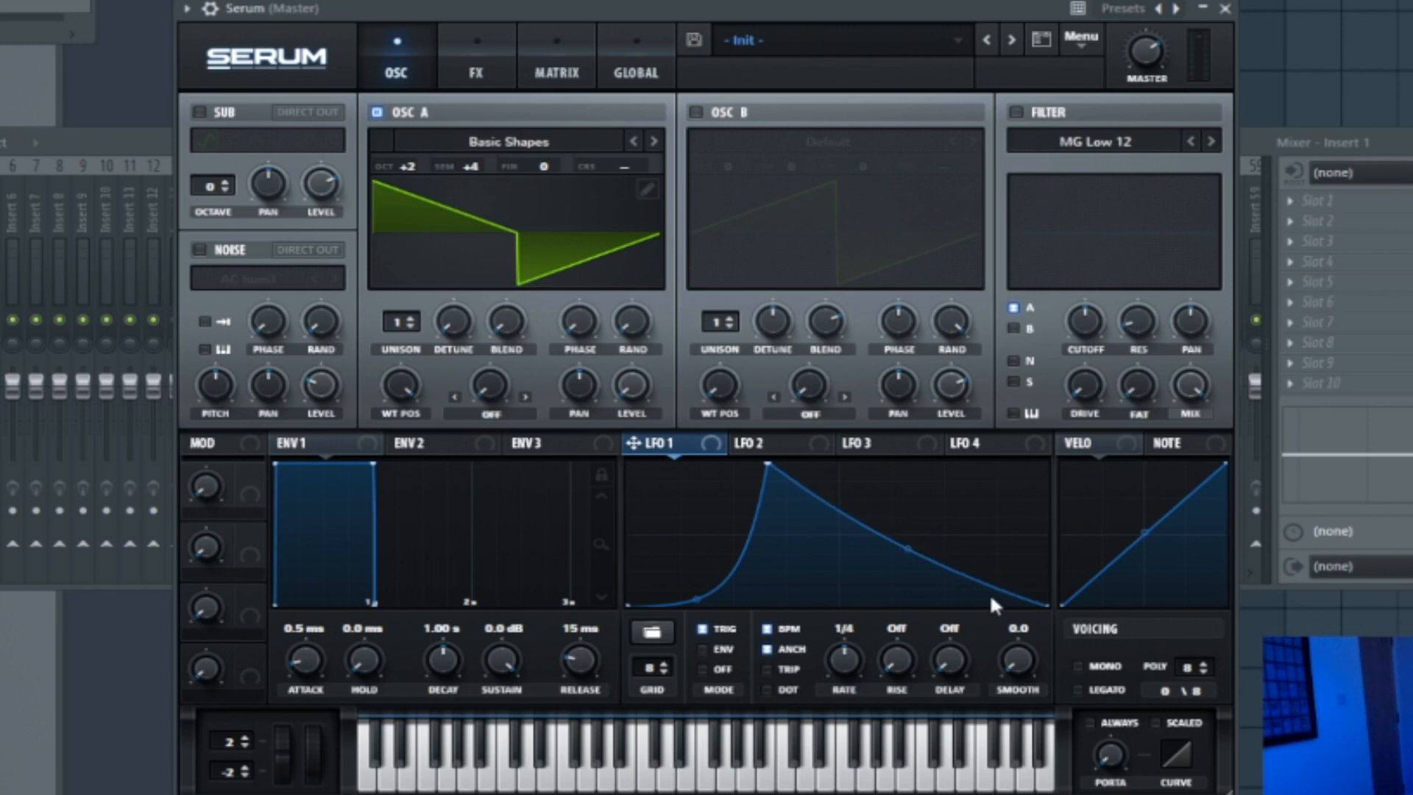
mouse_move(418, 282)
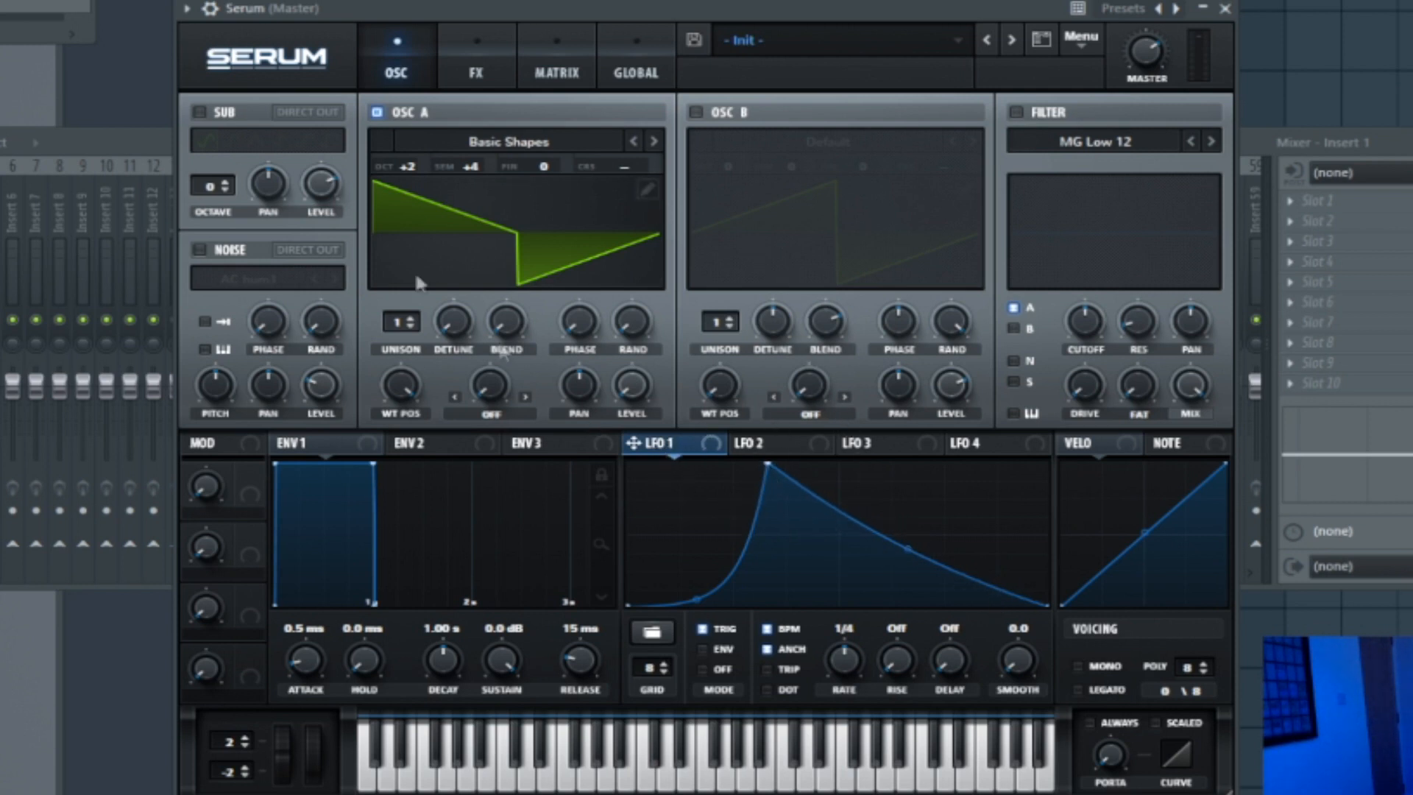
mouse_move(453, 324)
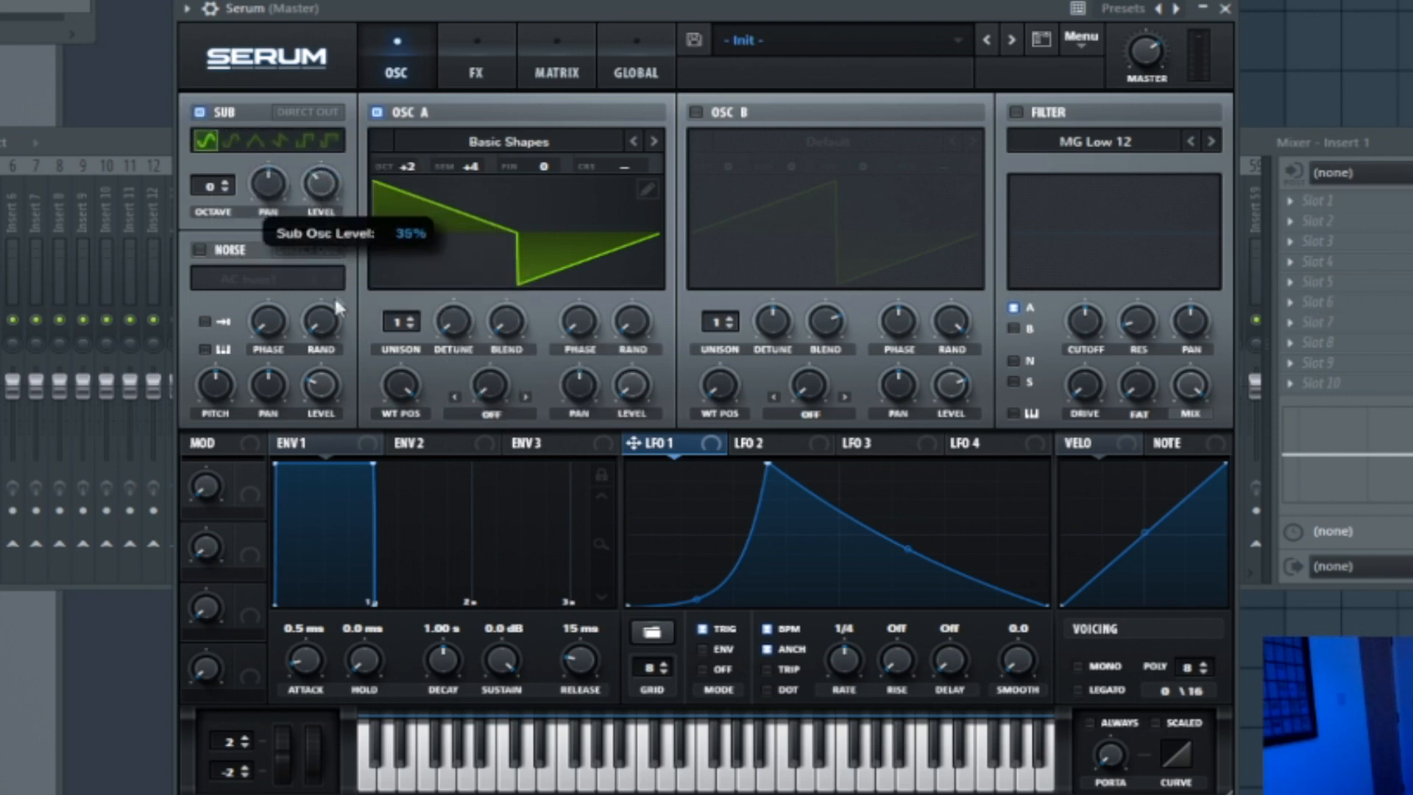
- Set the sub oscillator level to 35%, enable the filter and choose MG Low 6
left_click_drag(317, 184, 317, 208)
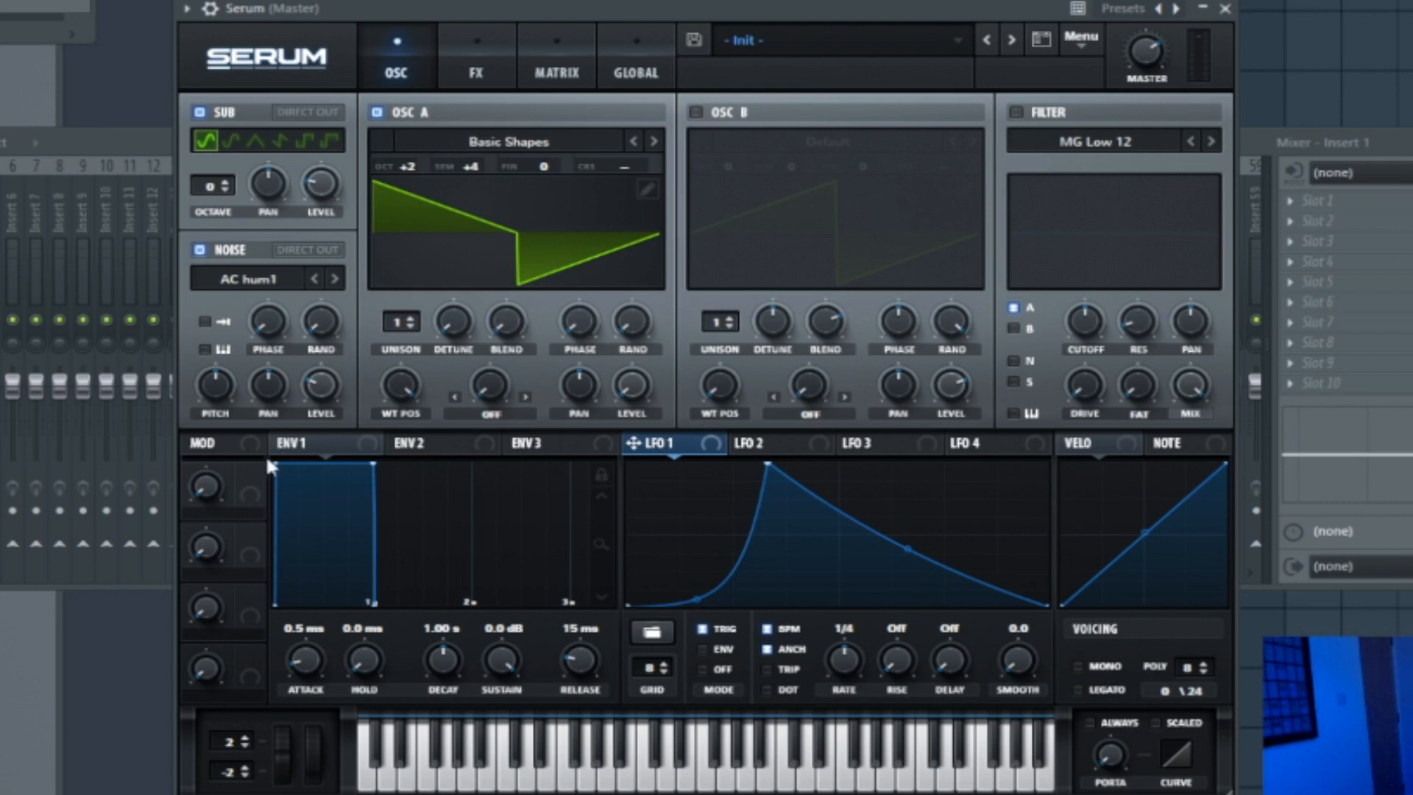
mouse_move(230, 462)
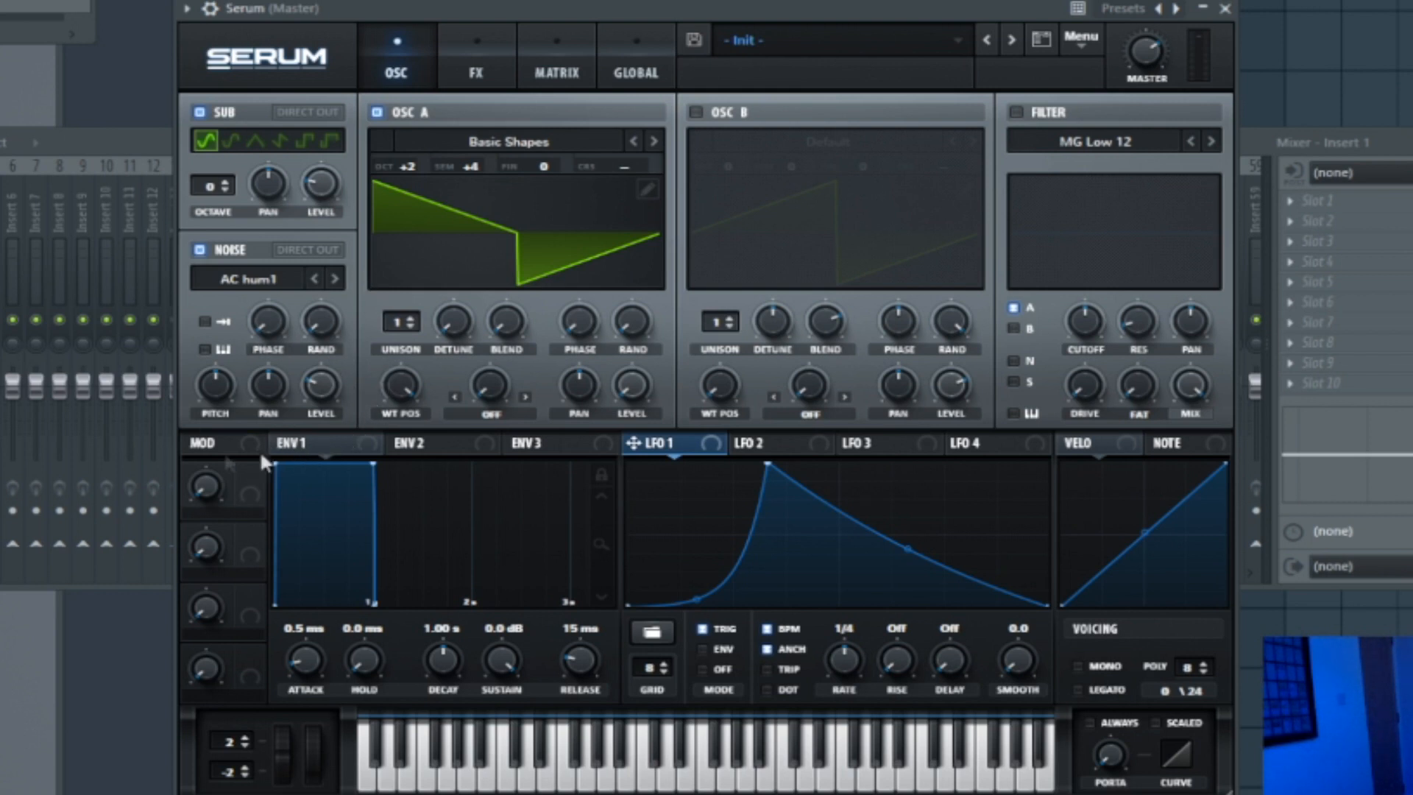
mouse_move(280, 333)
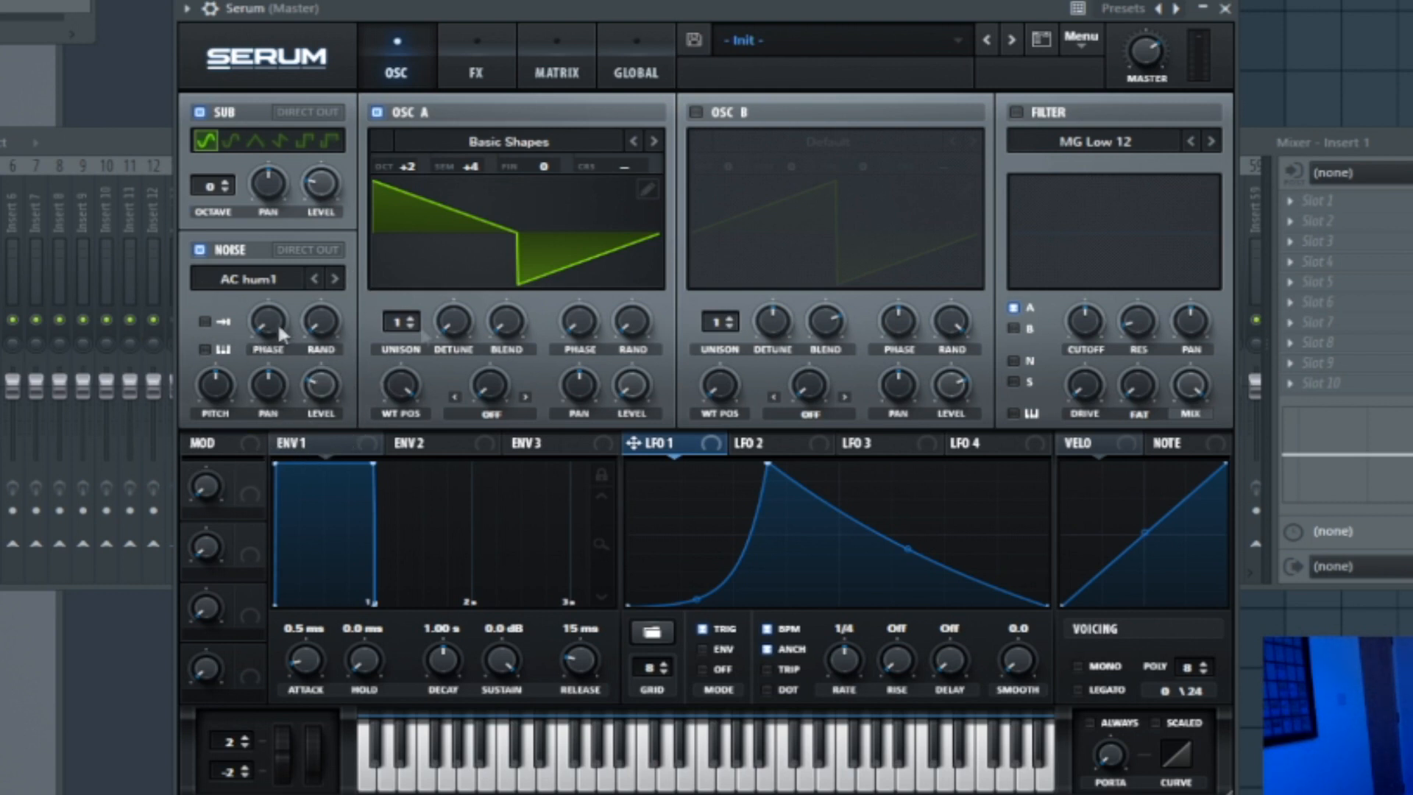
mouse_move(1018, 122)
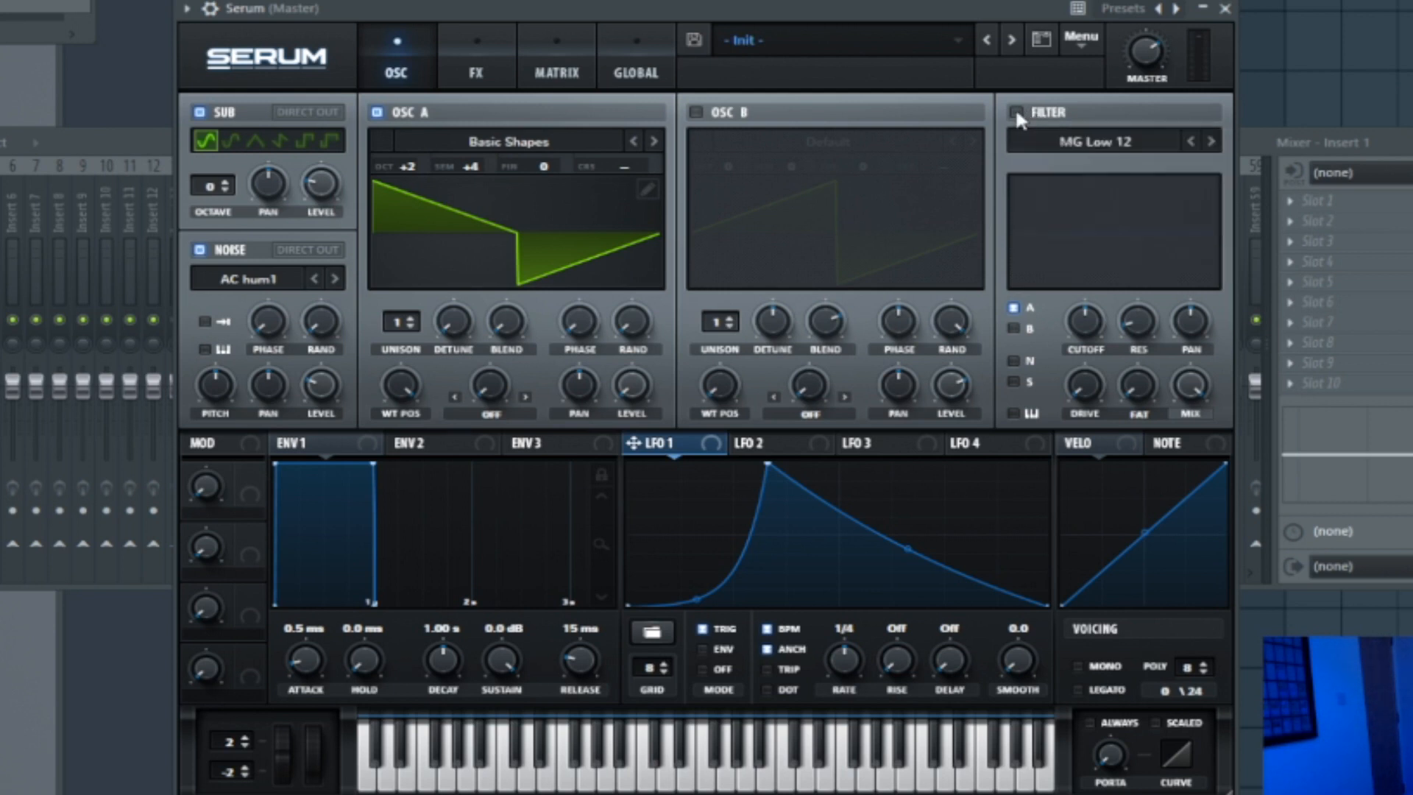
left_click(1016, 112)
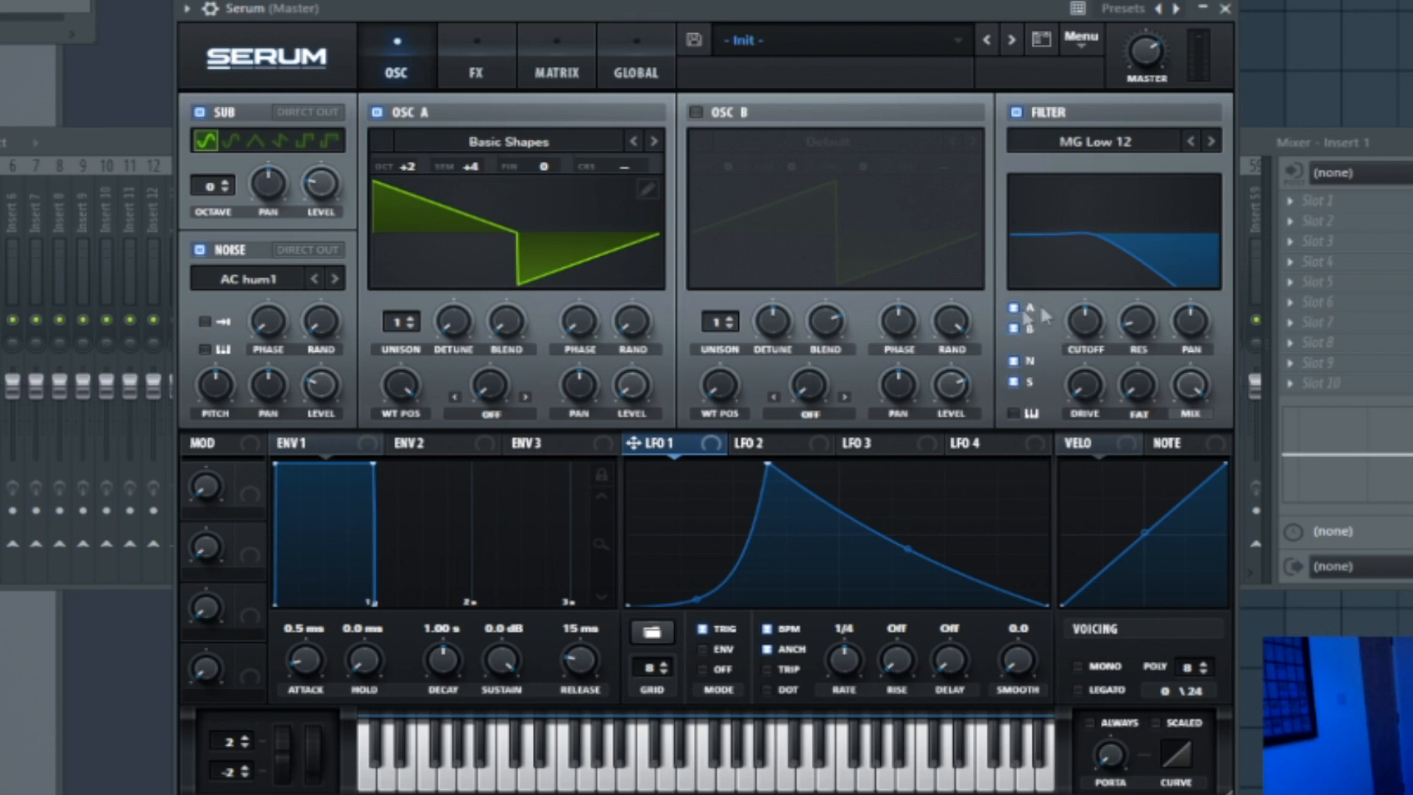
mouse_move(1030, 336)
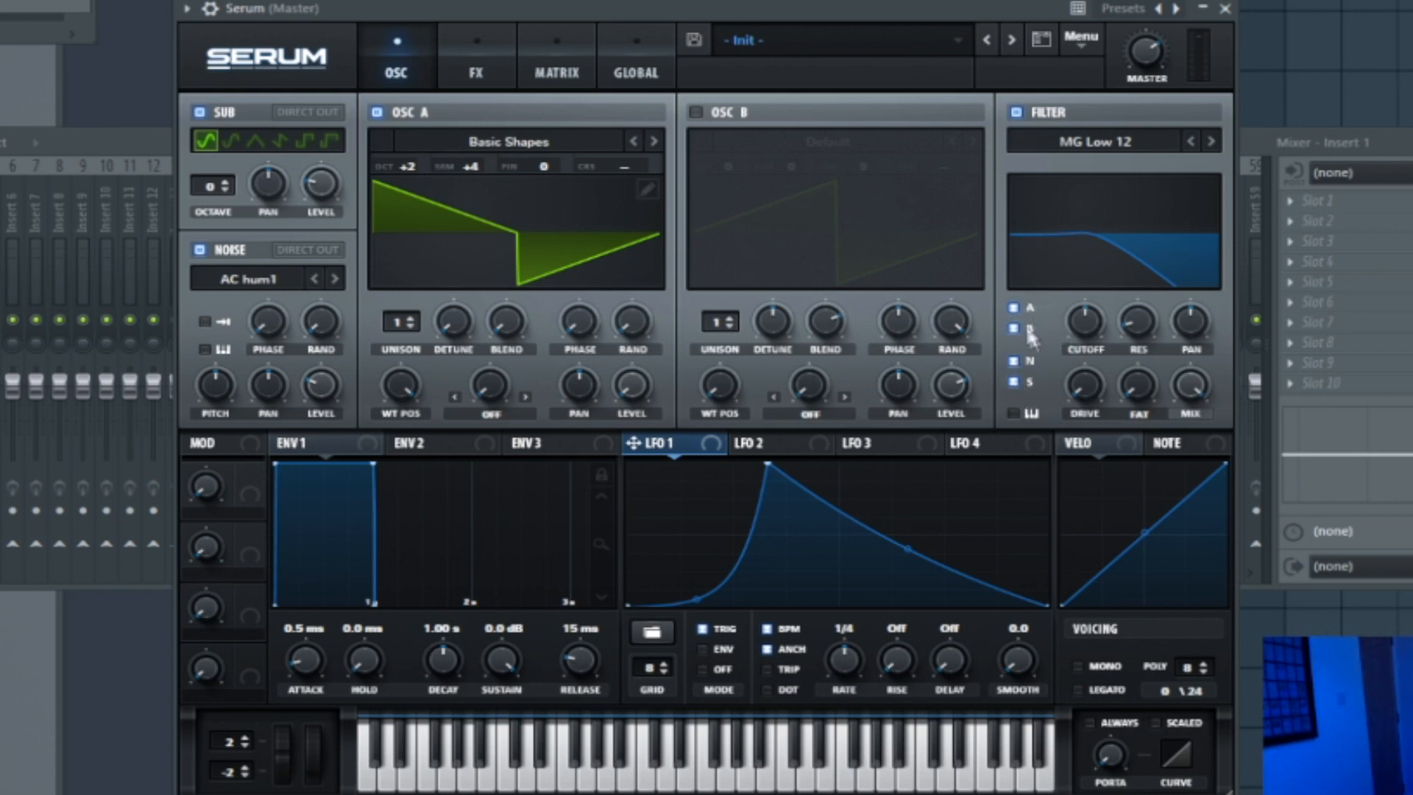
mouse_move(261, 121)
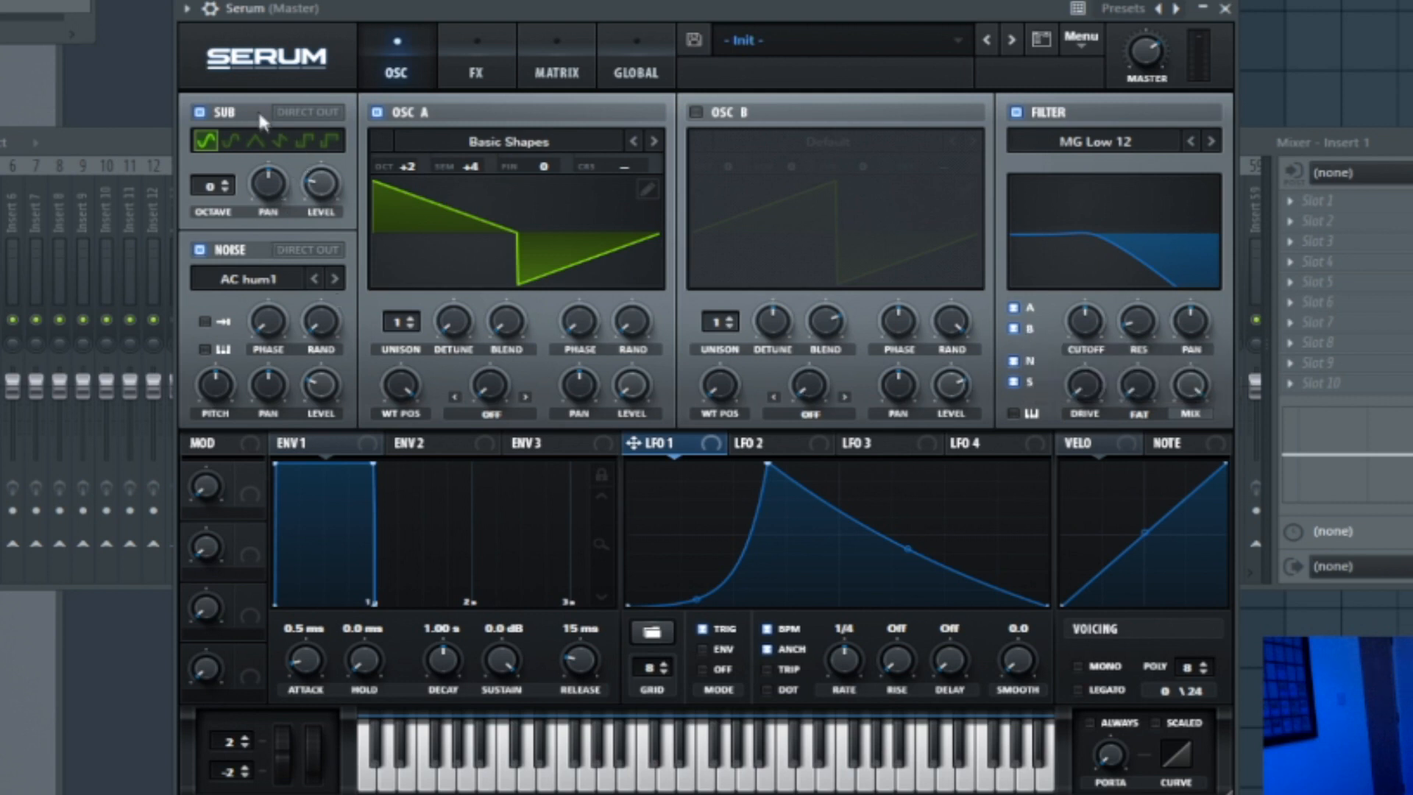
mouse_move(1086, 392)
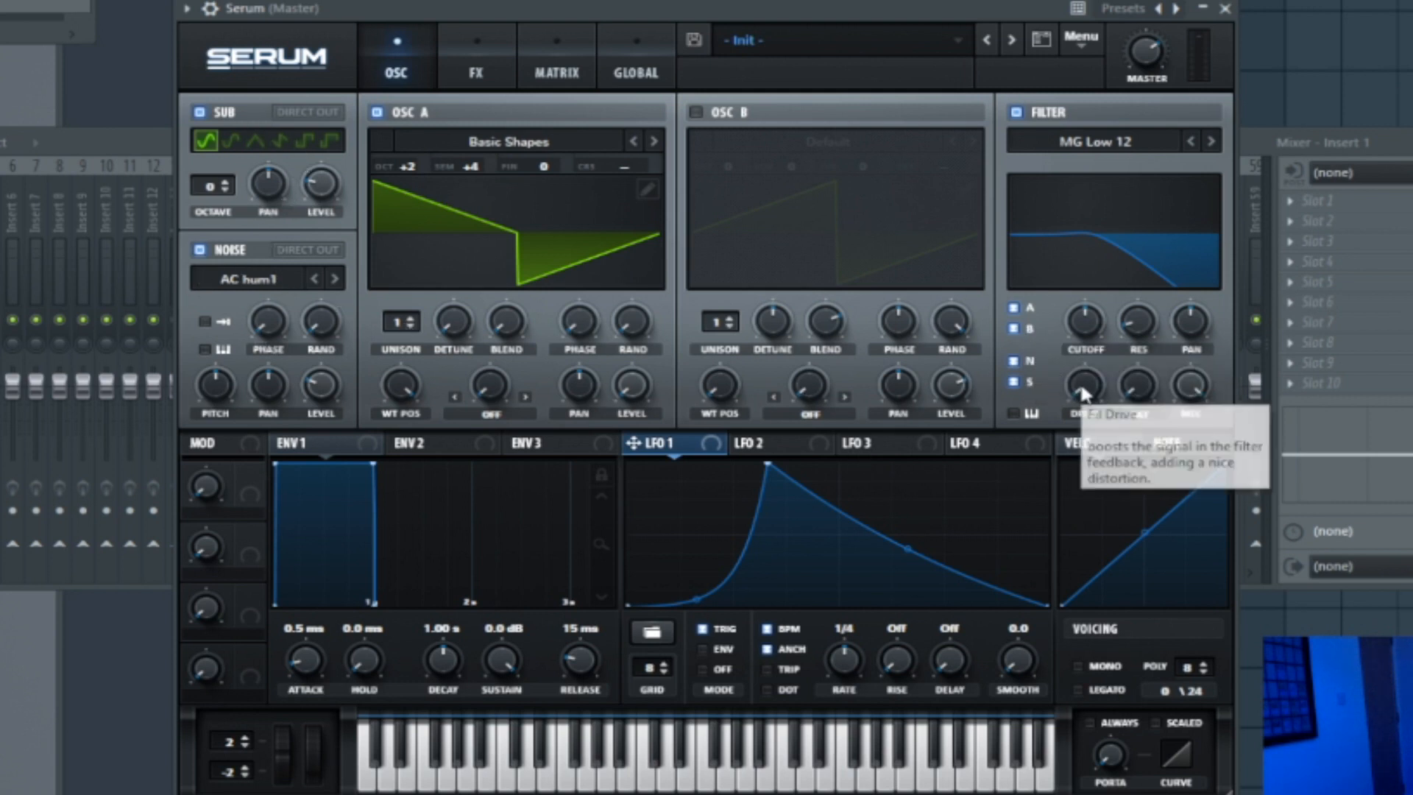
mouse_move(1120, 149)
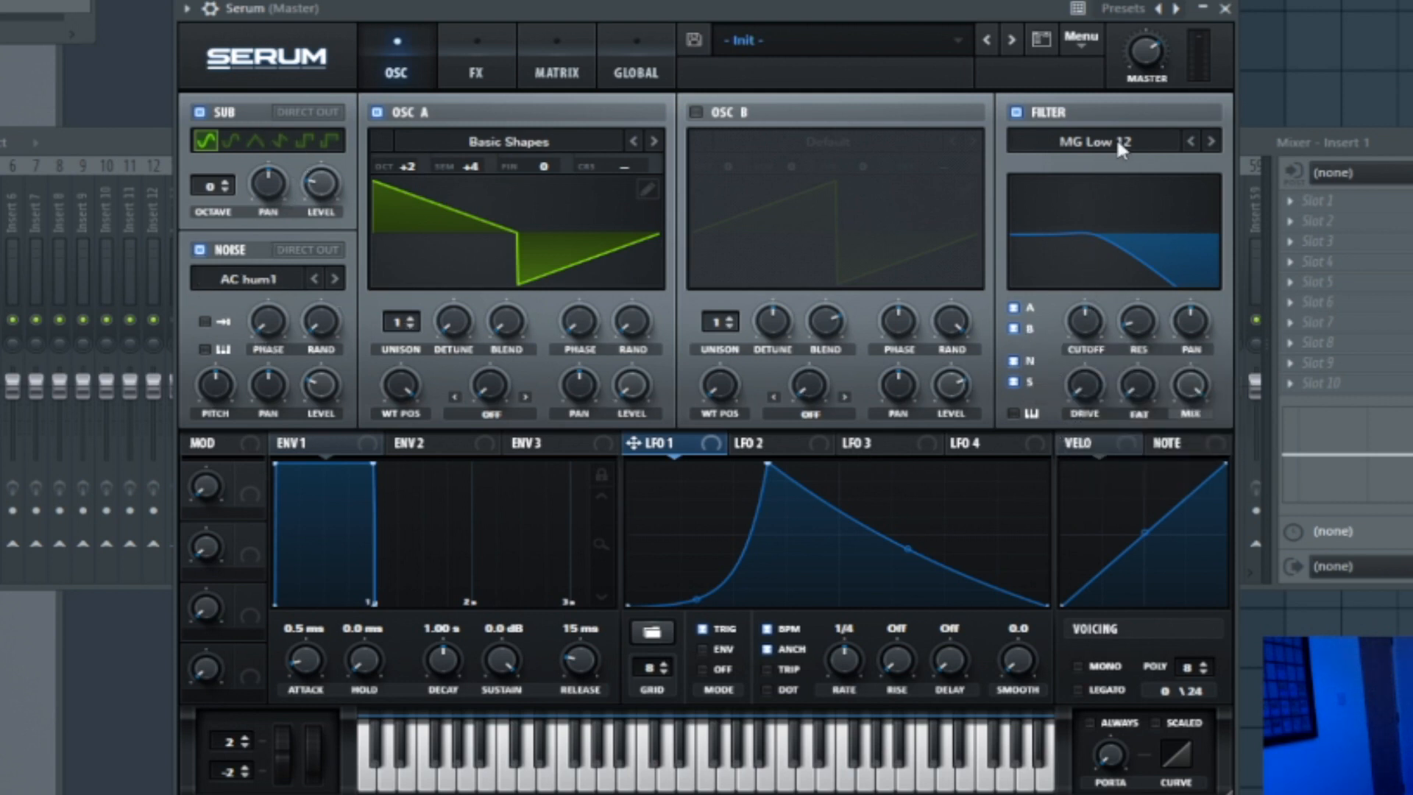
left_click(1092, 141)
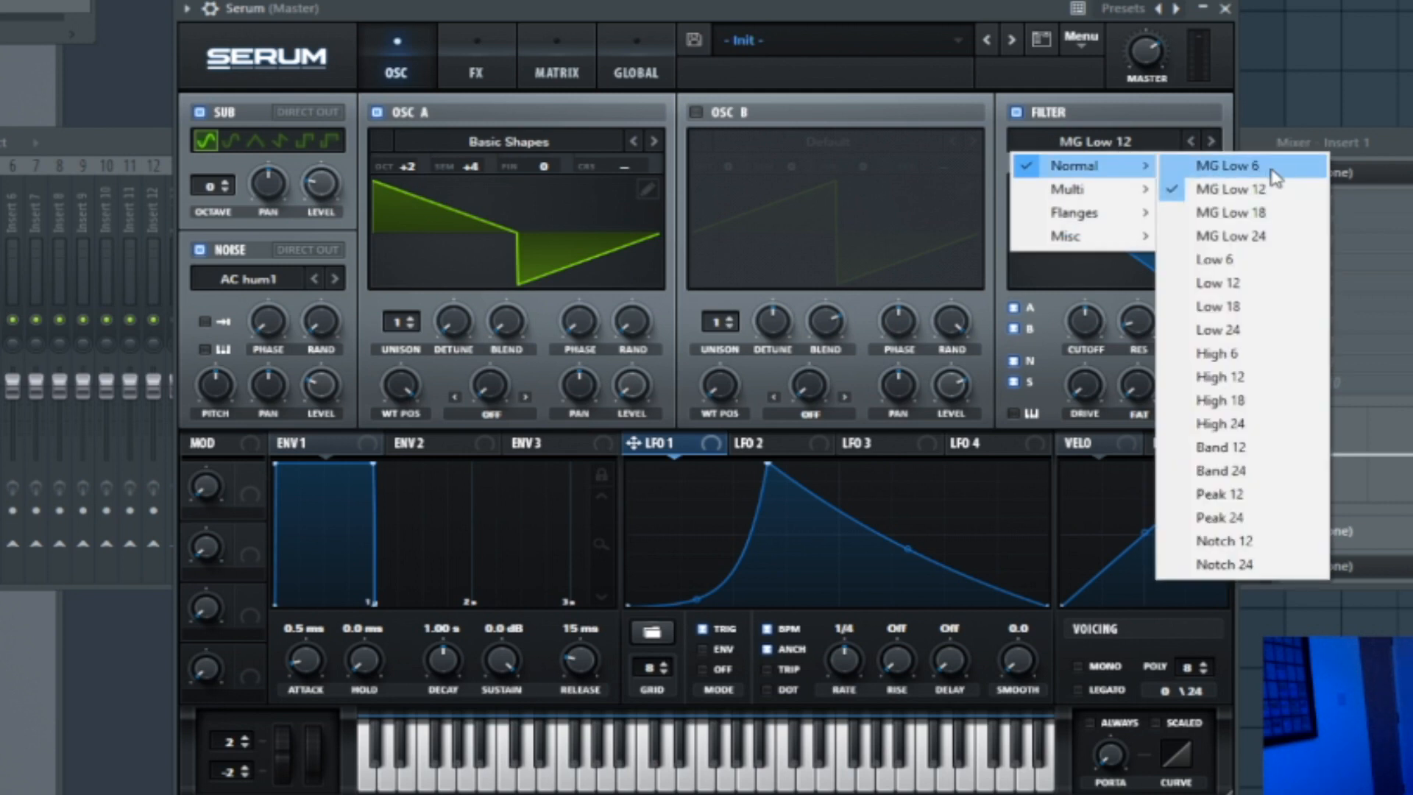
left_click(1225, 165)
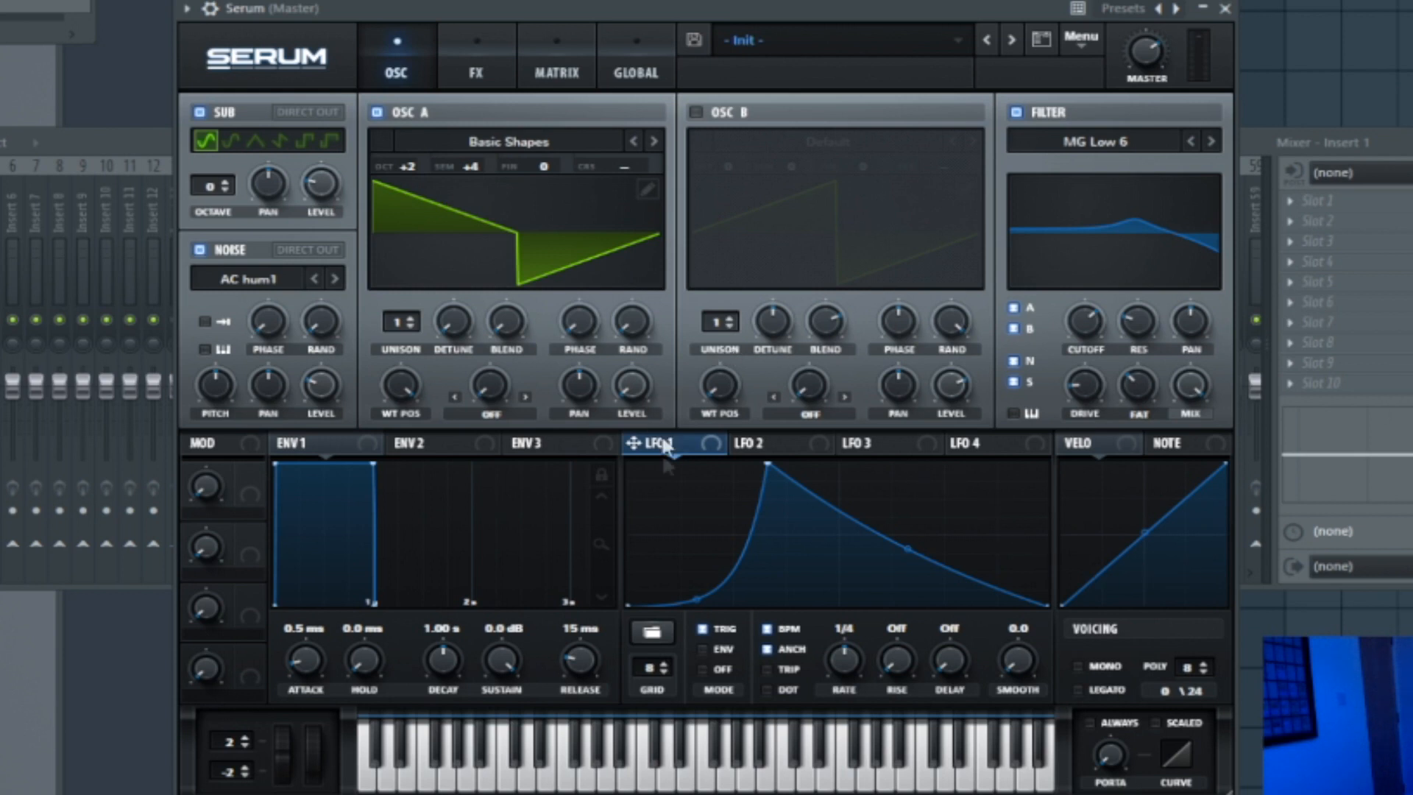
mouse_move(665, 445)
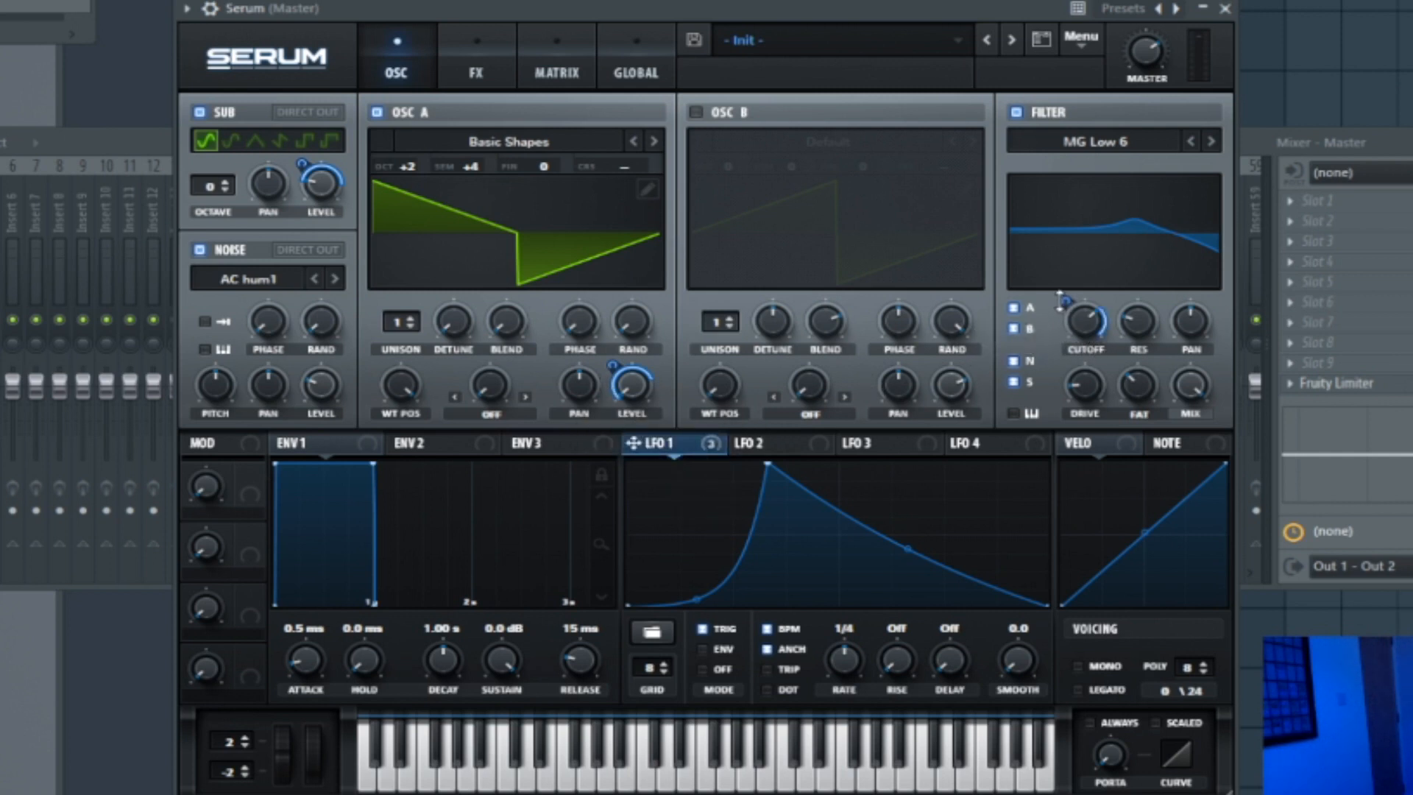
mouse_move(924, 431)
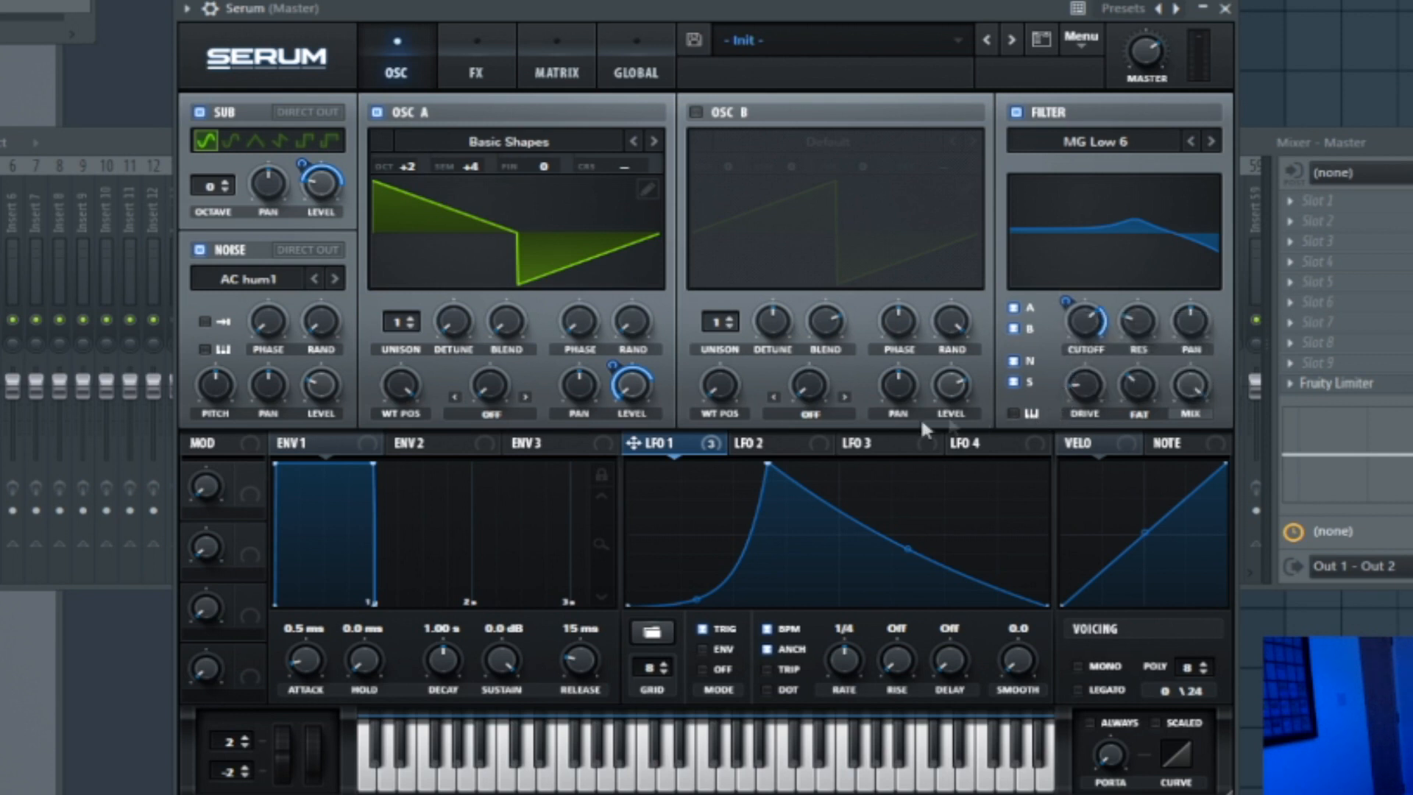
mouse_move(963, 628)
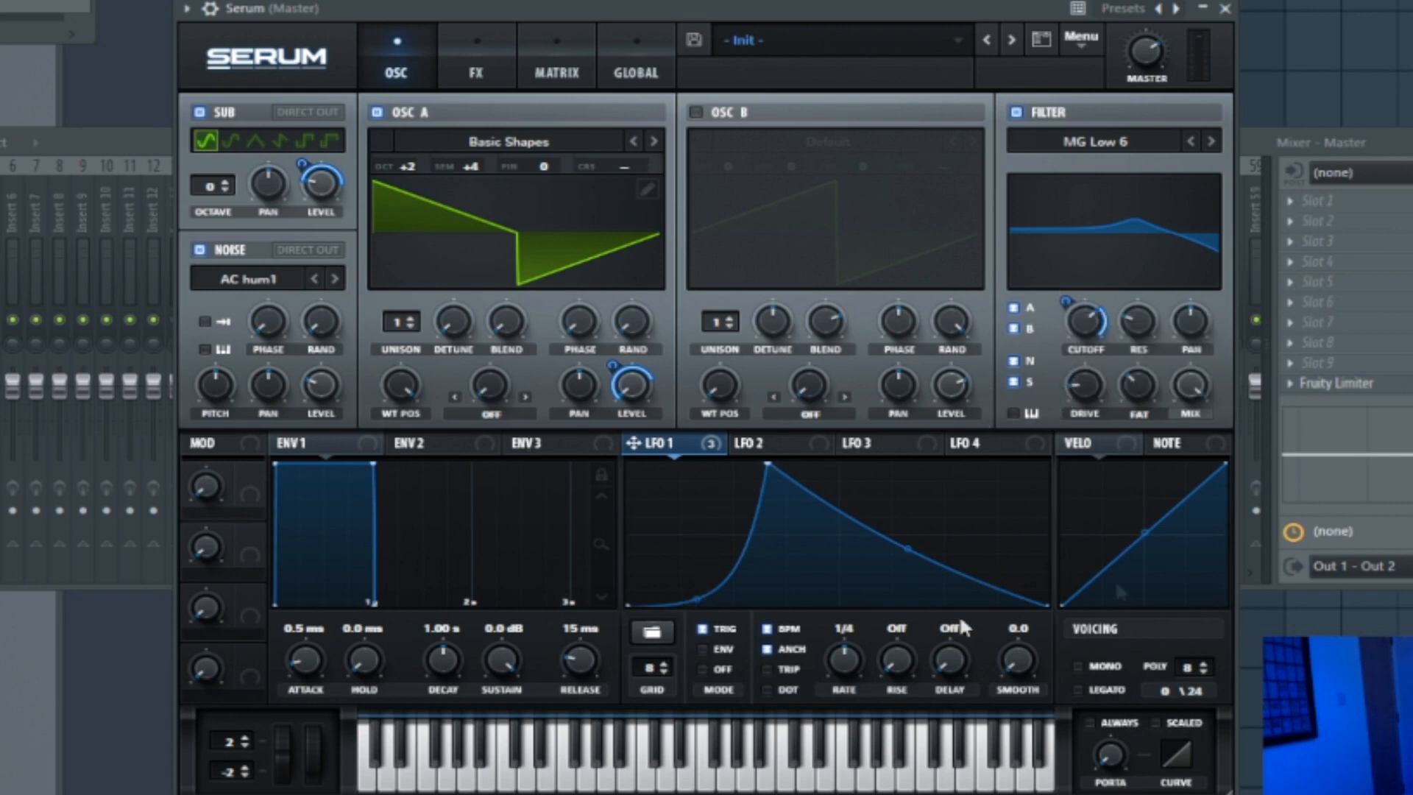
mouse_move(527, 382)
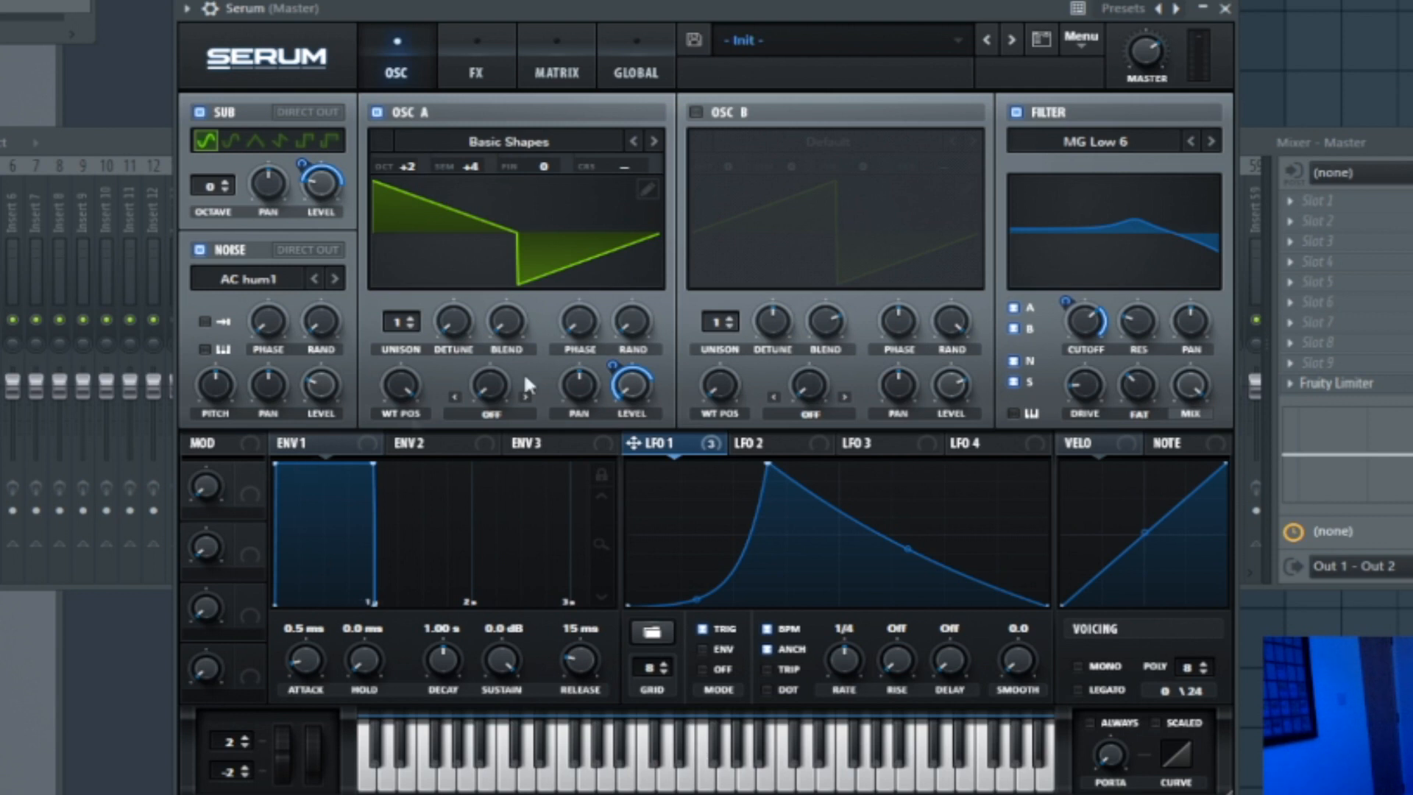
mouse_move(437, 401)
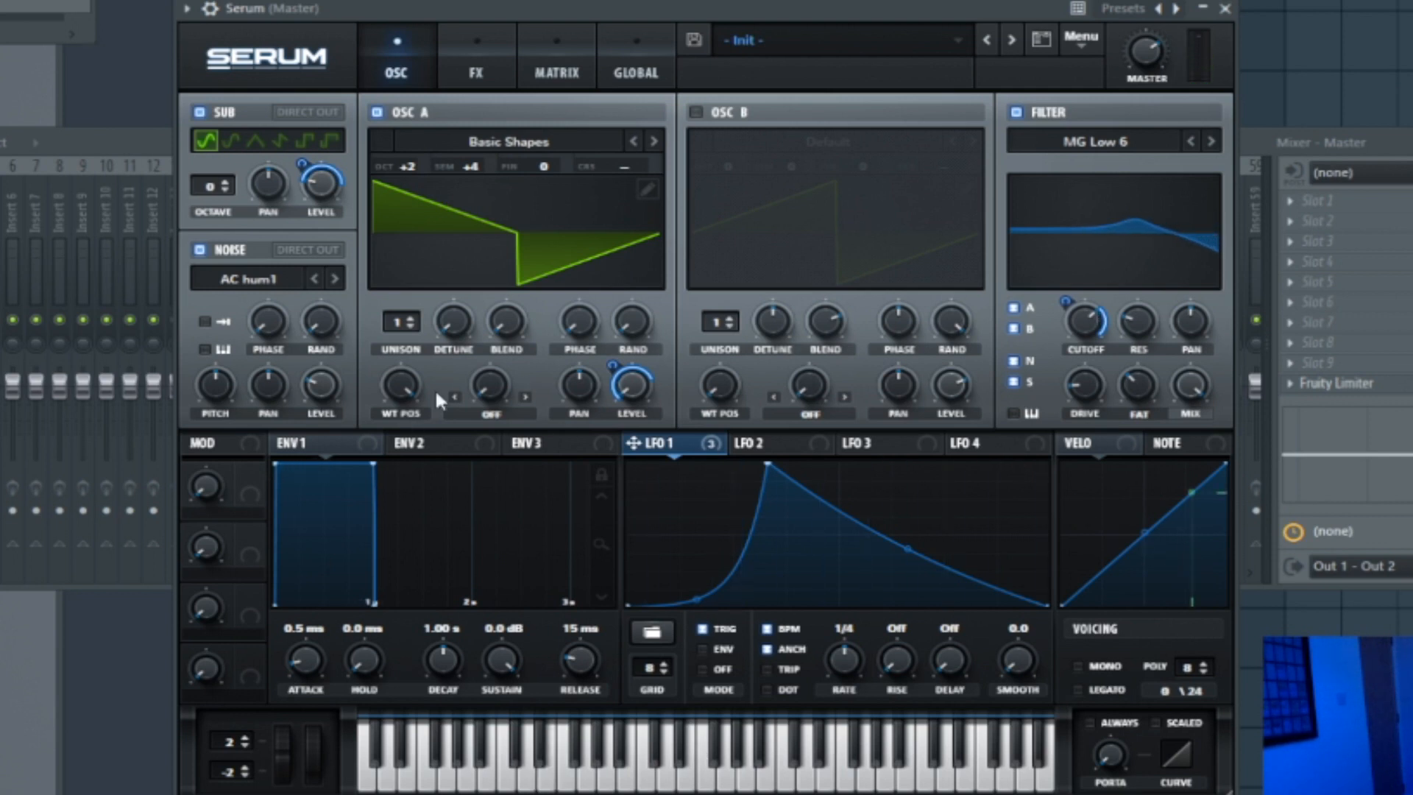
mouse_move(204, 249)
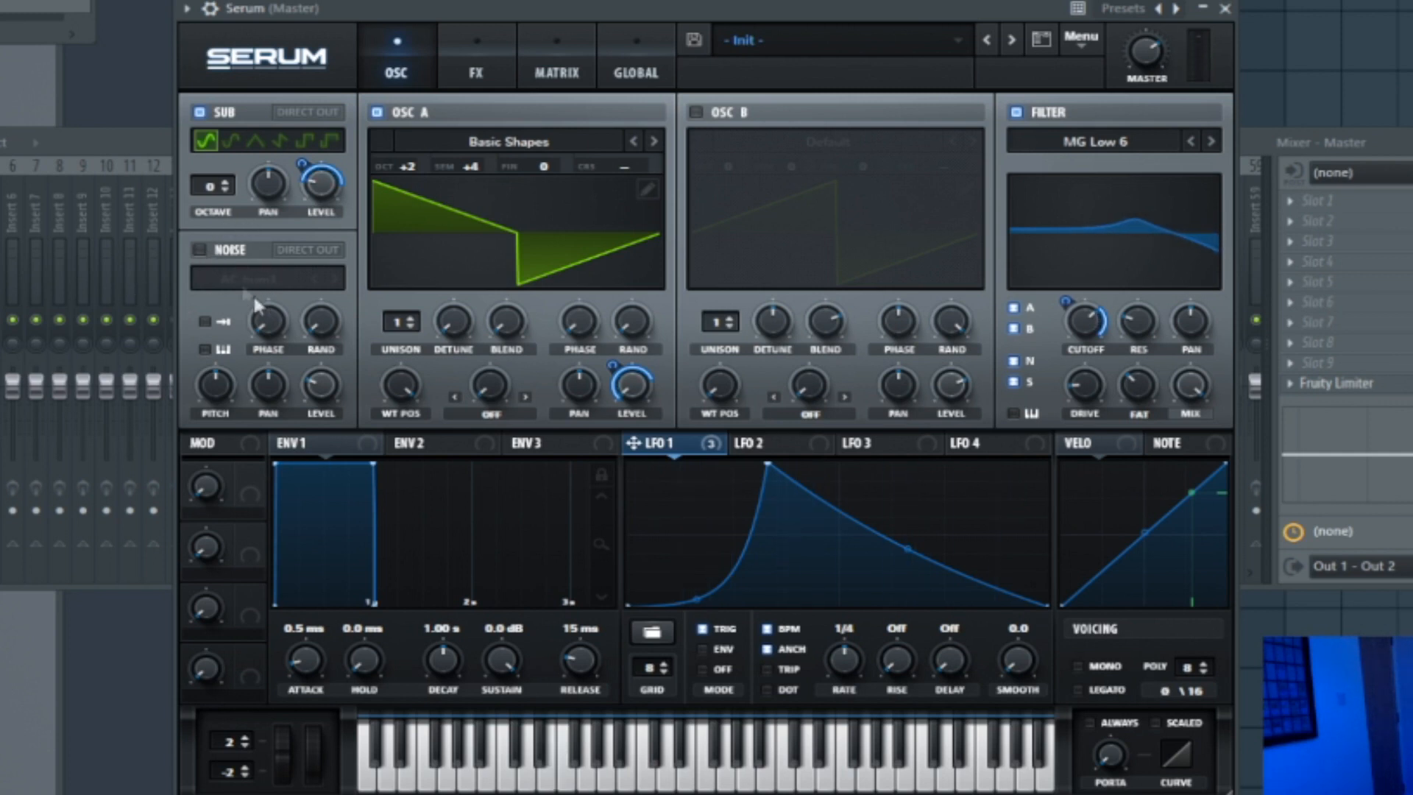
mouse_move(273, 310)
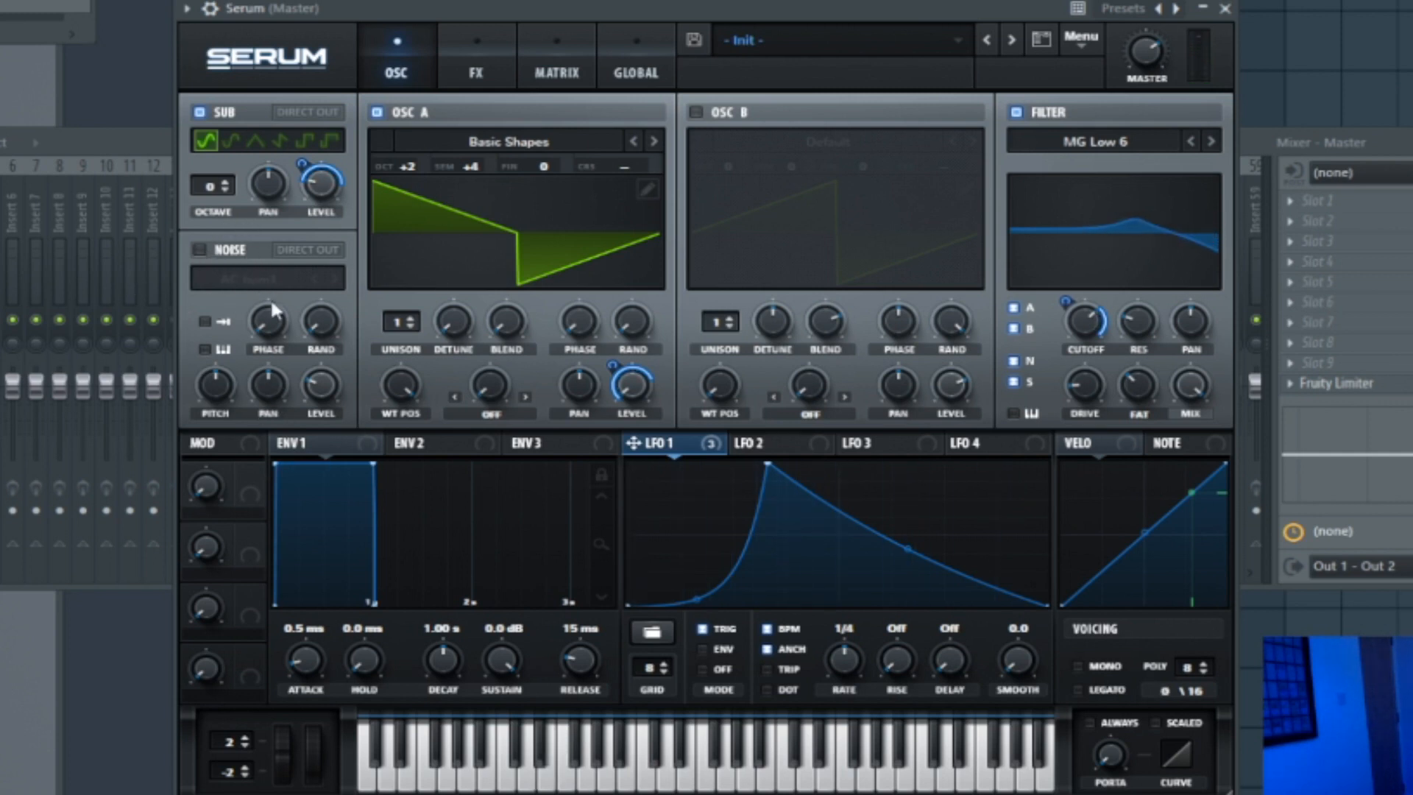
- Show Serum's FX page with its empty effects rack
left_click(476, 56)
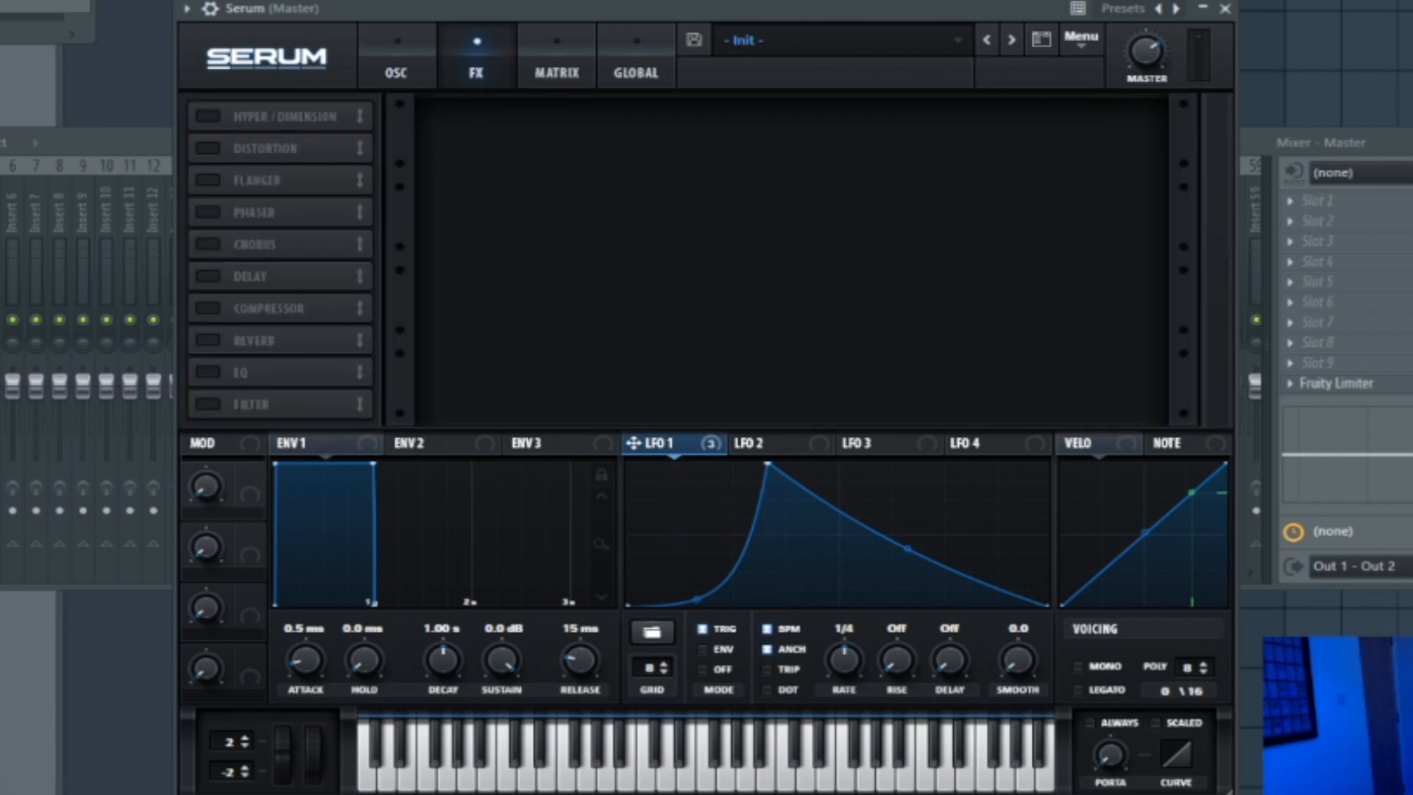
- Add distortion, flanger and EQ modules to Serum's effects rack
left_click(209, 180)
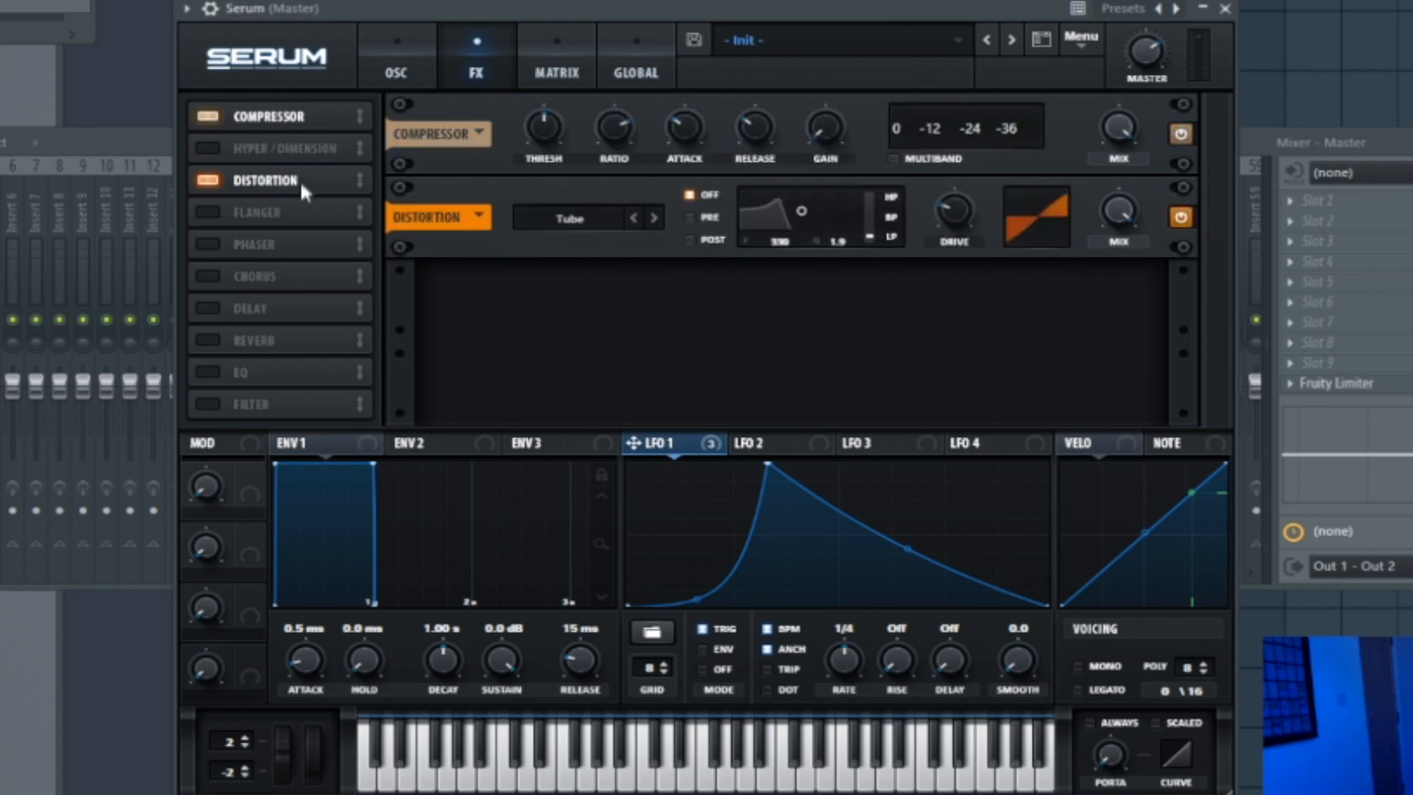
left_click(208, 211)
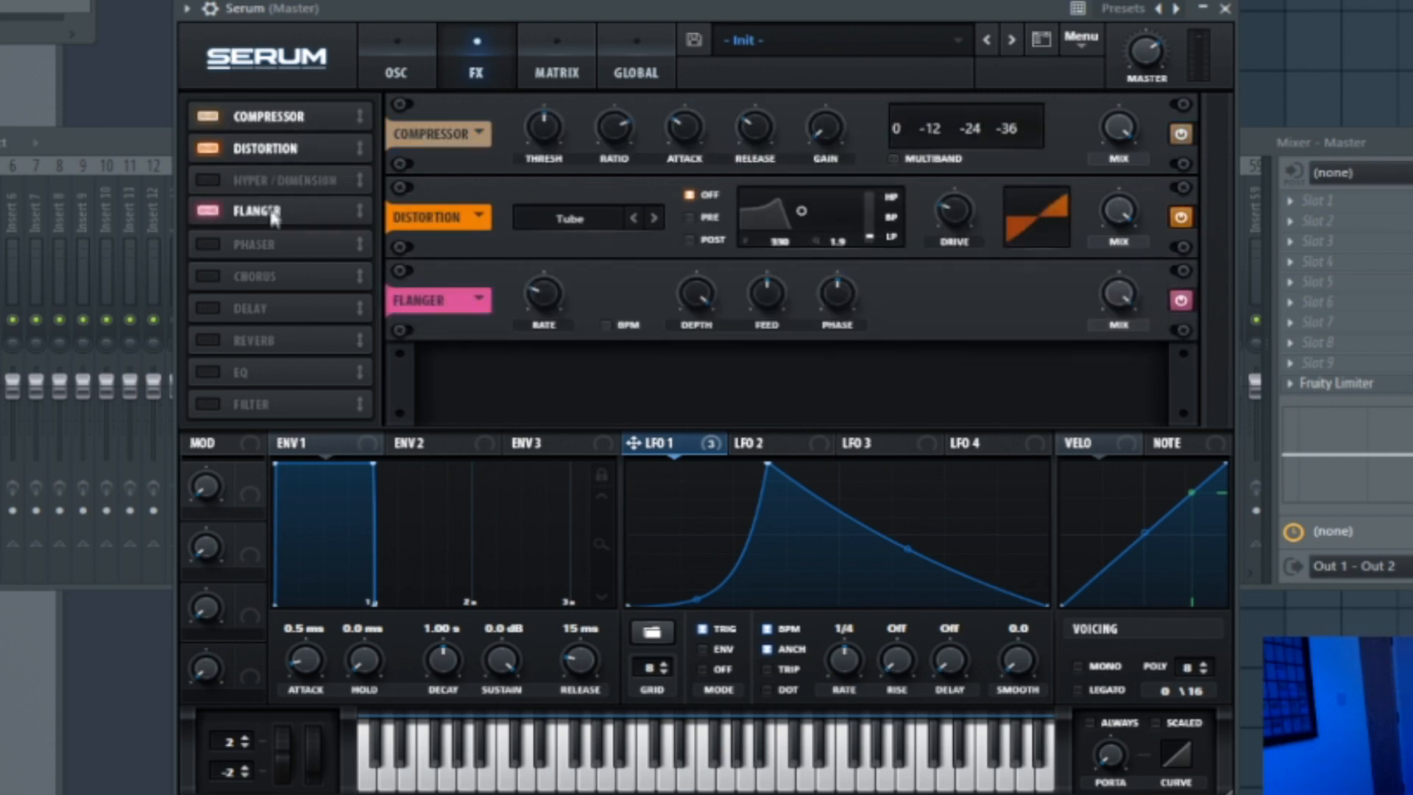
left_click(209, 371)
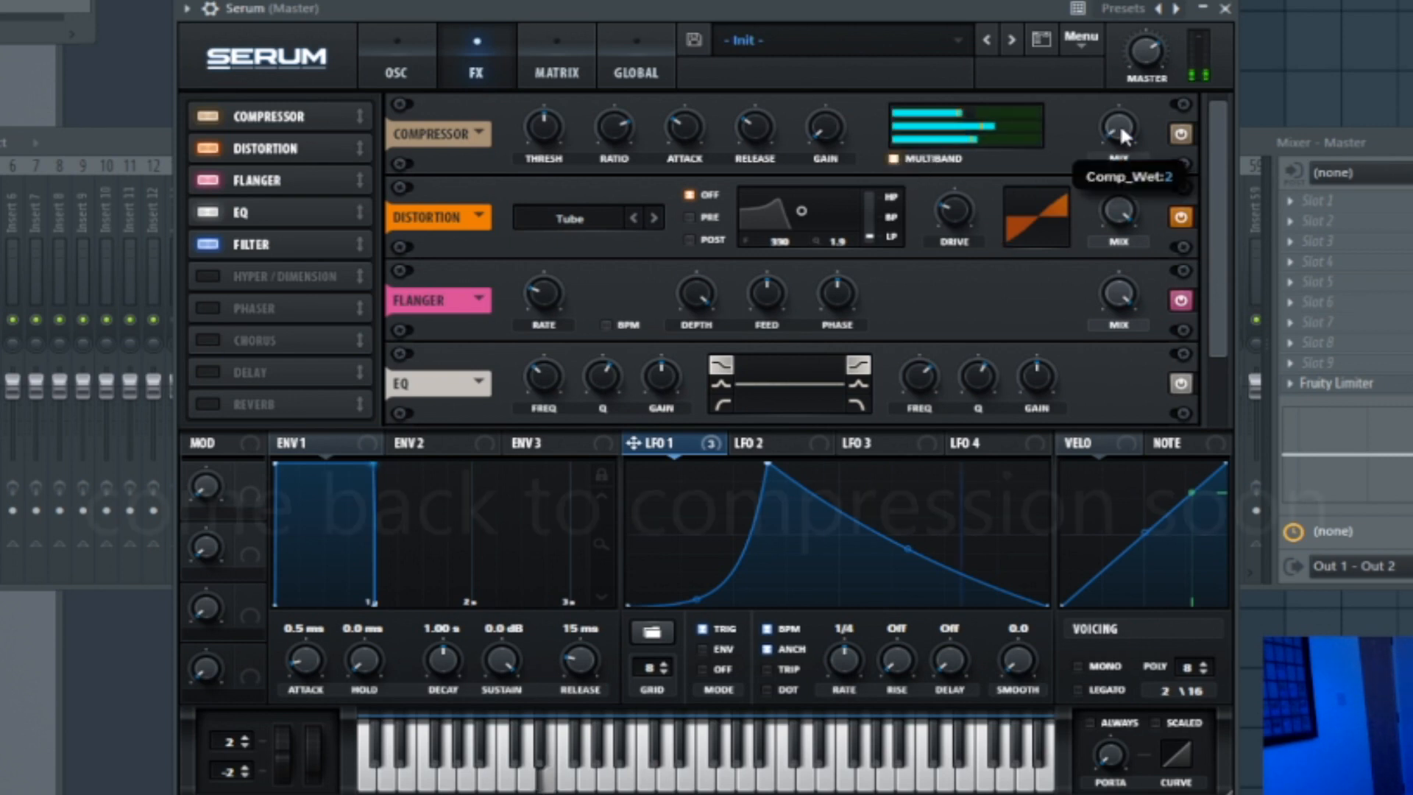
mouse_move(784, 180)
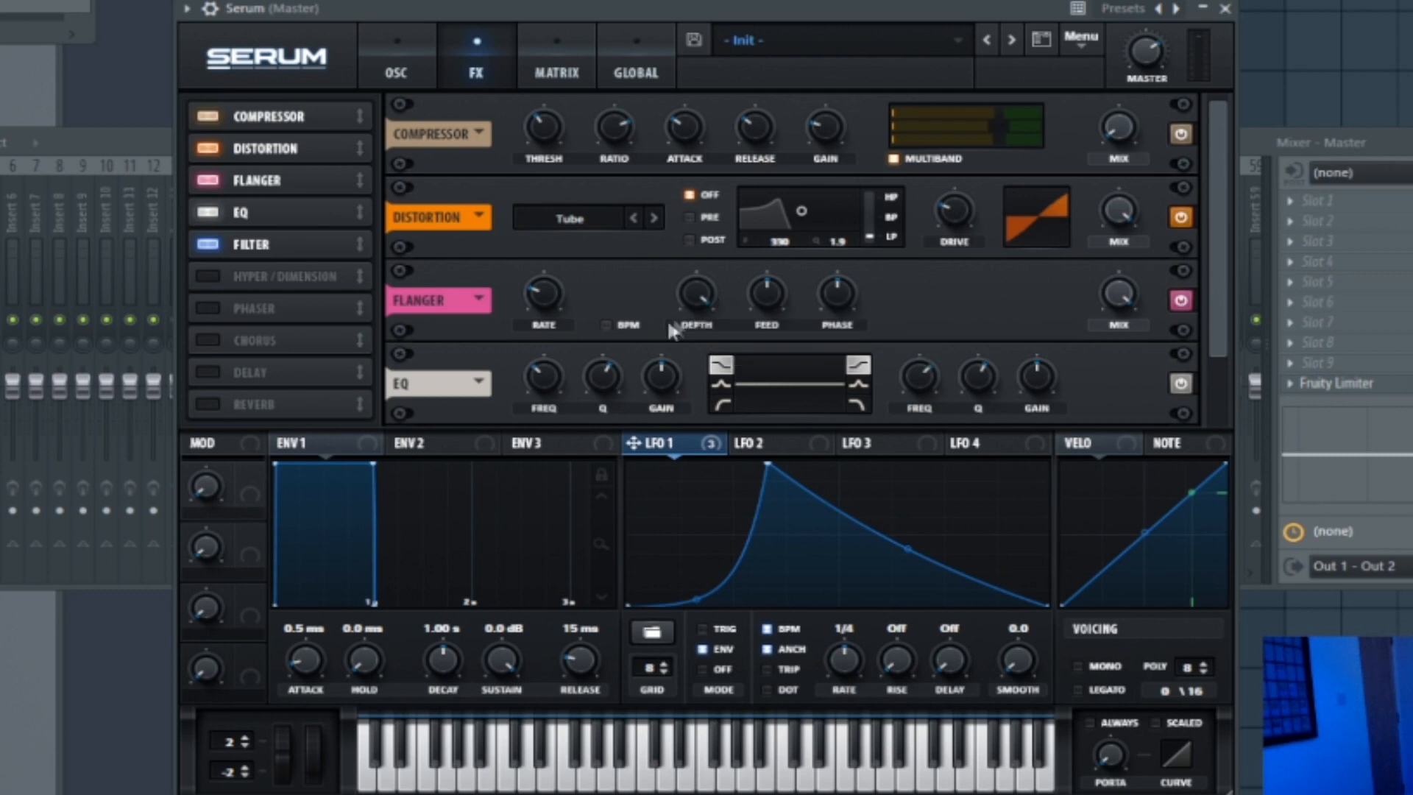
- Set Serum's distortion type to HardClip
left_click(585, 217)
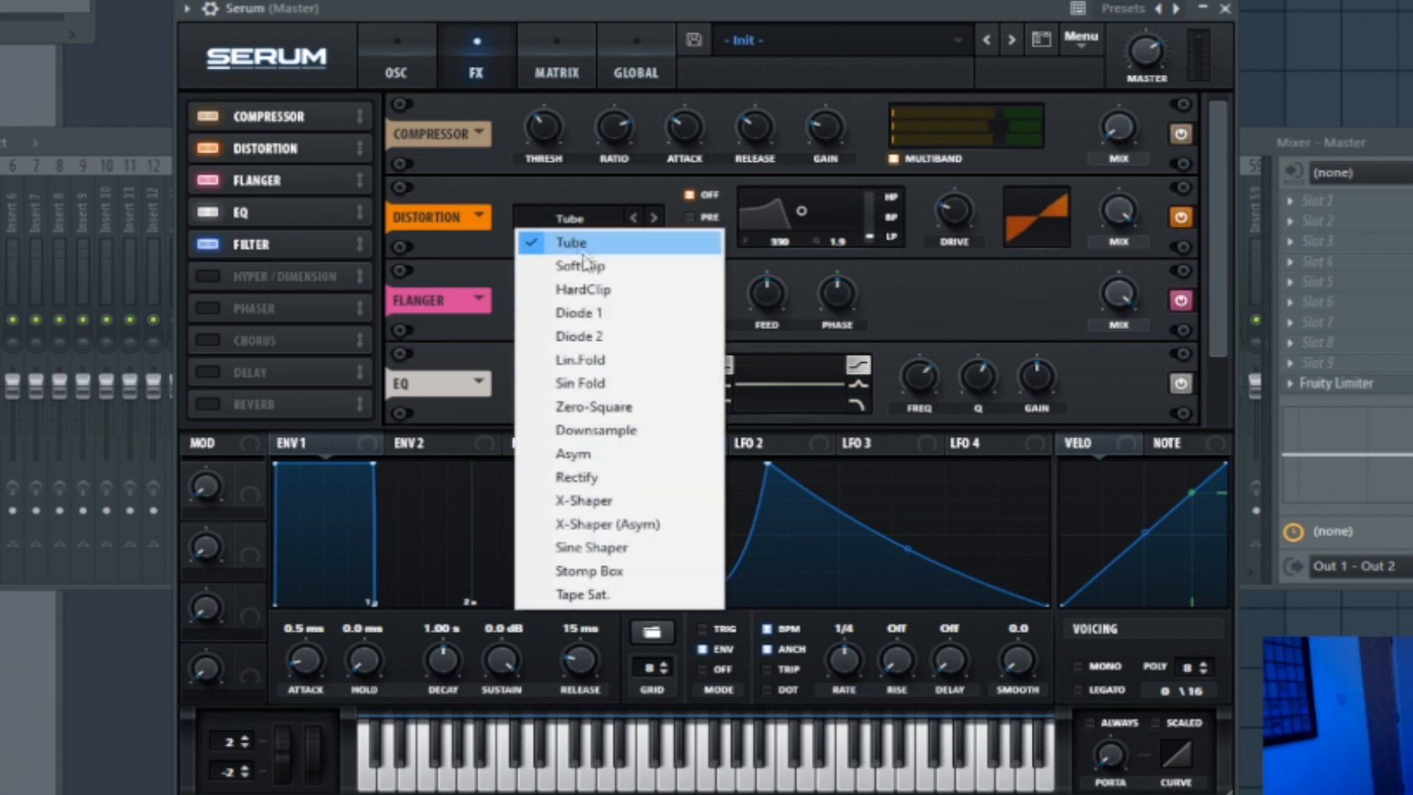
left_click(582, 290)
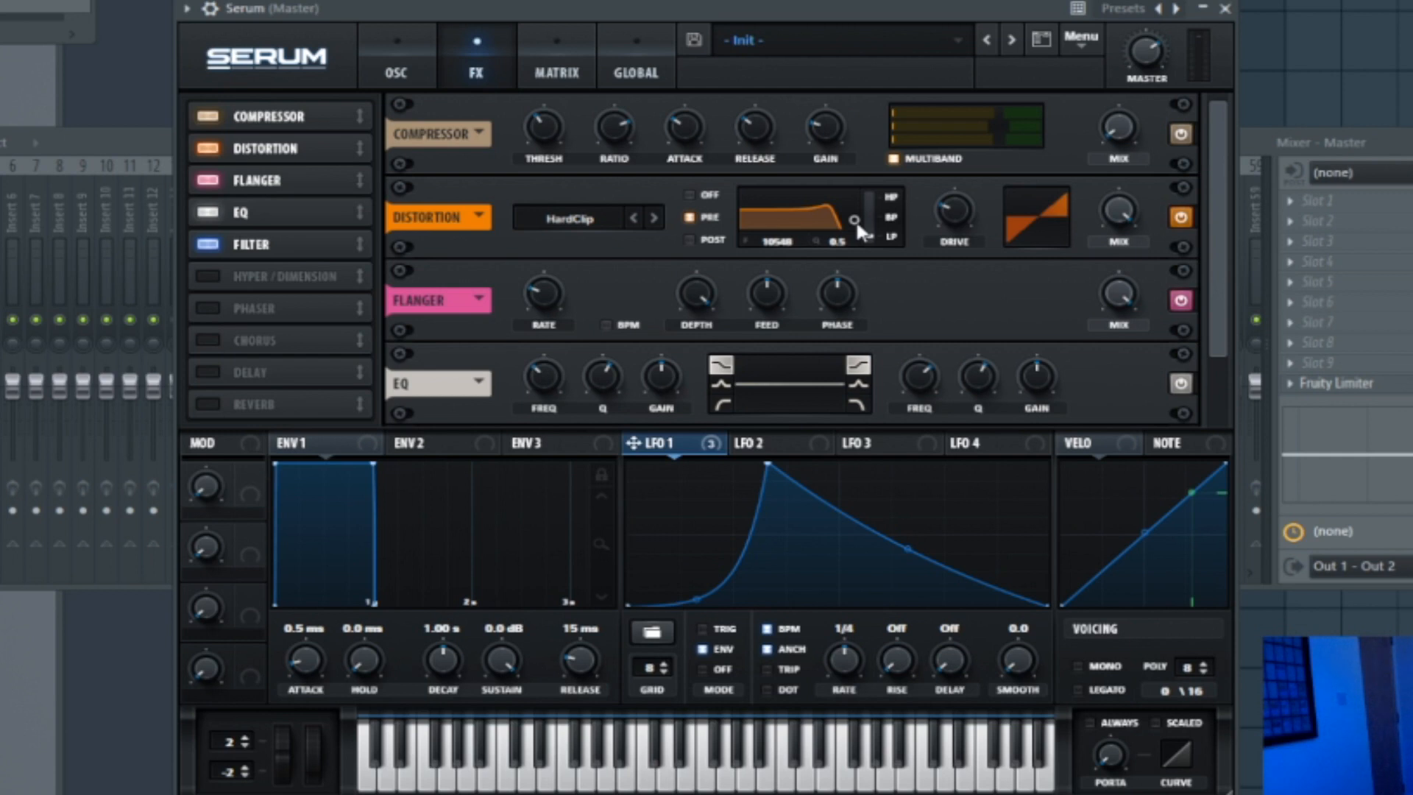
mouse_move(983, 250)
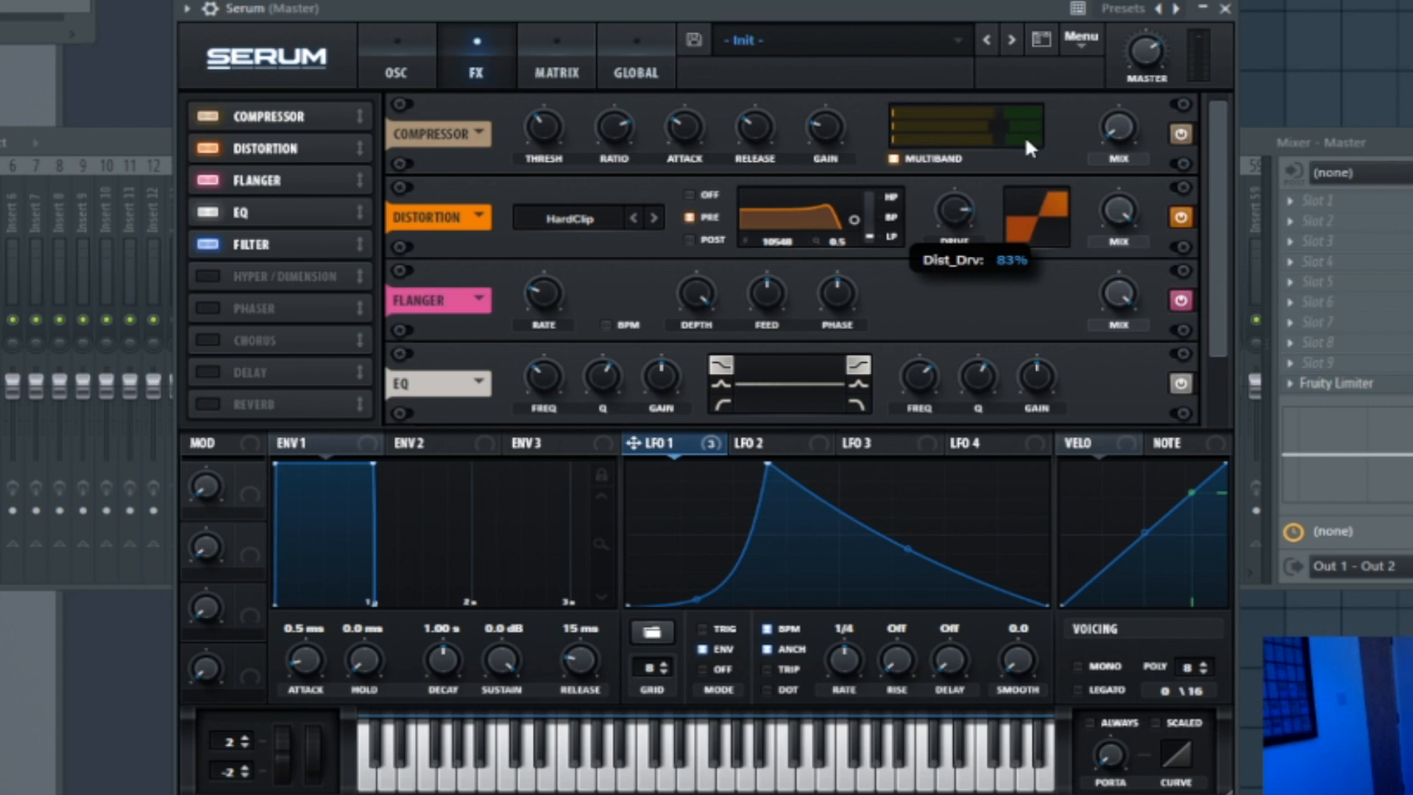
mouse_move(1162, 265)
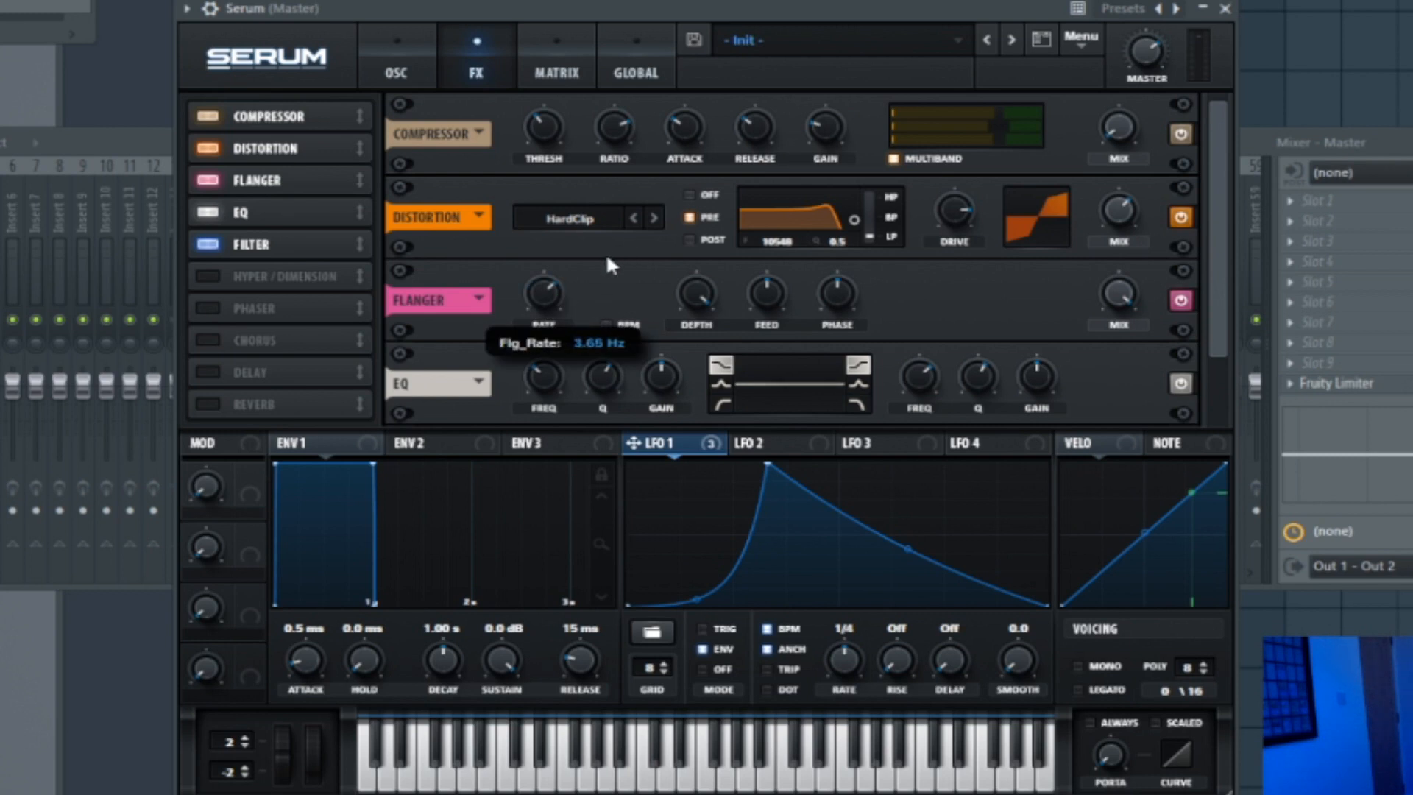
mouse_move(737, 310)
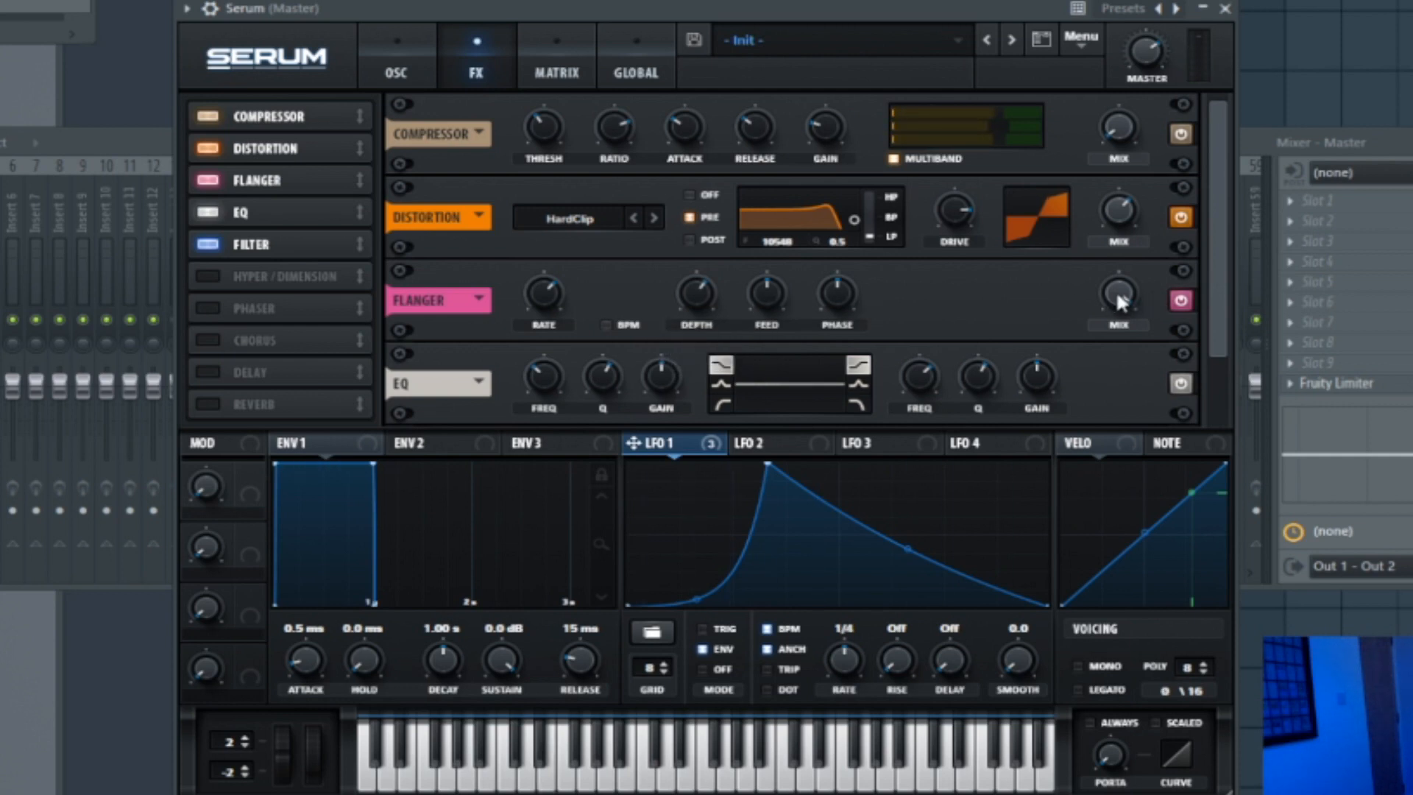
mouse_move(1117, 300)
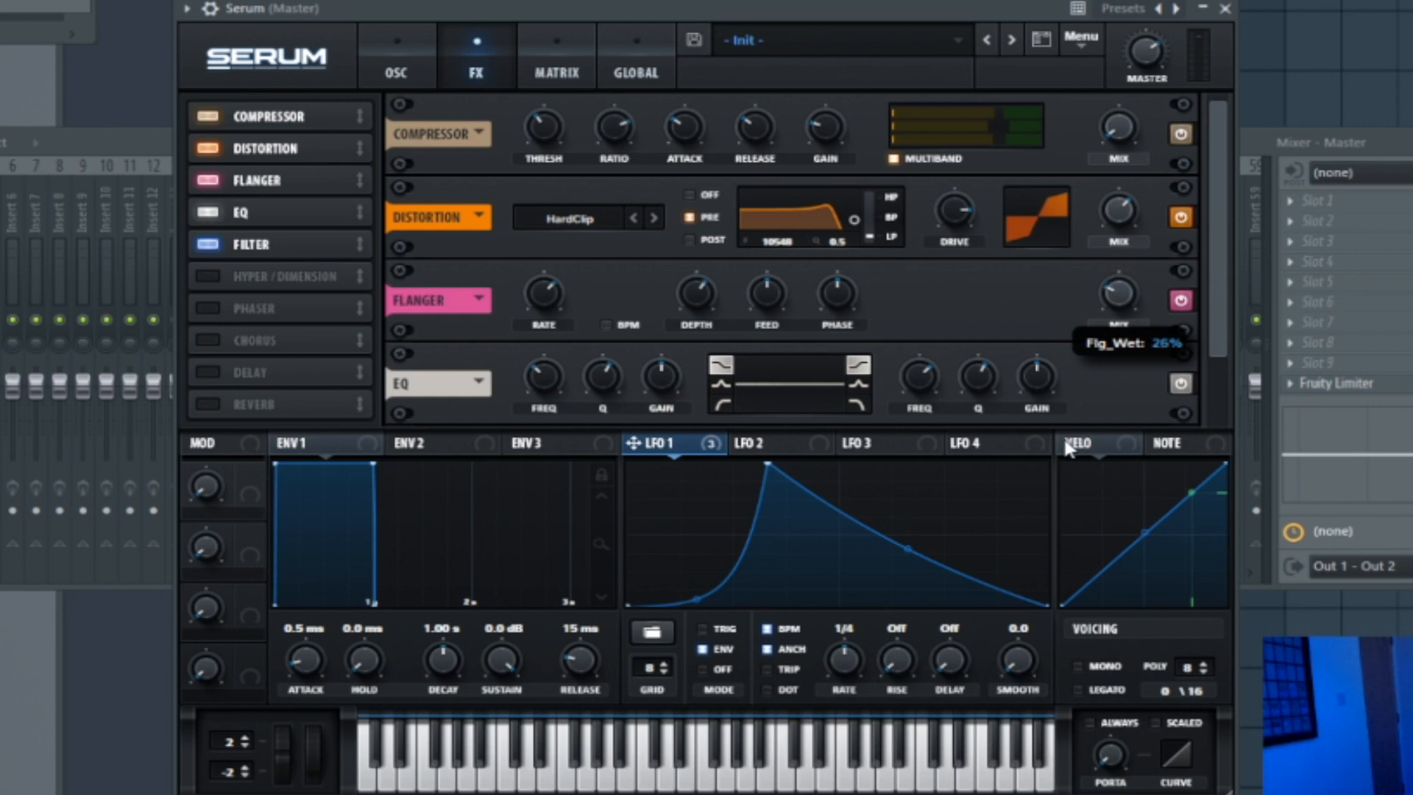
scroll("down", 3)
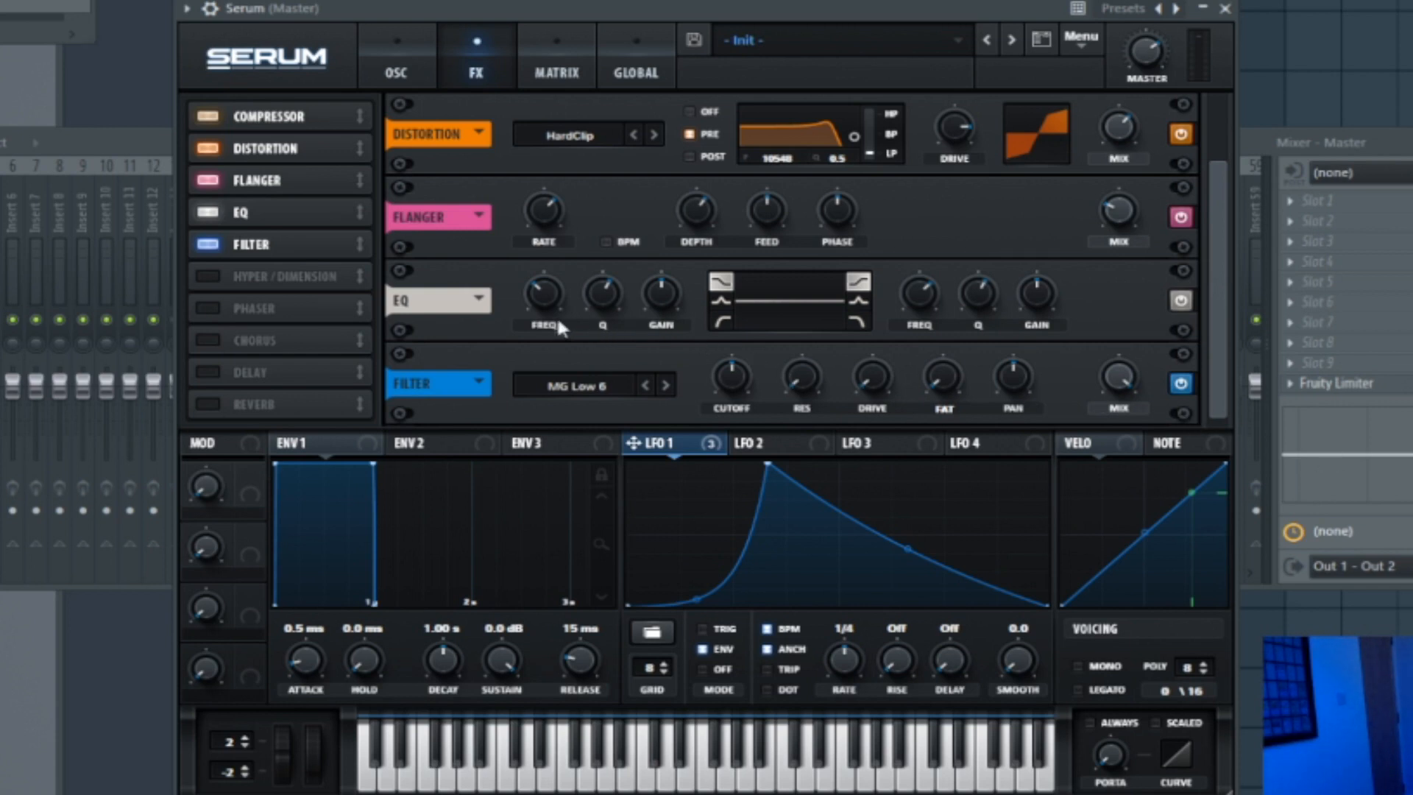
mouse_move(906, 460)
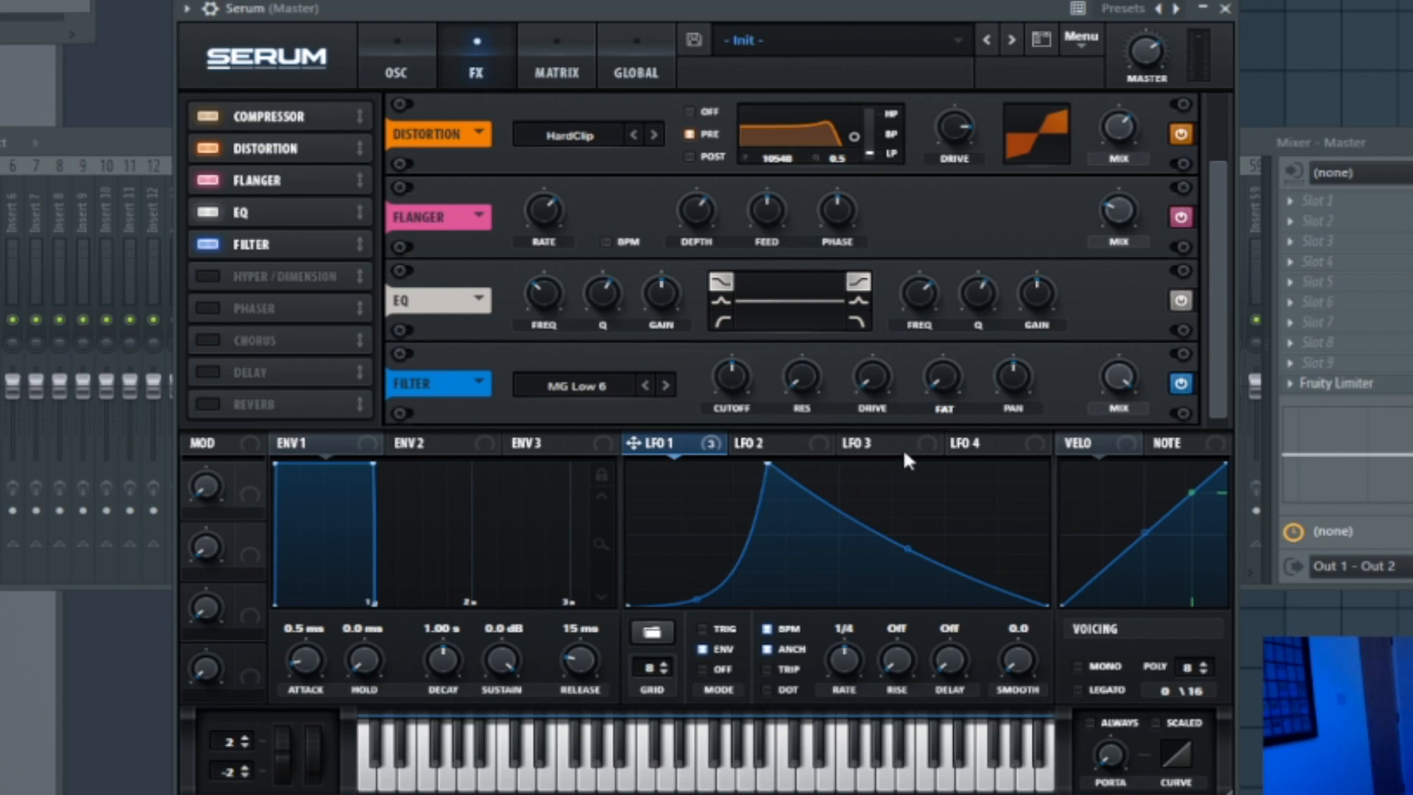
mouse_move(727, 335)
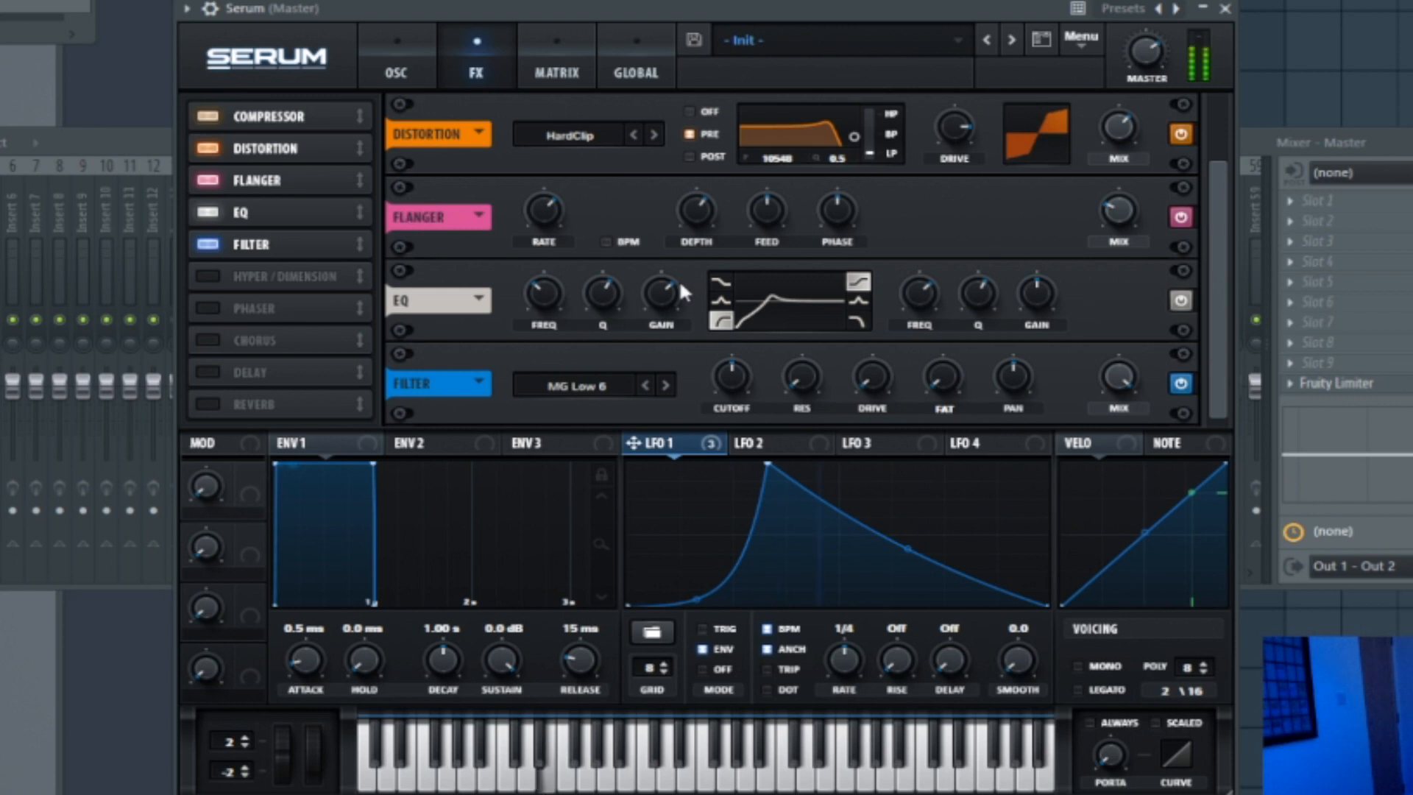
mouse_move(631, 297)
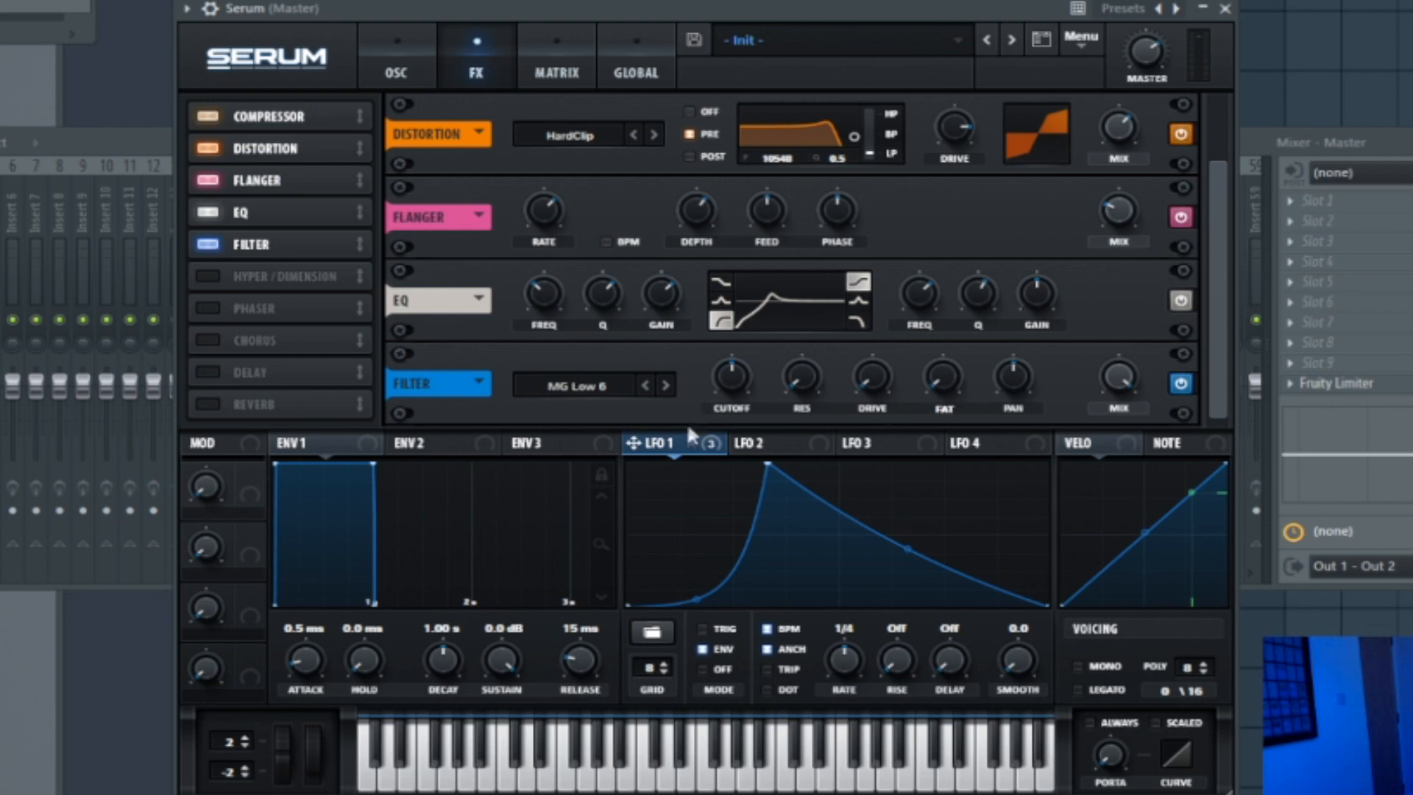
- Switch the effects filter to MG Low 12 and assign LFO 1 to its cutoff
left_click(582, 382)
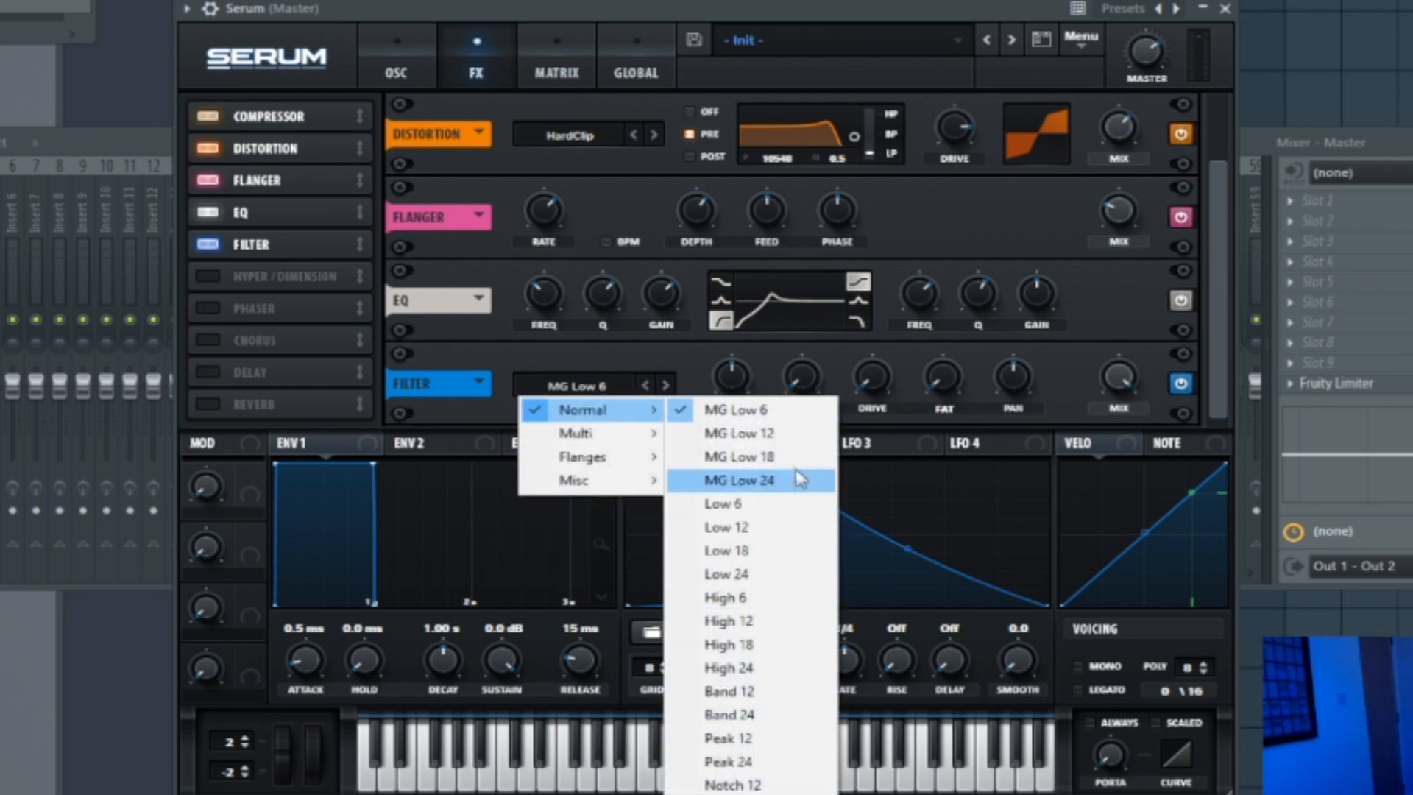
left_click(737, 433)
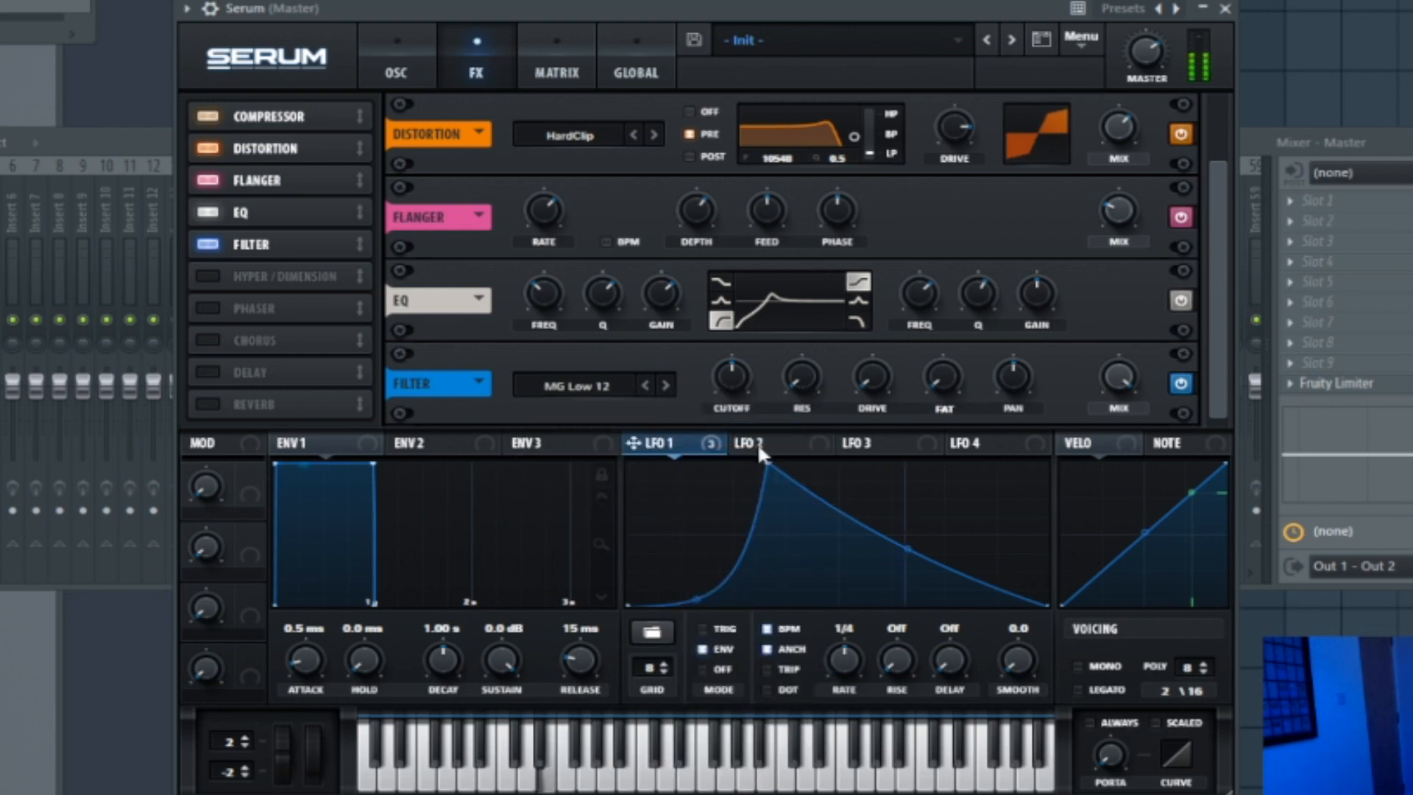
mouse_move(867, 373)
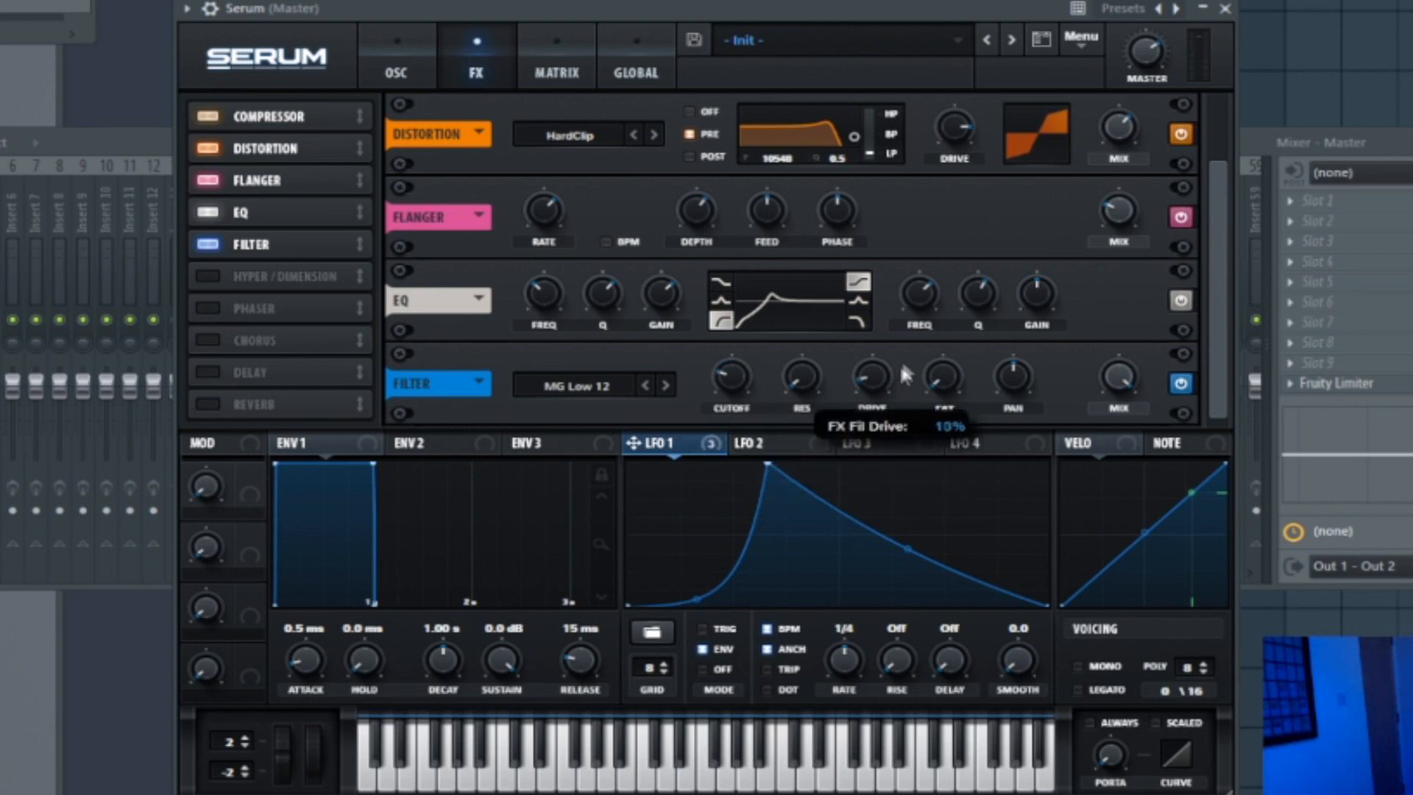
mouse_move(971, 388)
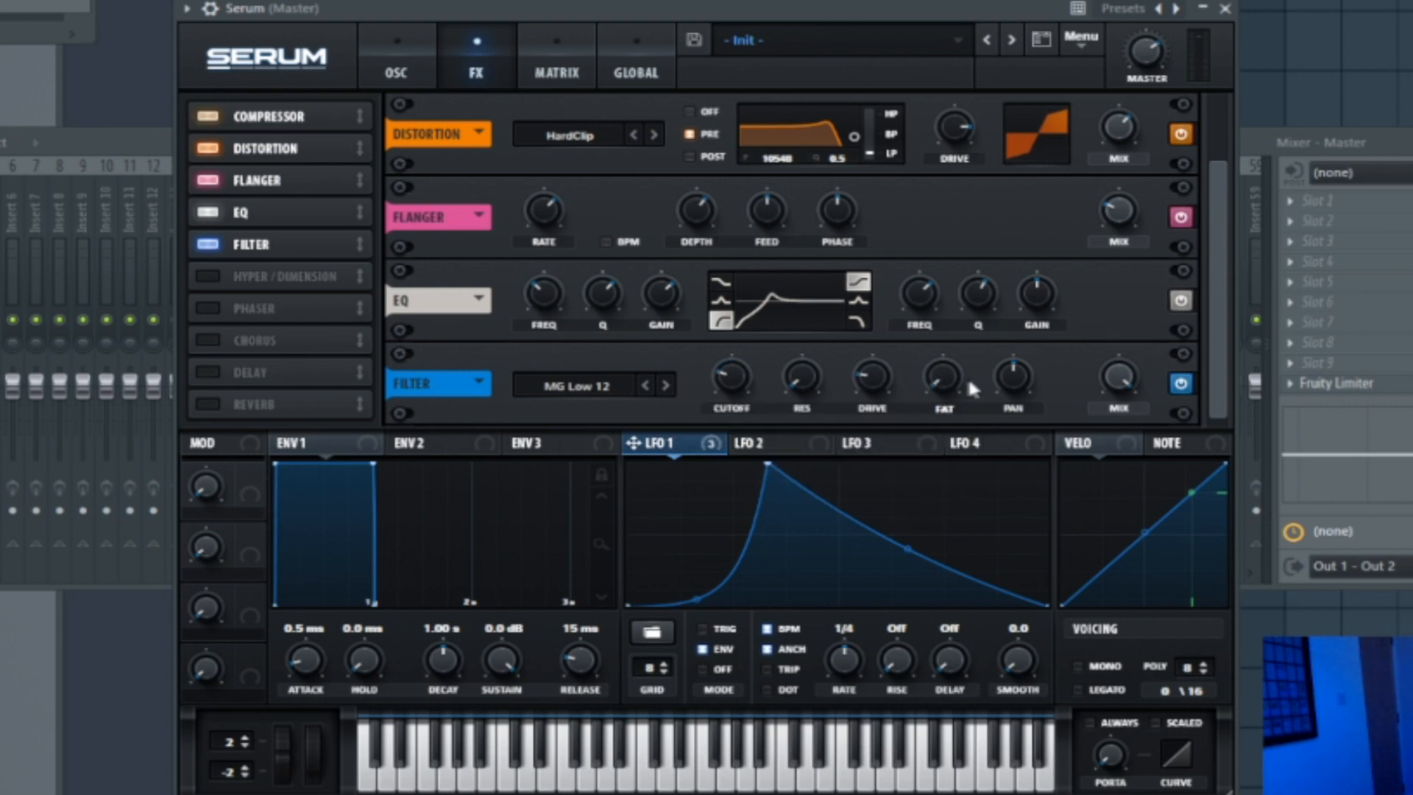
mouse_move(1144, 413)
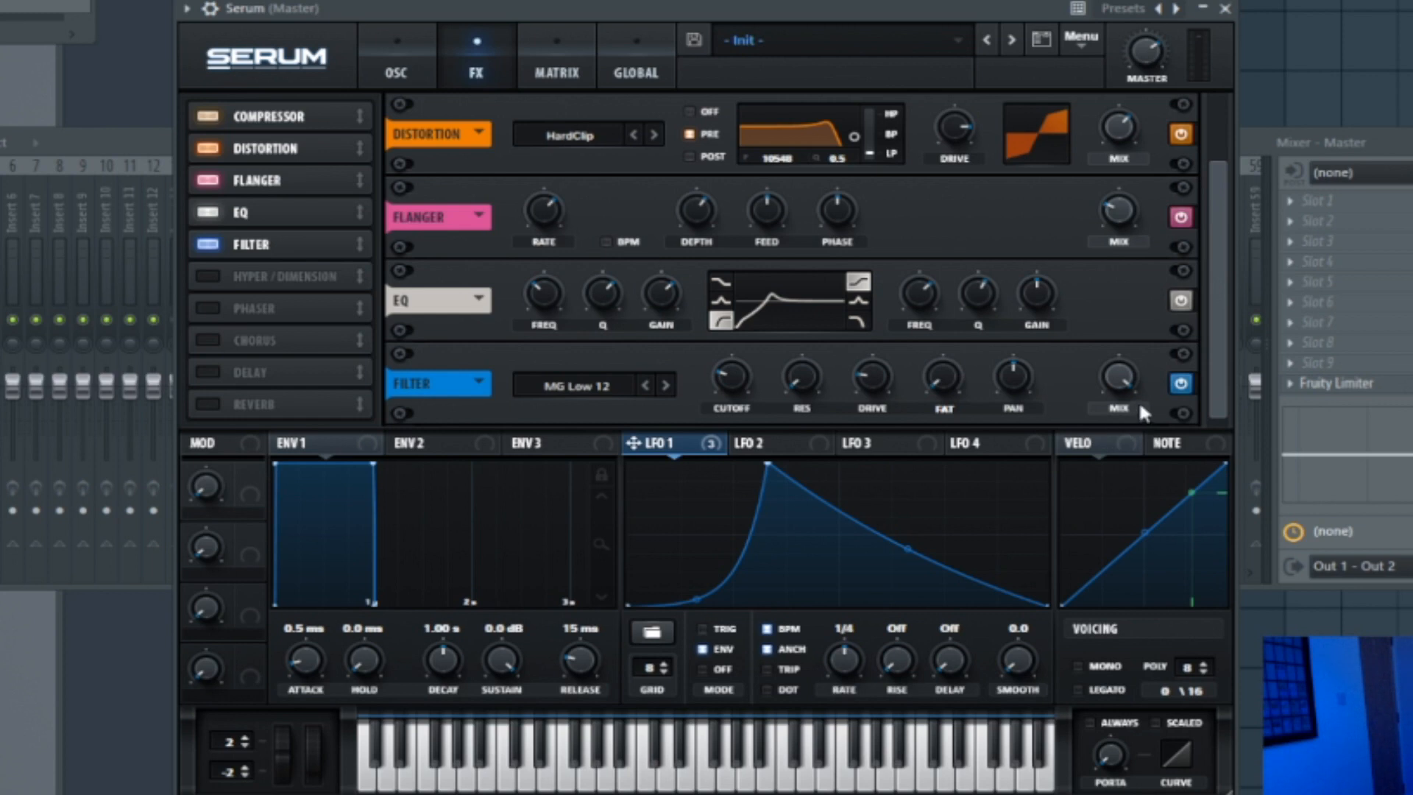
mouse_move(665, 454)
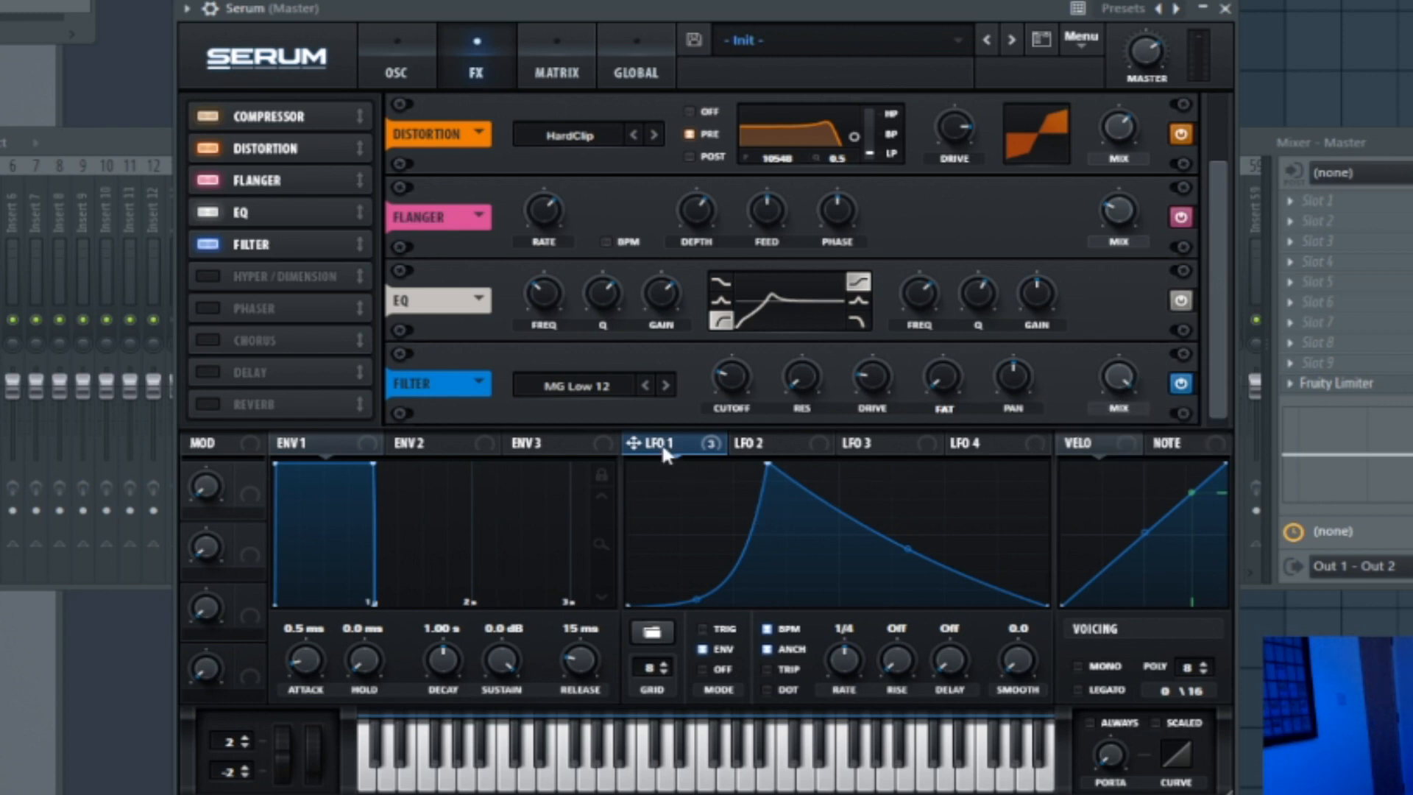
mouse_move(665, 448)
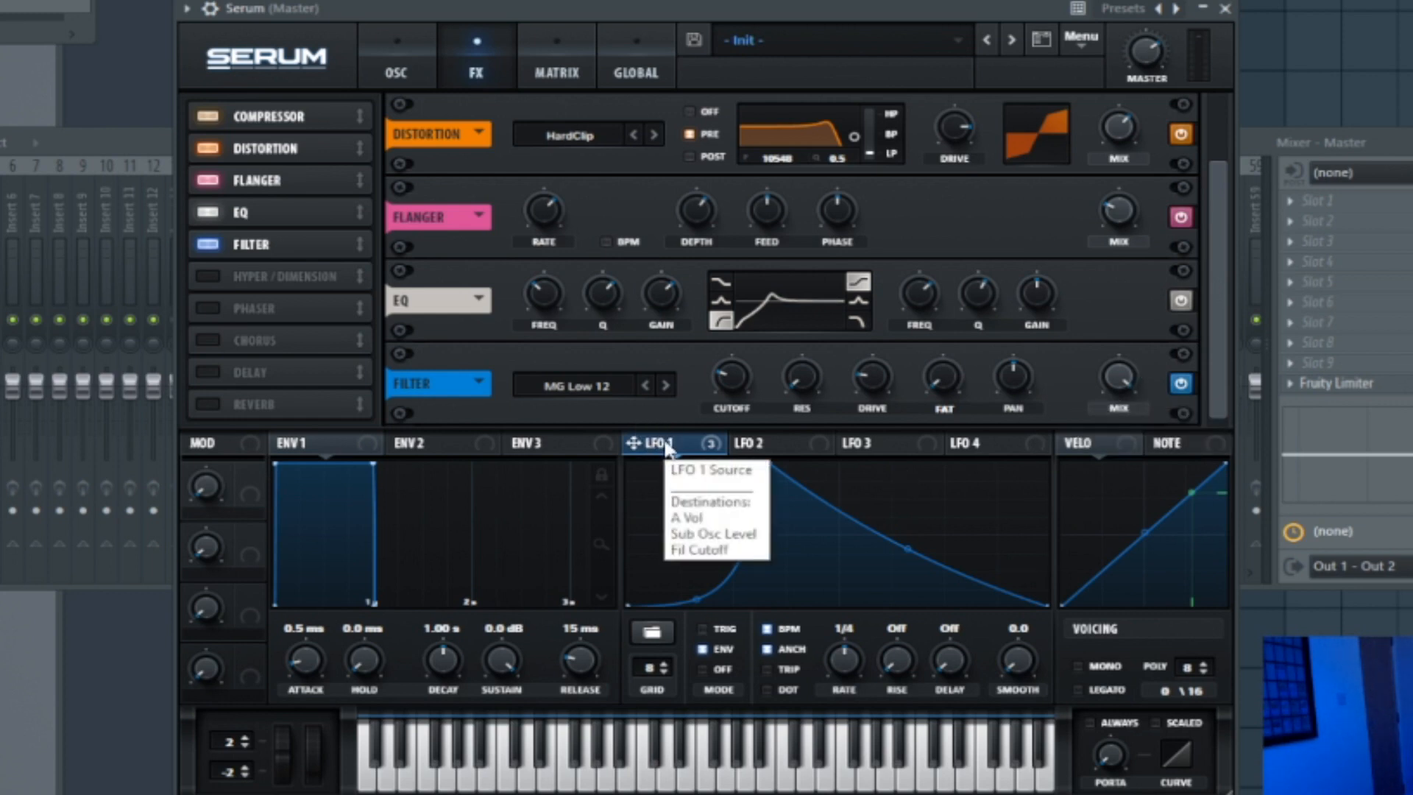
left_click(730, 374)
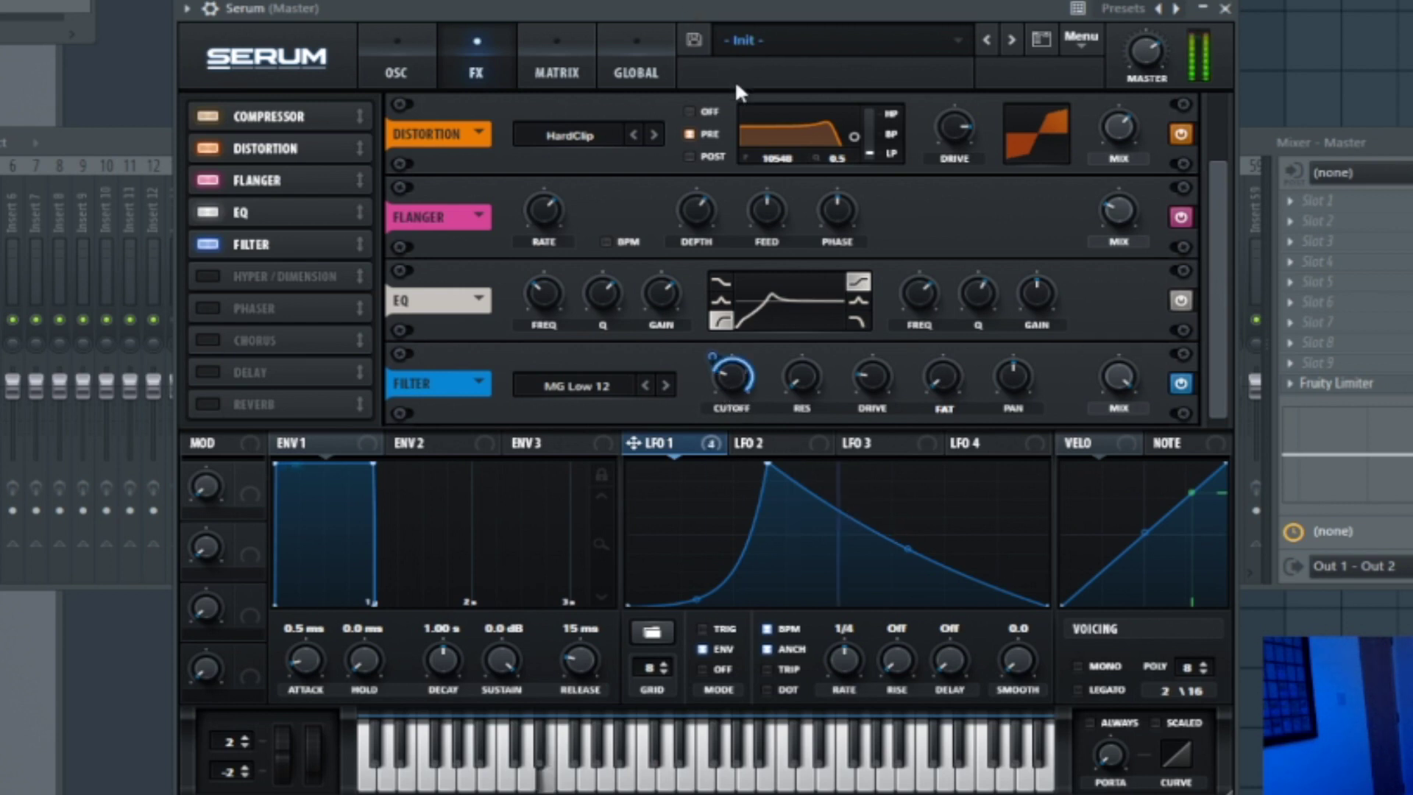
mouse_move(906, 423)
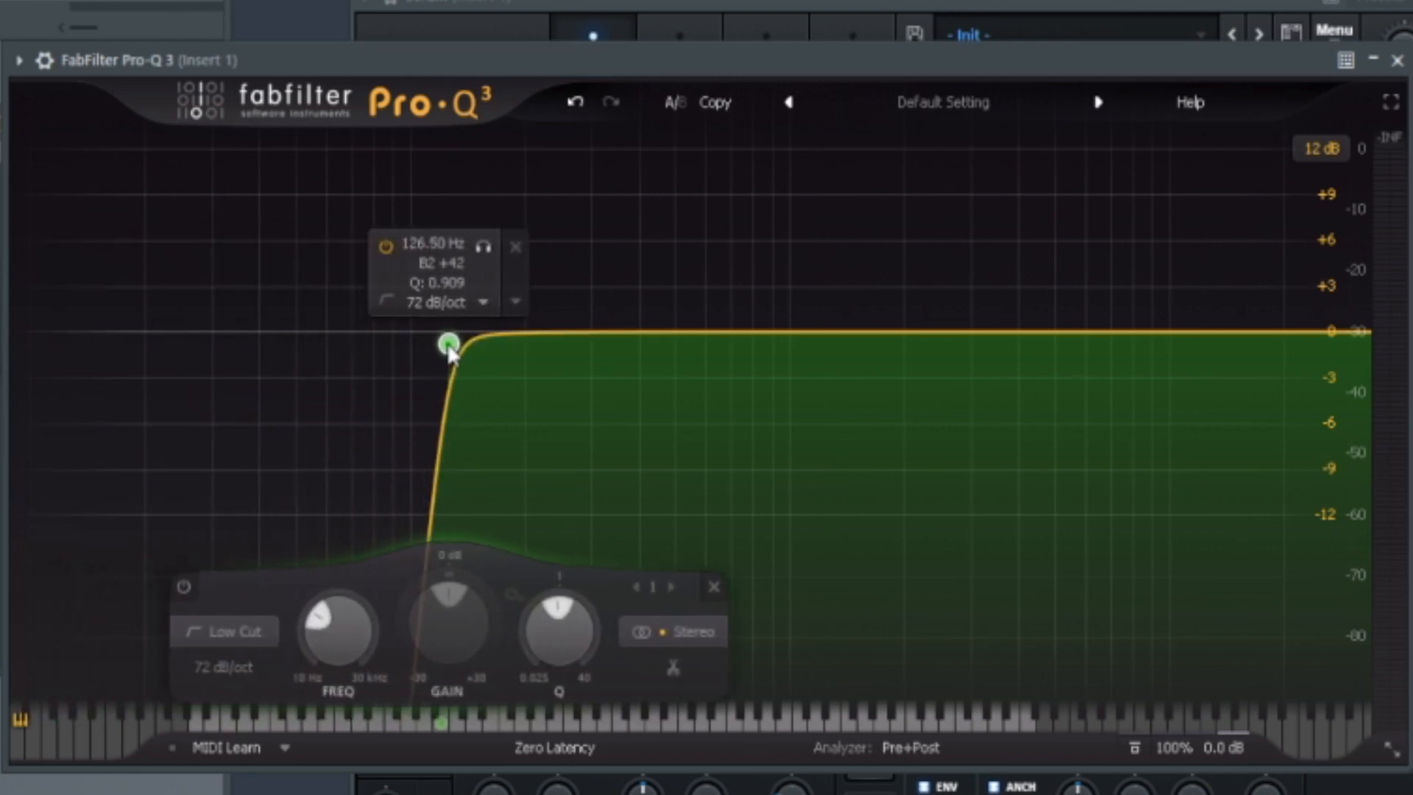
- Settle Pro-Q 3's low cut near 120 Hz, then close the EQ
left_click_drag(448, 344, 441, 345)
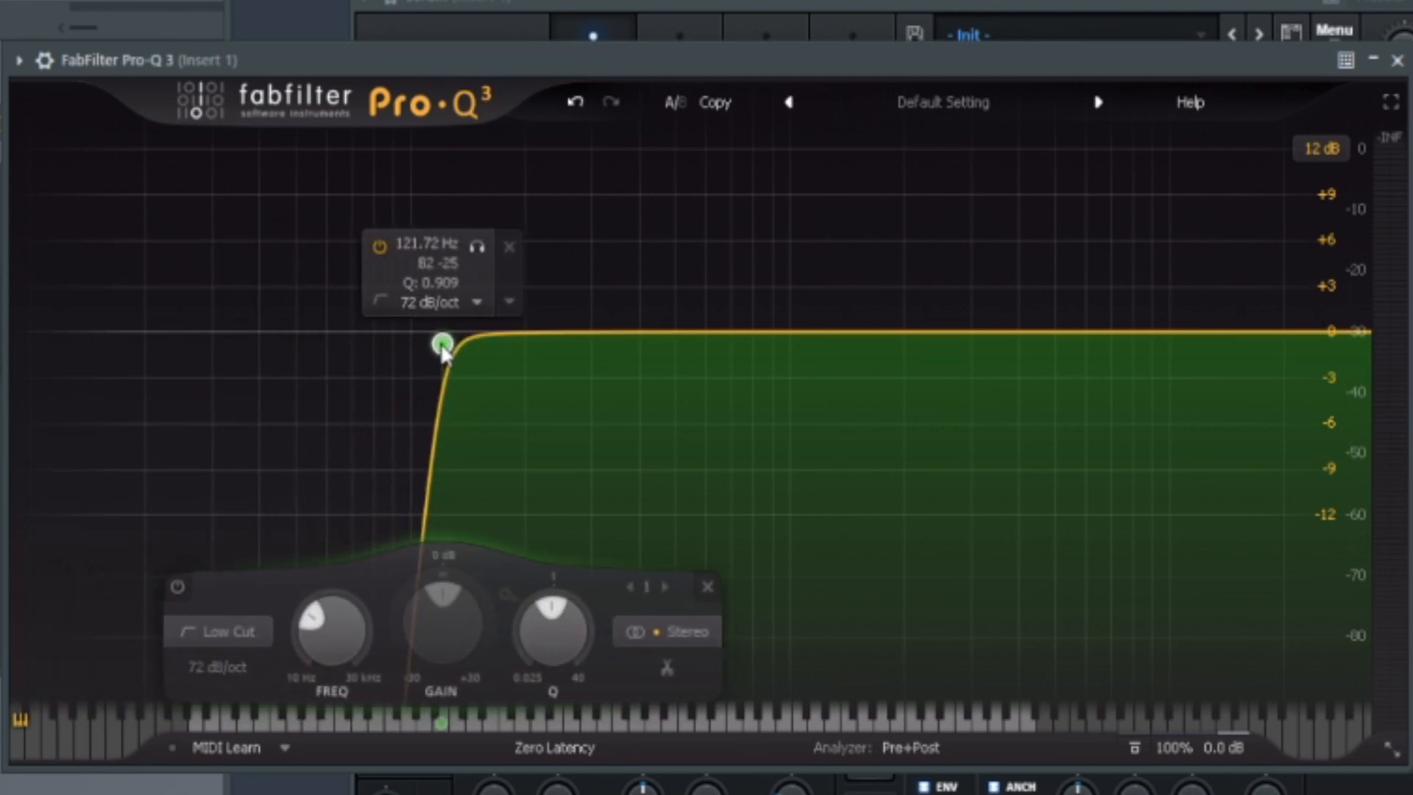
left_click_drag(443, 344, 434, 343)
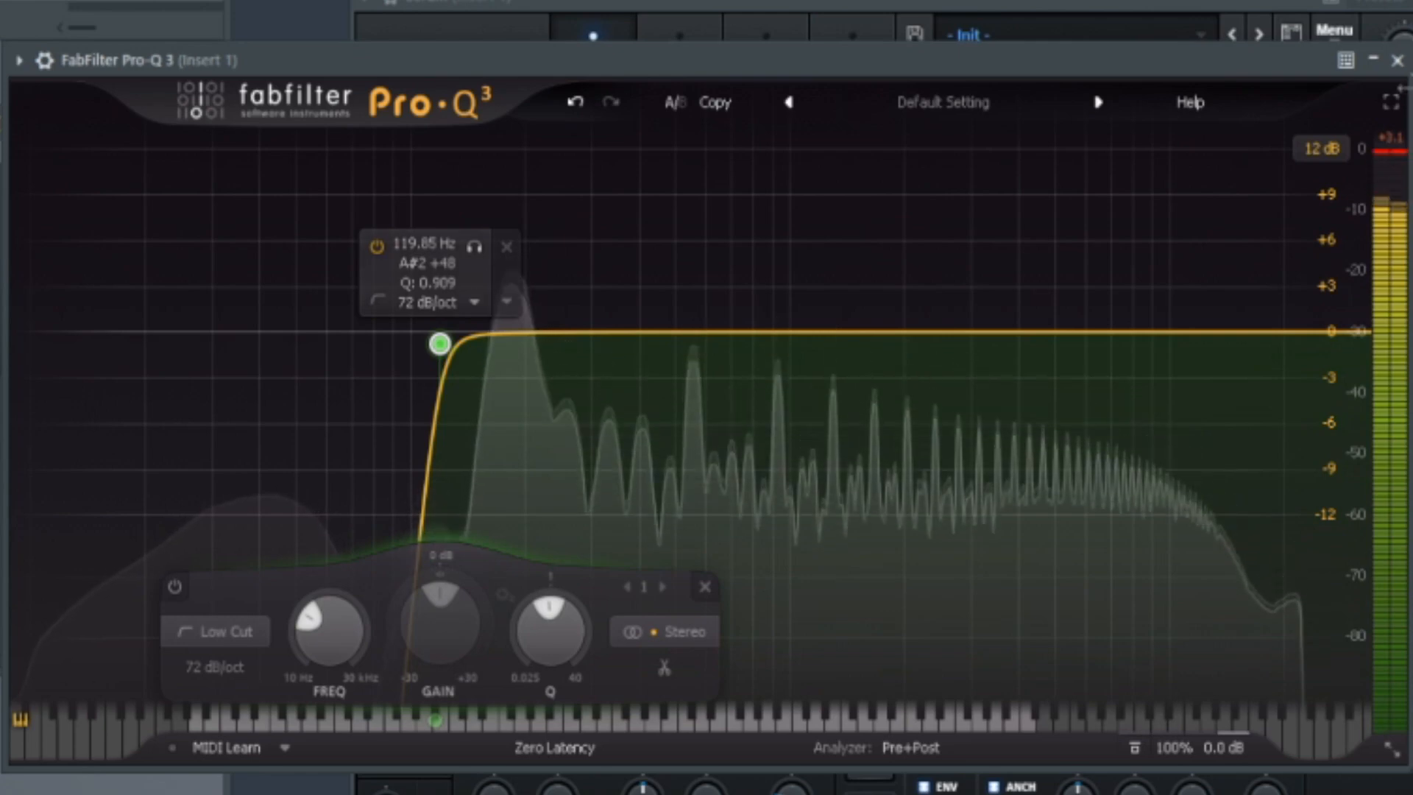
left_click(1395, 61)
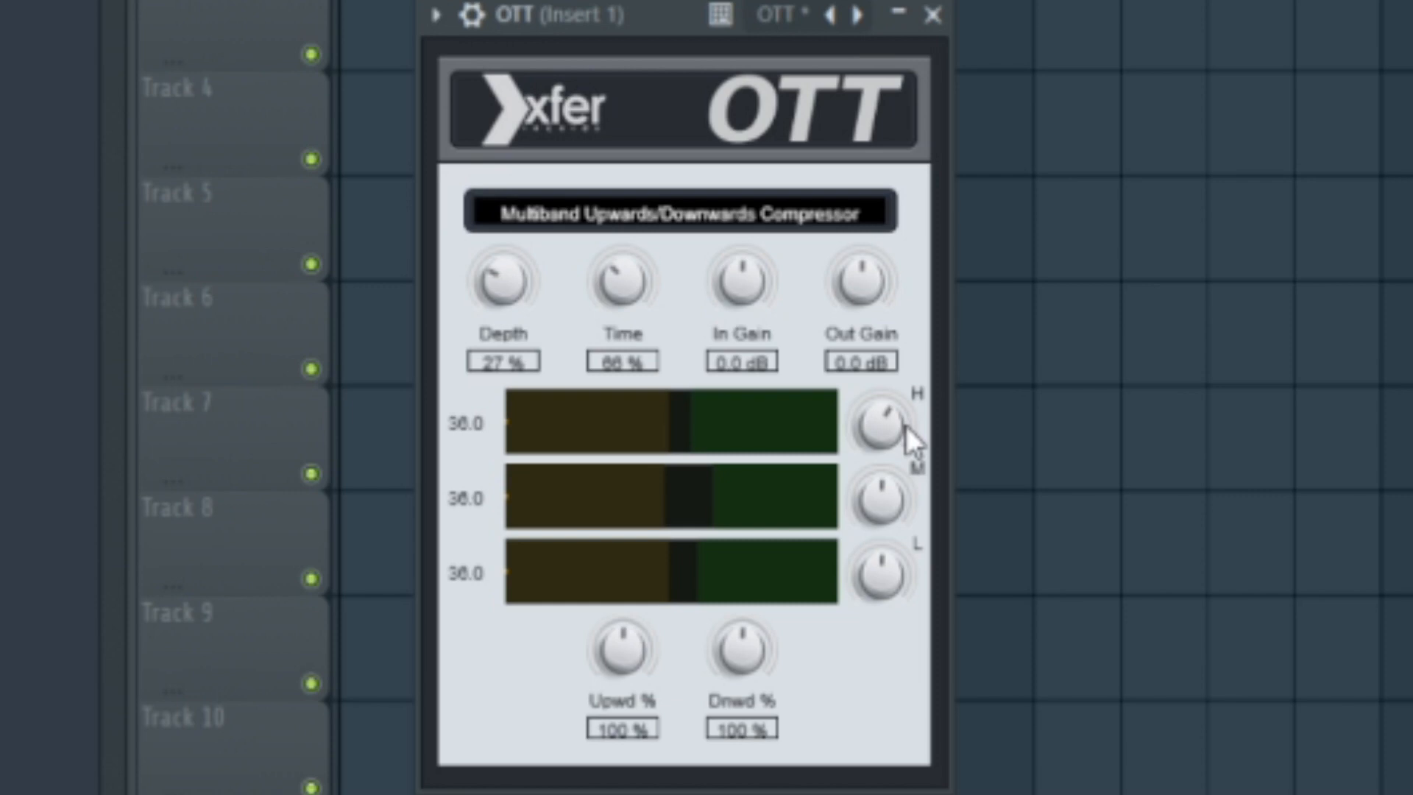
mouse_move(919, 442)
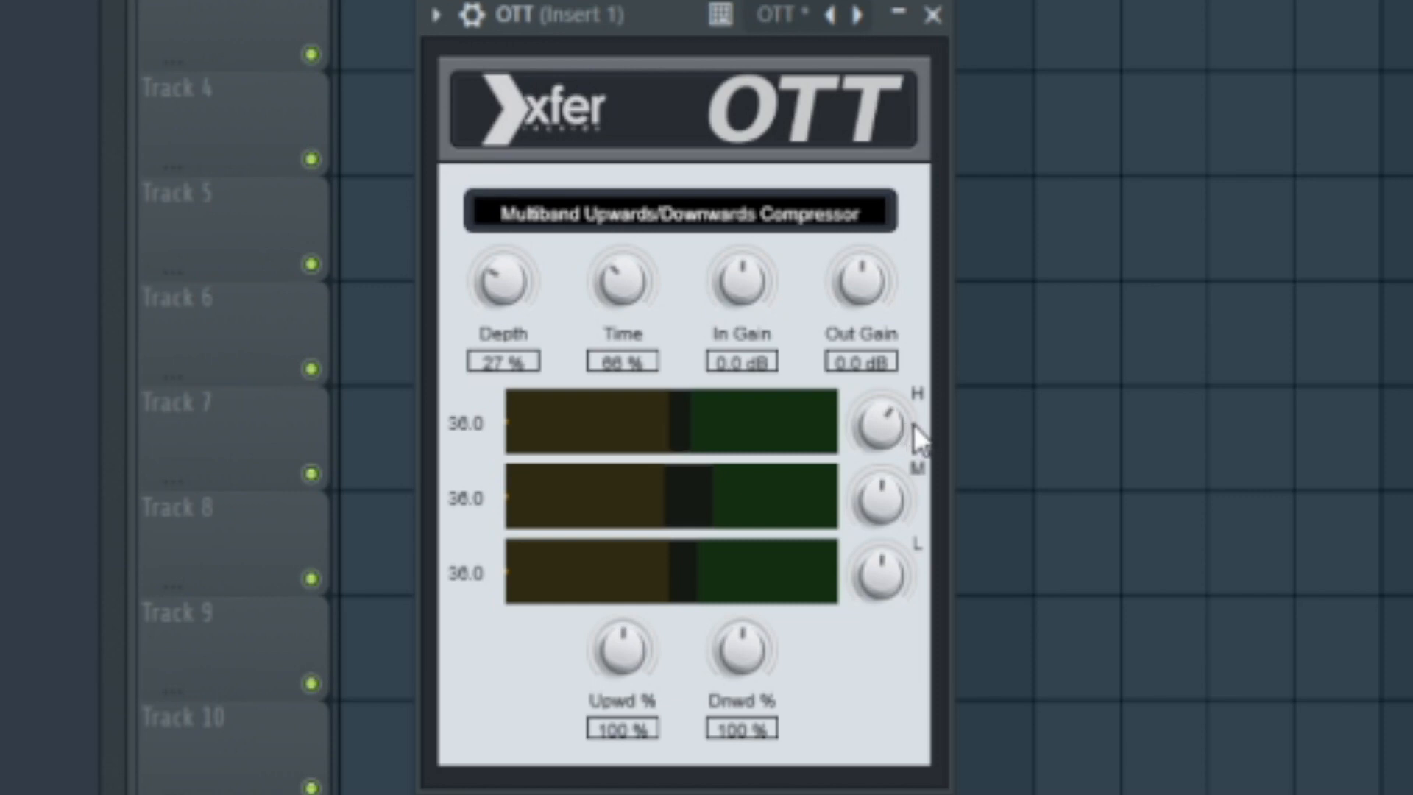
mouse_move(916, 490)
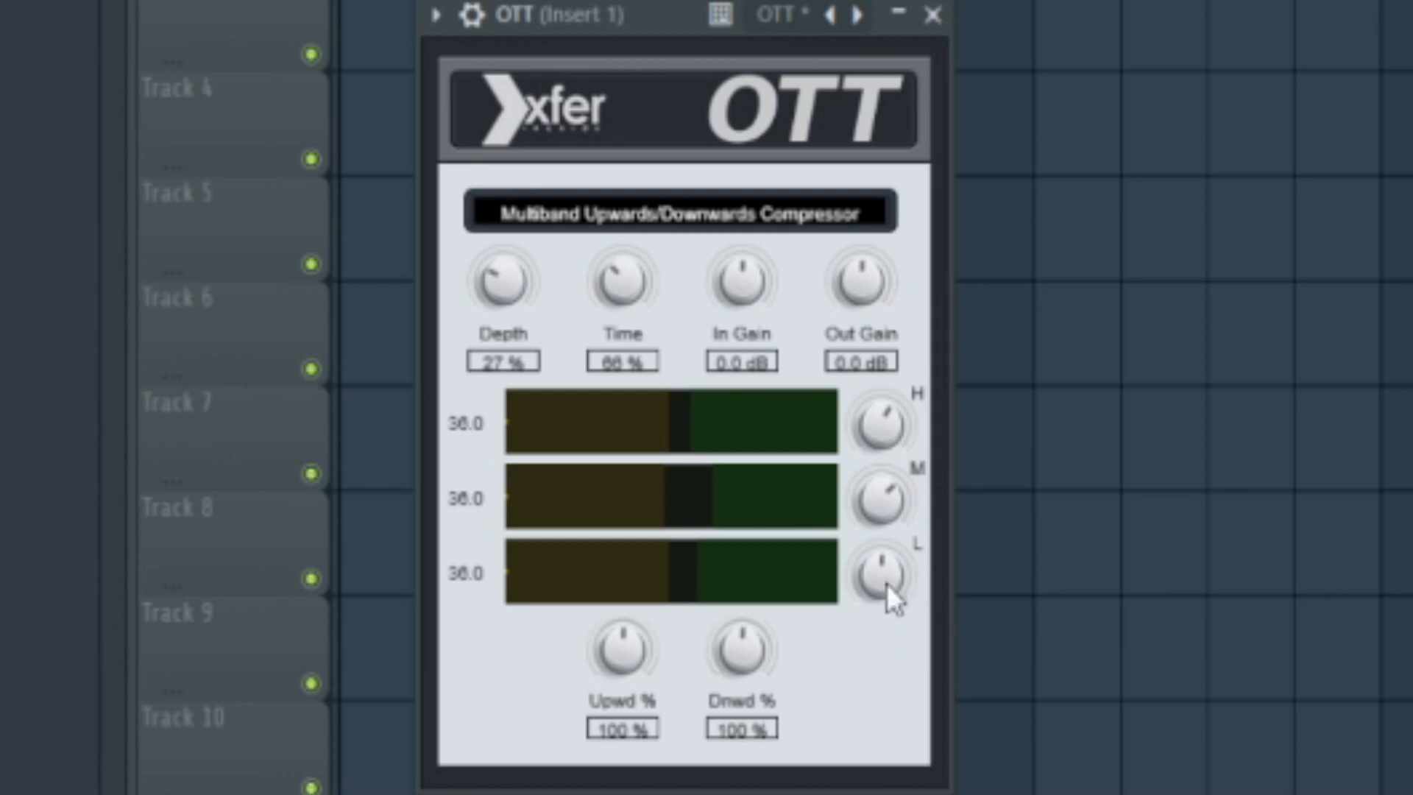
mouse_move(726, 730)
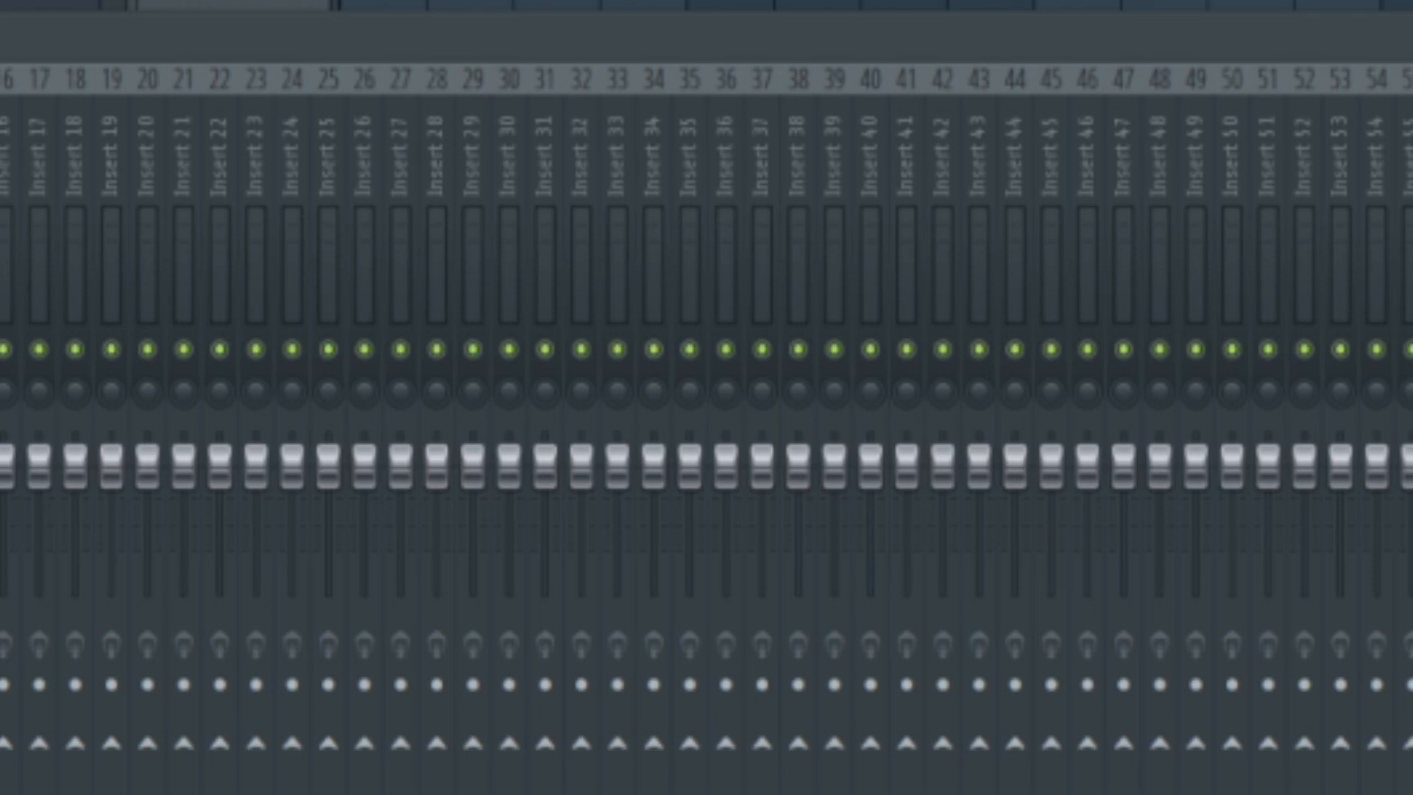
- Load Saturn's Clean Tape Base - 6 Bands SM preset, then close Saturn
left_click(573, 83)
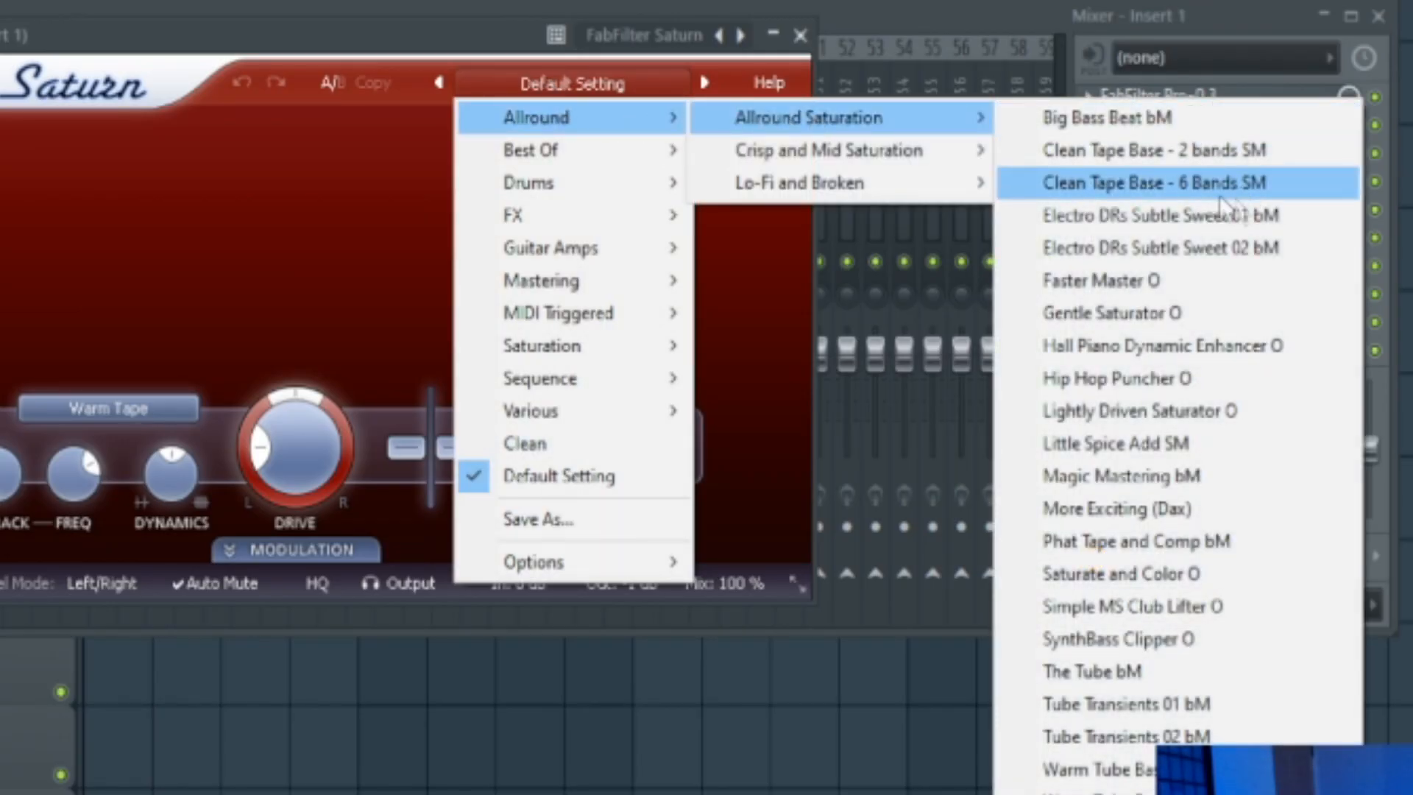
mouse_move(1235, 194)
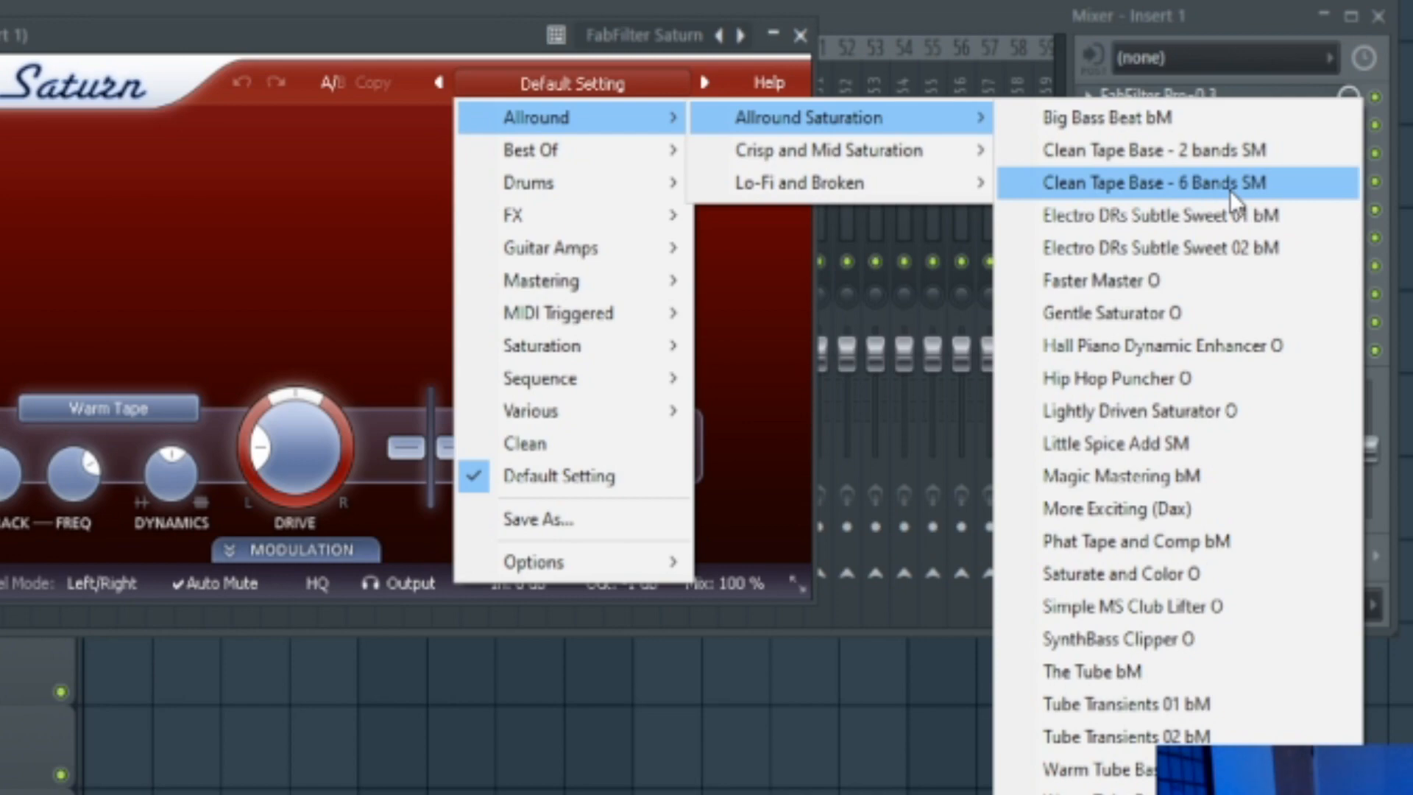
left_click(1159, 182)
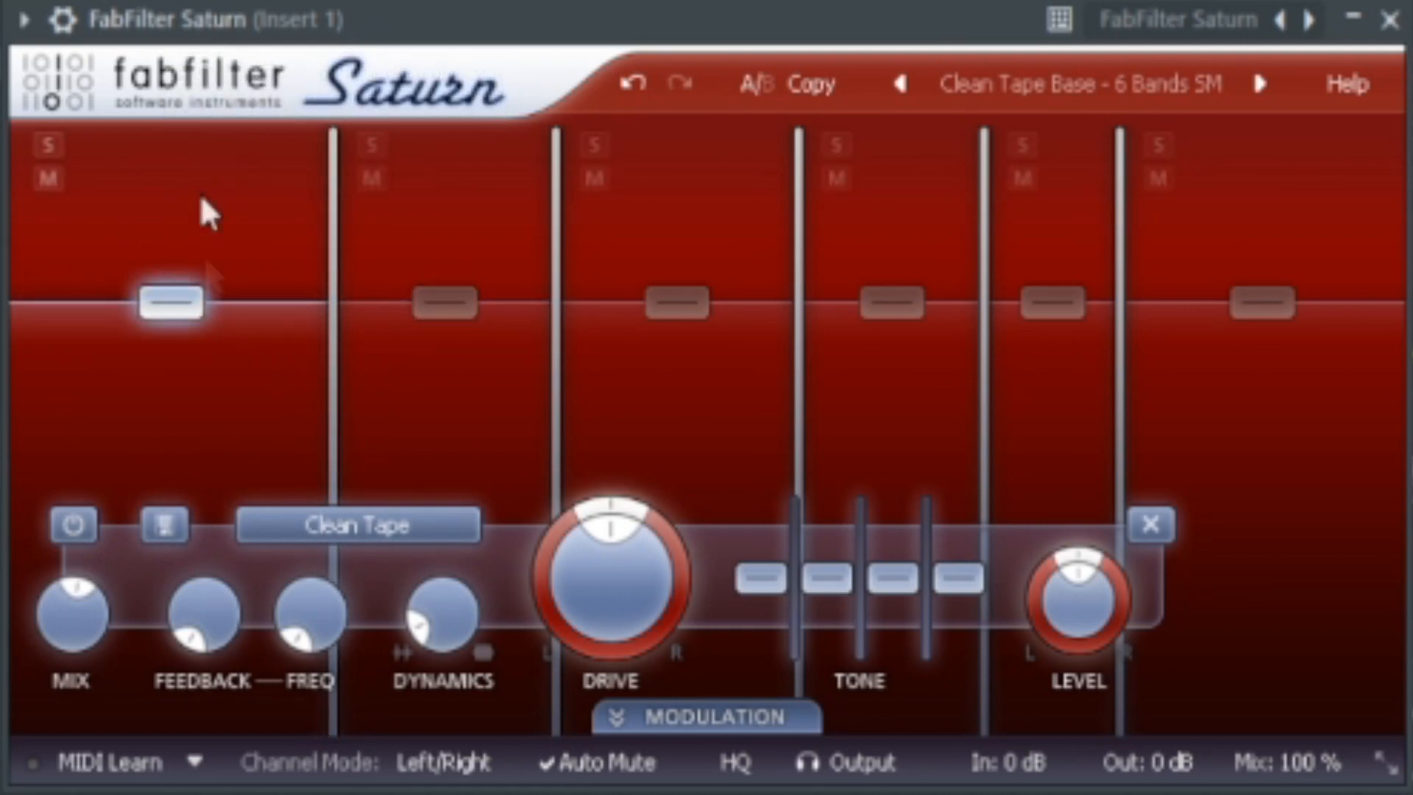
mouse_move(311, 270)
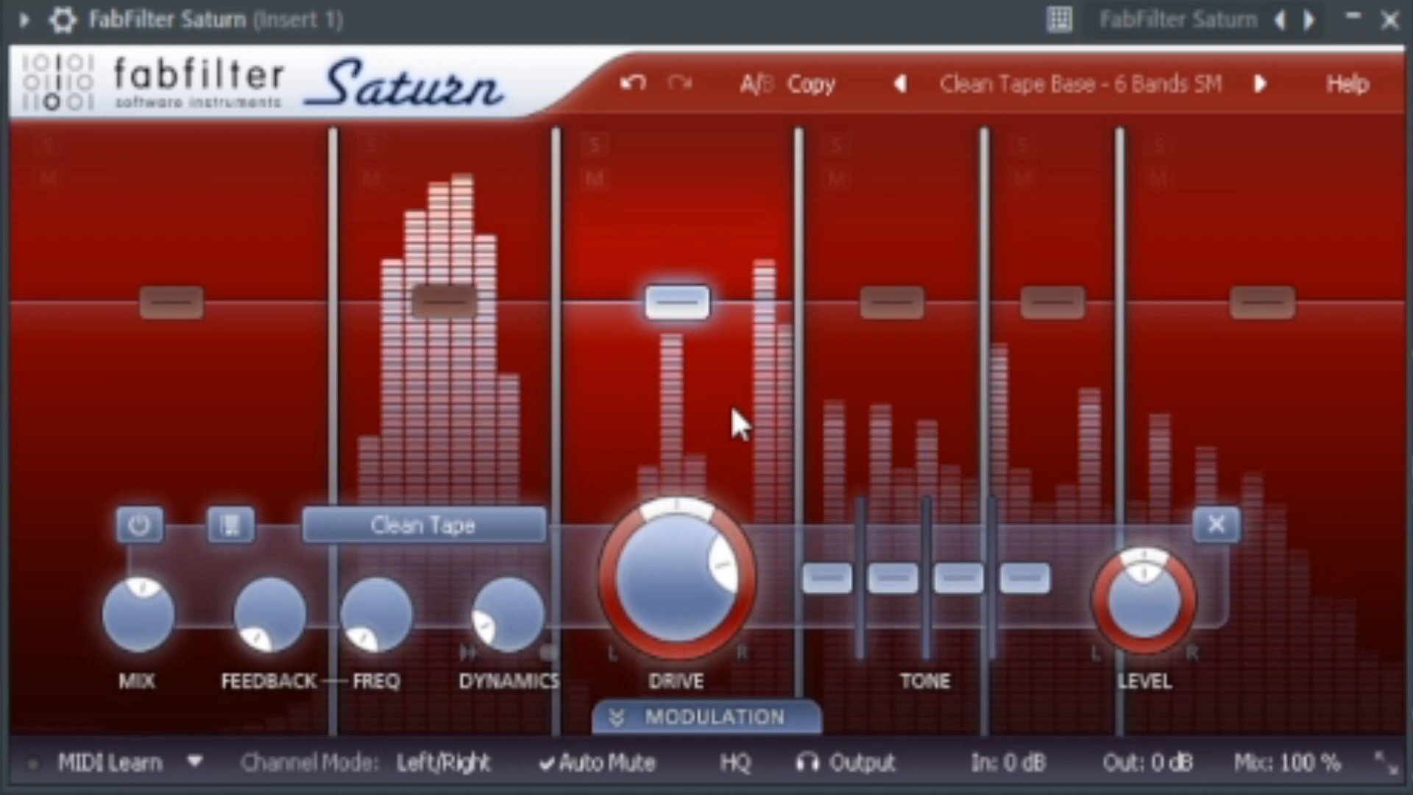
mouse_move(891, 301)
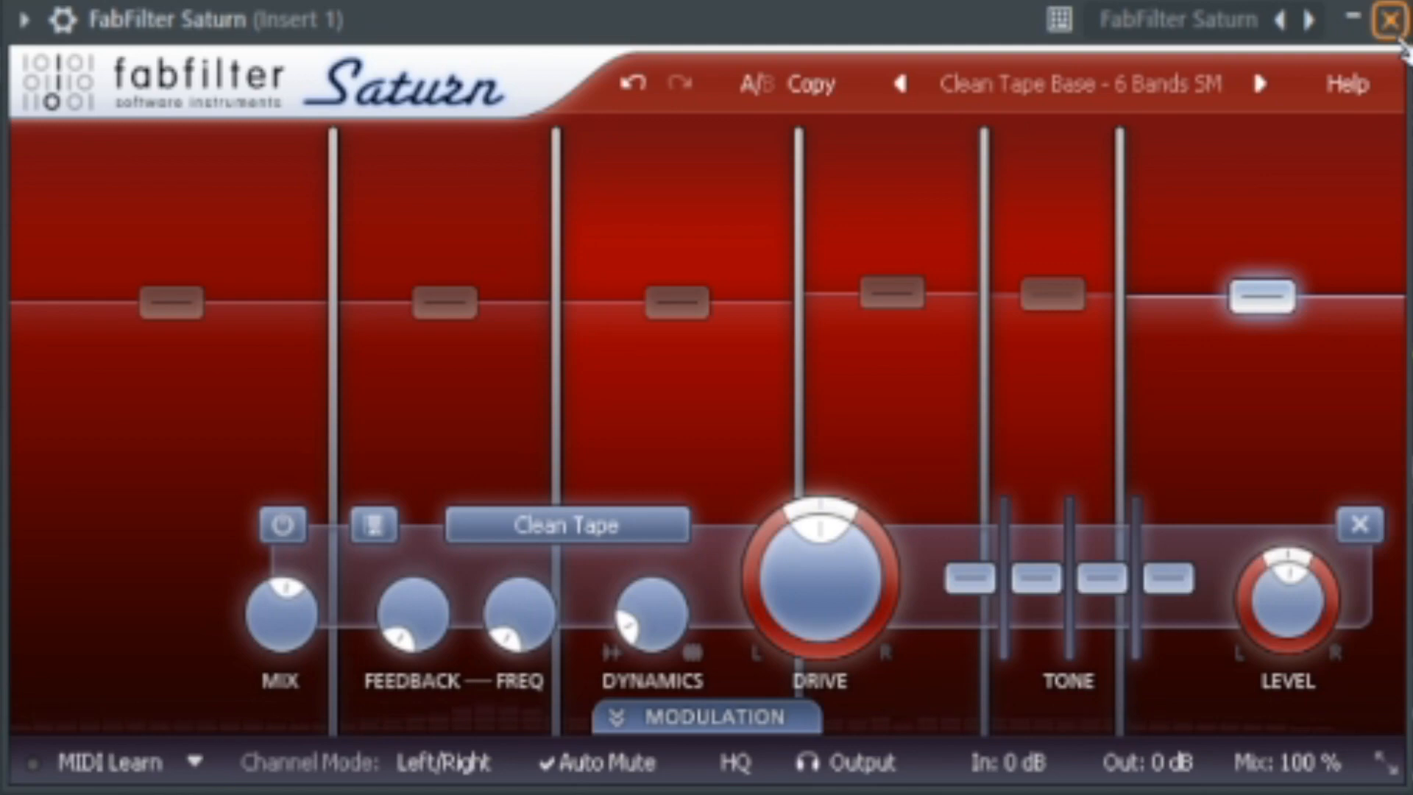
left_click(1393, 20)
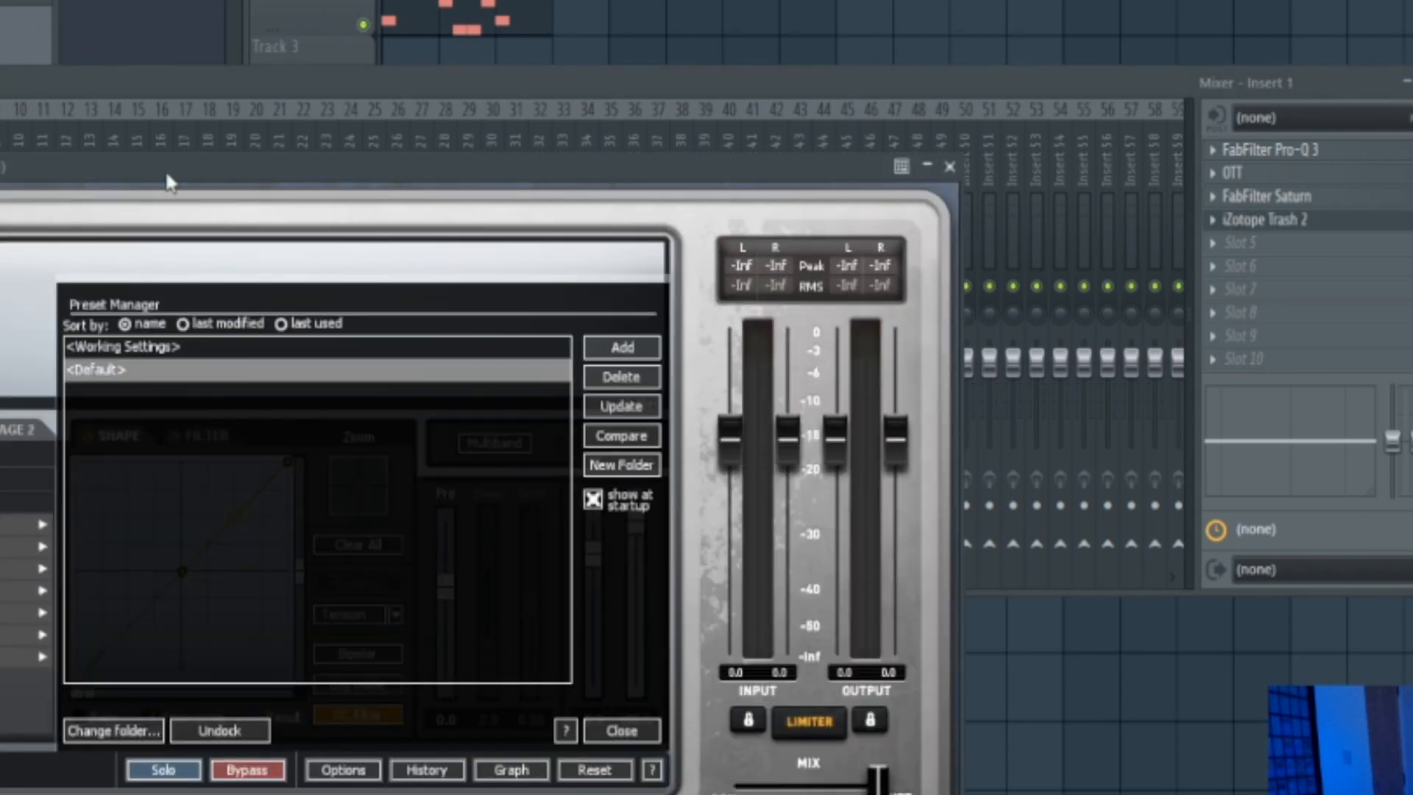
- Close the Preset Manager, enable Multiband, and move the low crossover to 312 Hz
left_click(619, 730)
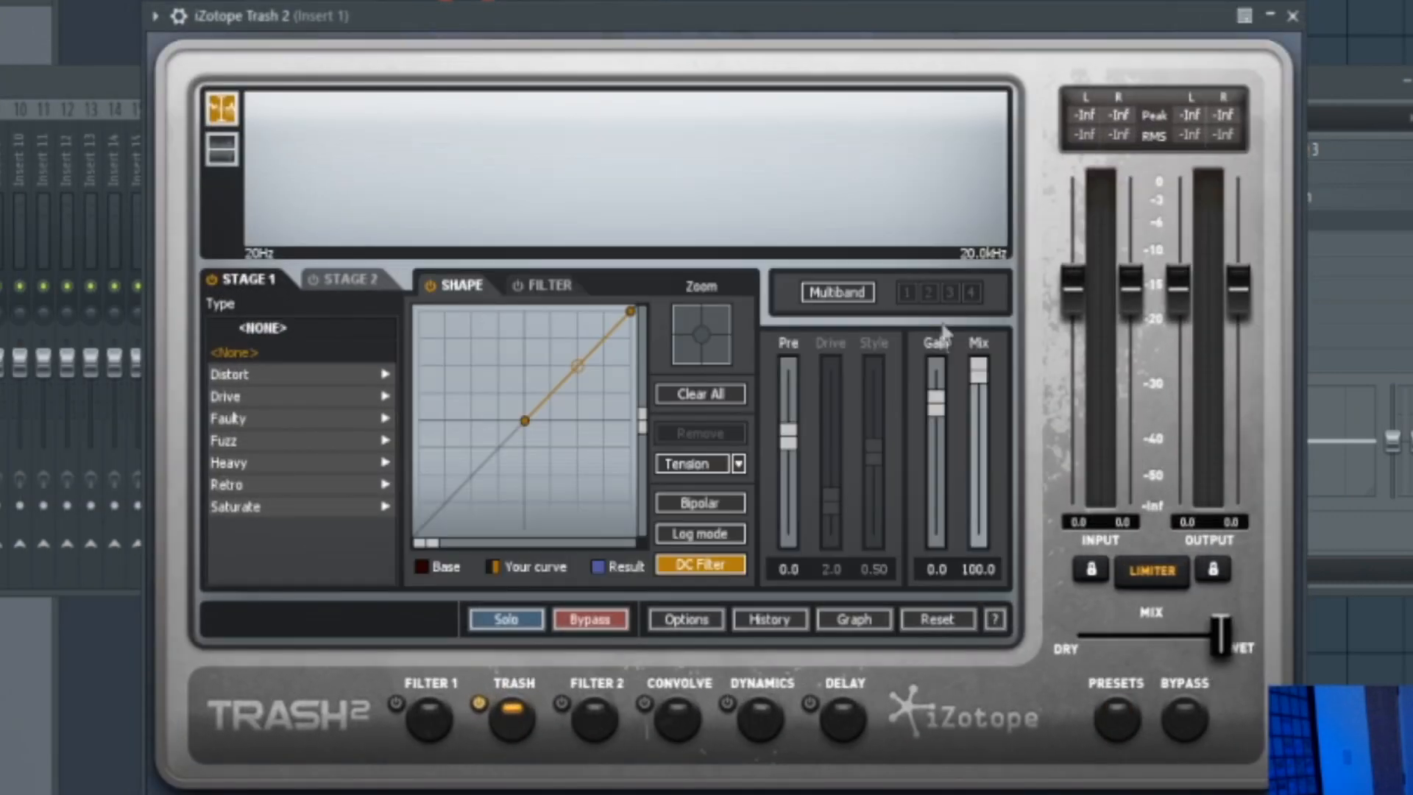
left_click(835, 291)
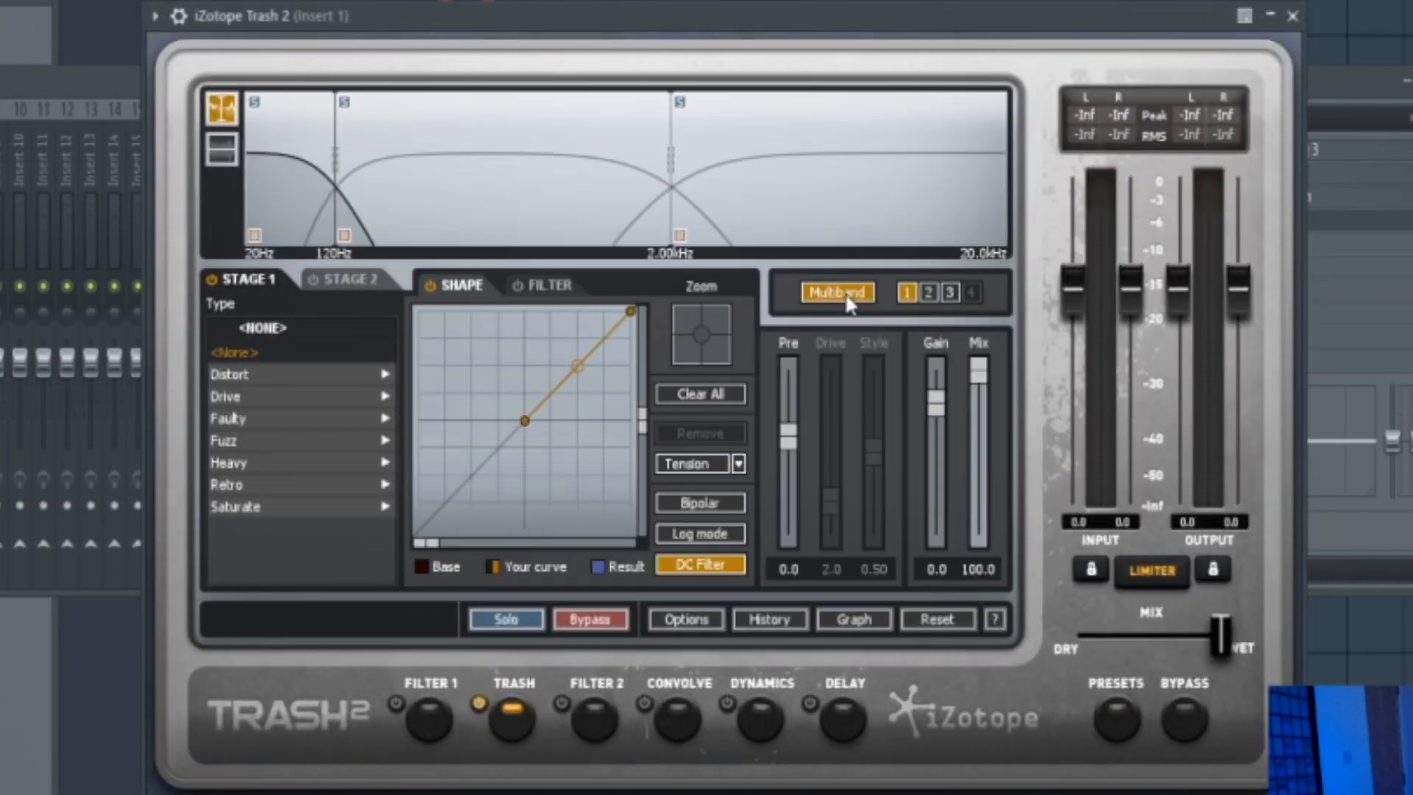
left_click_drag(320, 104, 342, 176)
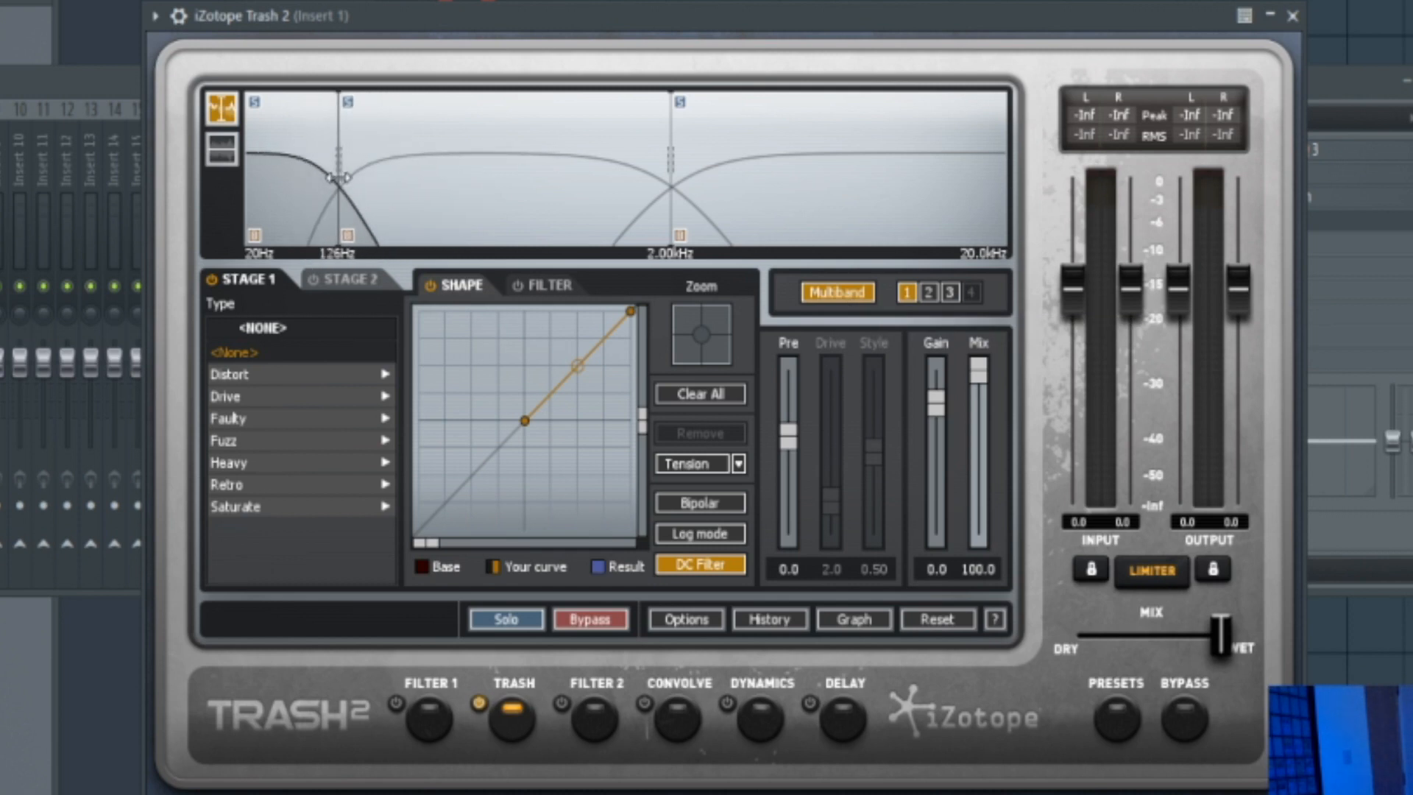
left_click_drag(341, 176, 404, 176)
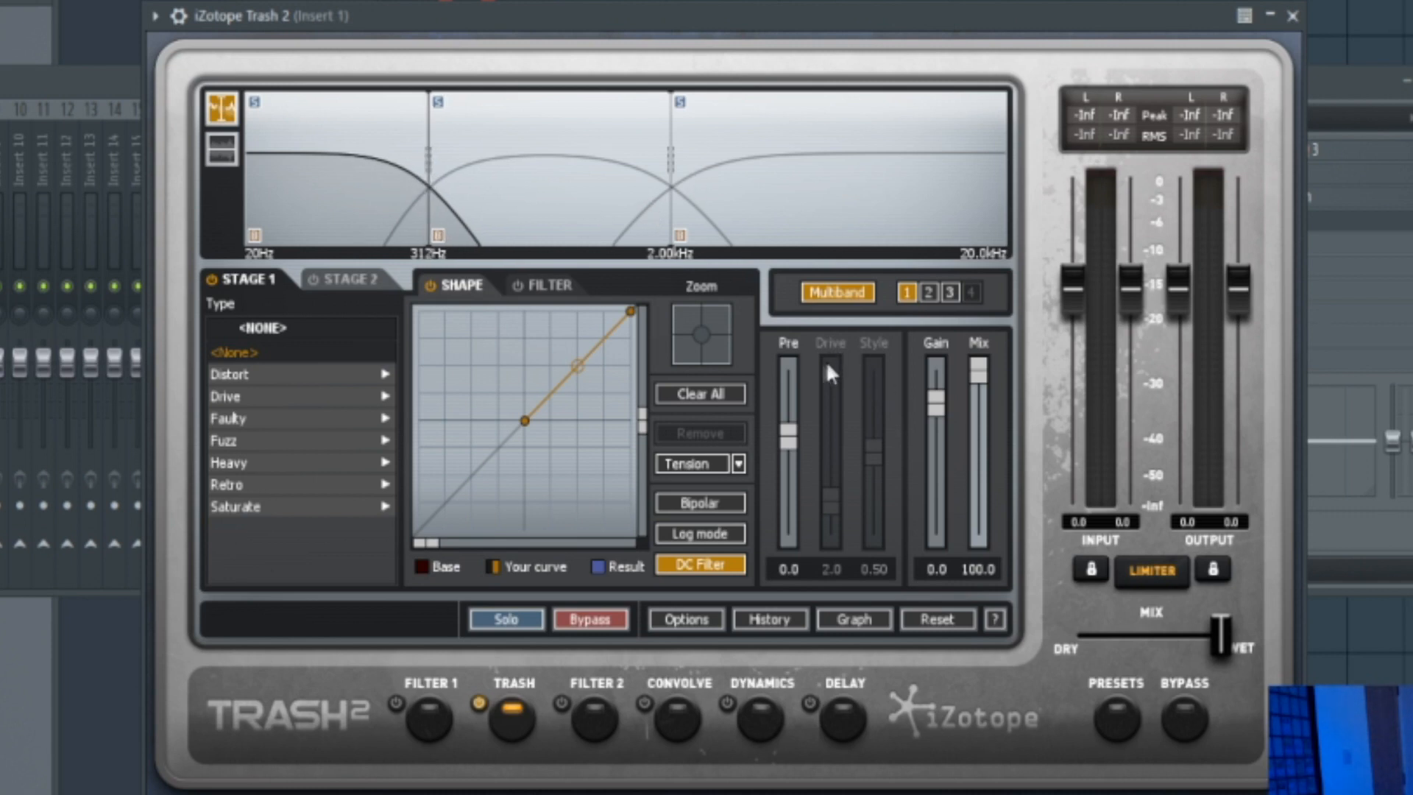
- Give band 2 Little Popper saturation and band 3 Hard Chip, then close Trash 2
left_click(926, 293)
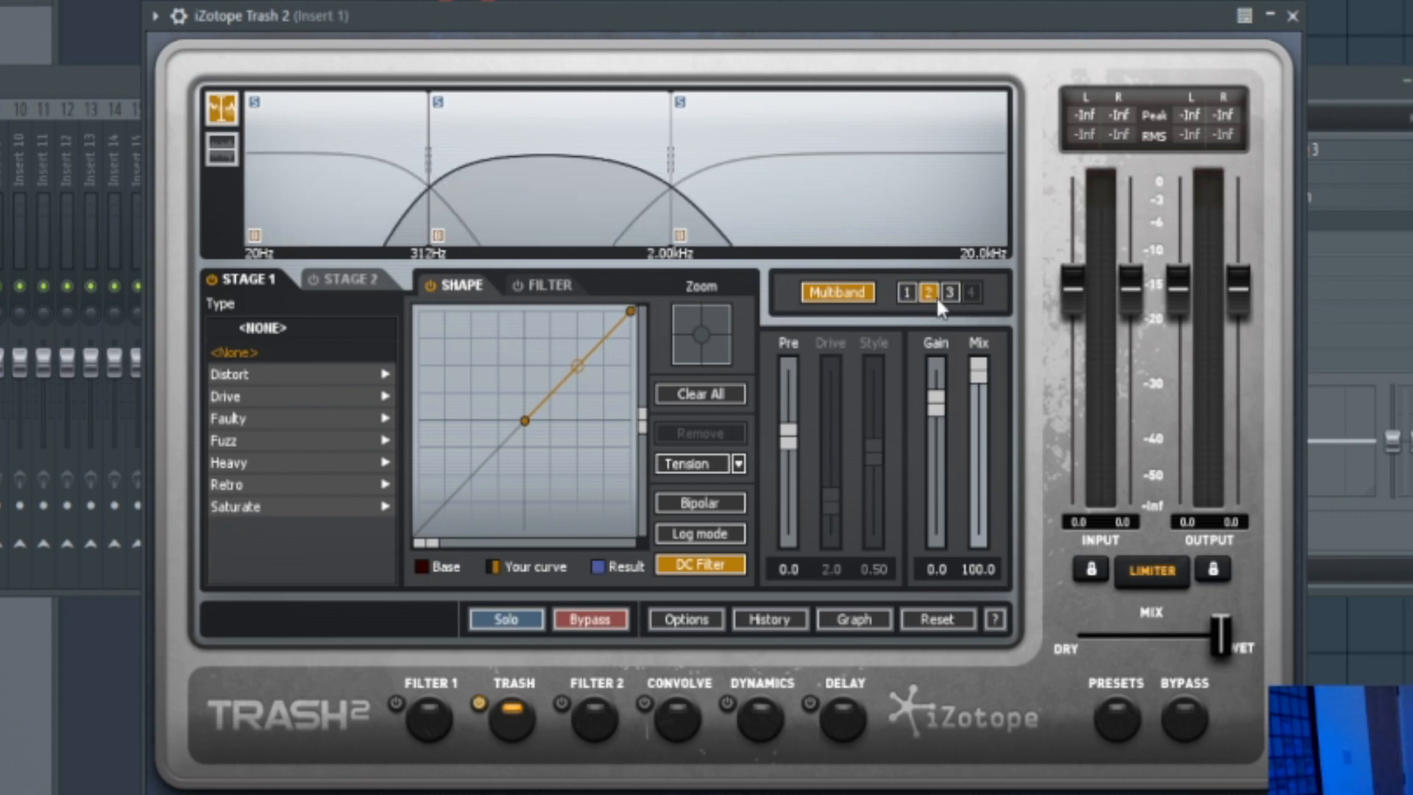
left_click(236, 505)
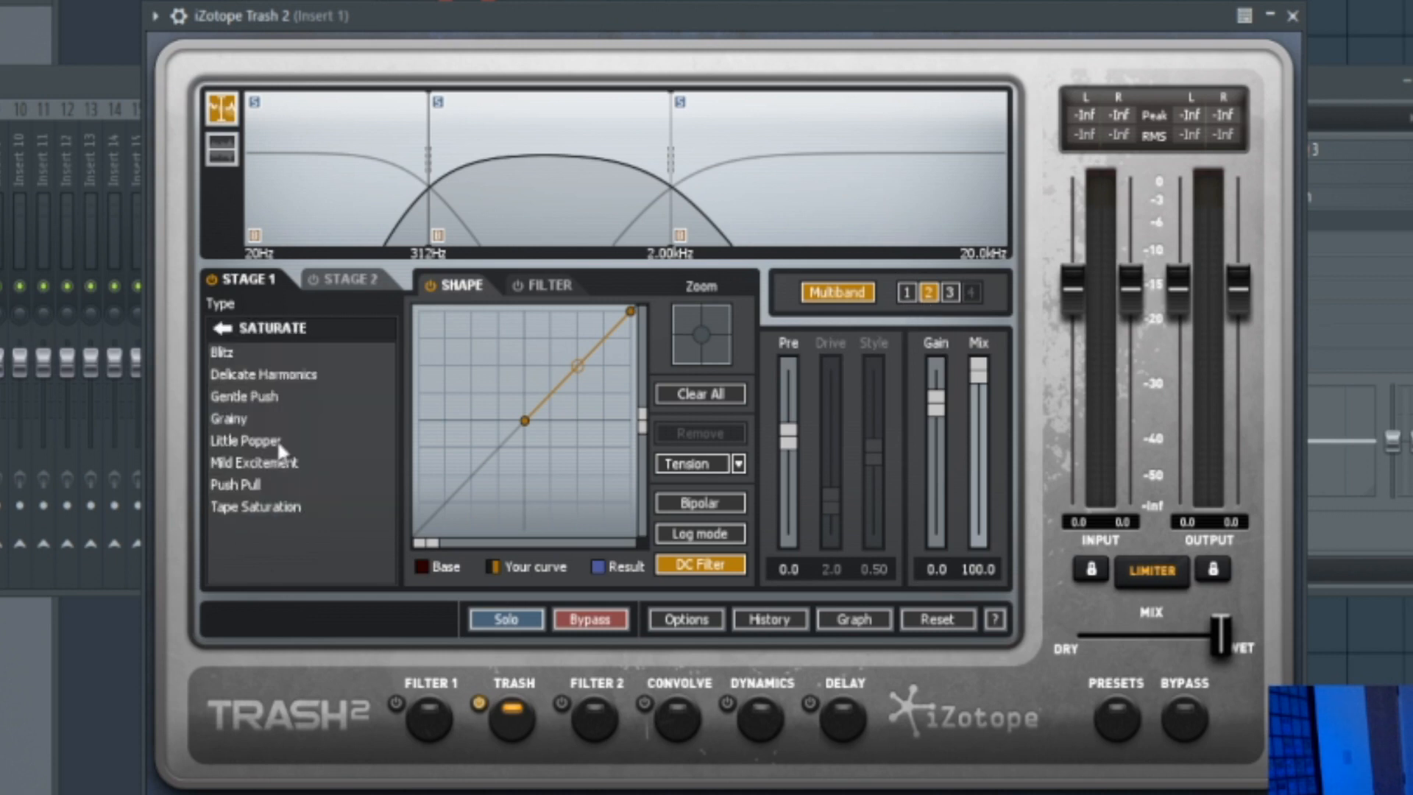
left_click(243, 440)
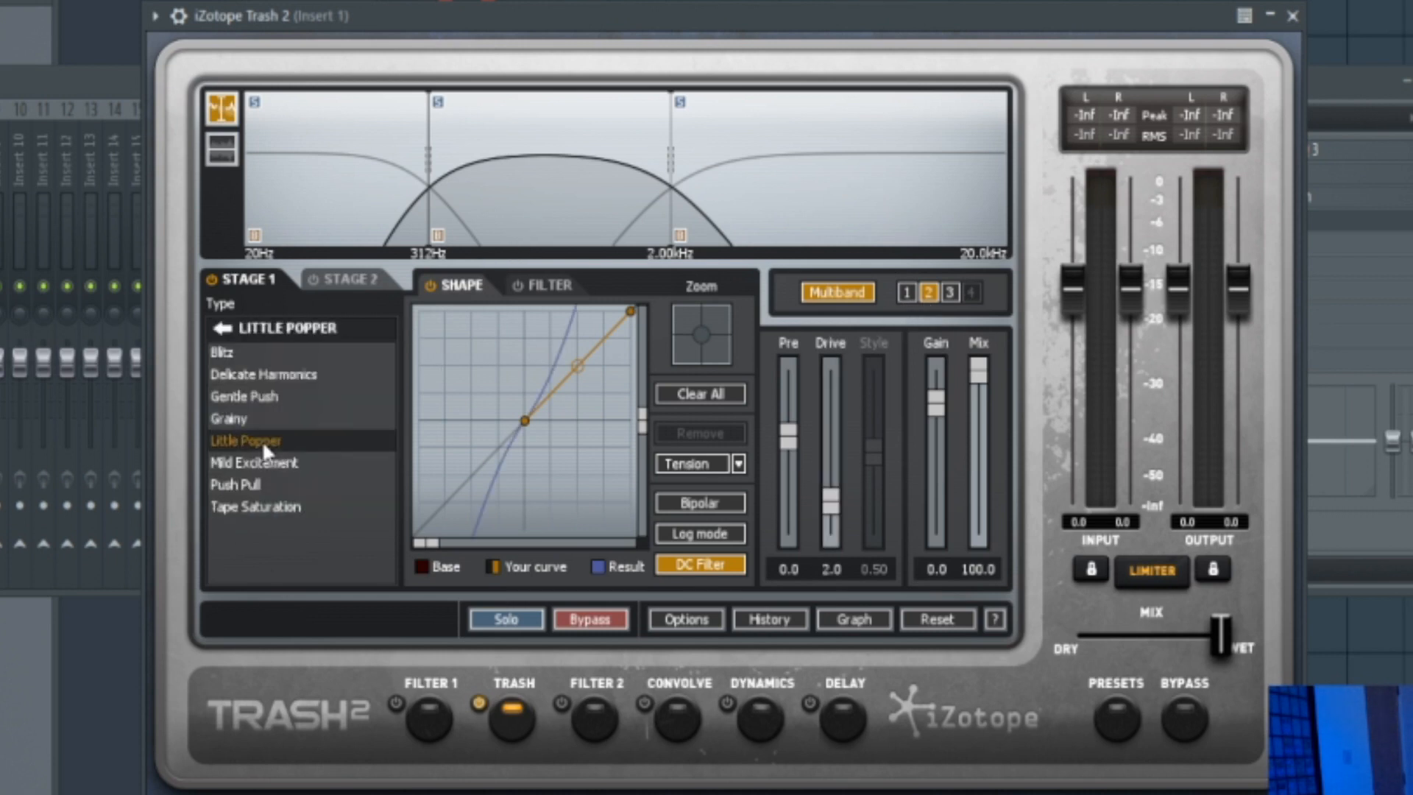
mouse_move(599, 390)
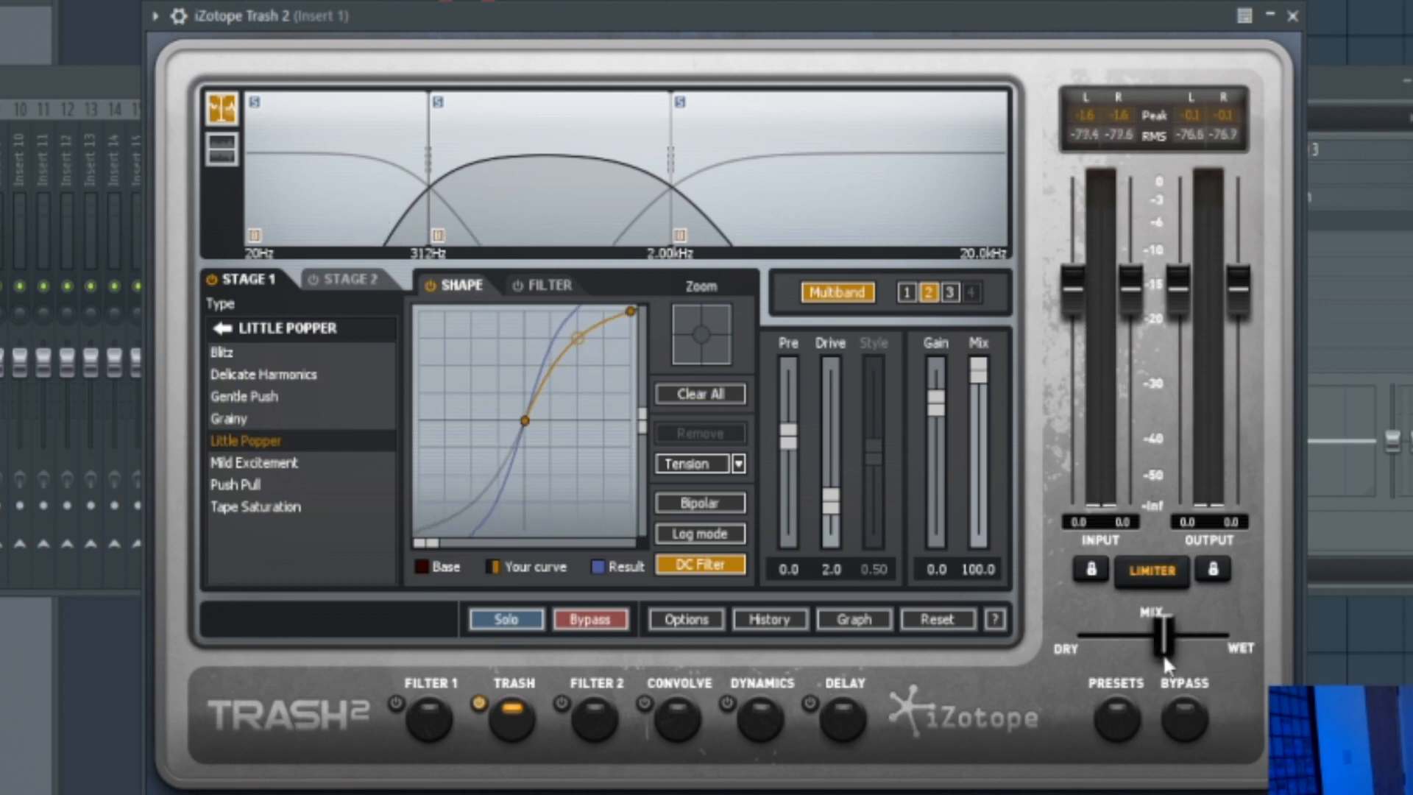
mouse_move(1160, 670)
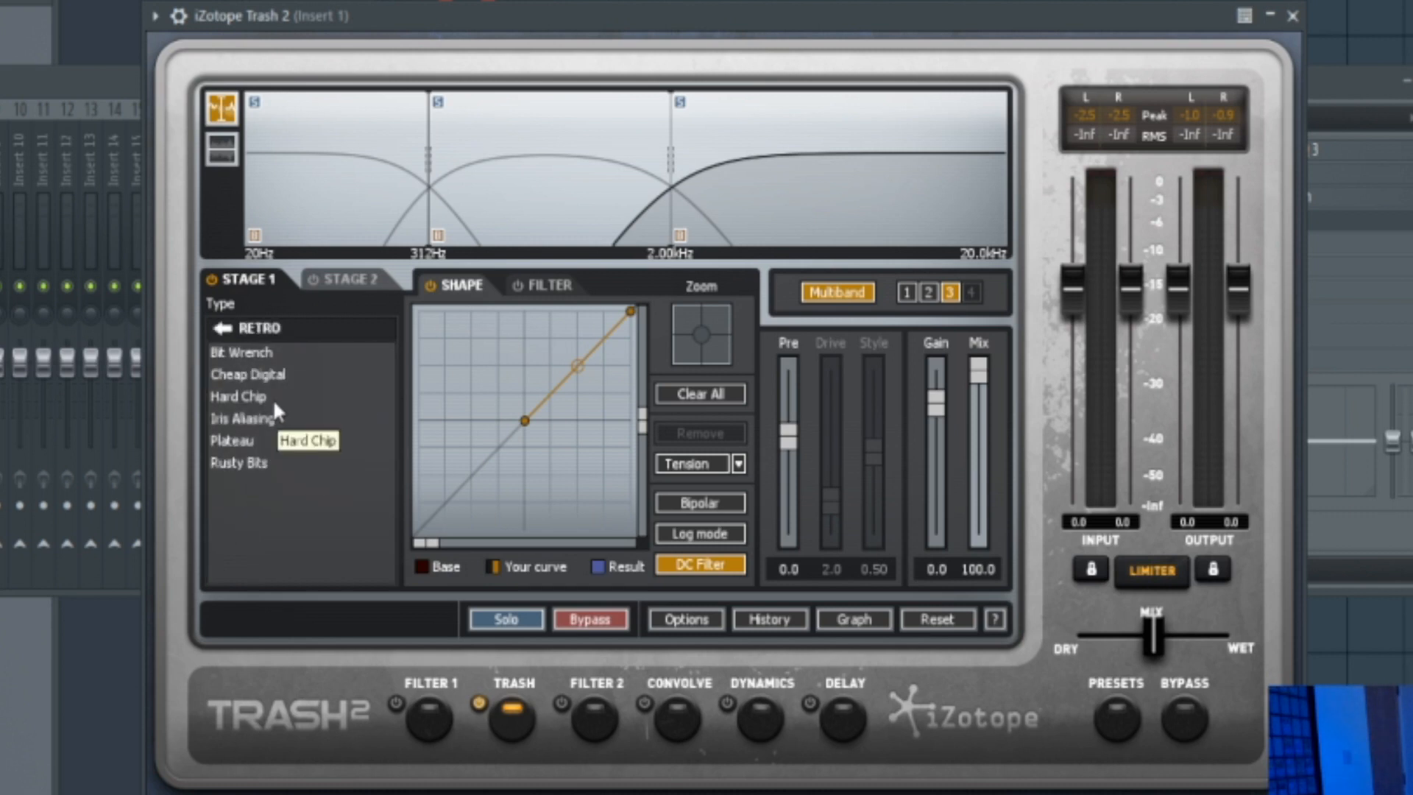
left_click(237, 396)
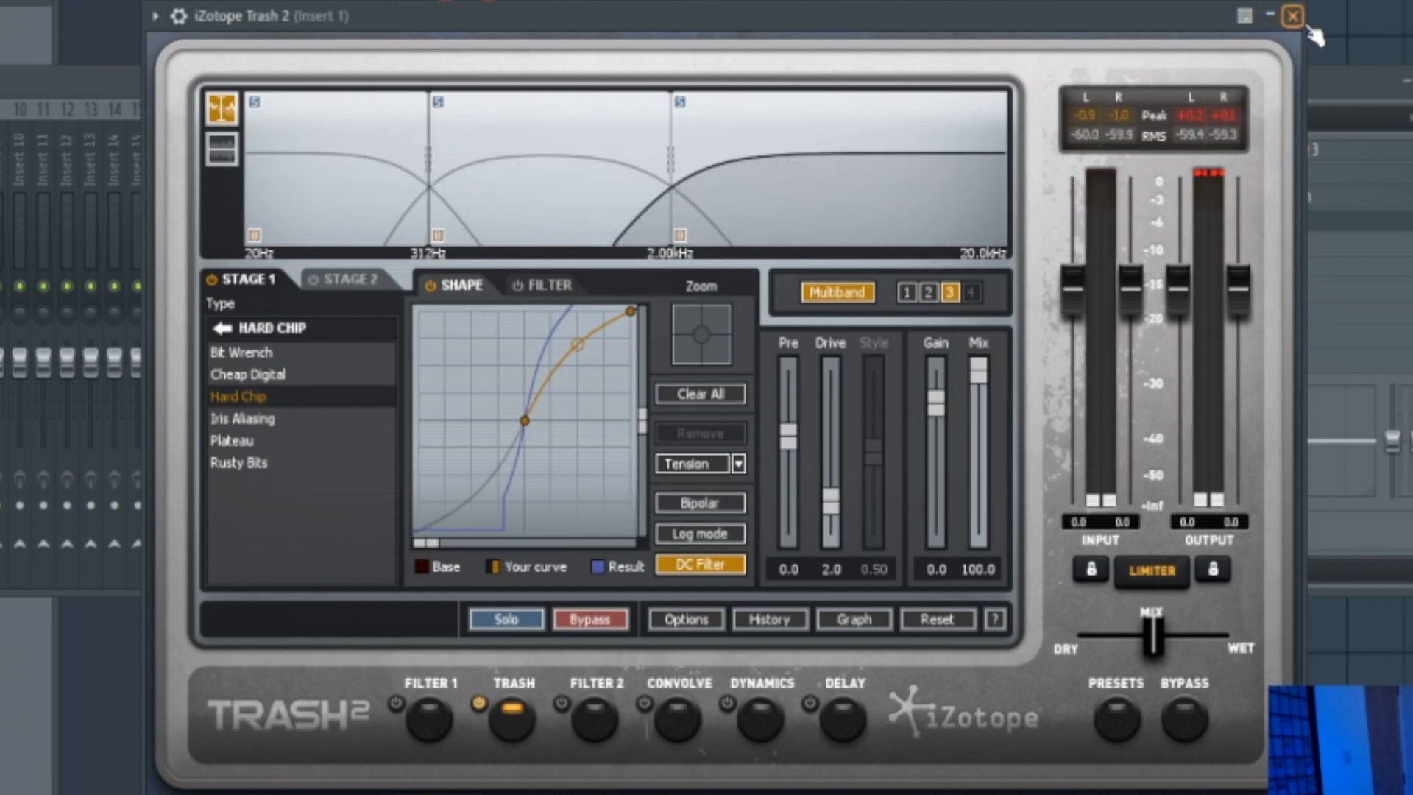
left_click(1290, 16)
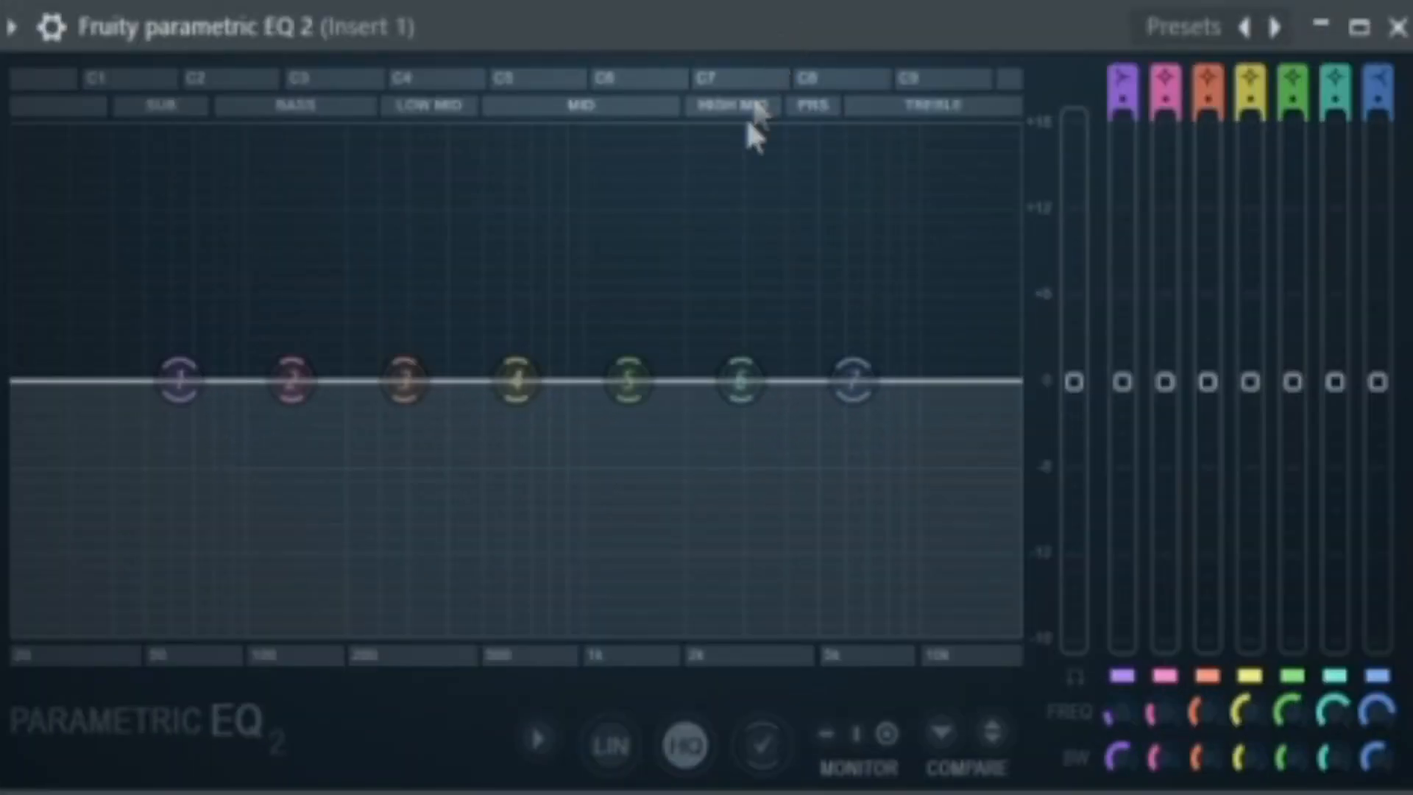
- Change Parametric EQ 2's band 1 to a high-pass filter near 51 Hz
left_click(178, 380)
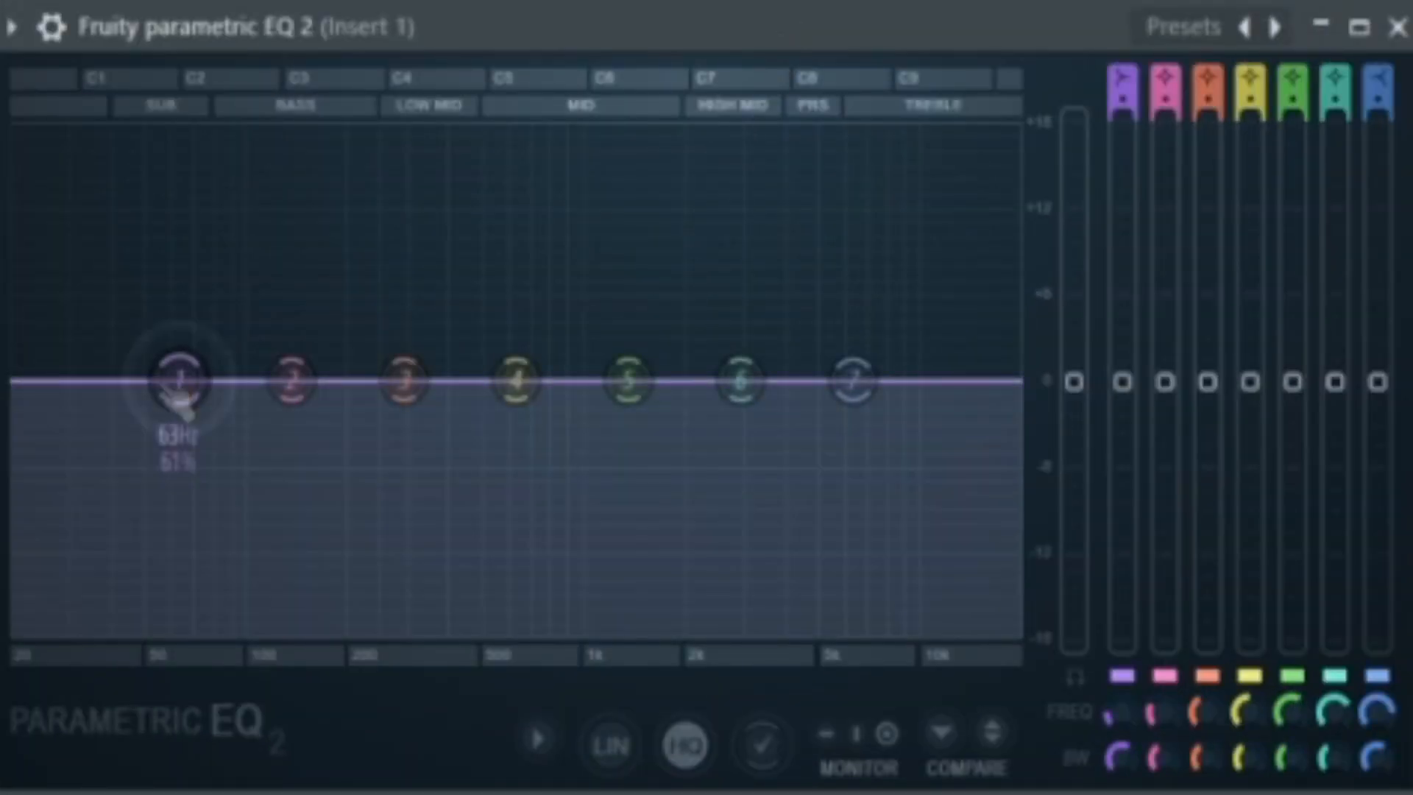
right_click(177, 382)
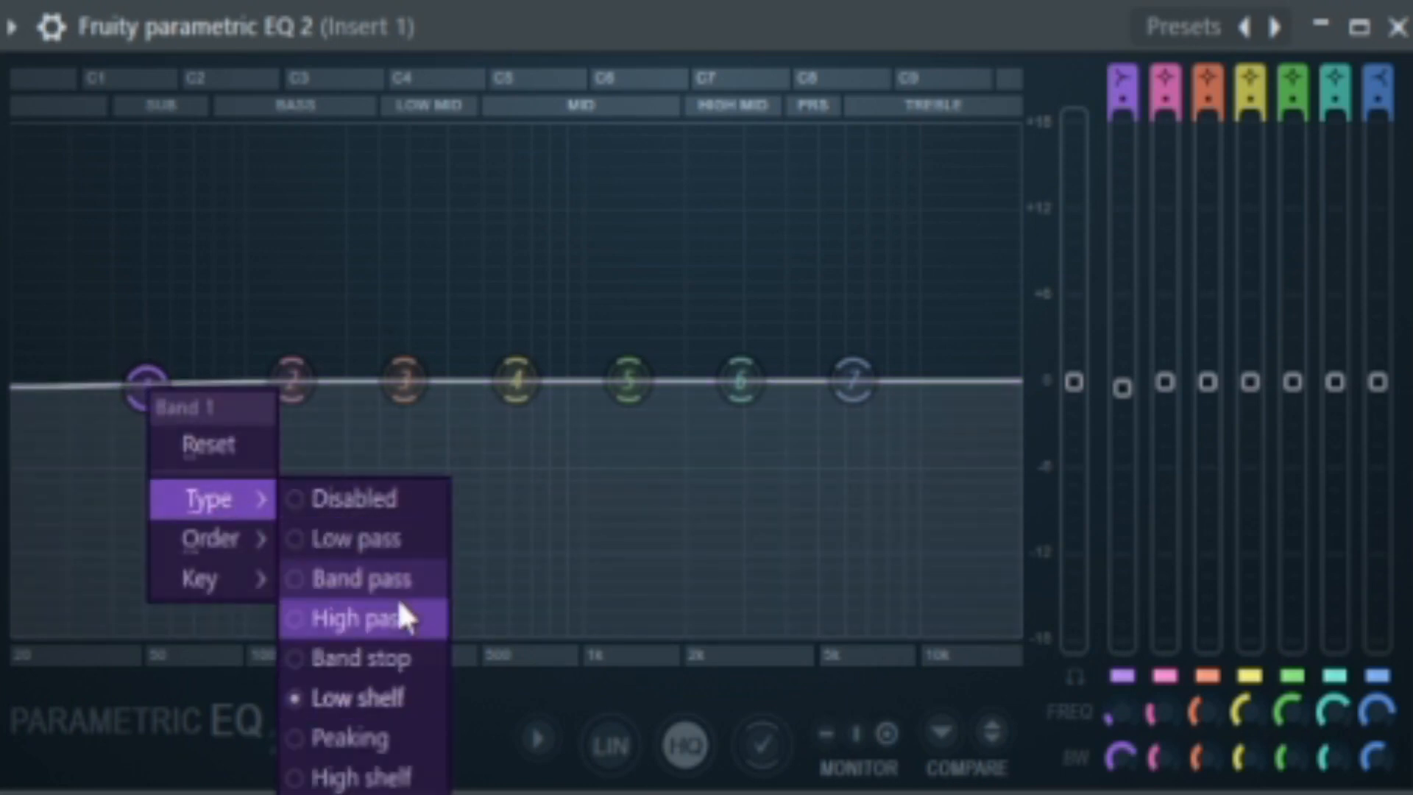
left_click(358, 618)
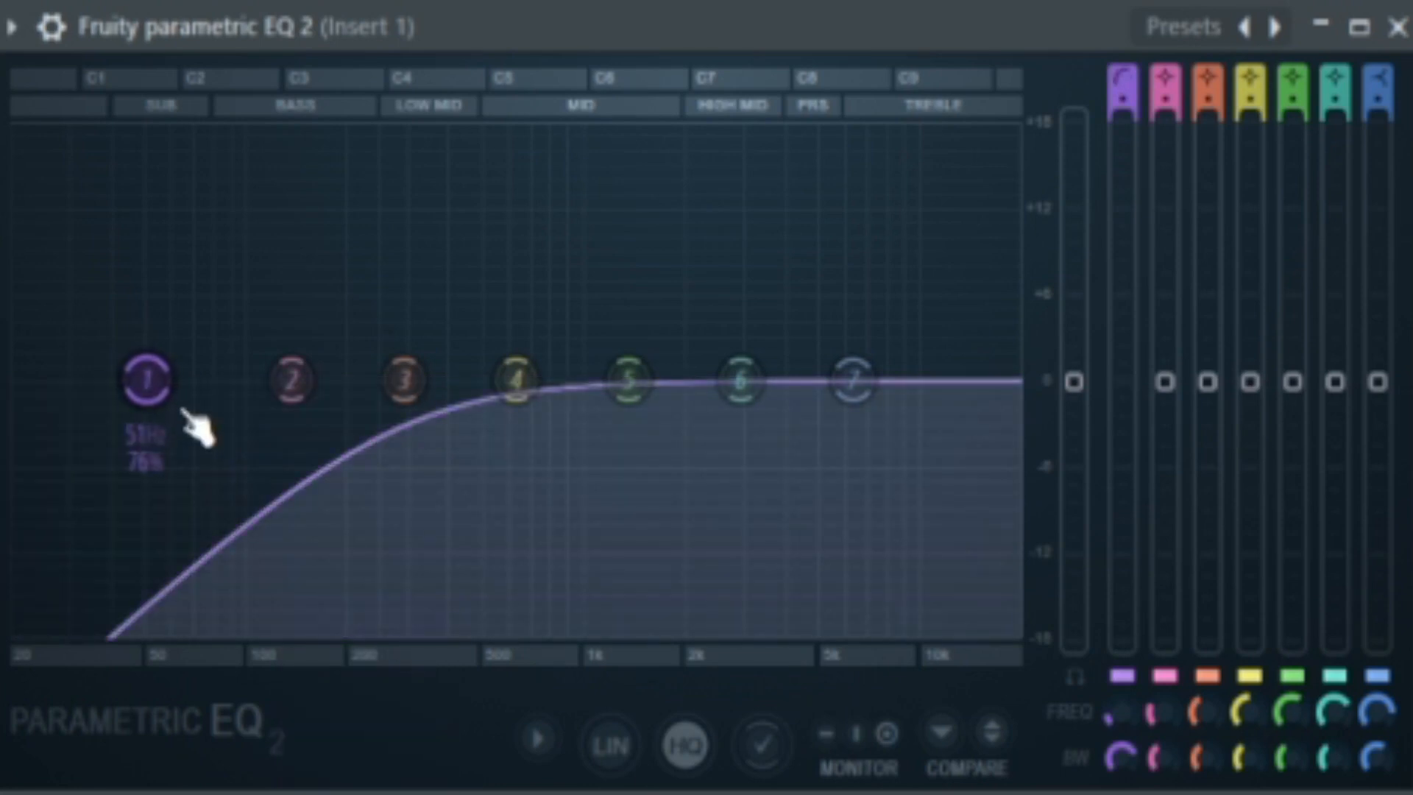
right_click(224, 389)
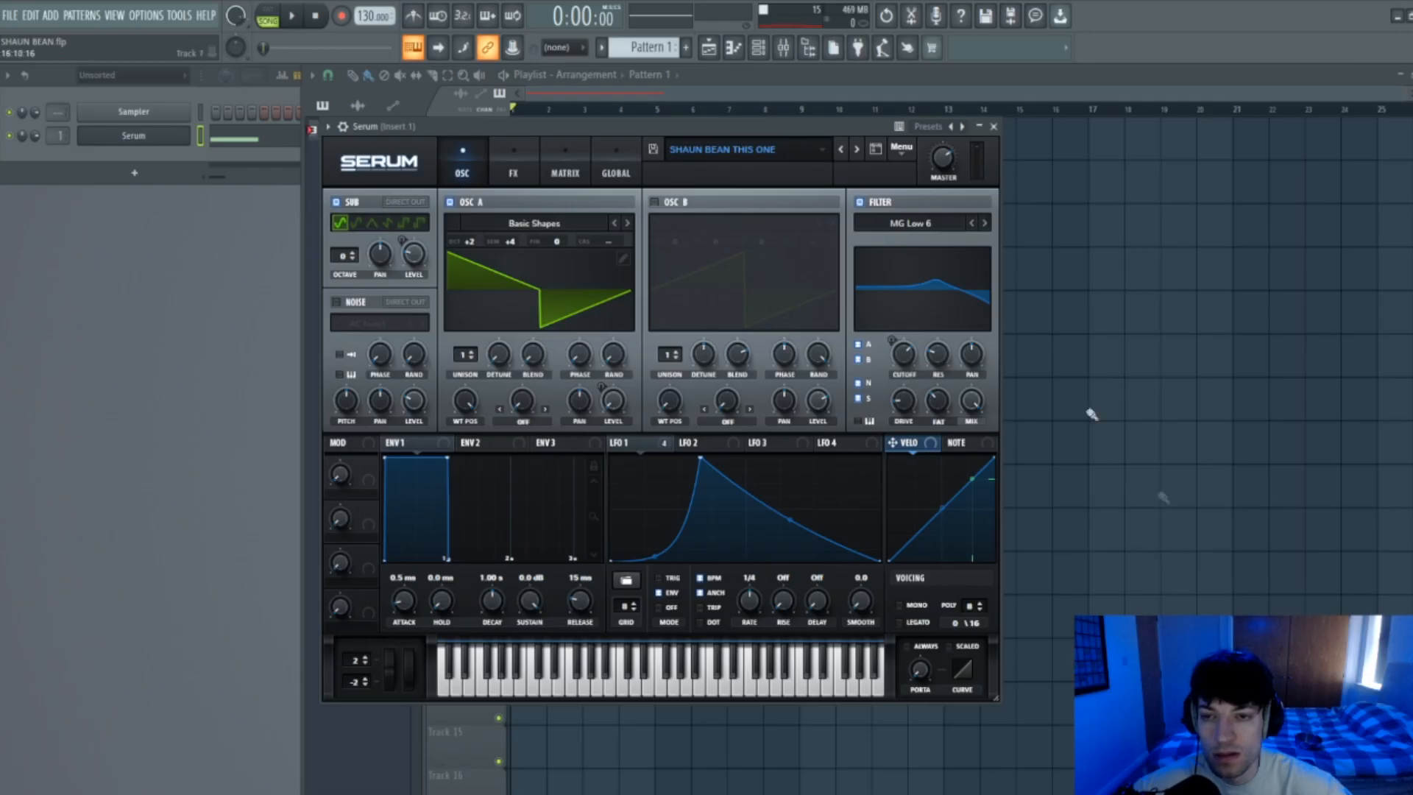
- Switch Serum from the oscillator page back to the FX rack
left_click(513, 162)
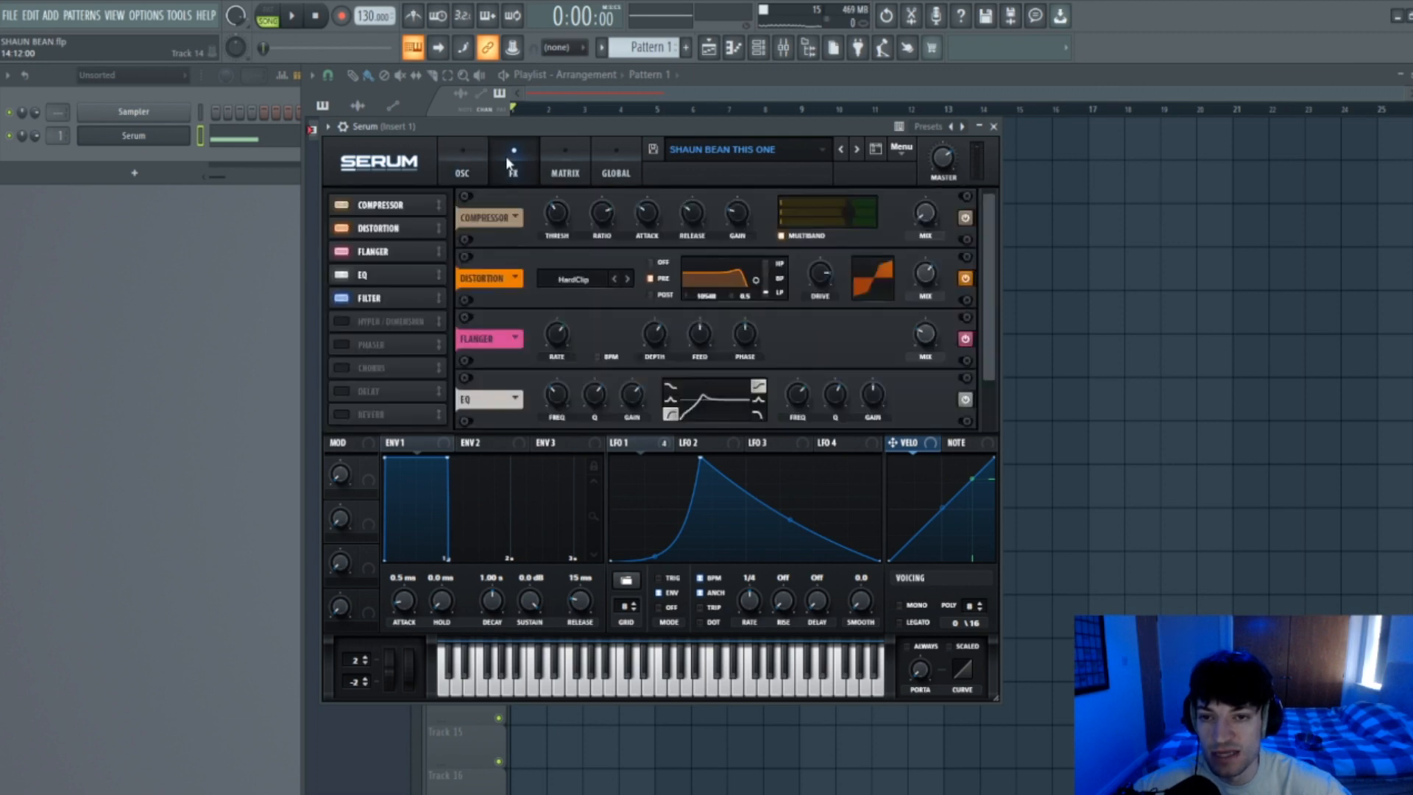
left_click(462, 162)
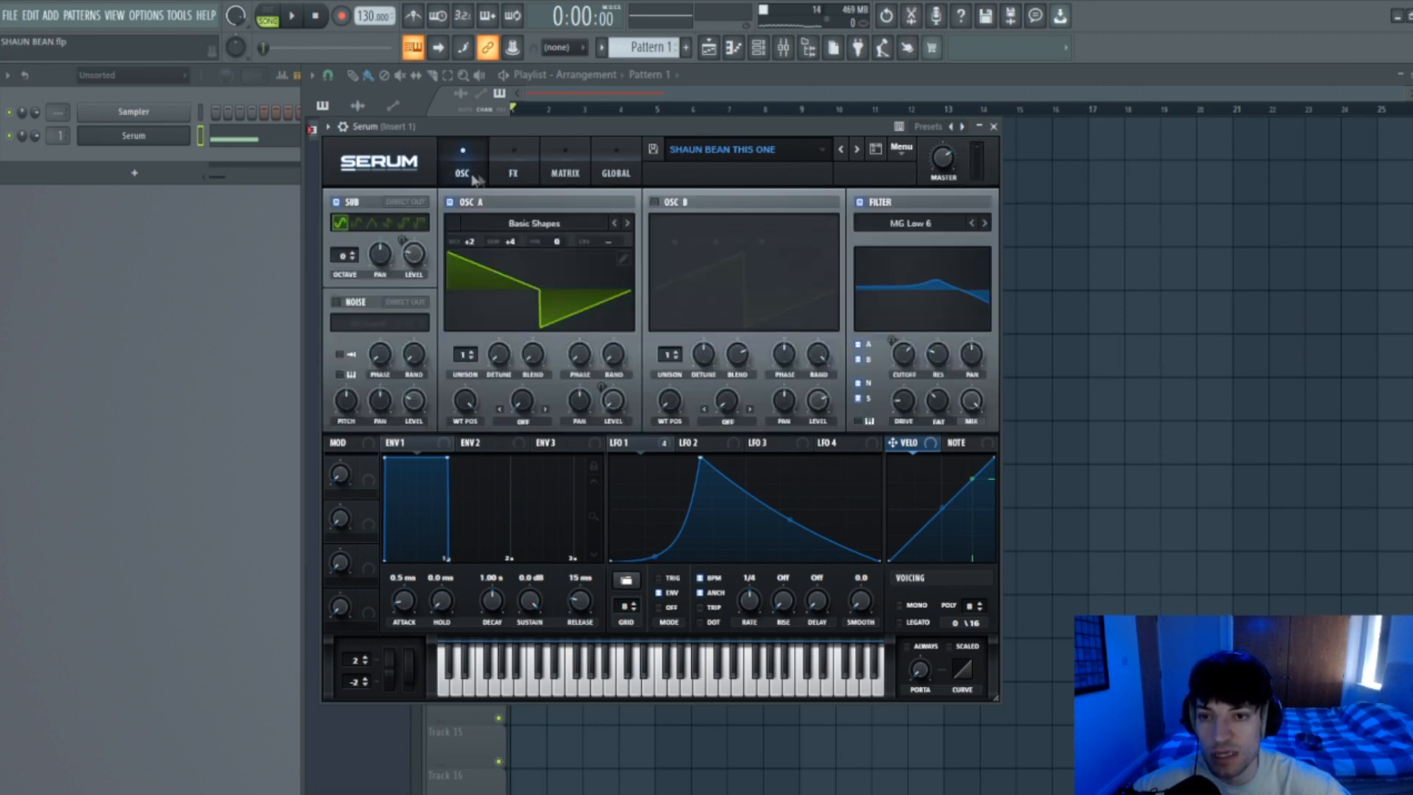
mouse_move(866, 384)
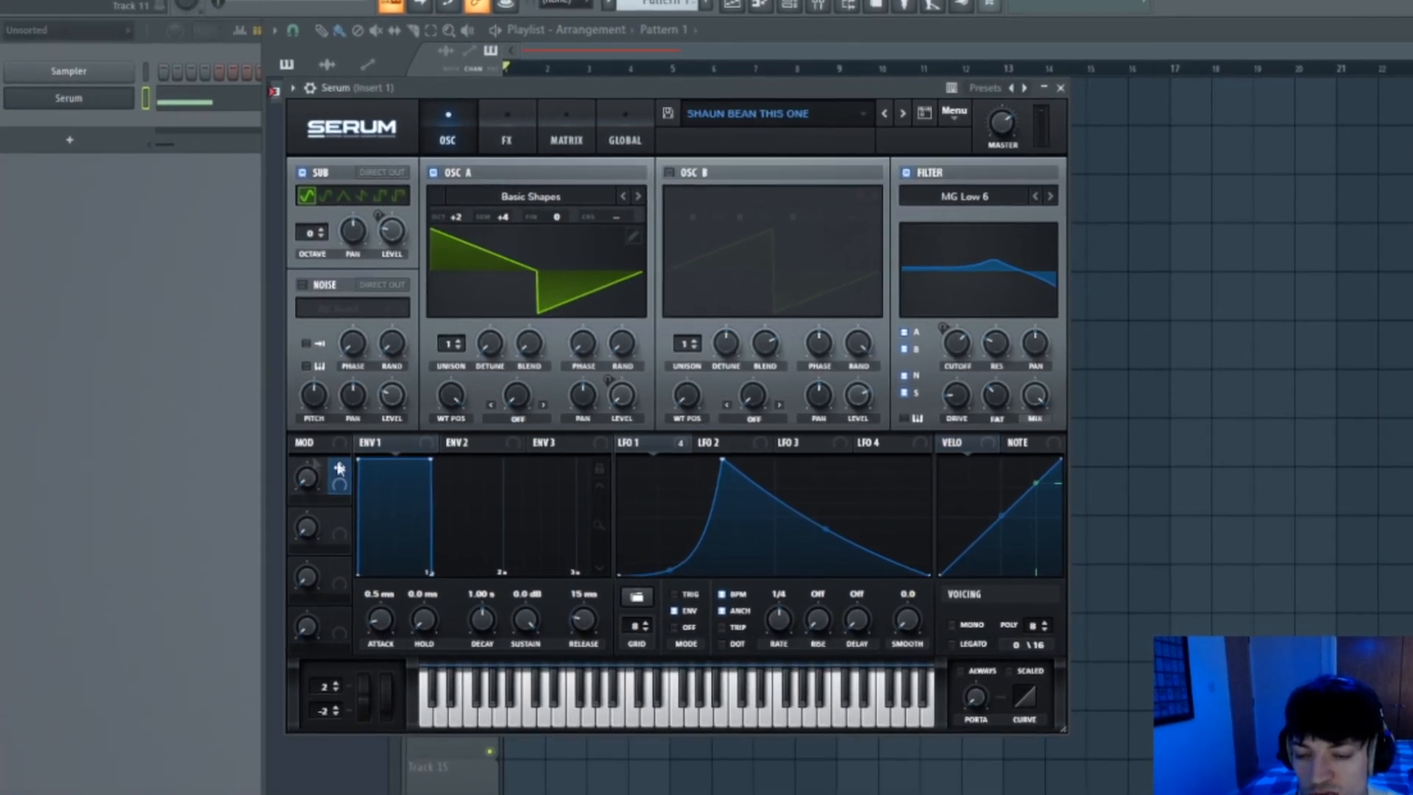
left_click(504, 126)
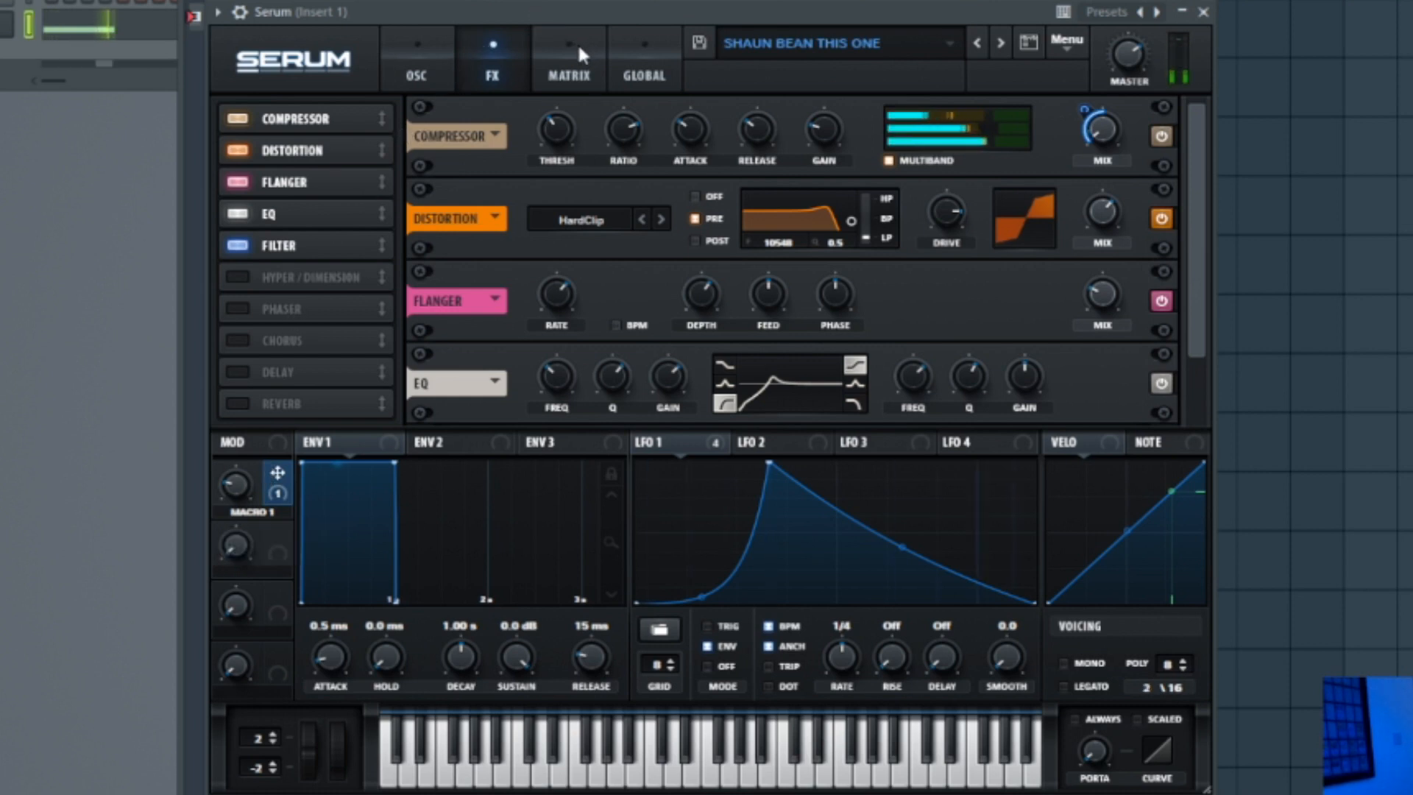
- Return Serum to the OSC page showing oscillator A's tuning fields
left_click(417, 59)
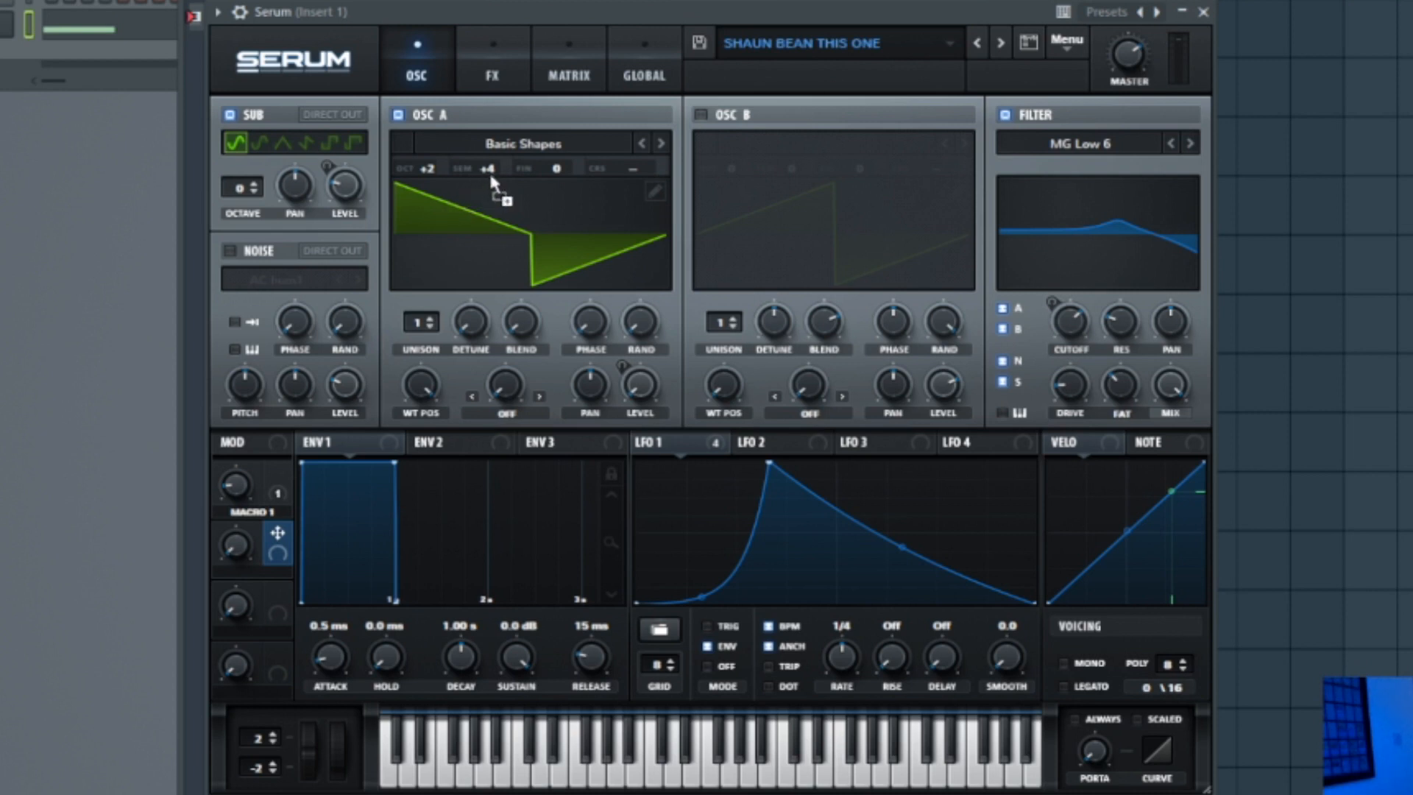
mouse_move(418, 183)
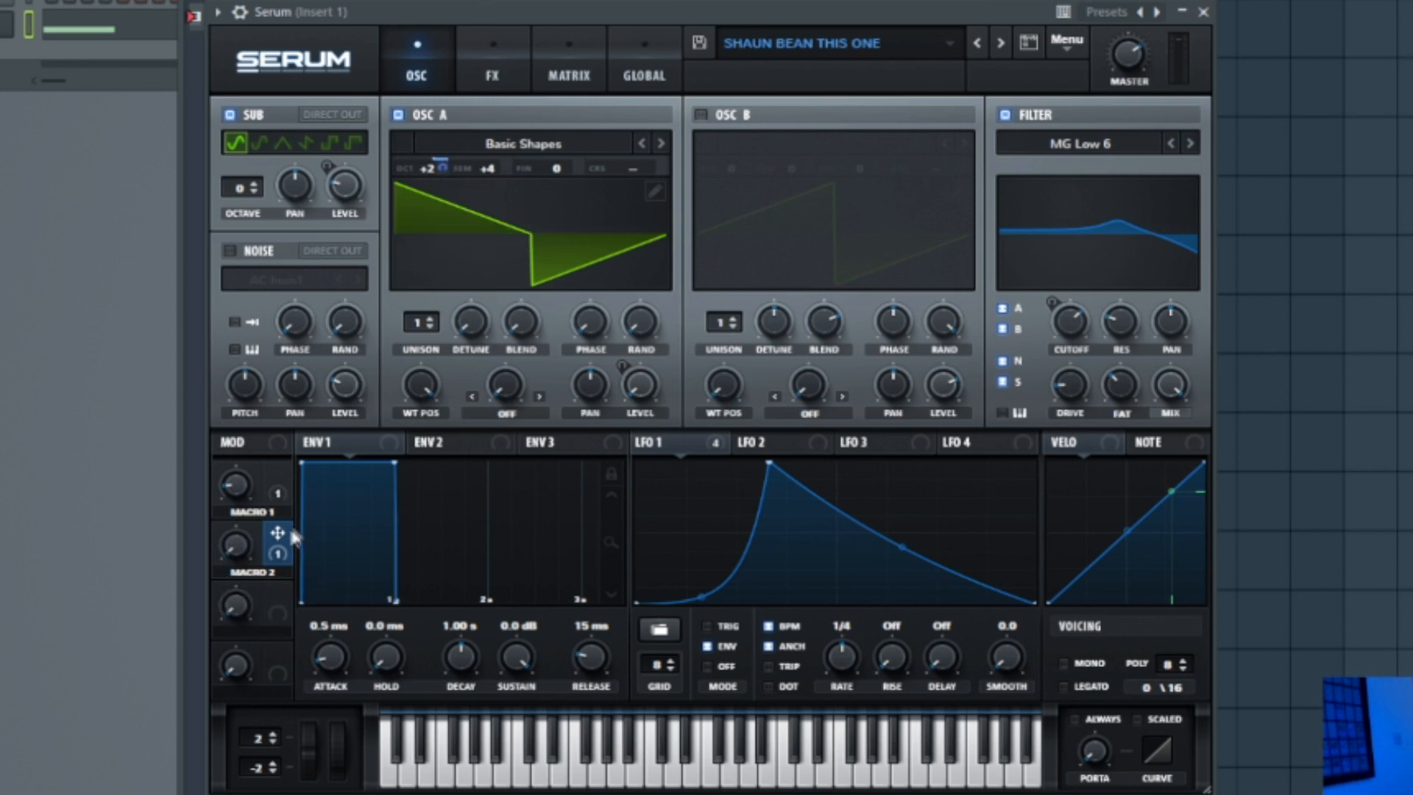
mouse_move(238, 548)
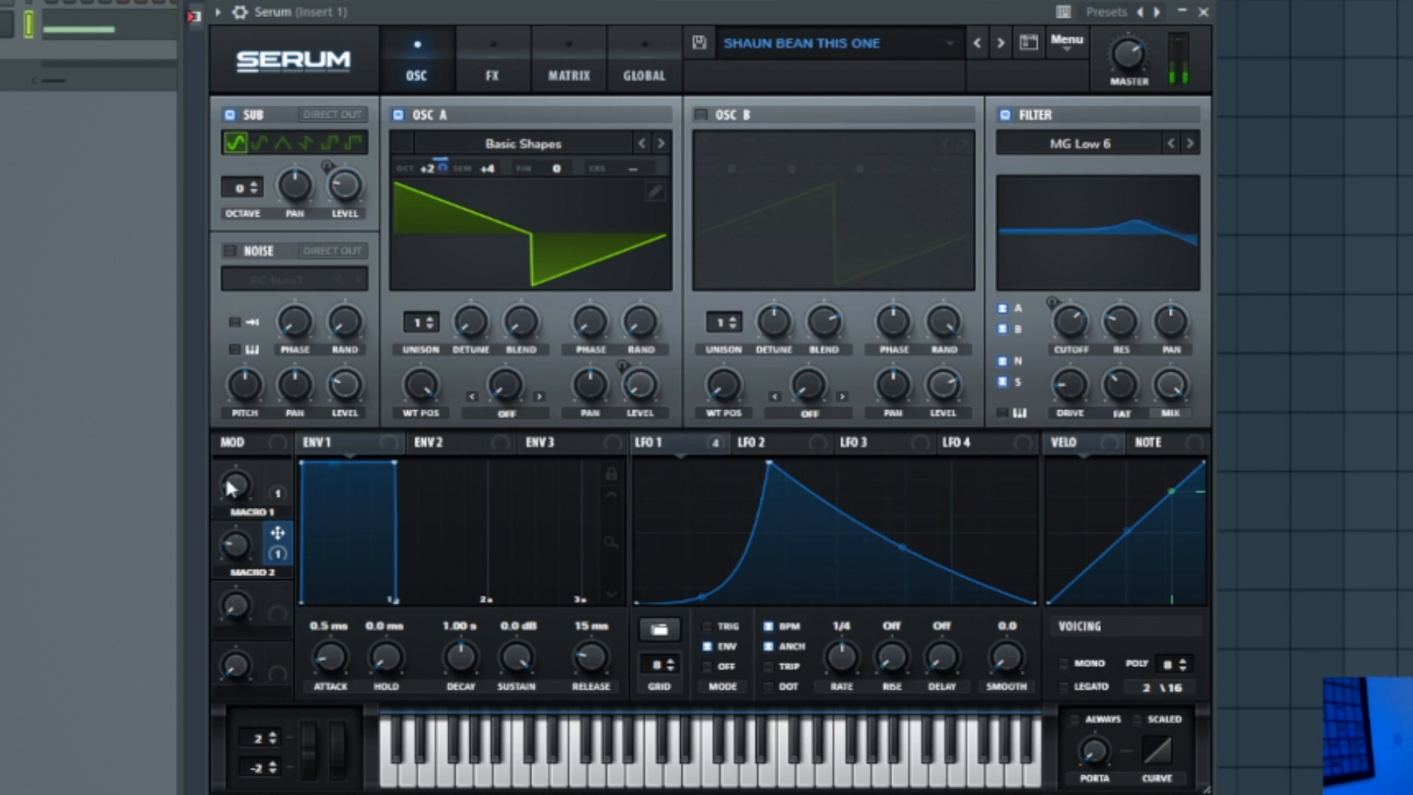
- Show Serum's FX chain, scroll down the rack and change the EQ upper band's shape
left_click(492, 60)
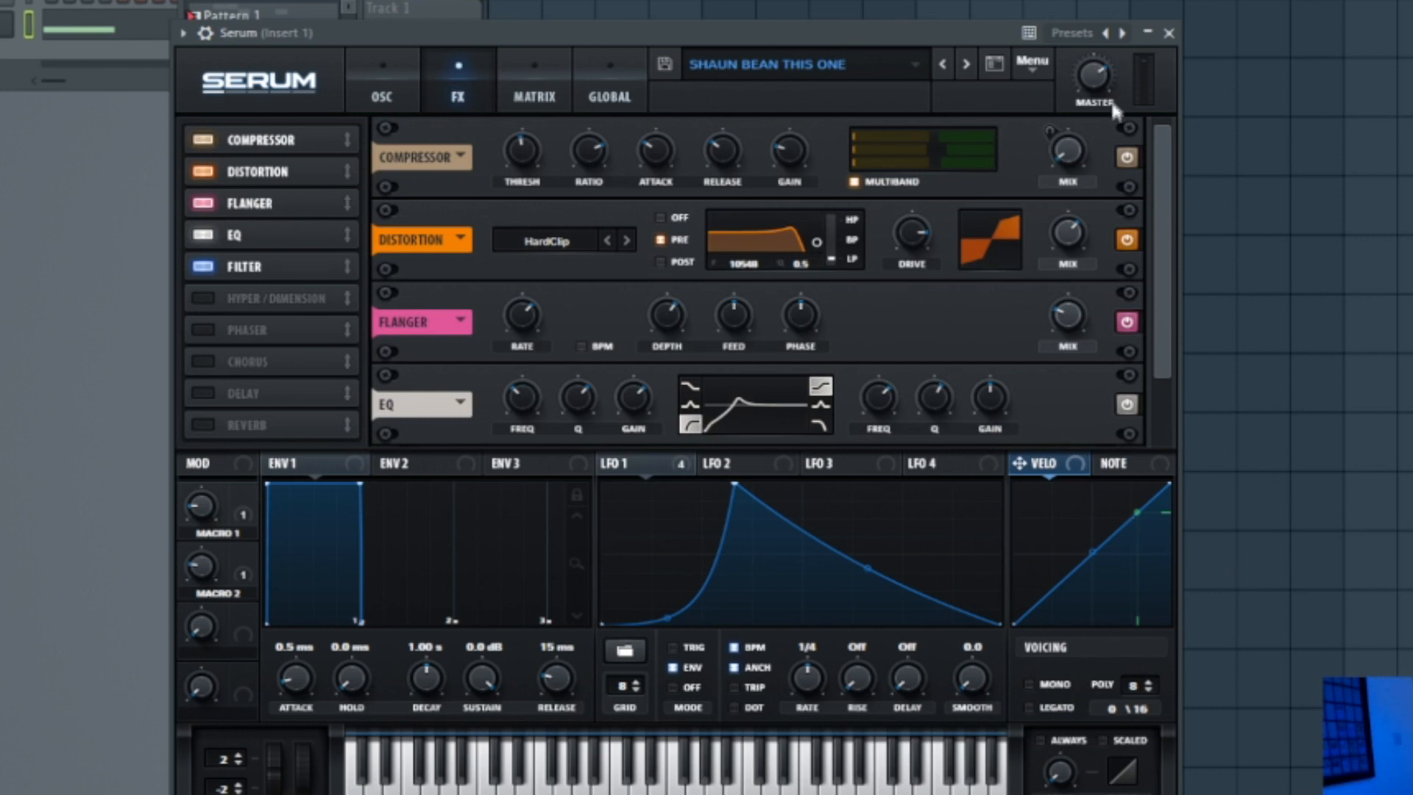
mouse_move(887, 186)
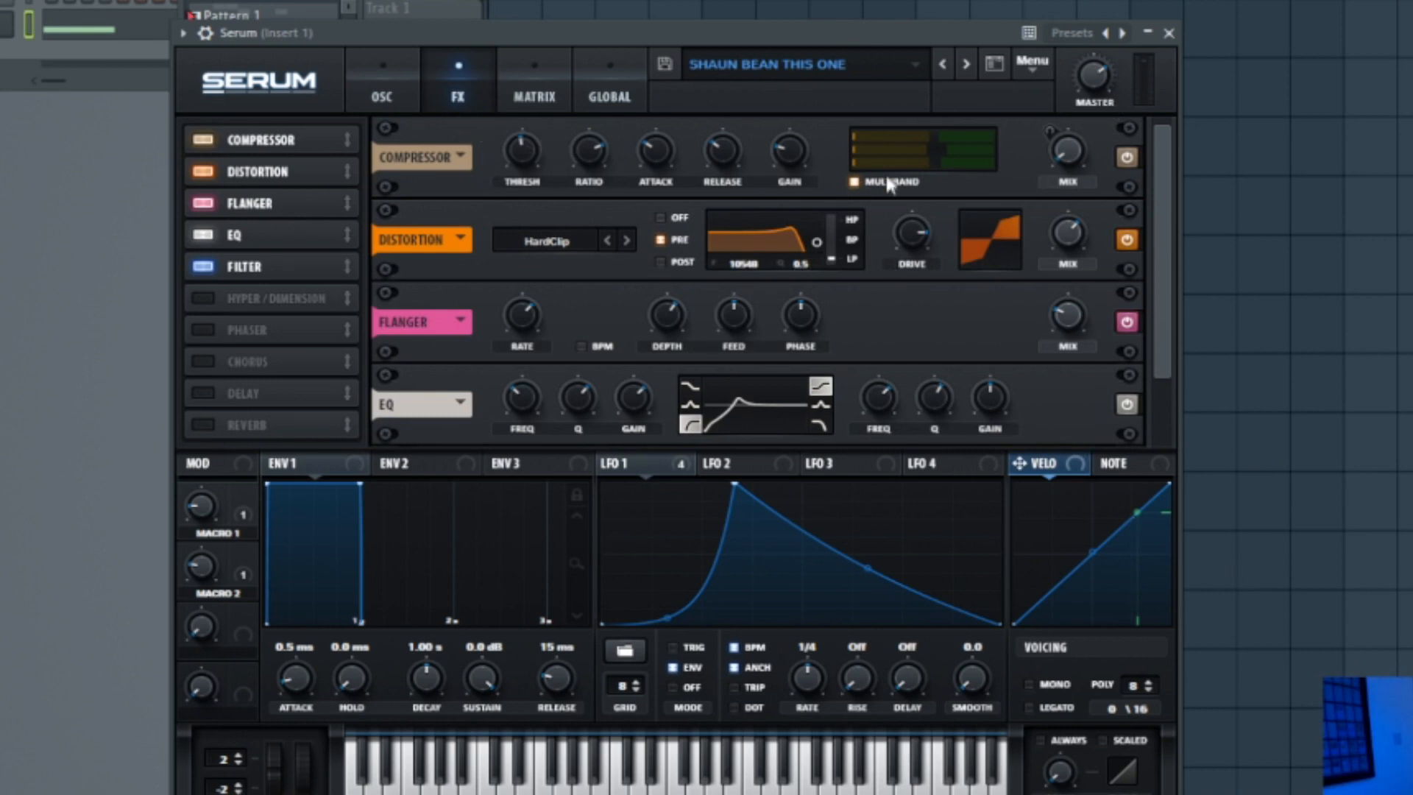
mouse_move(788, 188)
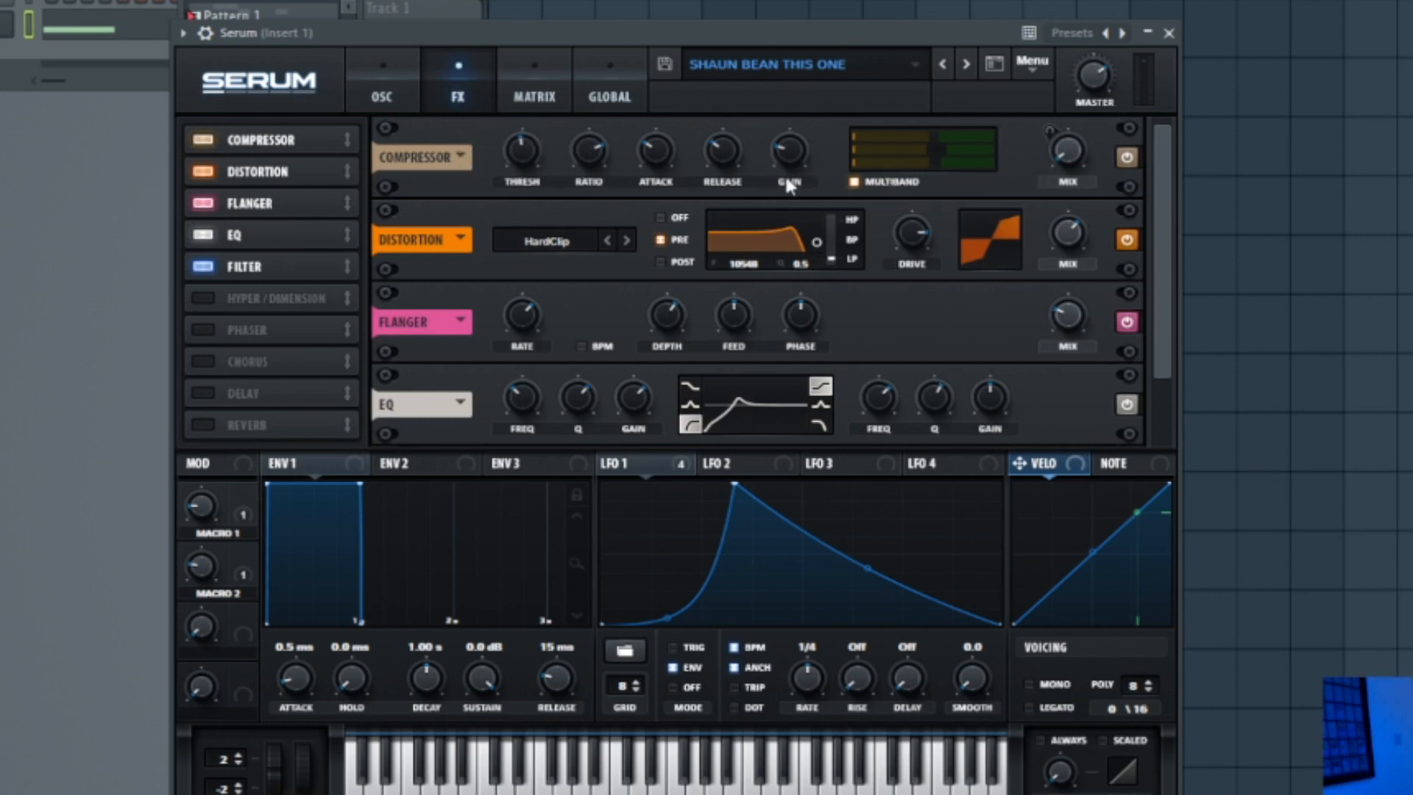
mouse_move(248, 482)
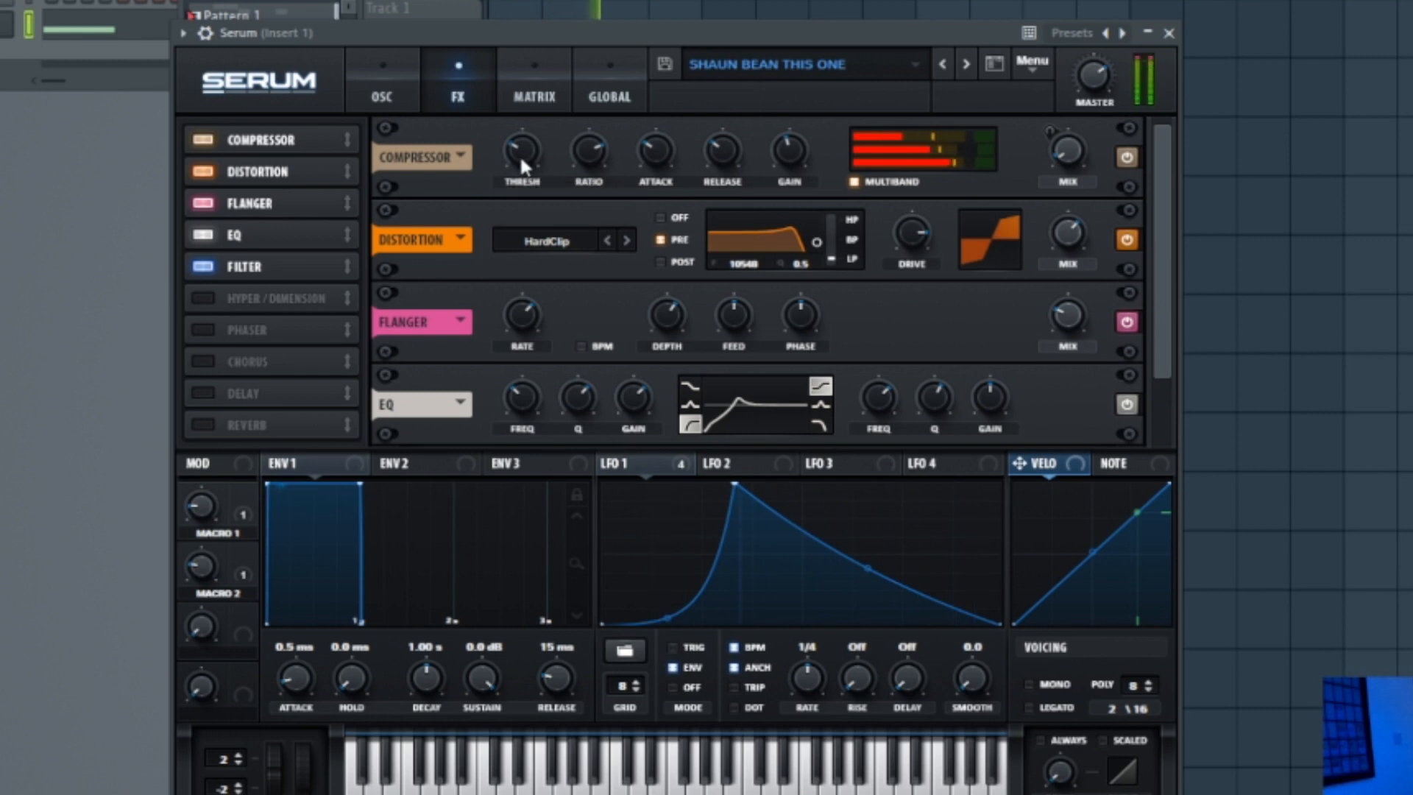
mouse_move(754, 170)
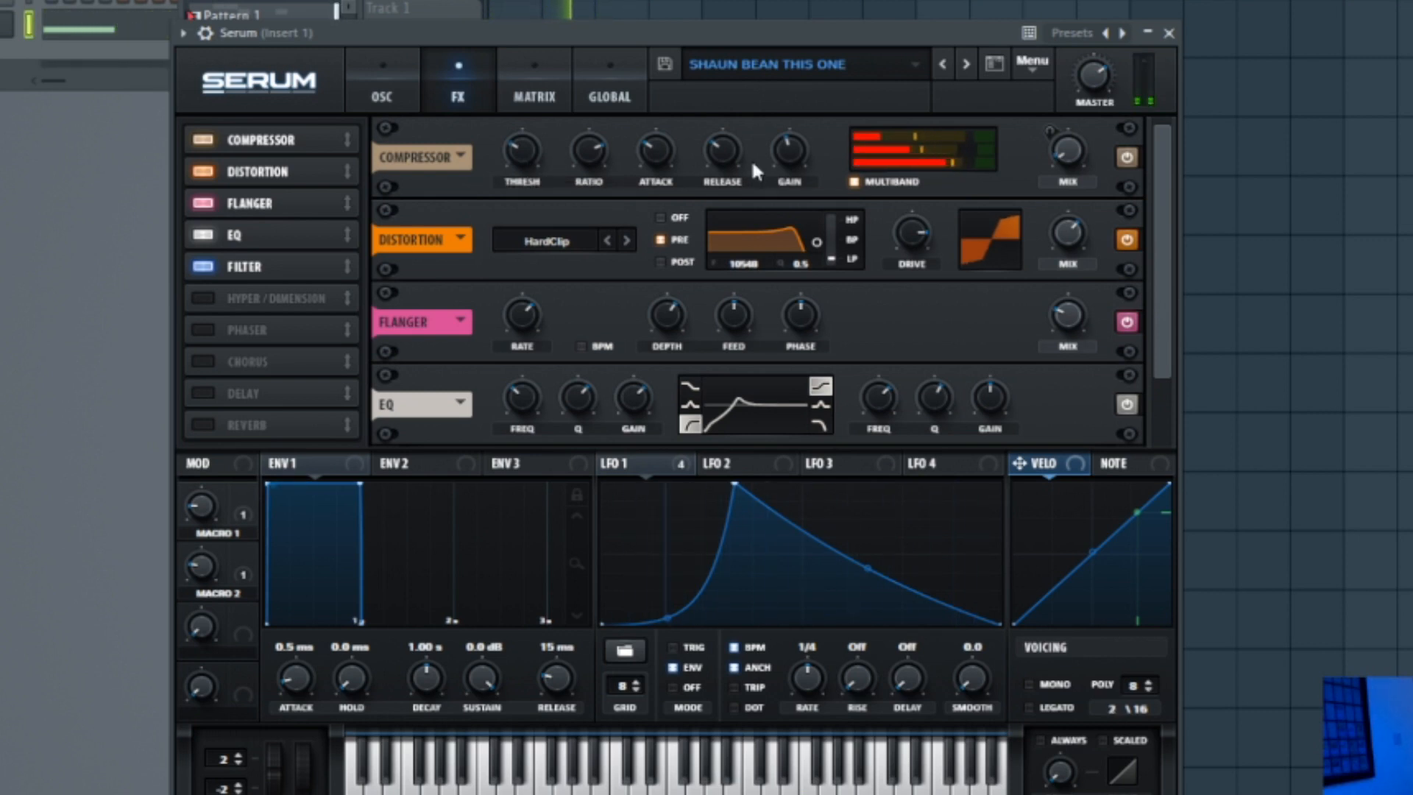
mouse_move(1165, 264)
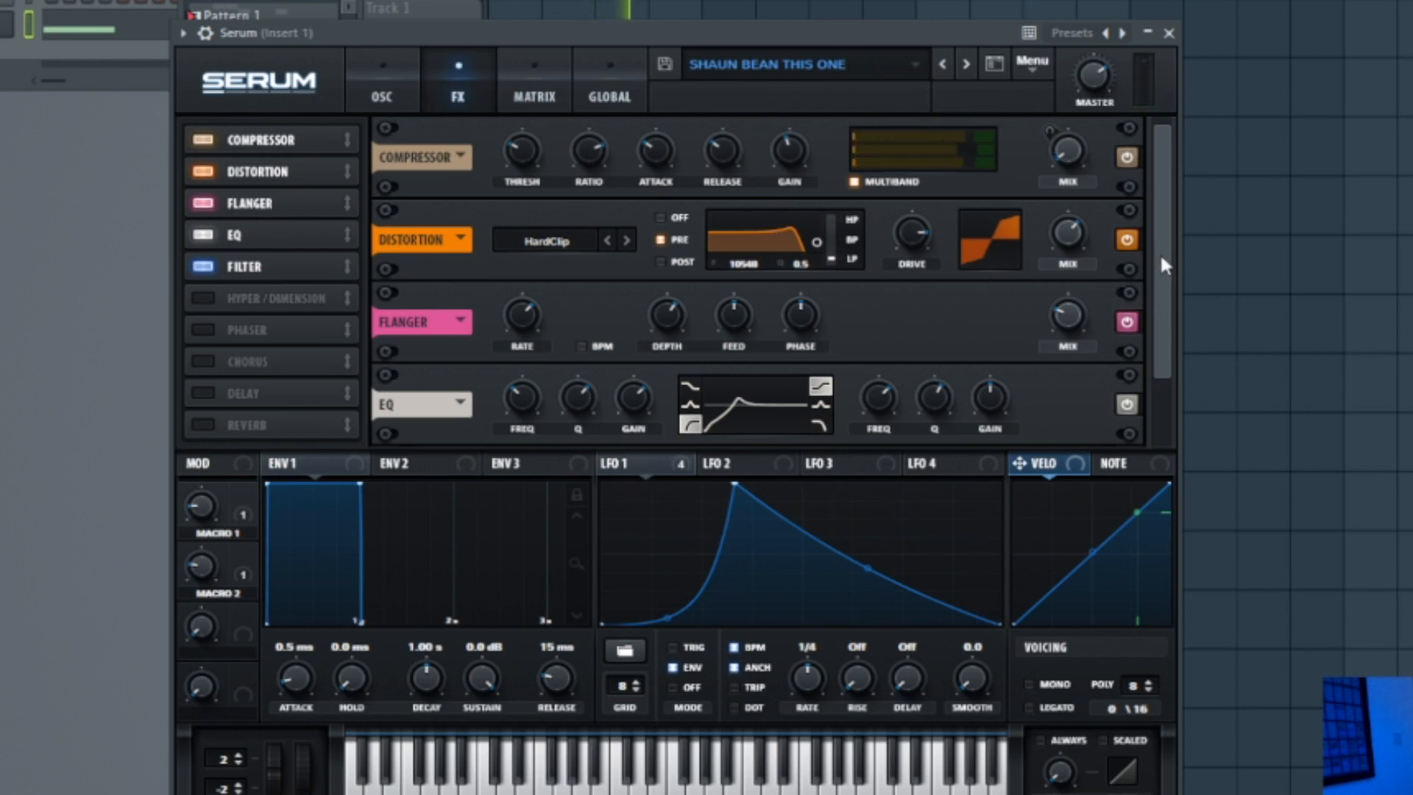
scroll("down", 3)
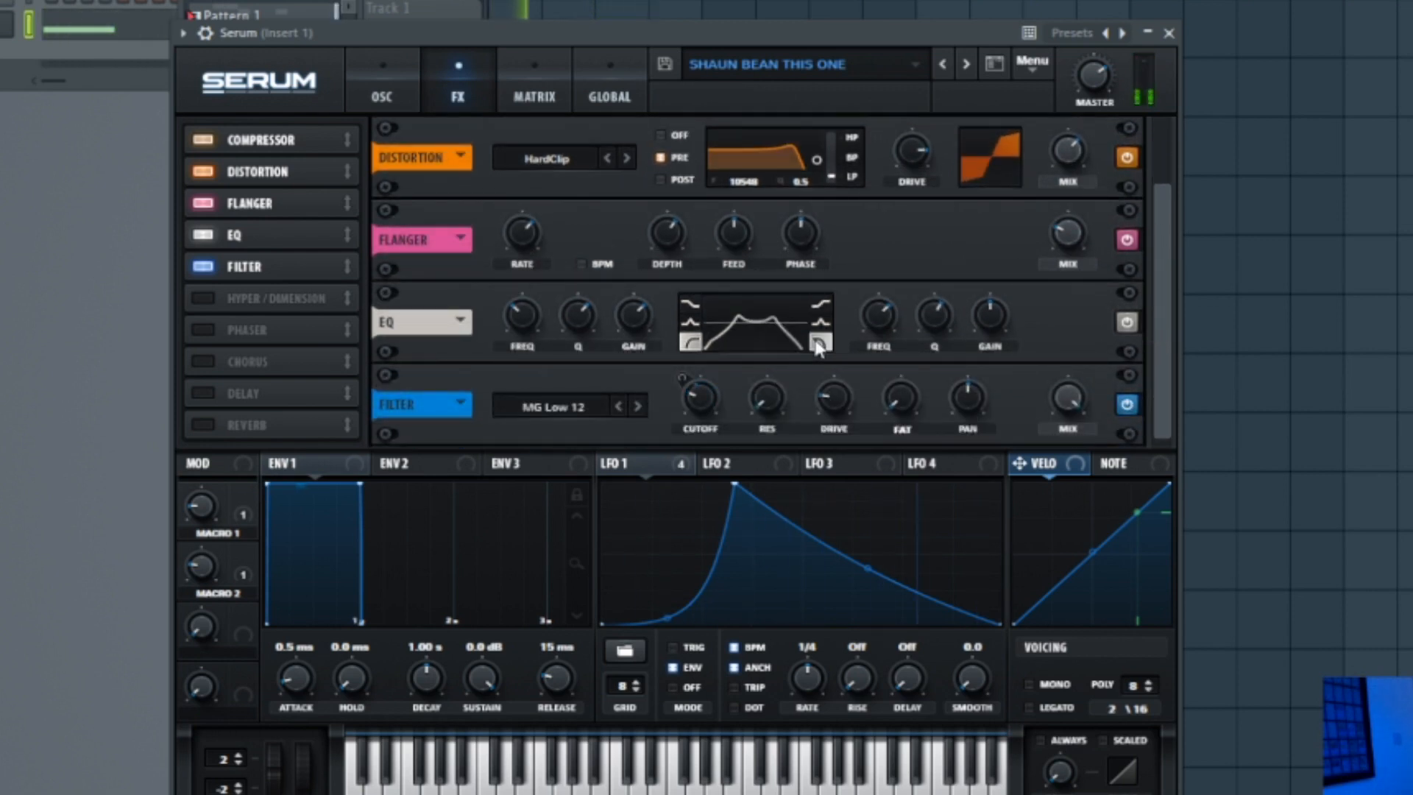
left_click(819, 302)
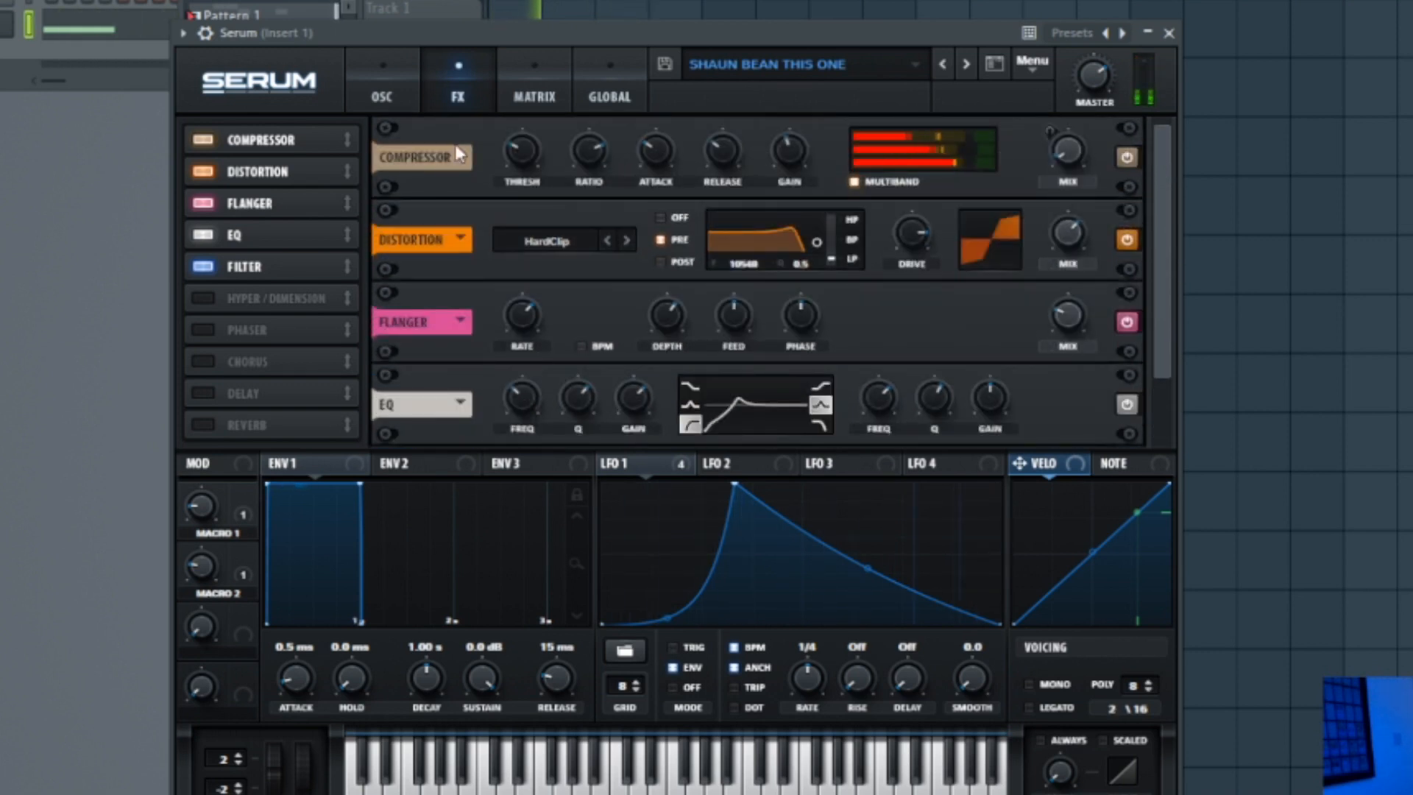
mouse_move(654, 149)
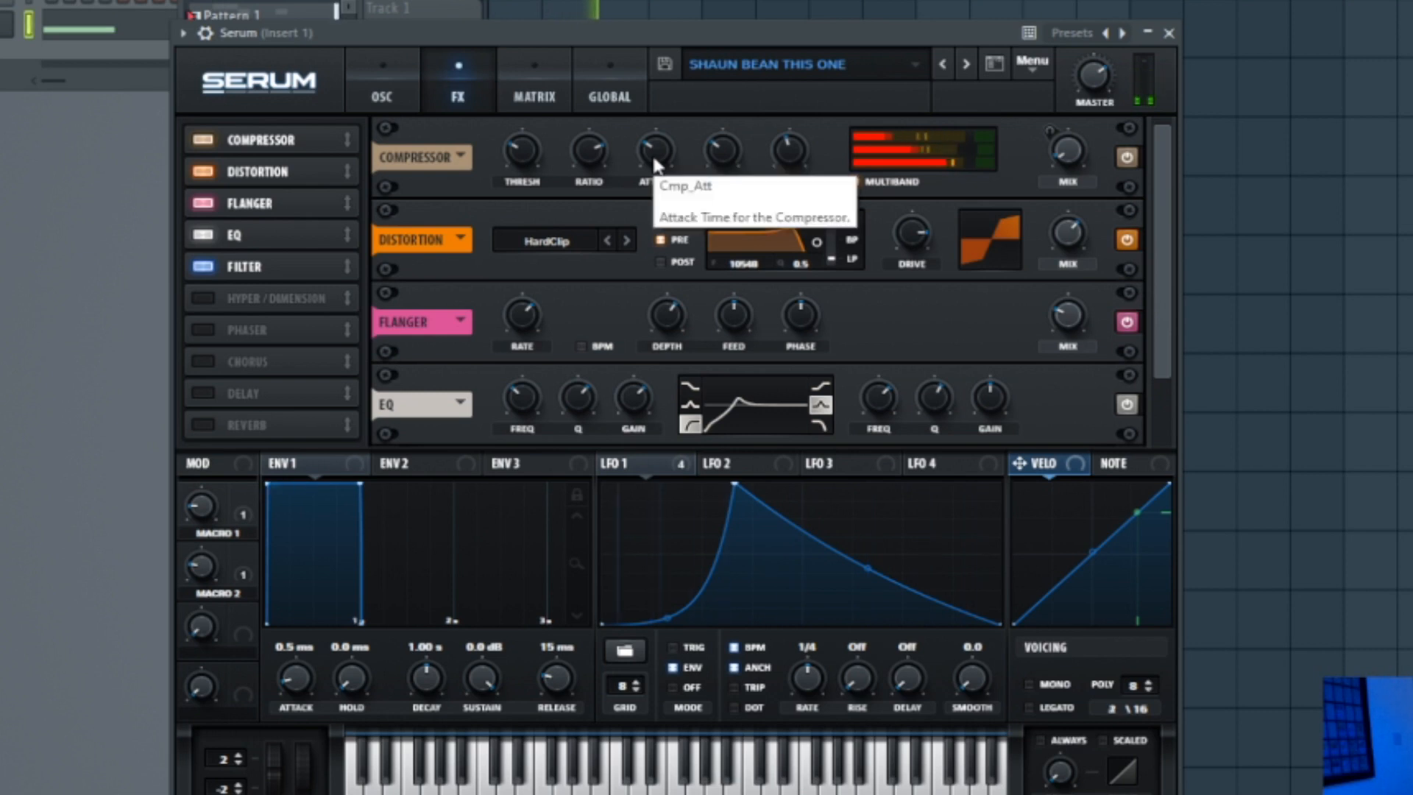
mouse_move(1176, 354)
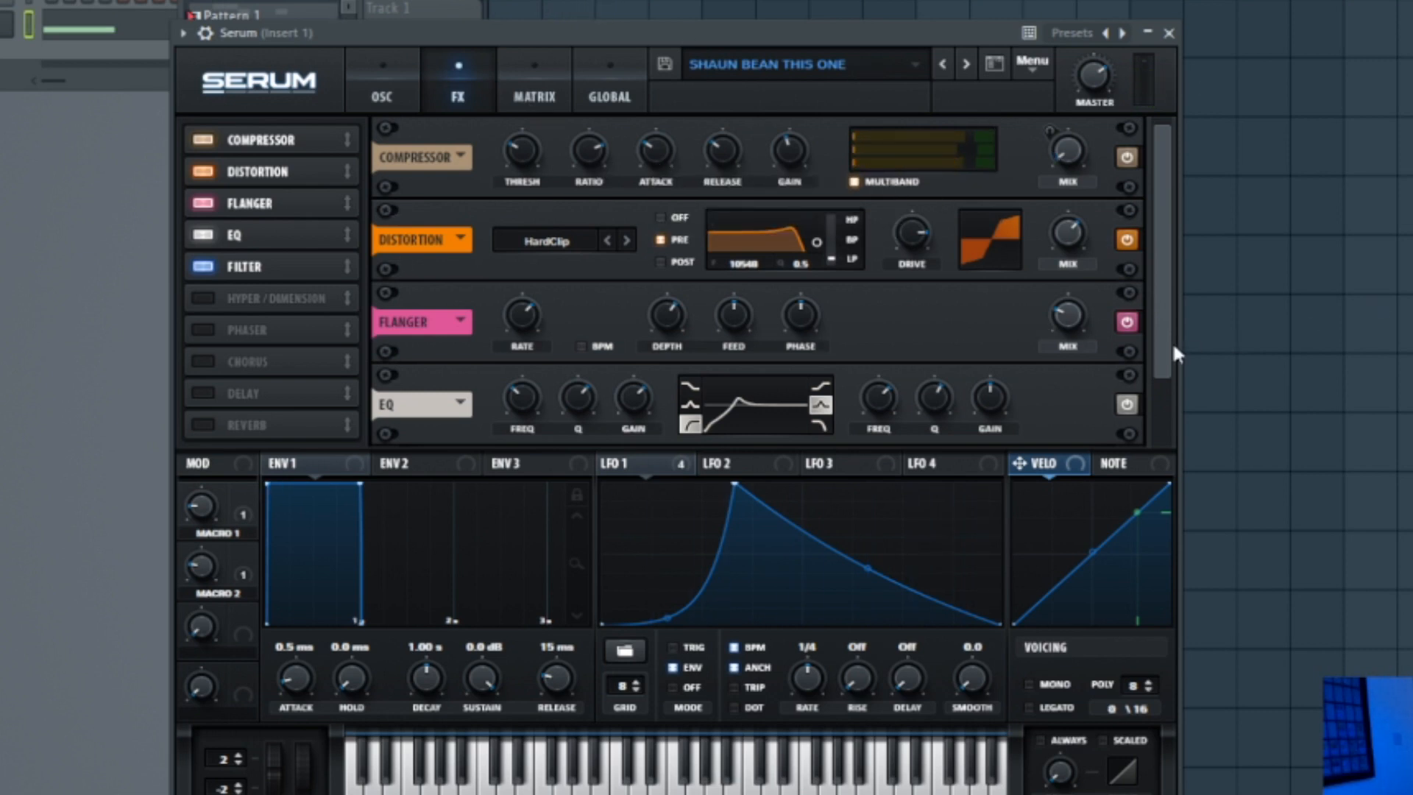
mouse_move(953, 760)
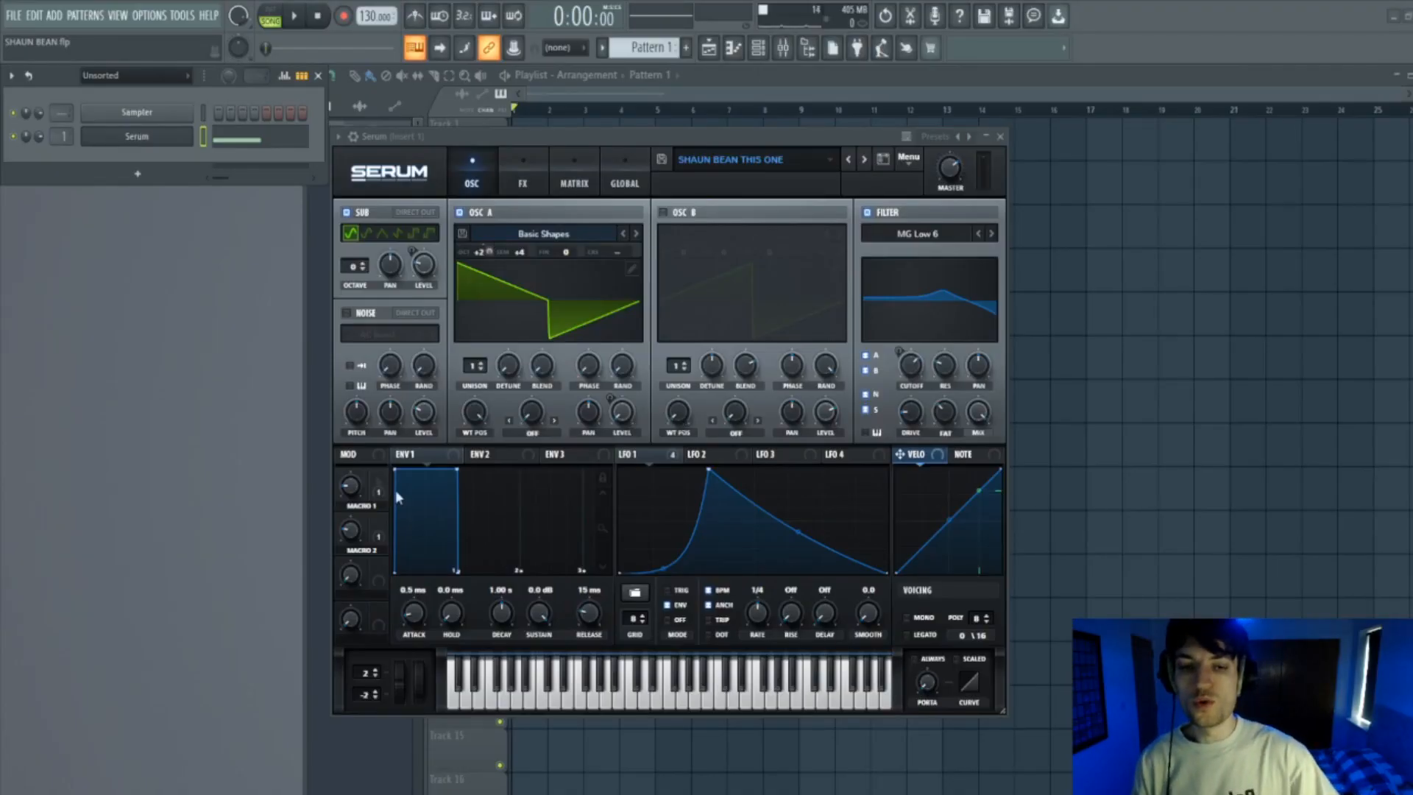
mouse_move(138, 173)
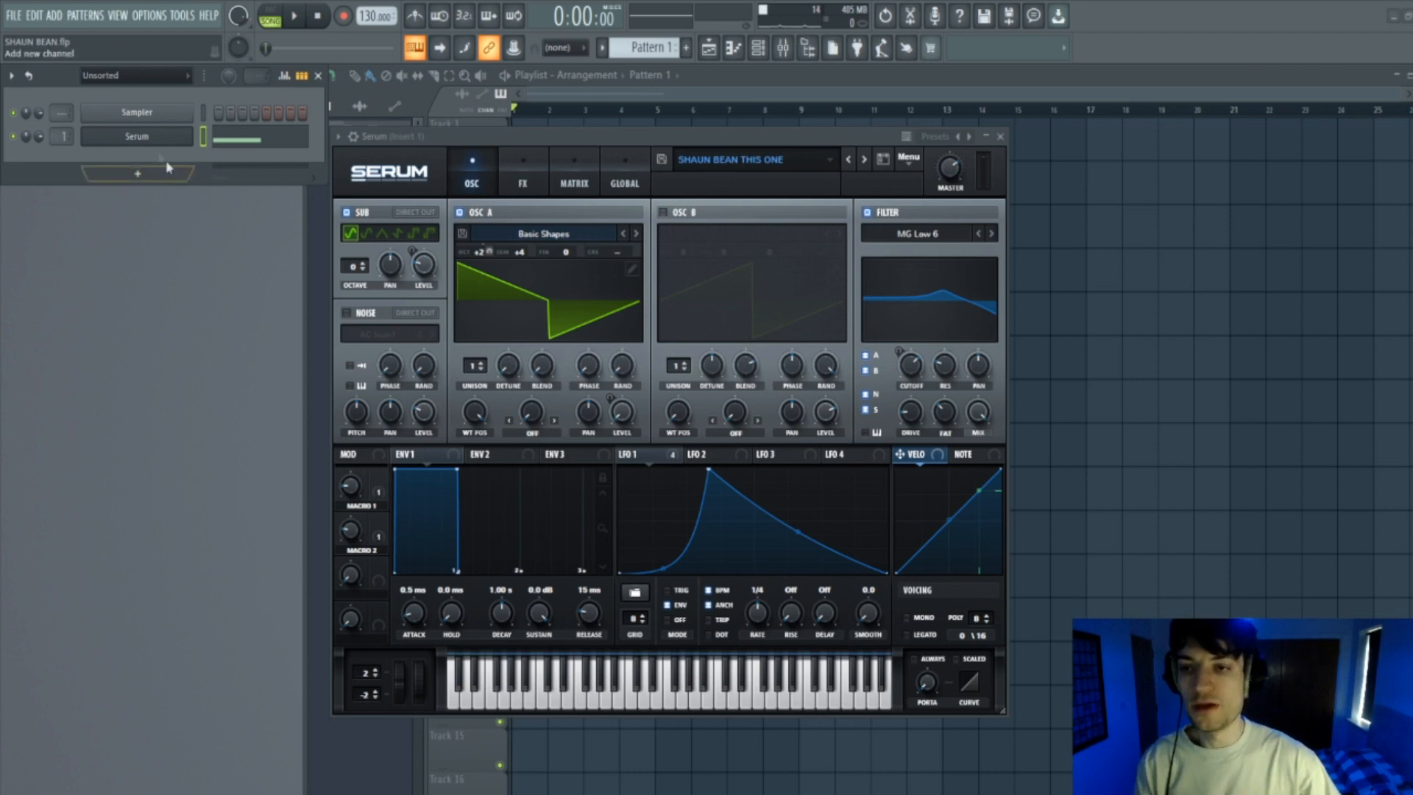
- Clone the Serum channel to Serum #2 and dismiss the missing noise file warning
right_click(136, 136)
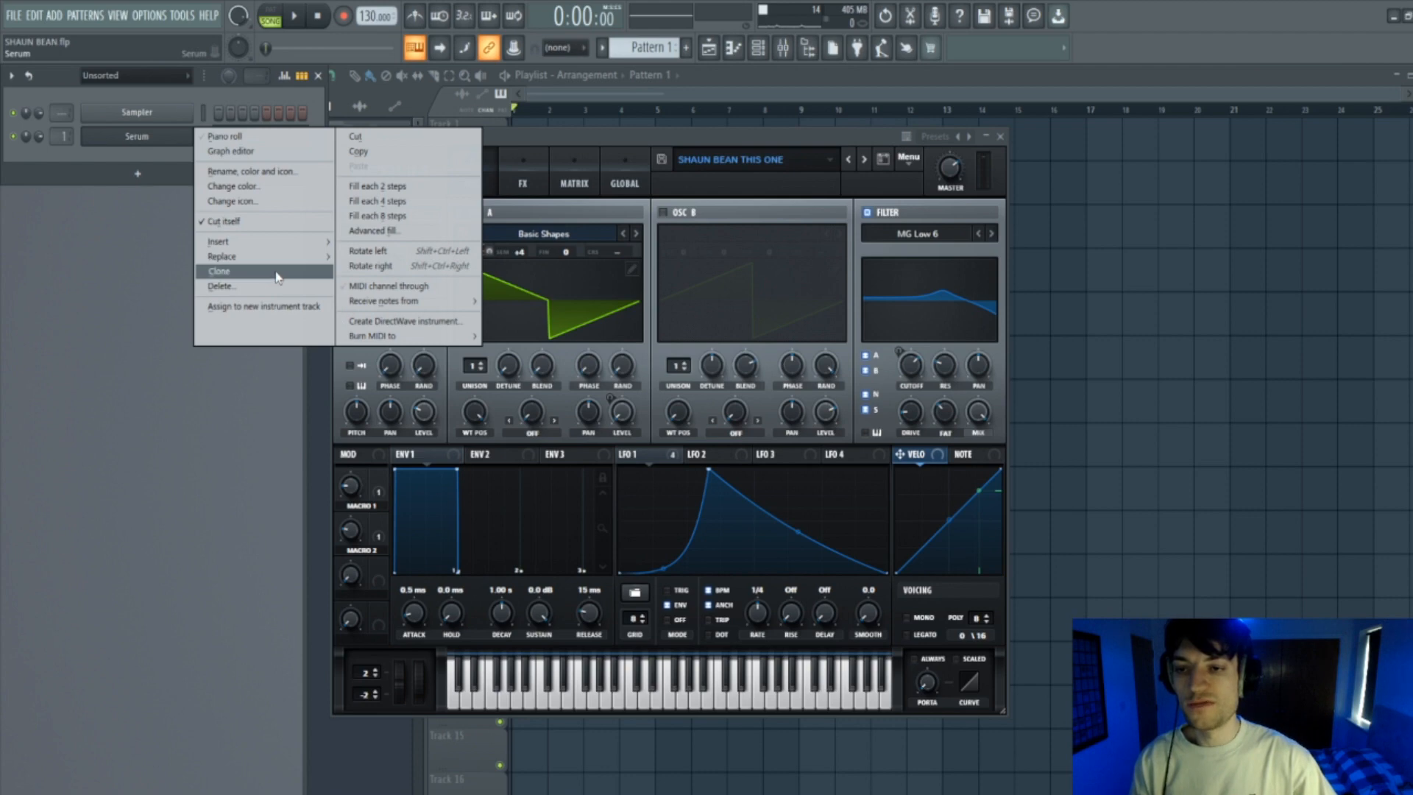
left_click(218, 271)
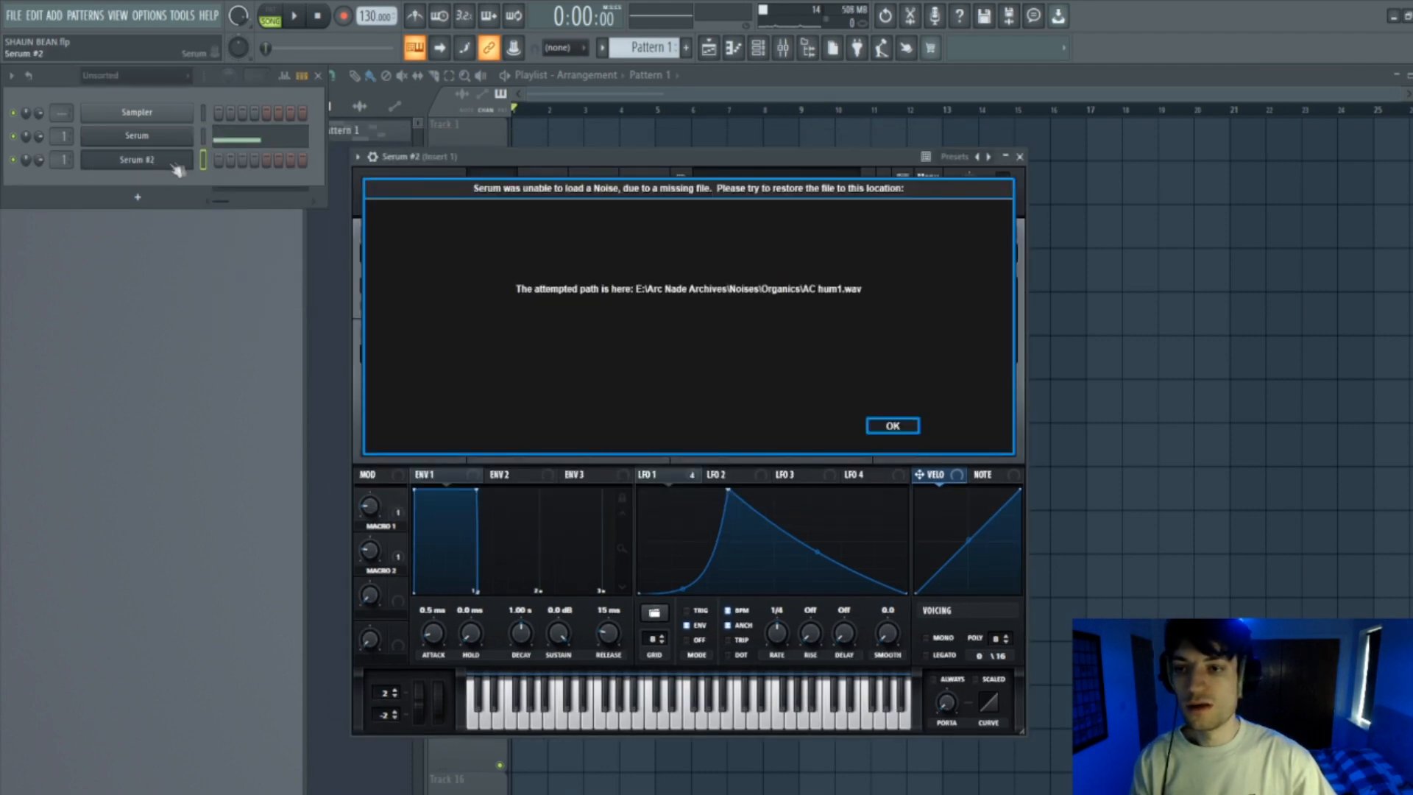
left_click(890, 424)
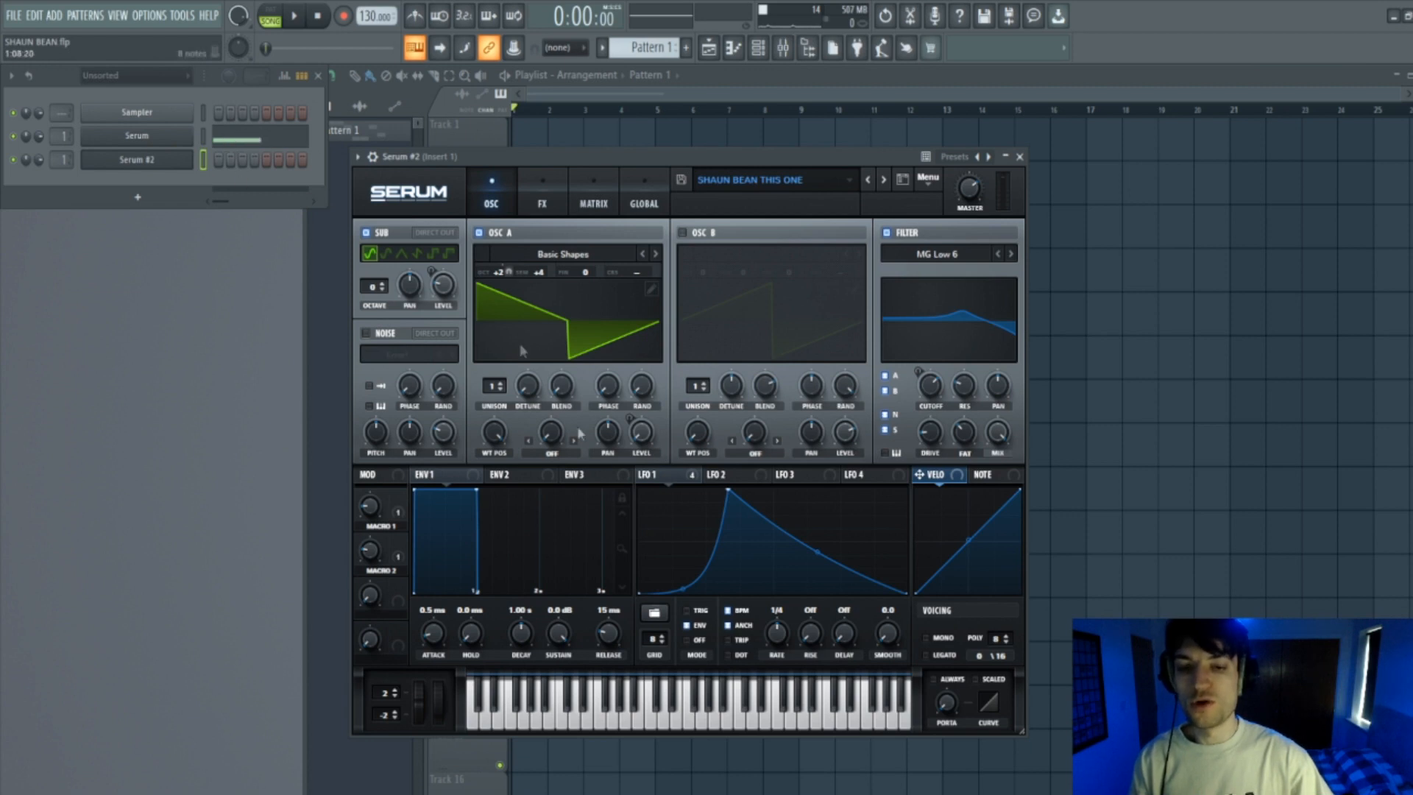
mouse_move(827, 499)
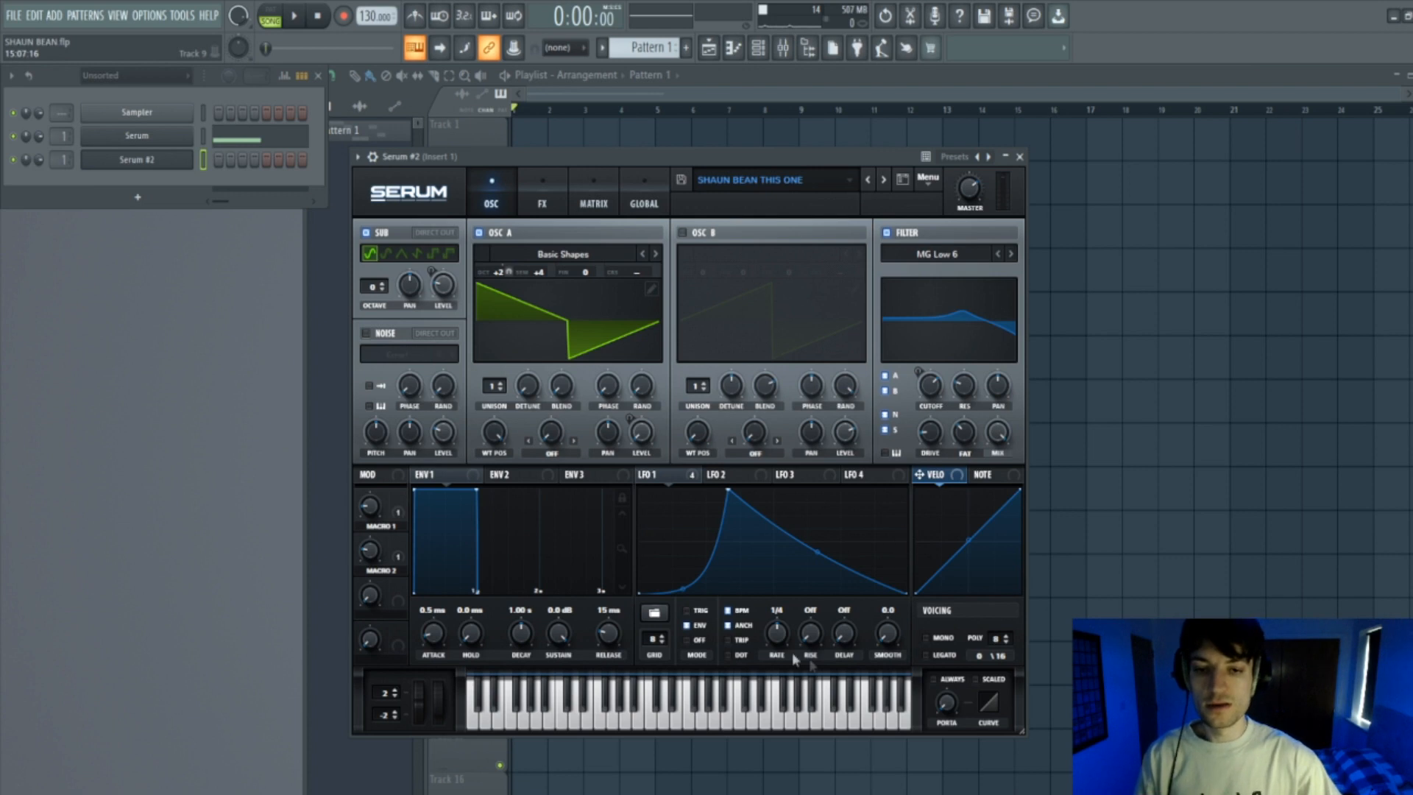
- Switch off oscillator A on Serum #2, check its FX rack, then return to oscillators
left_click(478, 233)
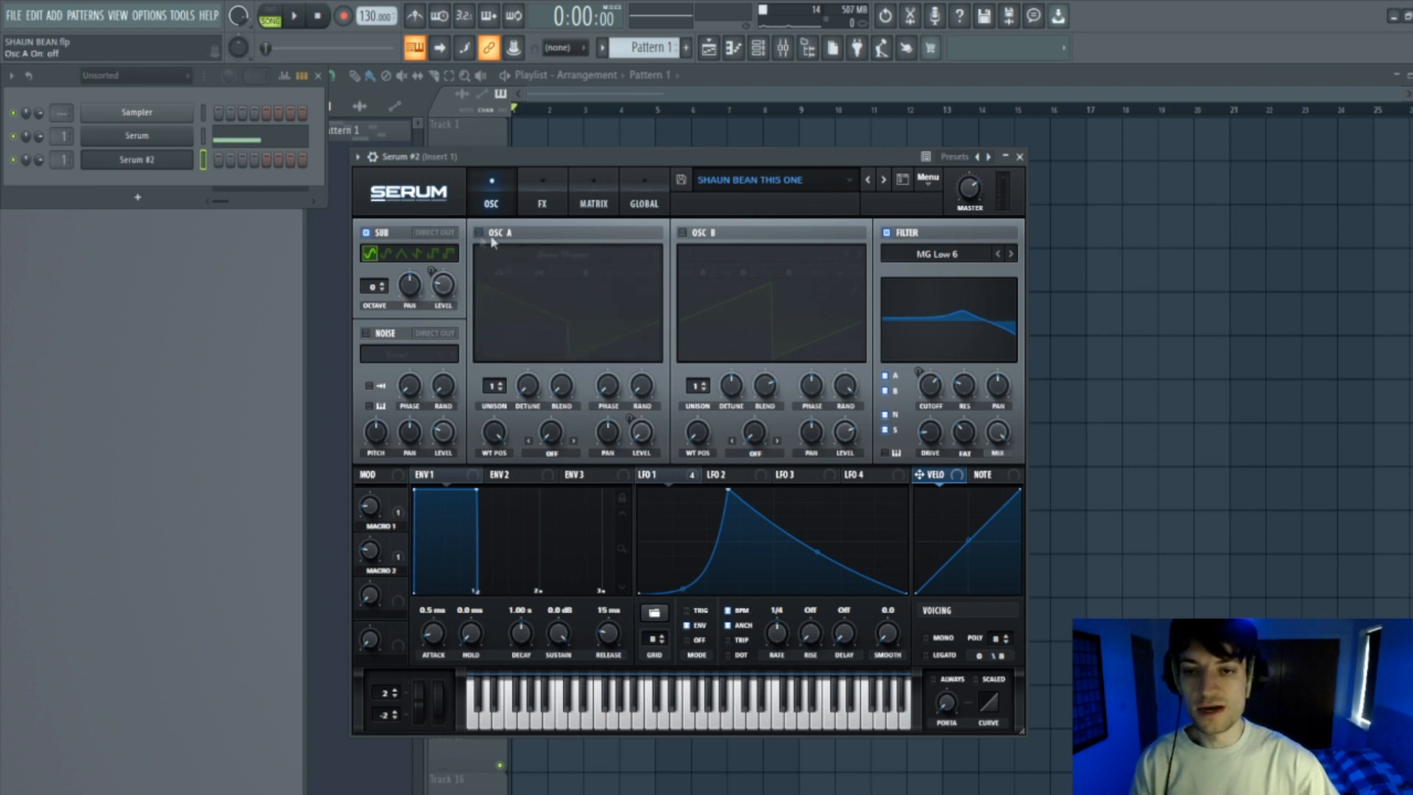
left_click(542, 189)
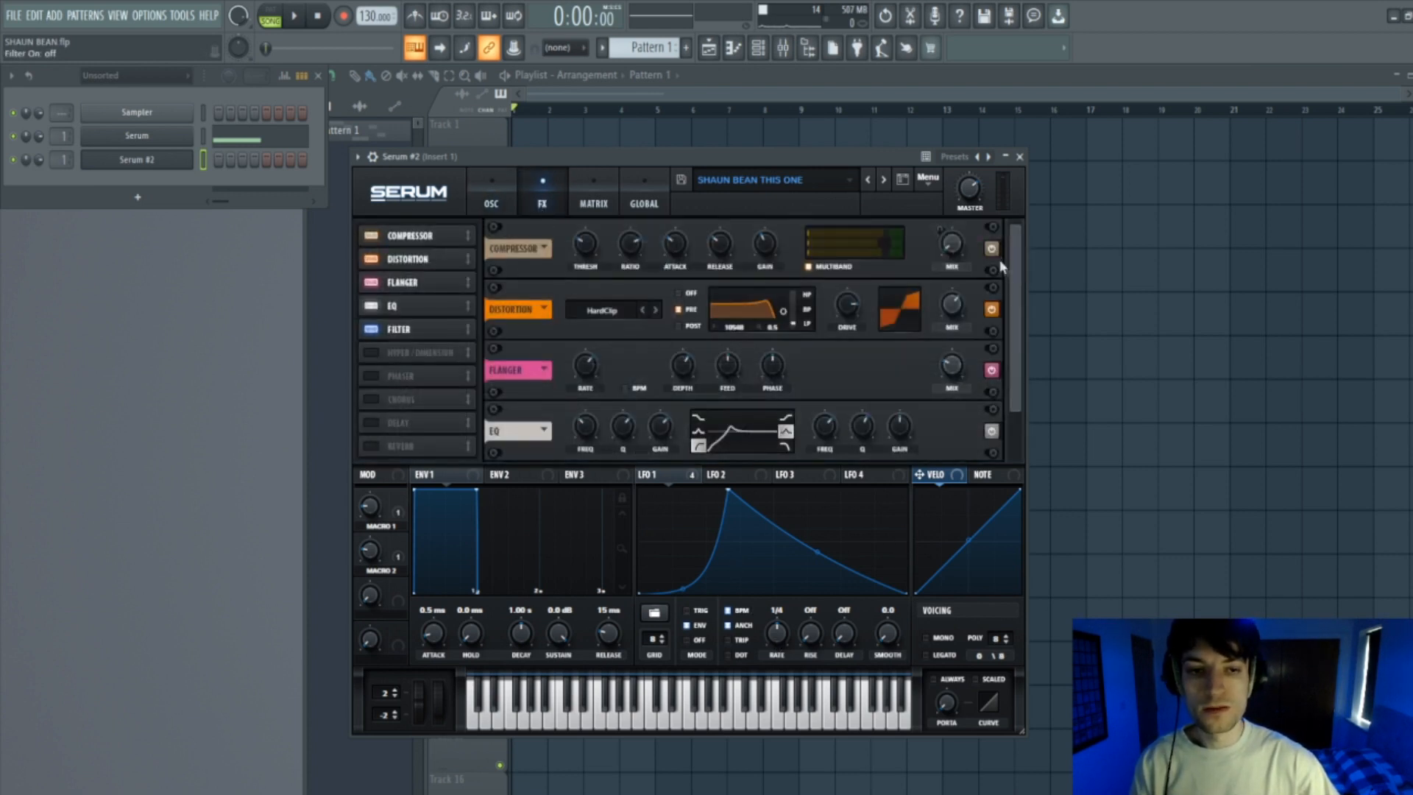
scroll("down", 3)
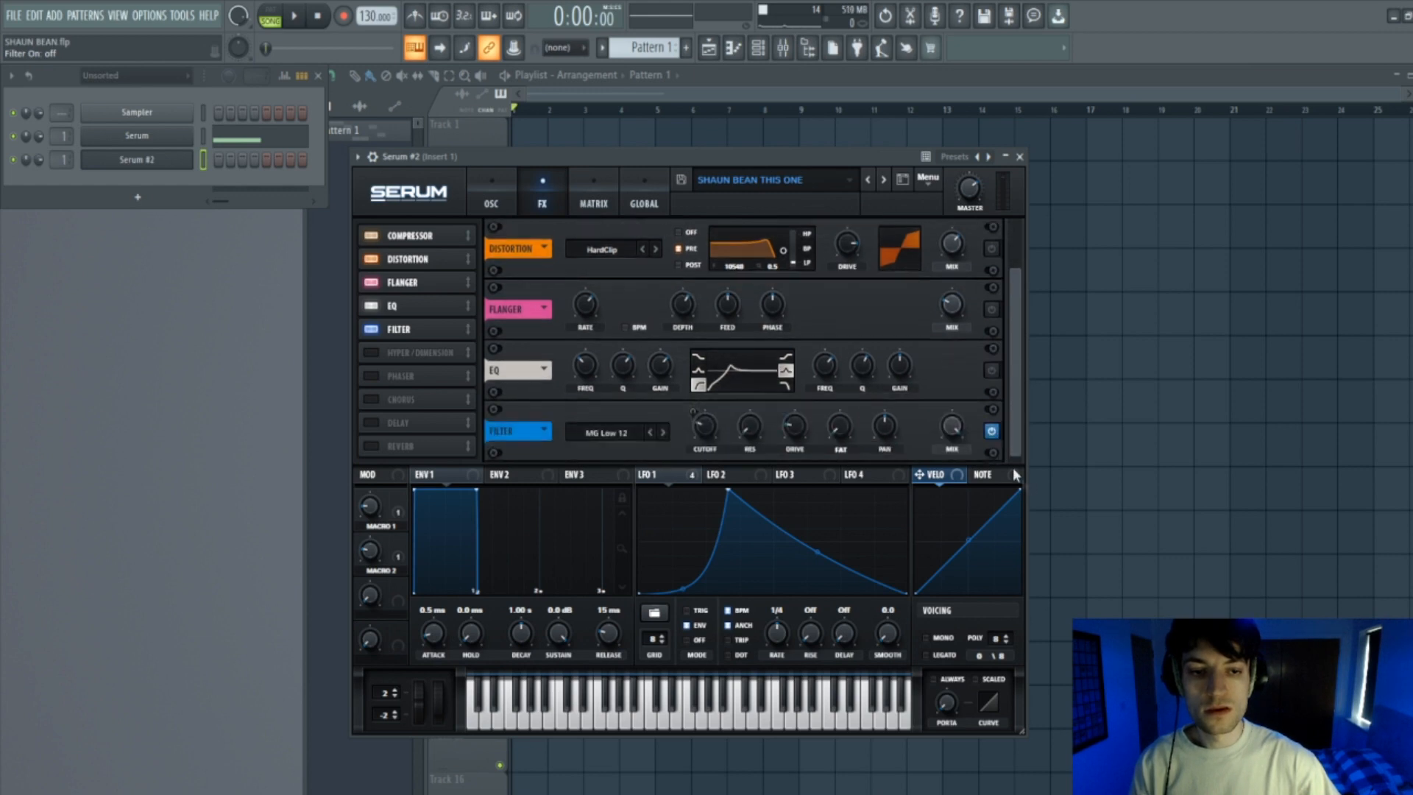
left_click(492, 190)
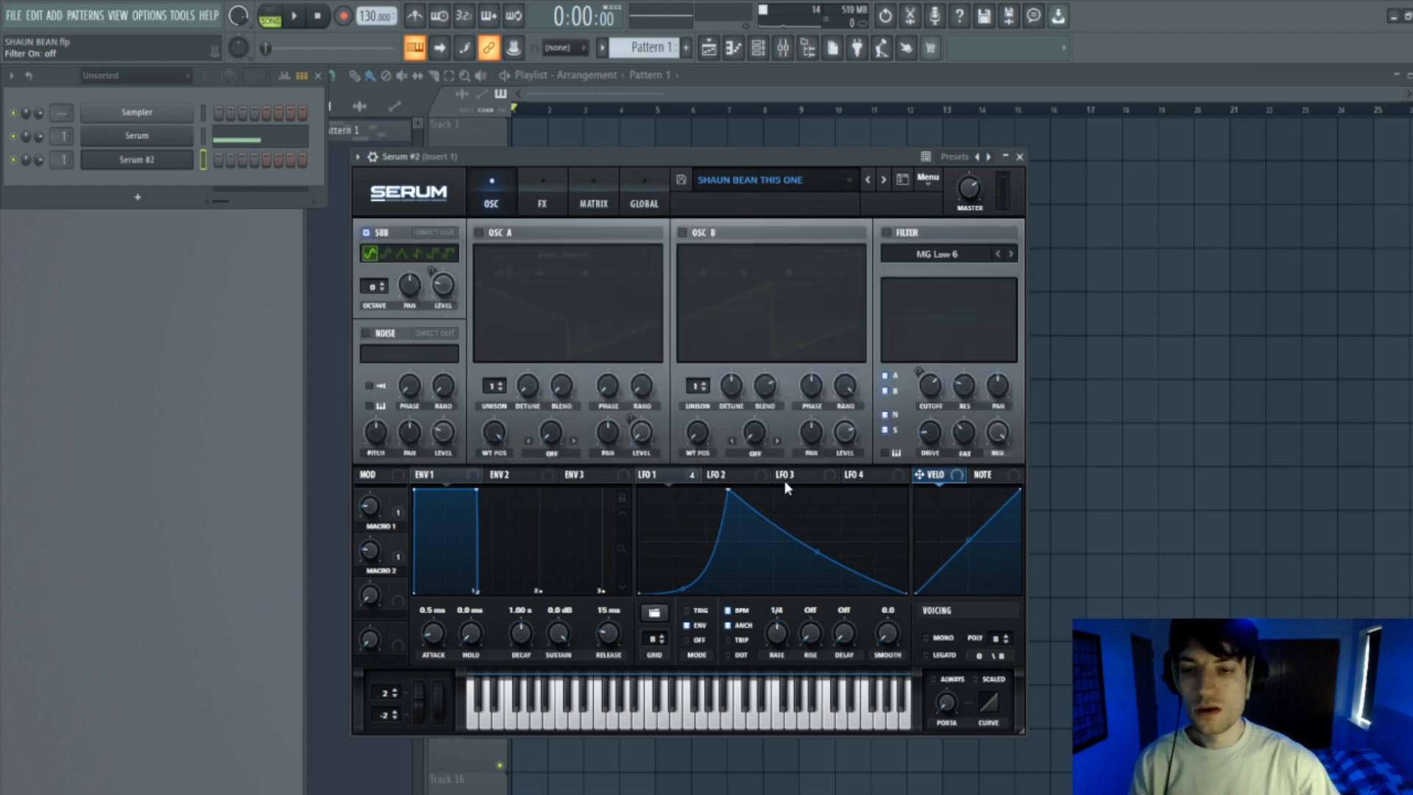
mouse_move(1104, 464)
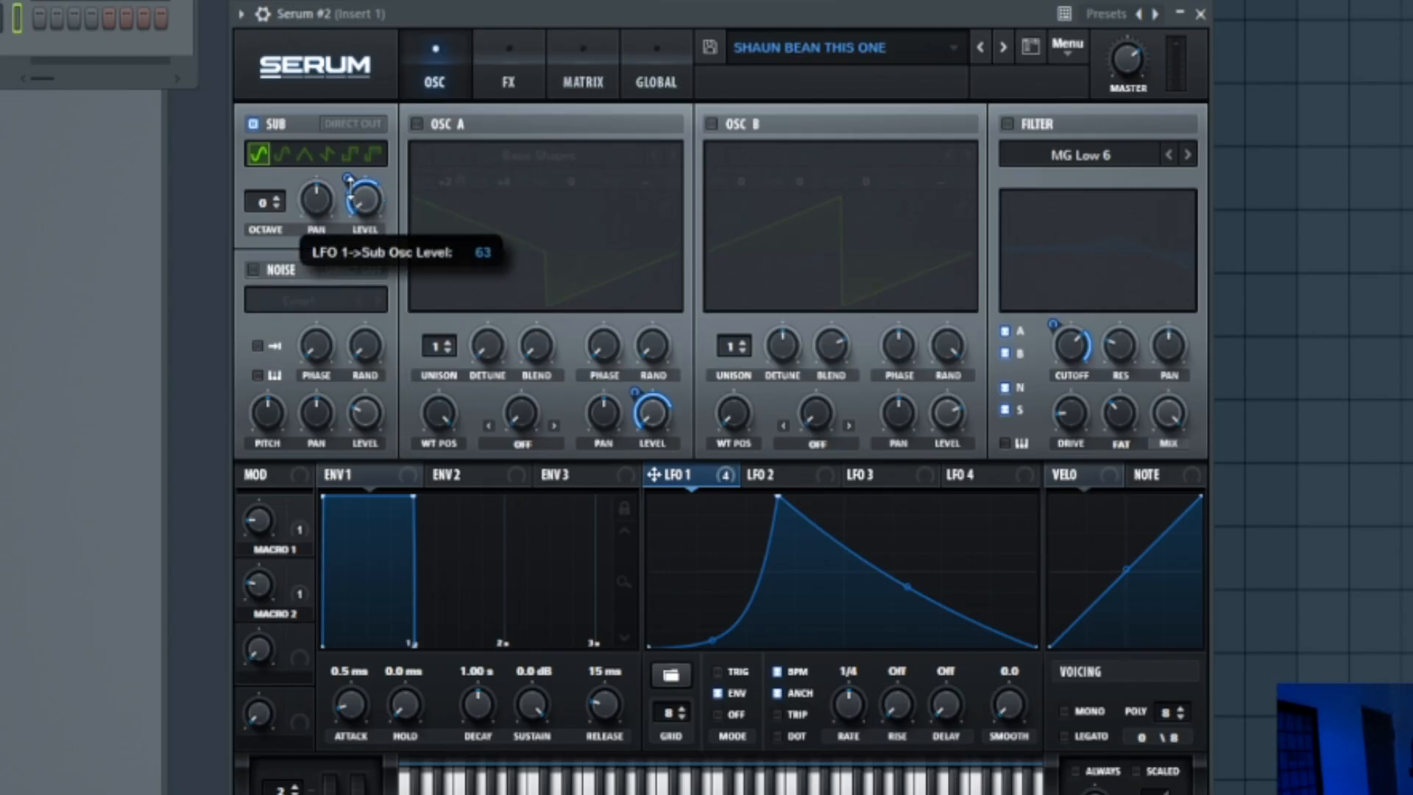
mouse_move(610, 90)
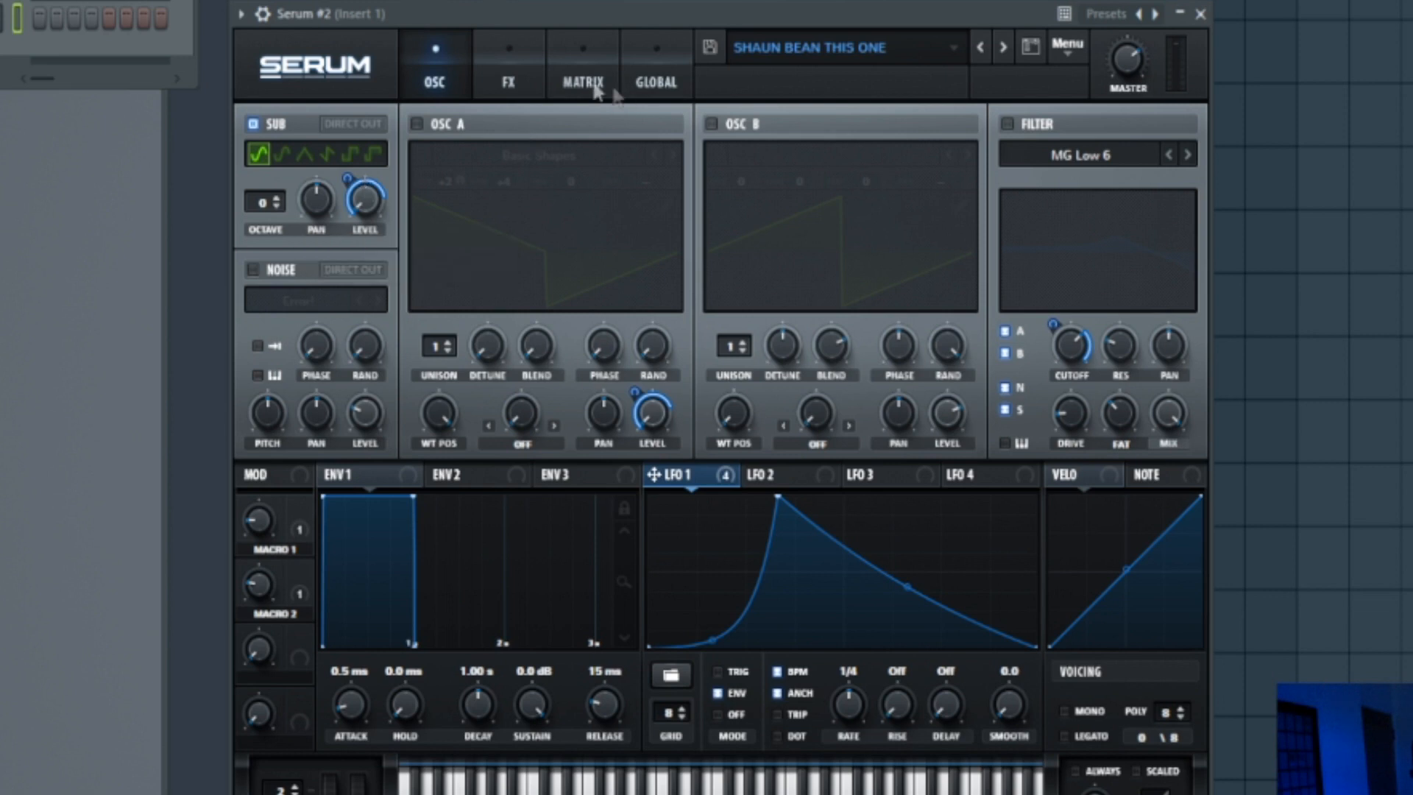
- In Serum #2's FX rack, disable Distortion and enable the Compressor
left_click(507, 64)
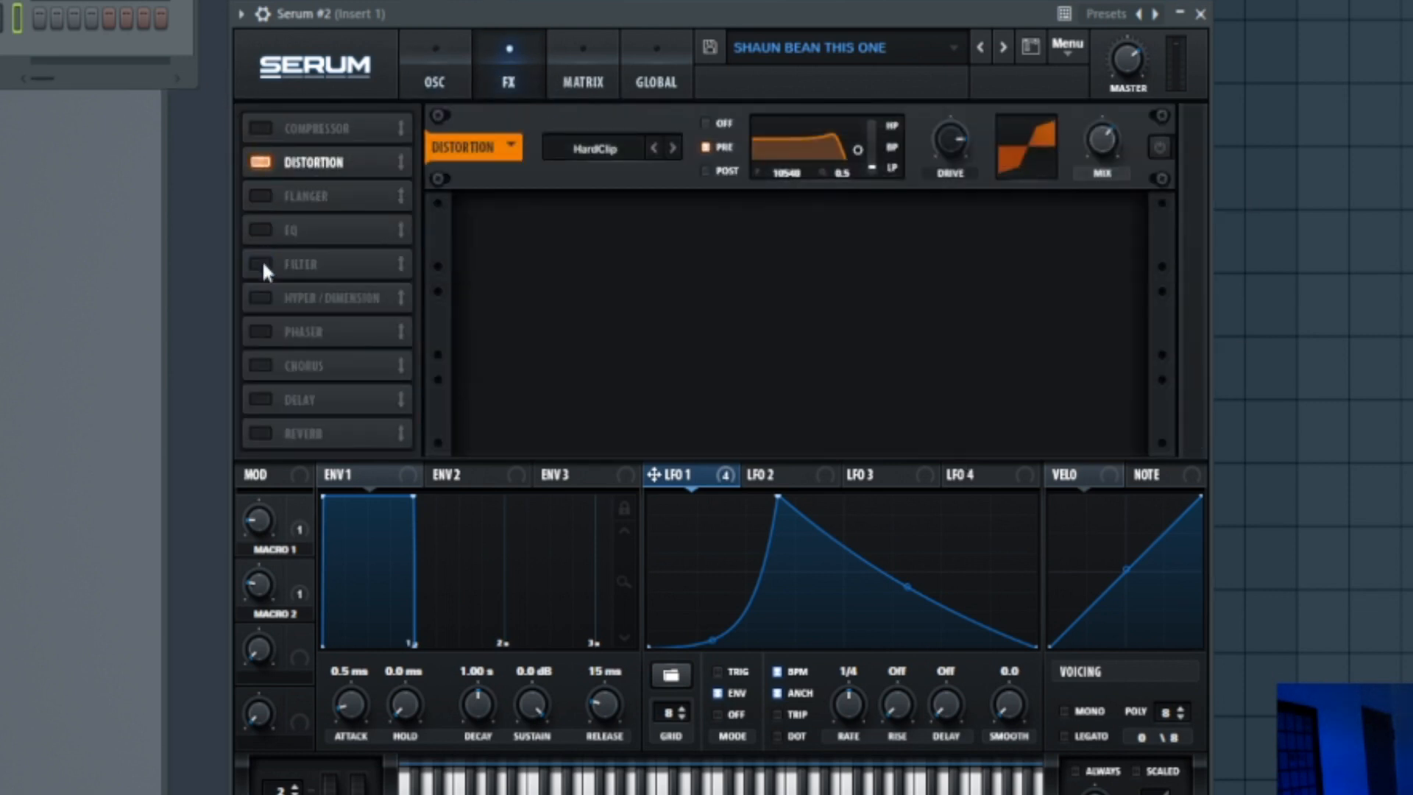
left_click(260, 161)
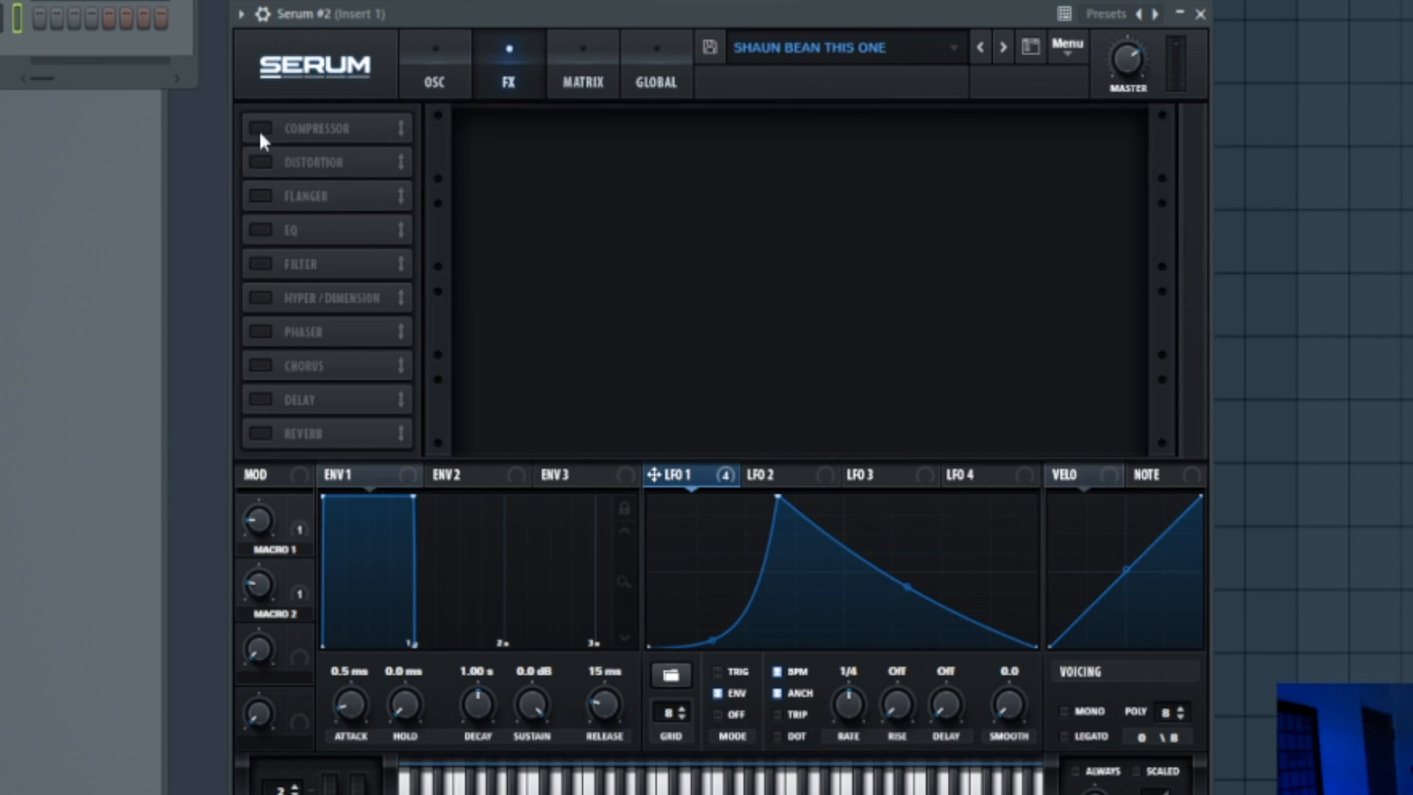
left_click(261, 128)
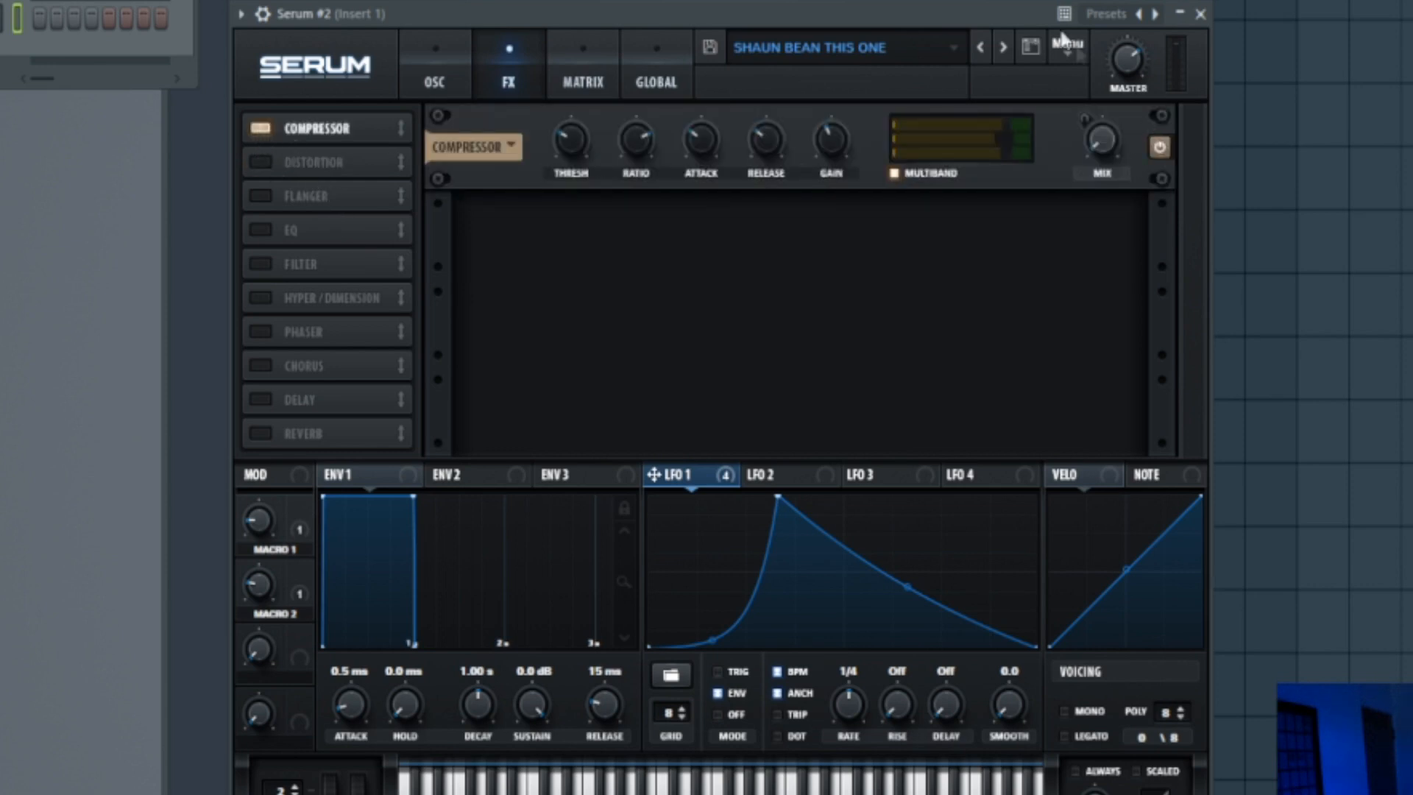
mouse_move(879, 172)
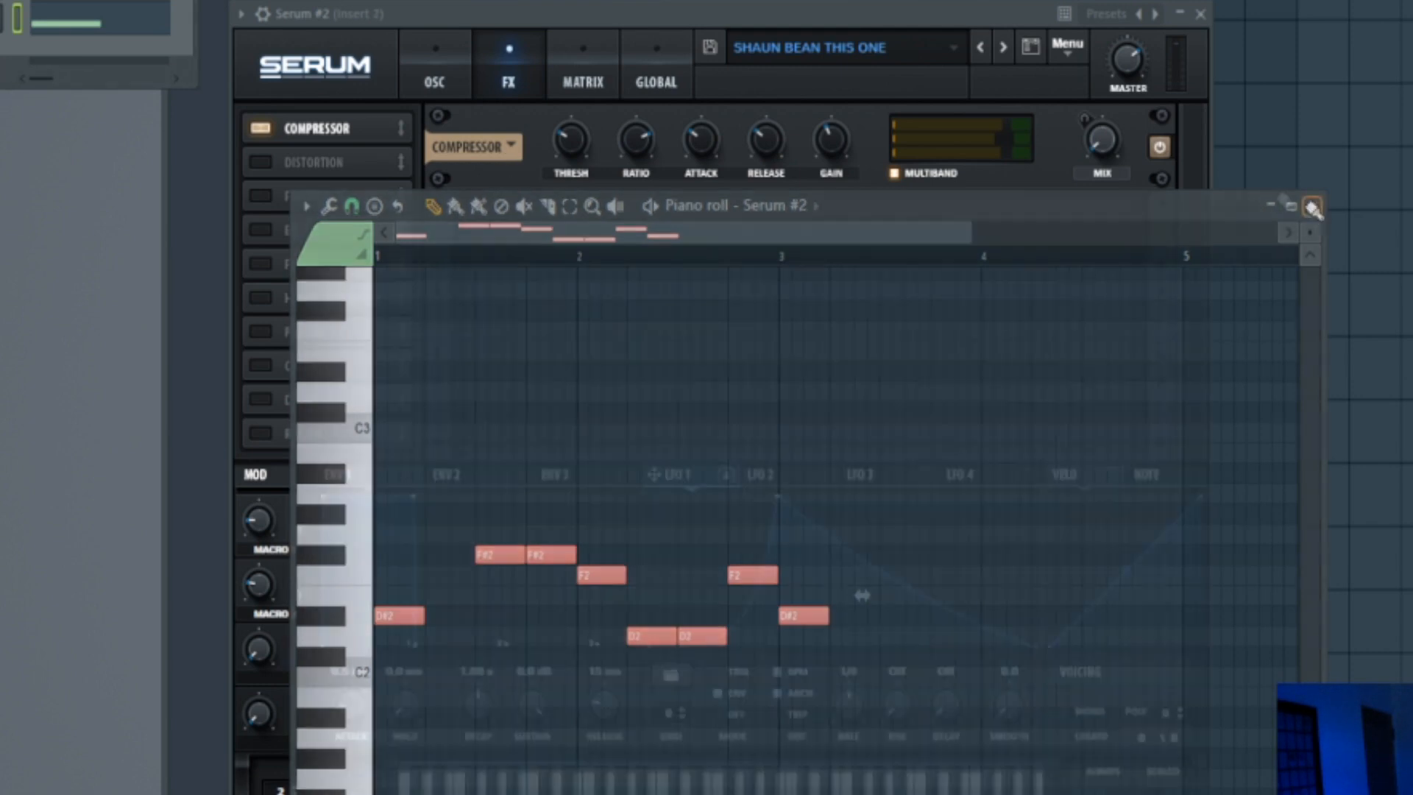
left_click(1309, 206)
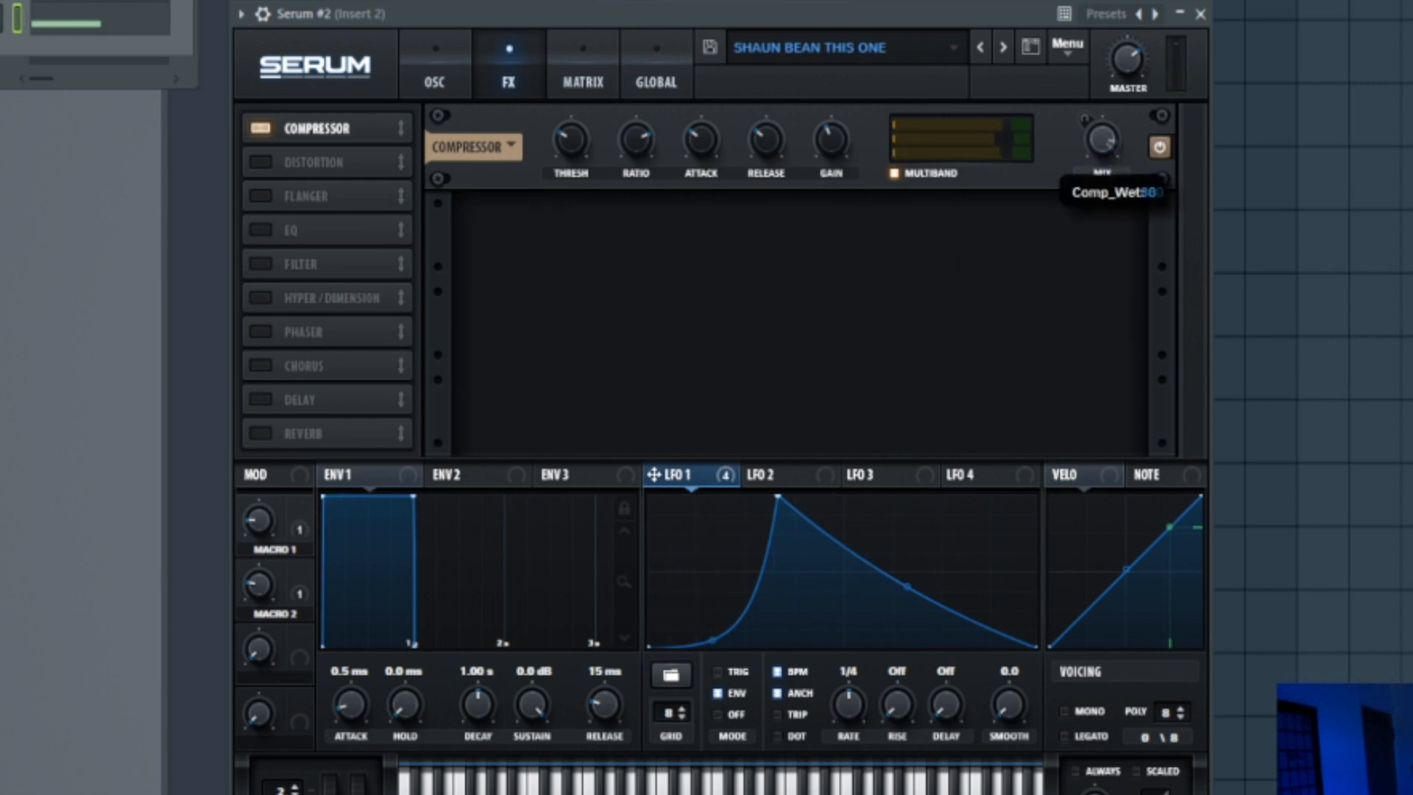
mouse_move(843, 172)
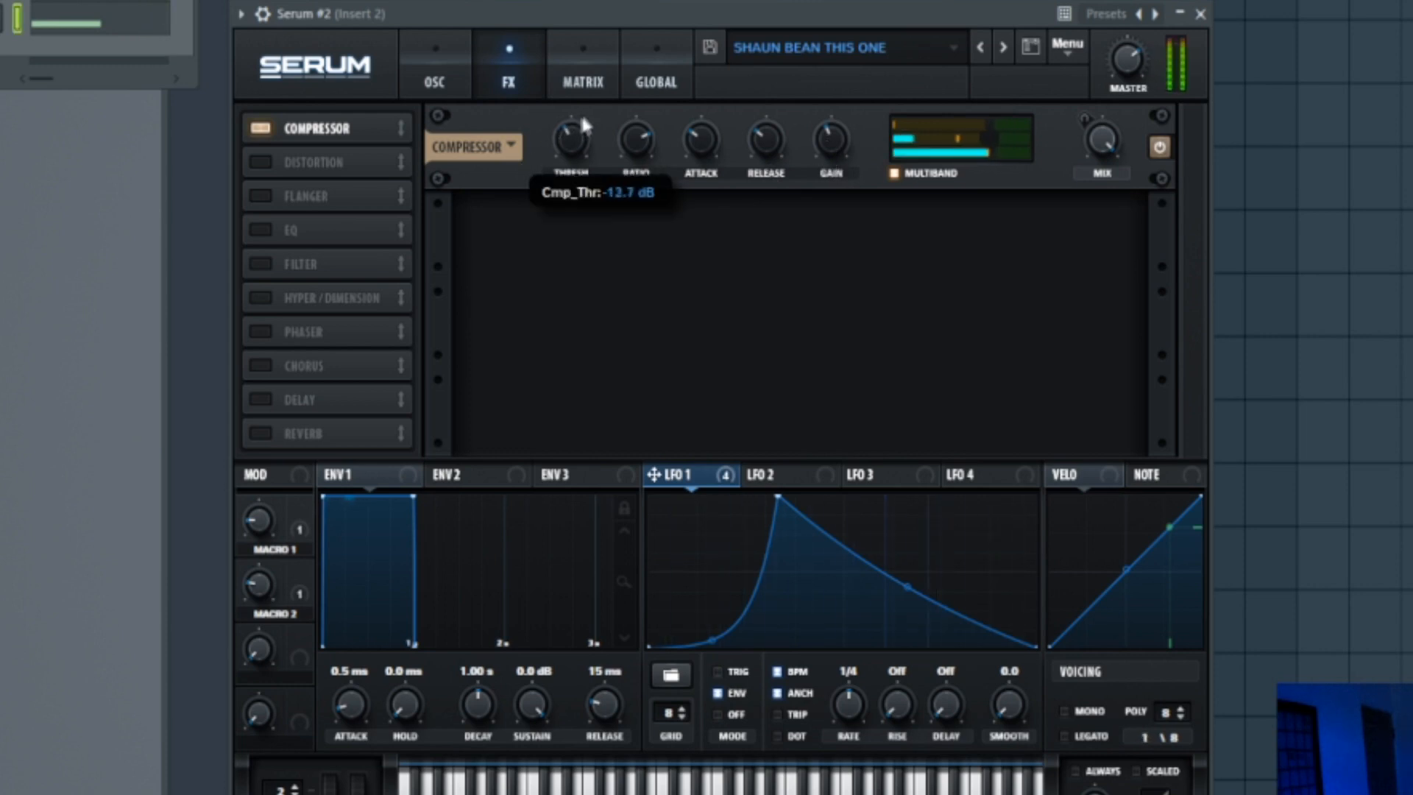
mouse_move(888, 180)
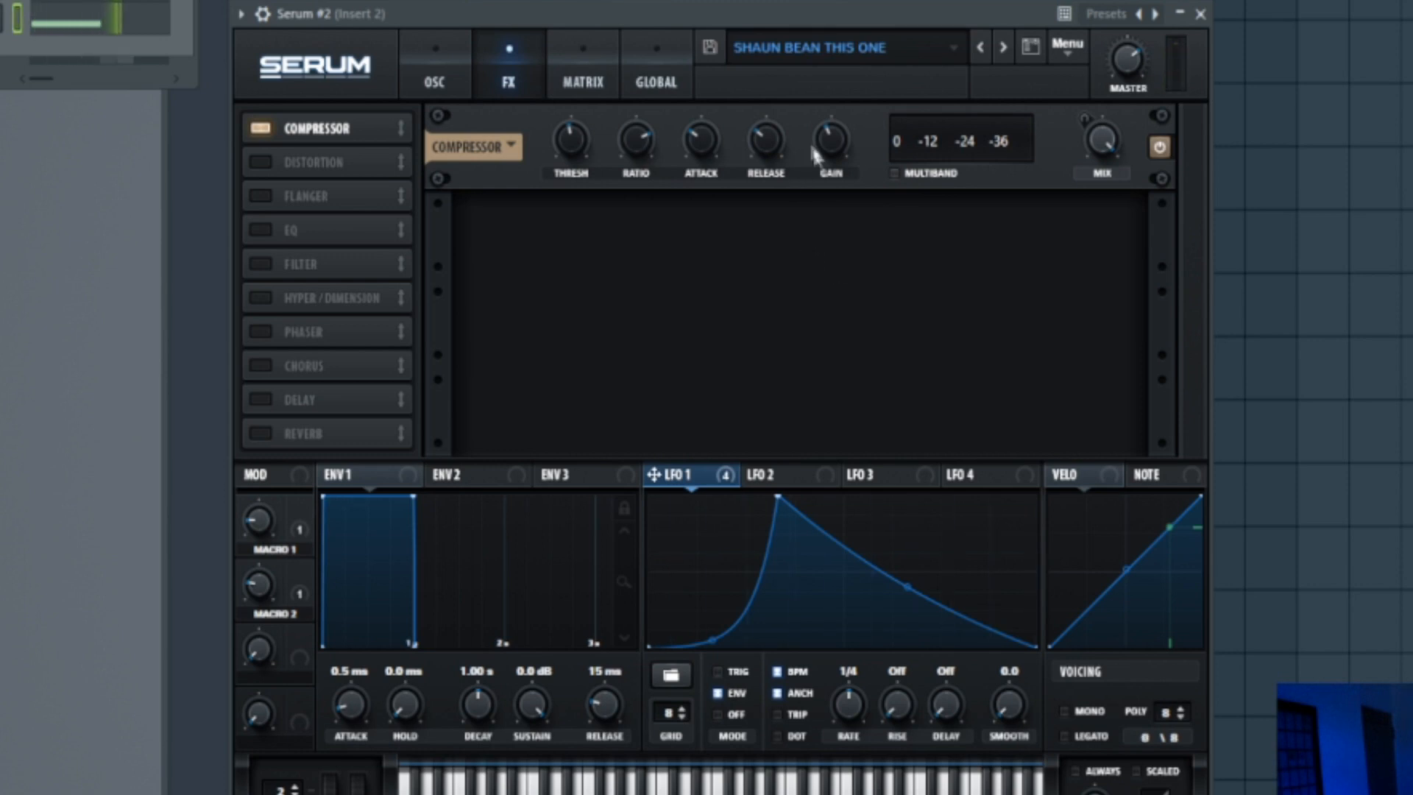
mouse_move(844, 153)
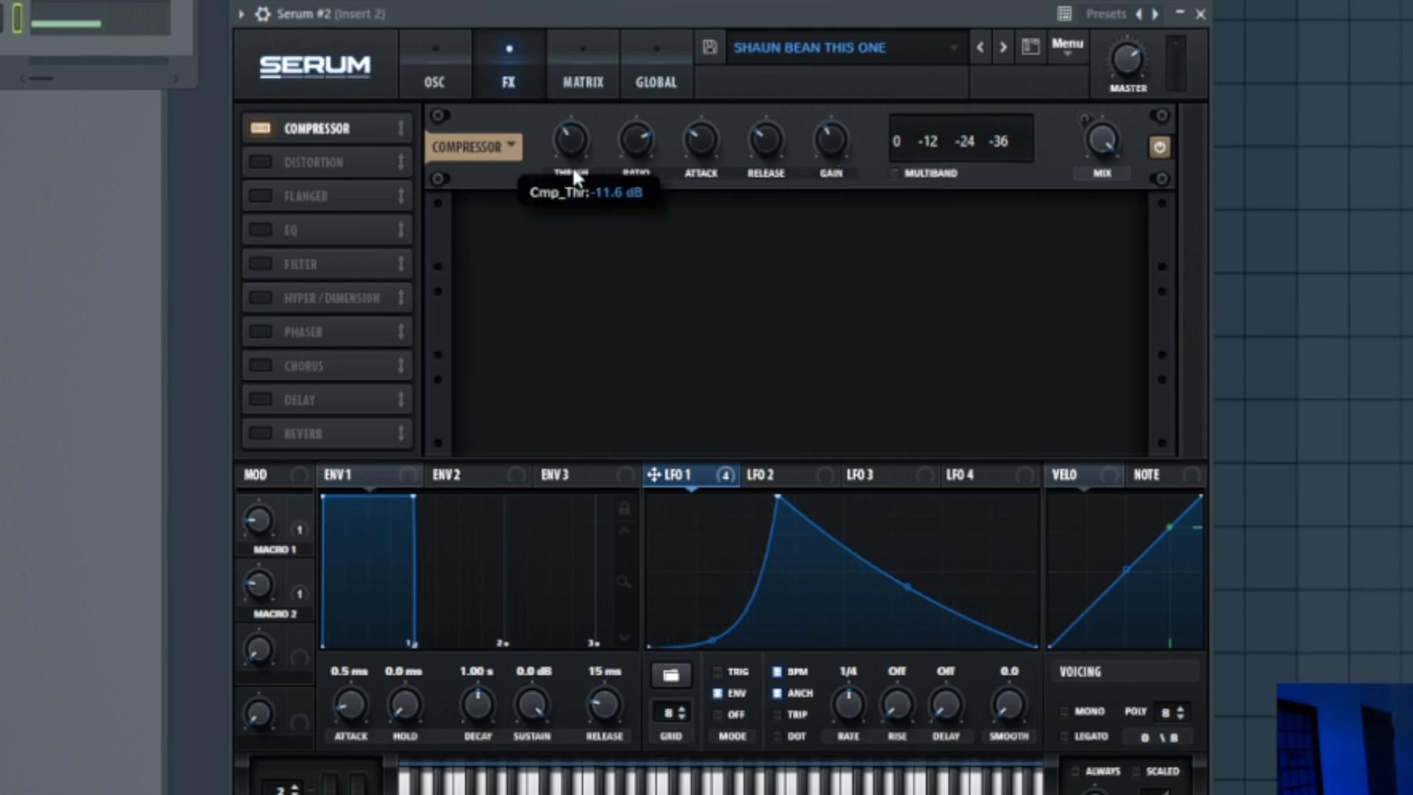
mouse_move(765, 140)
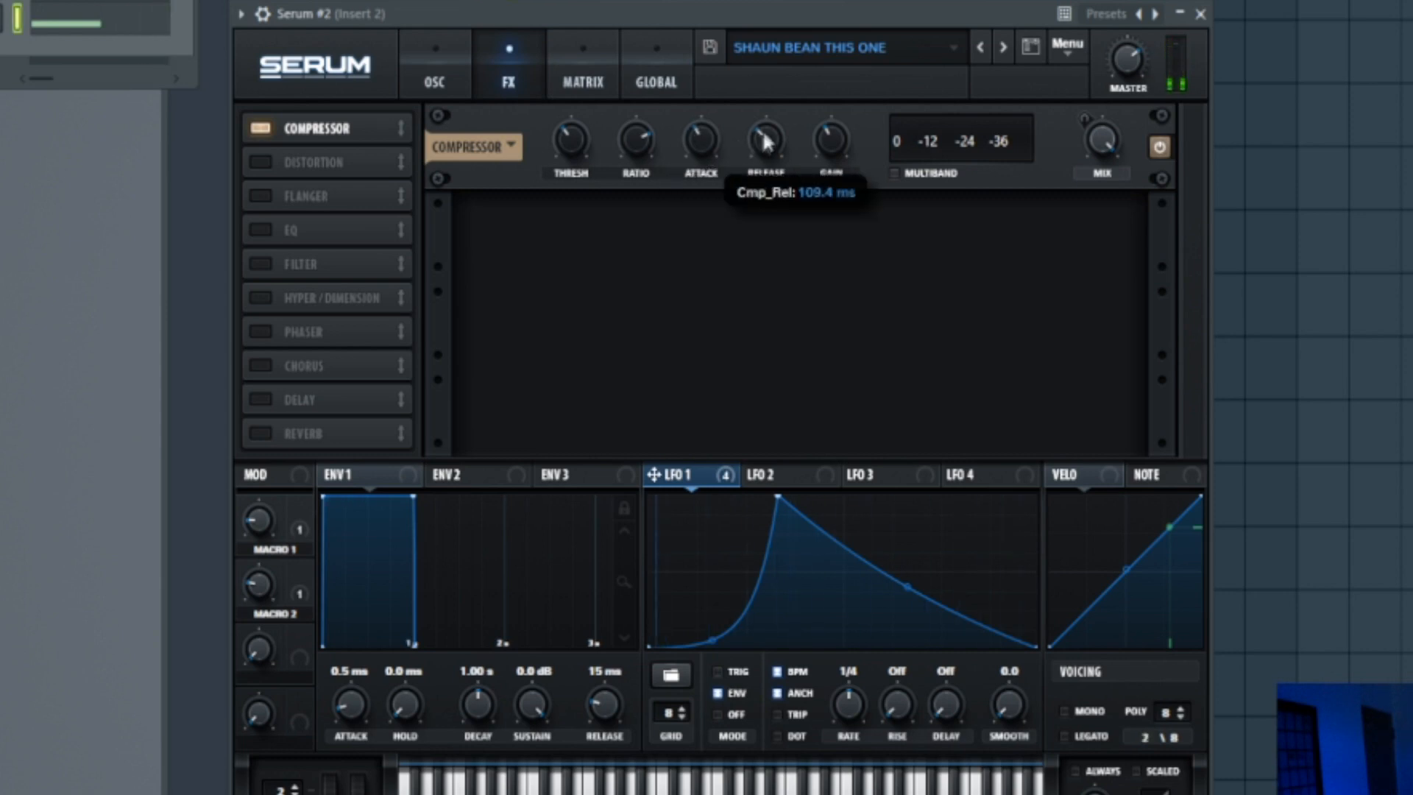
mouse_move(573, 158)
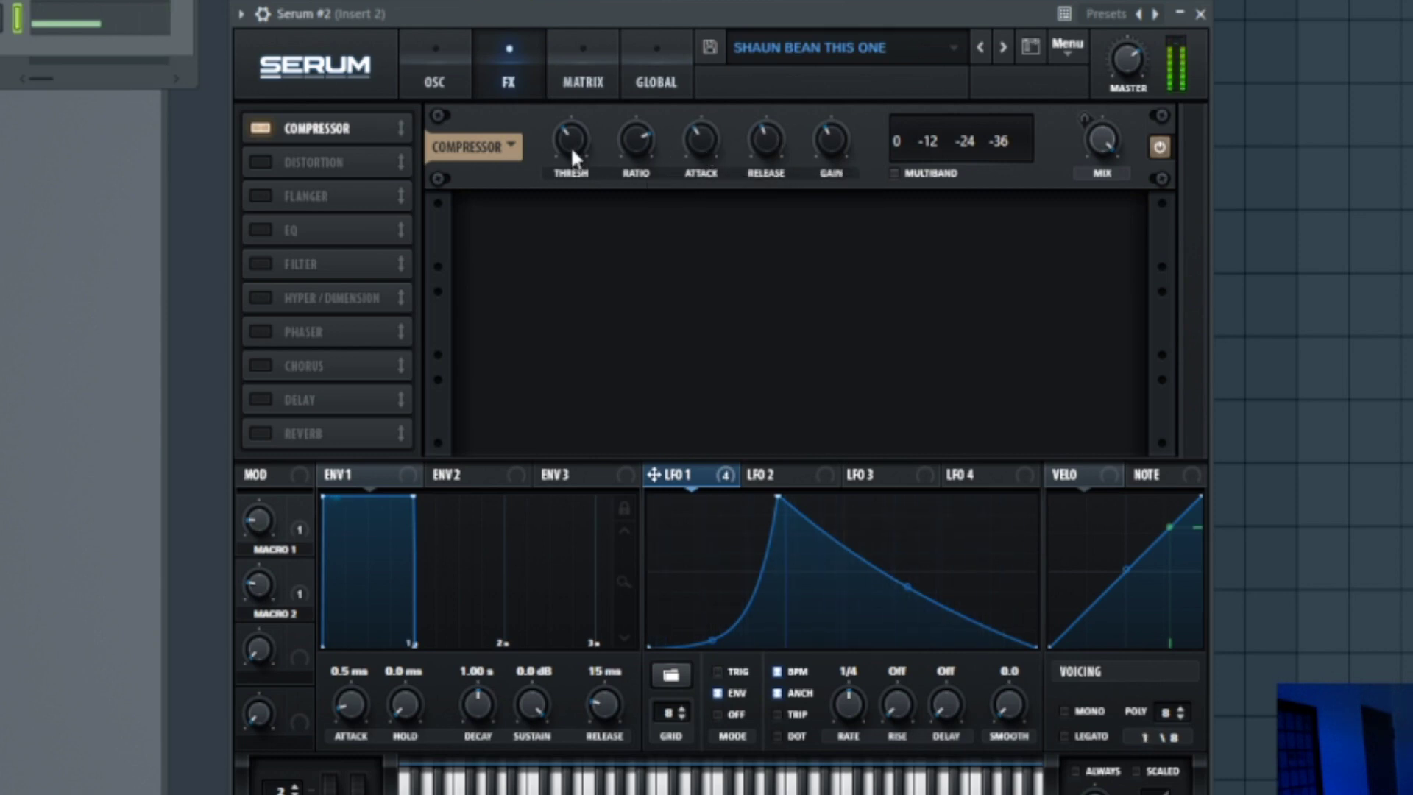
mouse_move(829, 137)
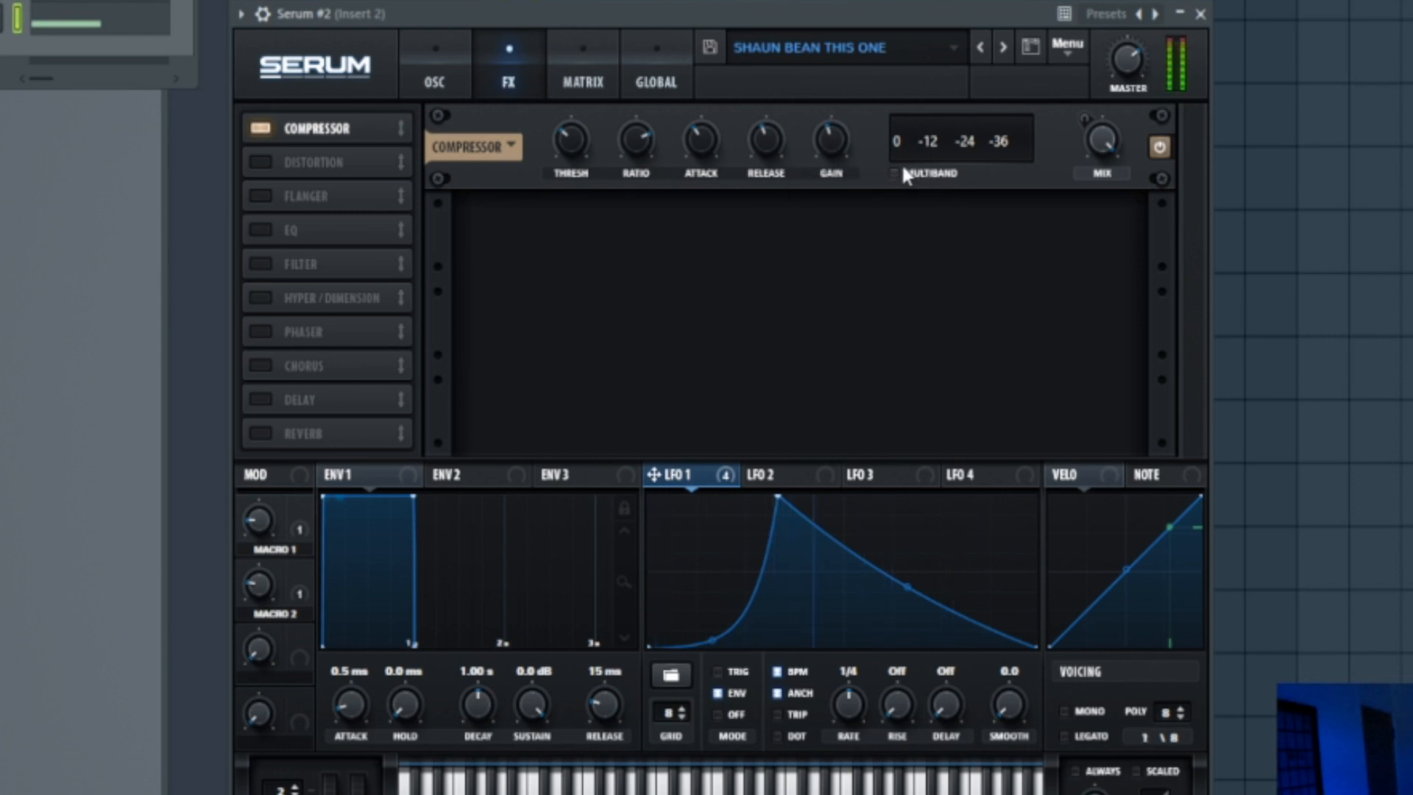
mouse_move(746, 310)
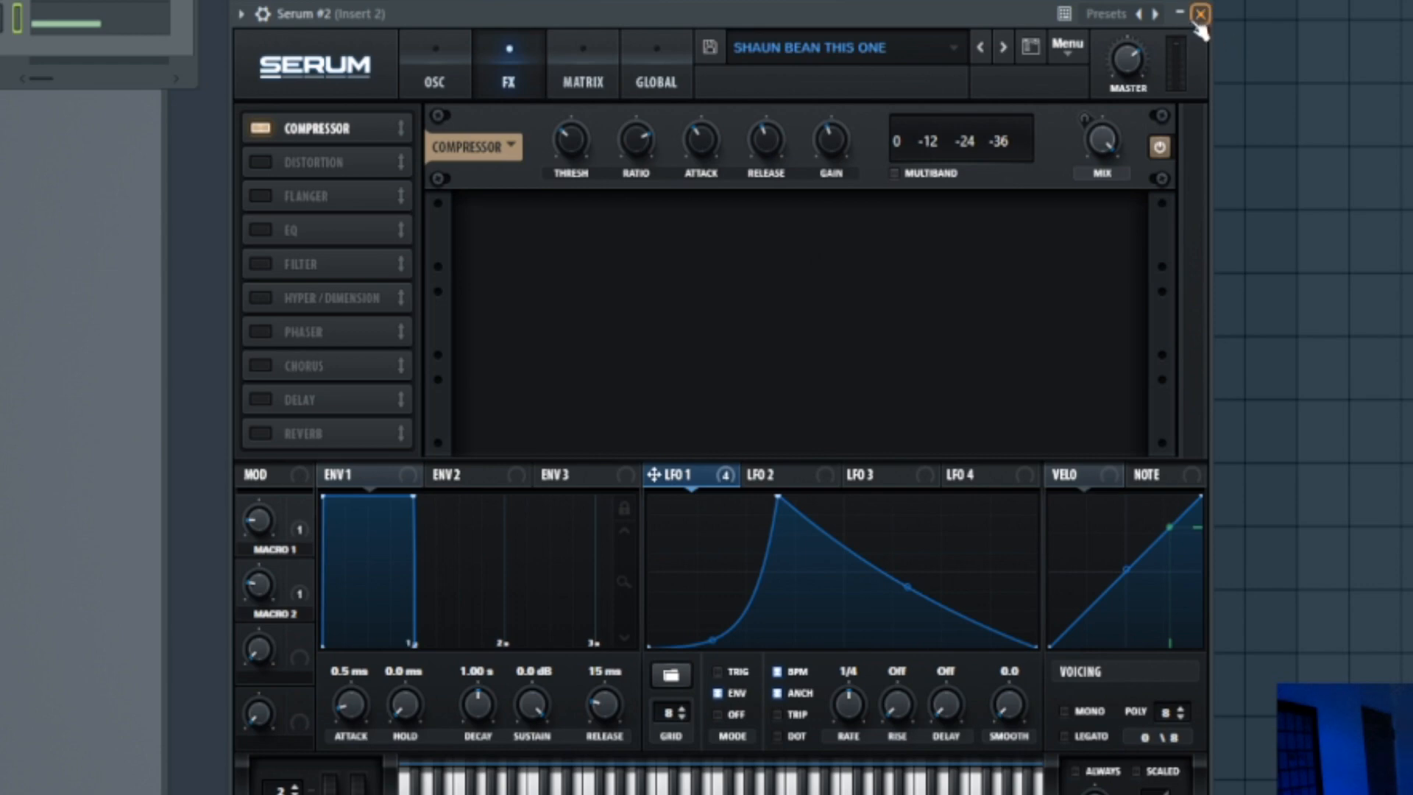
- Close Serum #2 and set CamelCrusher on insert 2 to the Destroyer patch
left_click(1199, 14)
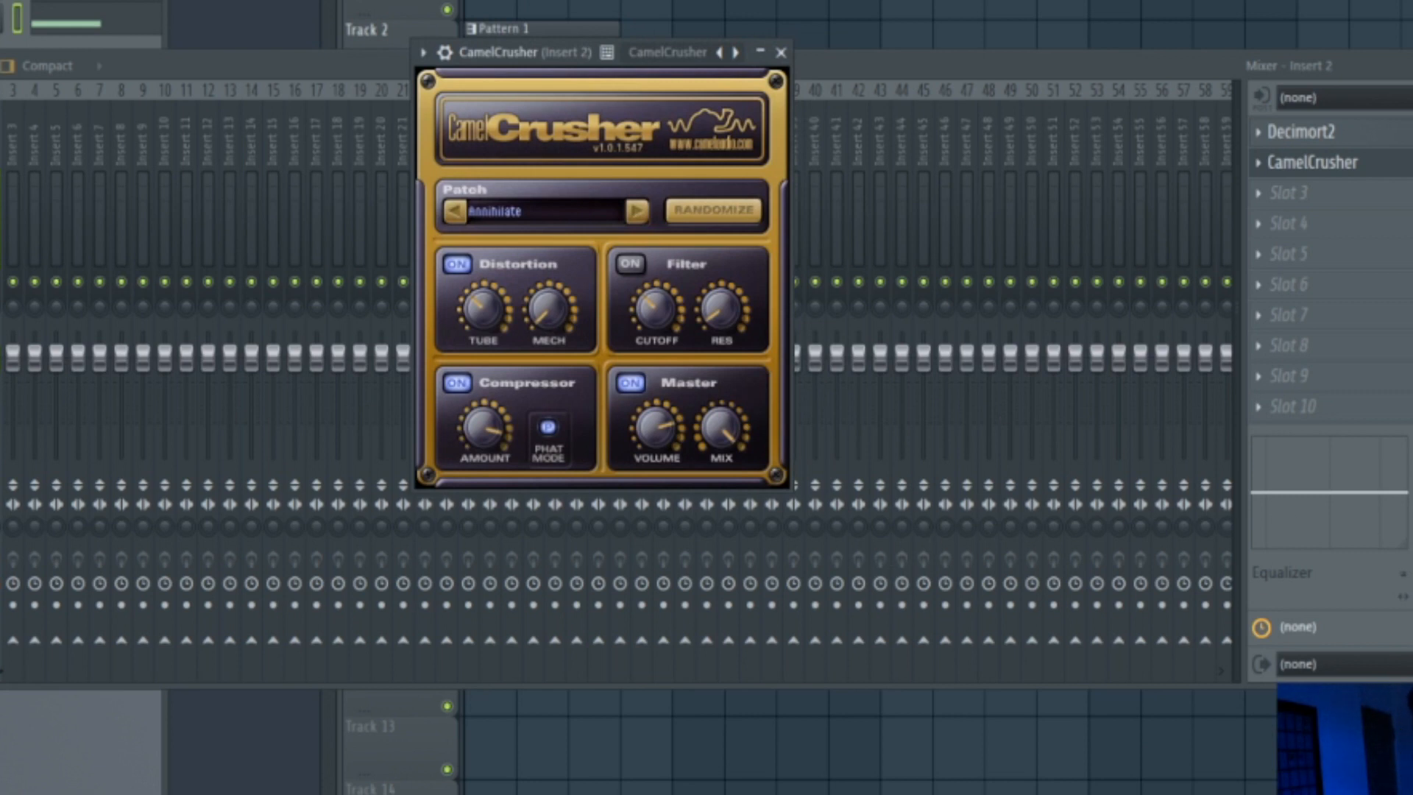
left_click(637, 211)
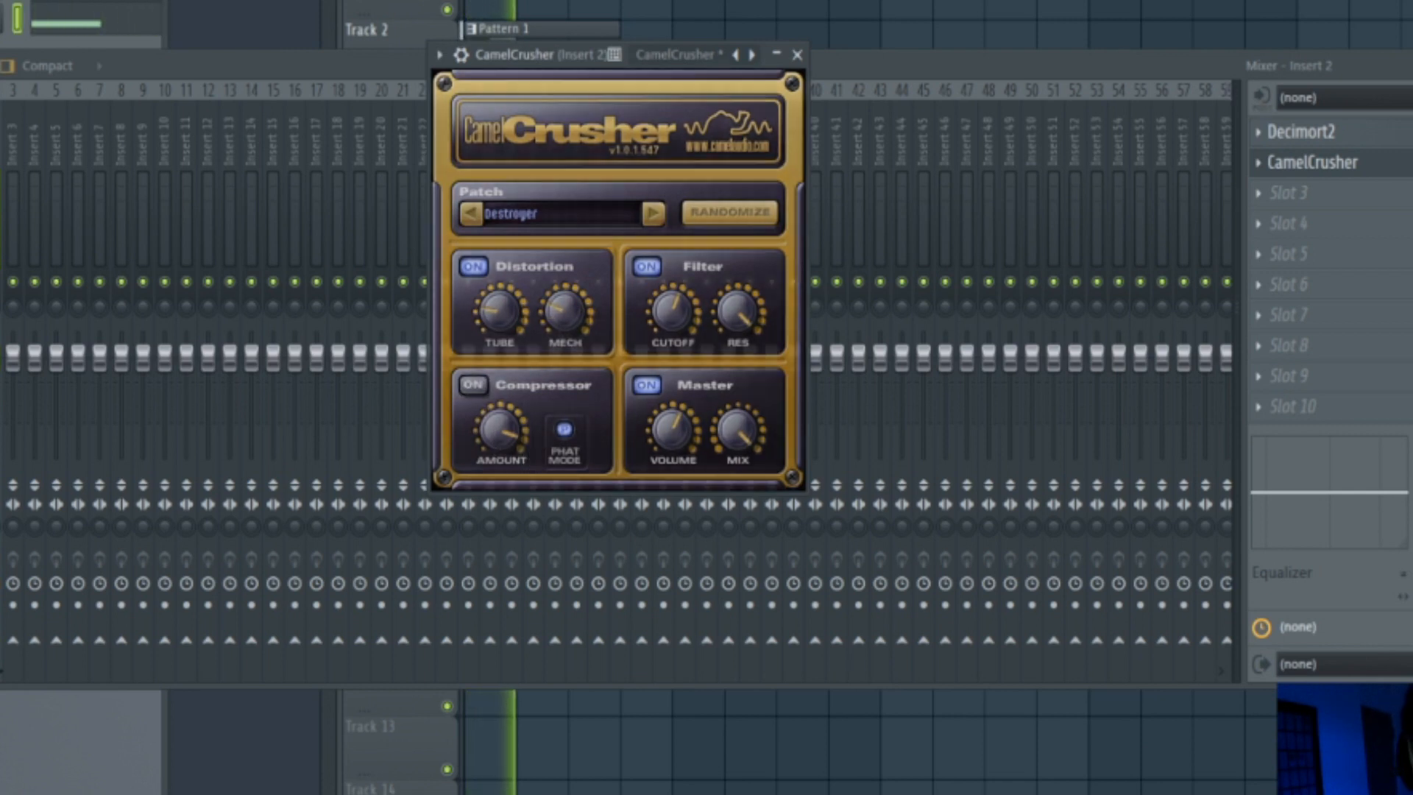
left_click(796, 56)
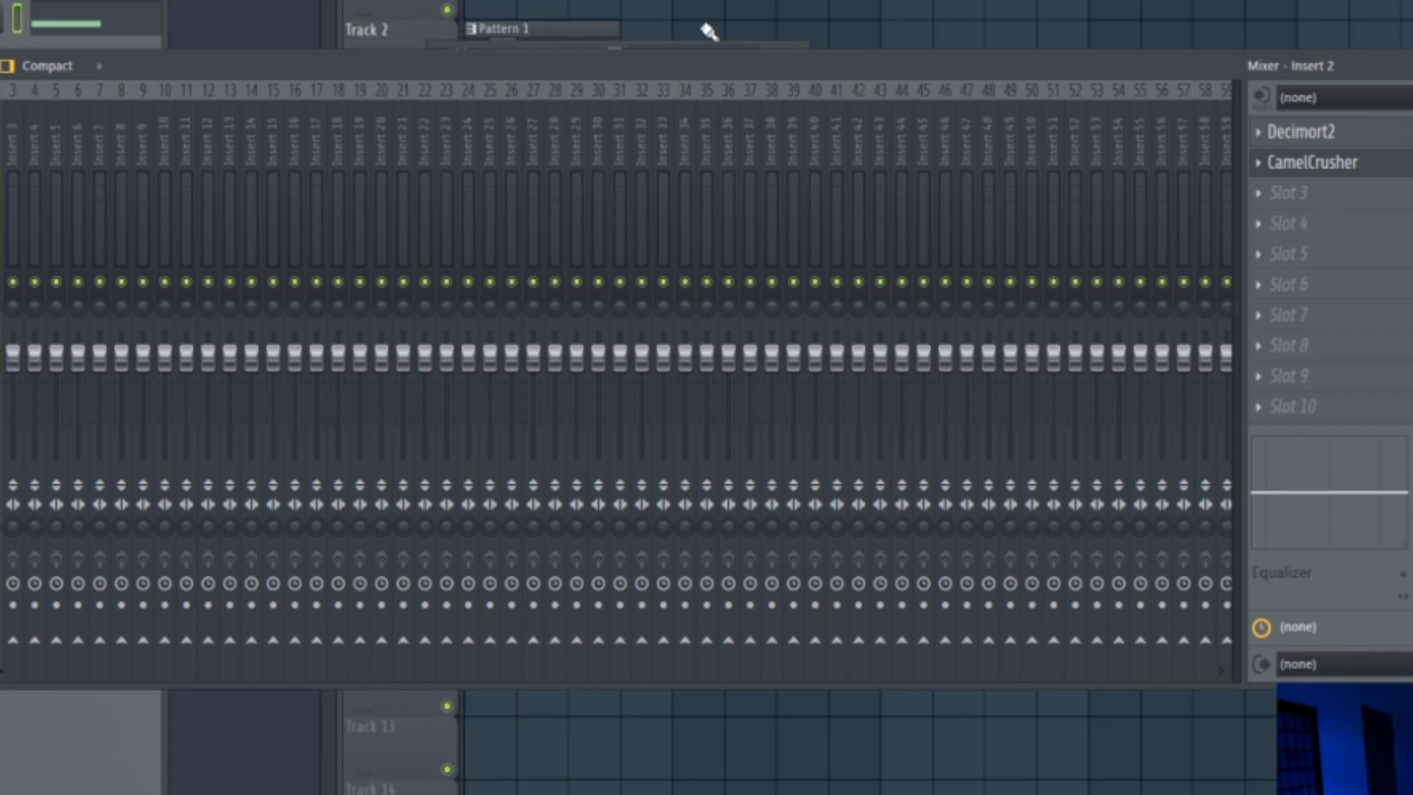
- Add Sausage Fattener to insert 2 and adjust its Color amount
left_click(1288, 192)
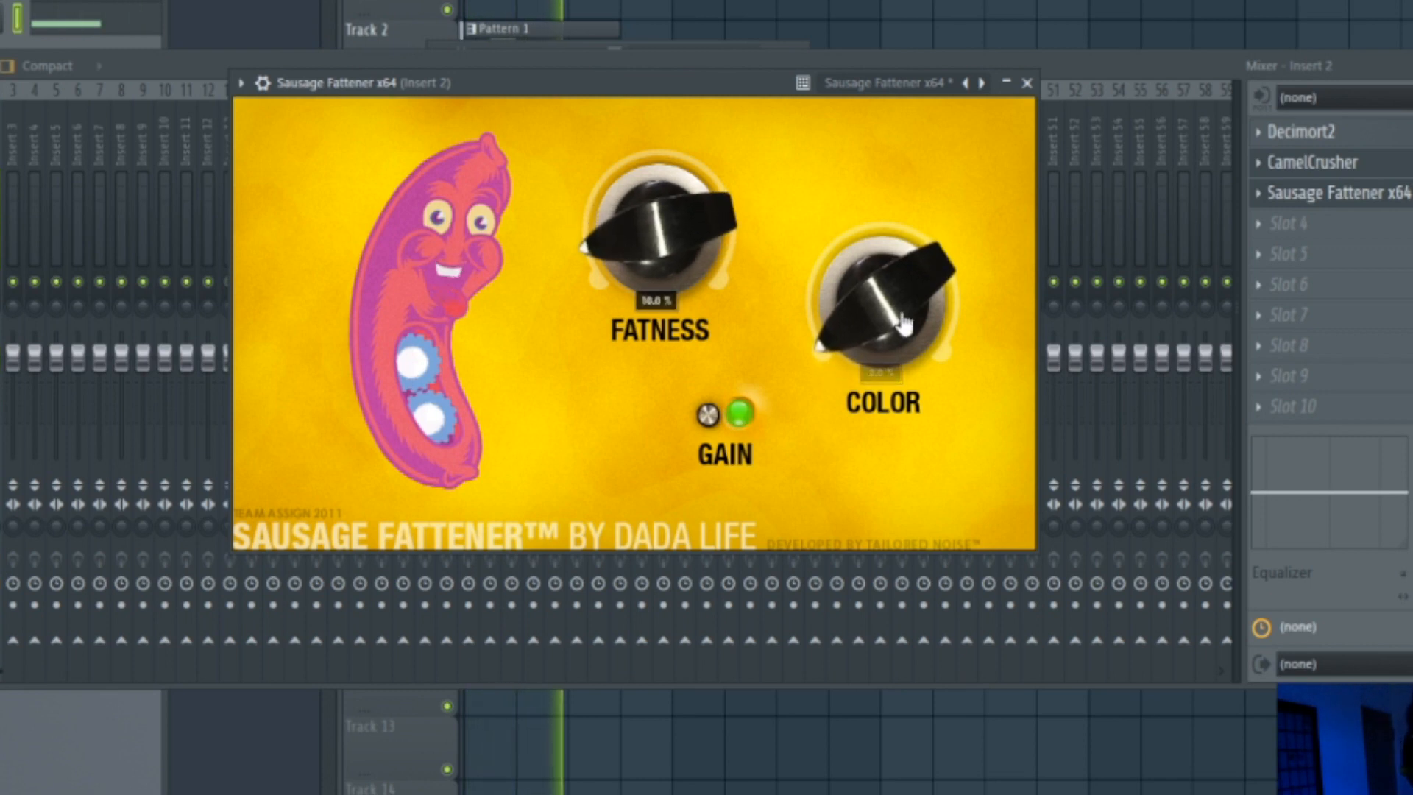
left_click(1026, 82)
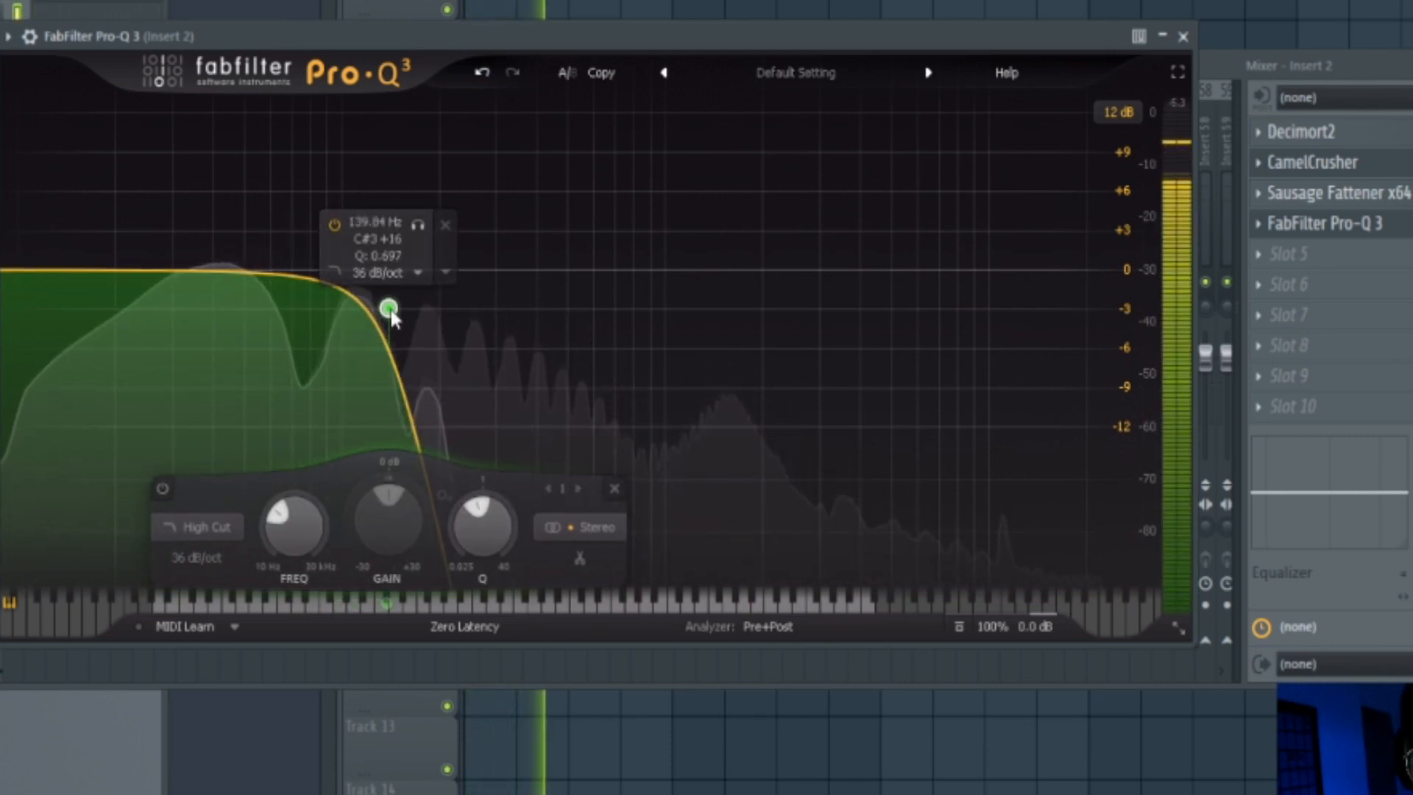
- In Pro-Q 3, set the high cut near 140 Hz, a 97 Hz bell, a 10 Hz shelf and a 48 Hz band
left_click_drag(390, 305, 430, 304)
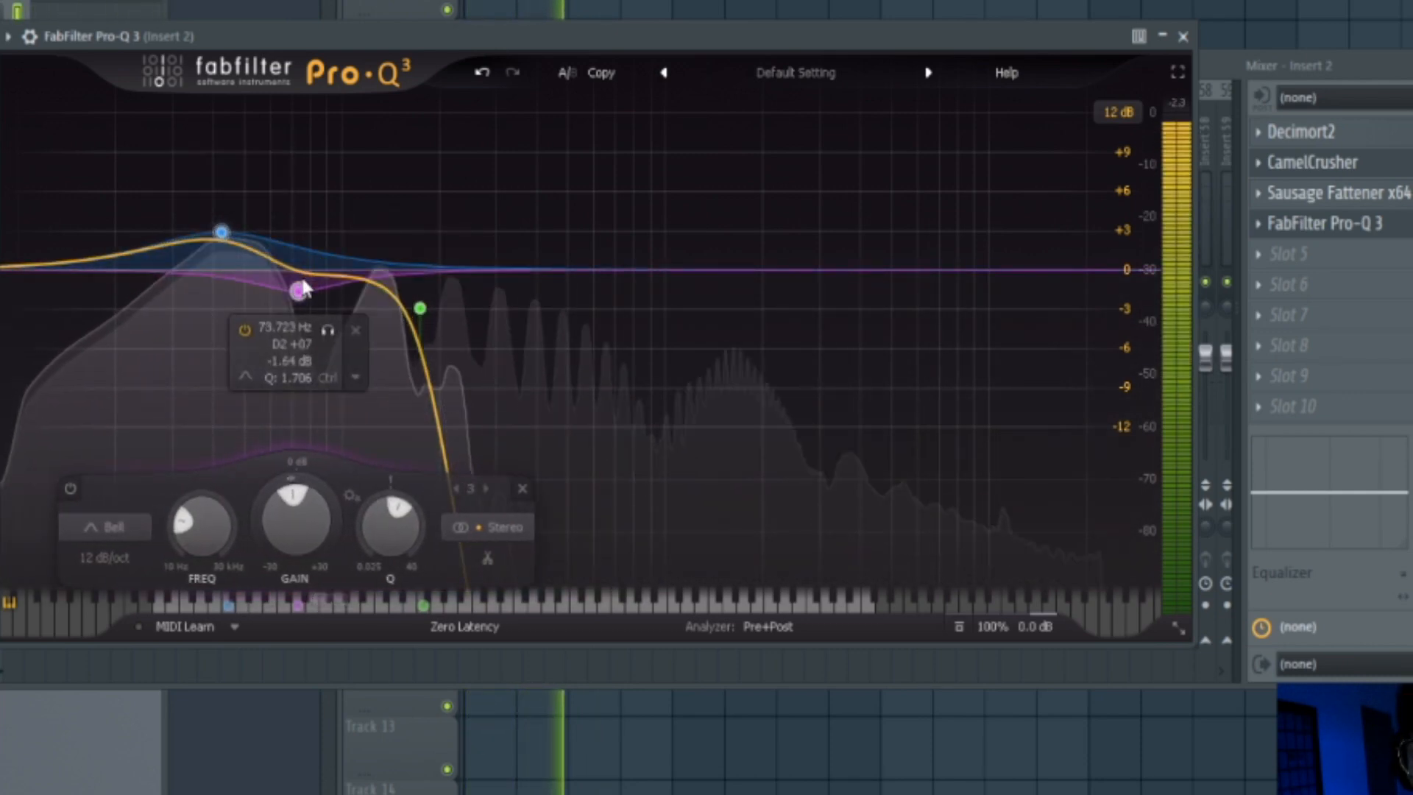
left_click_drag(300, 290, 338, 298)
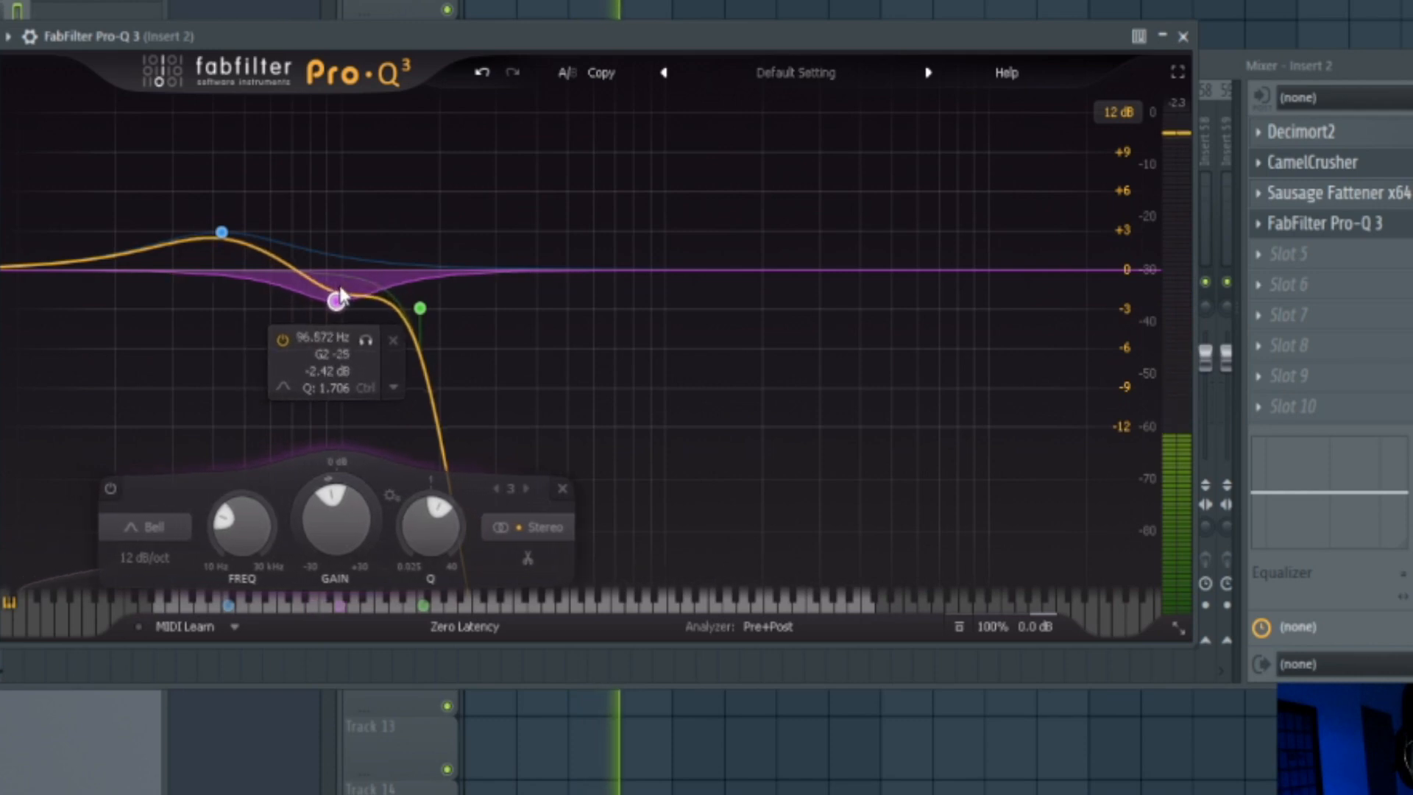
left_click(220, 232)
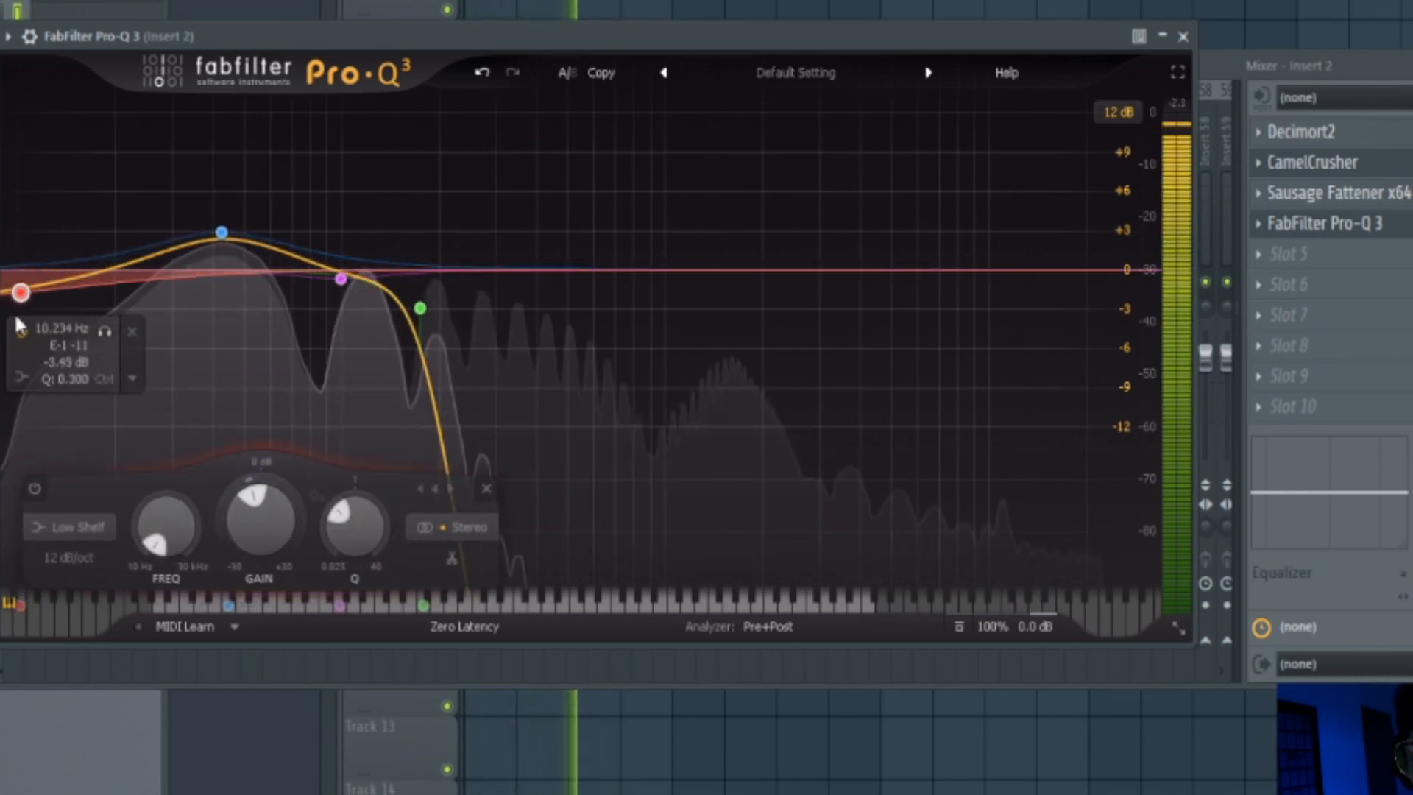
left_click_drag(20, 292, 20, 308)
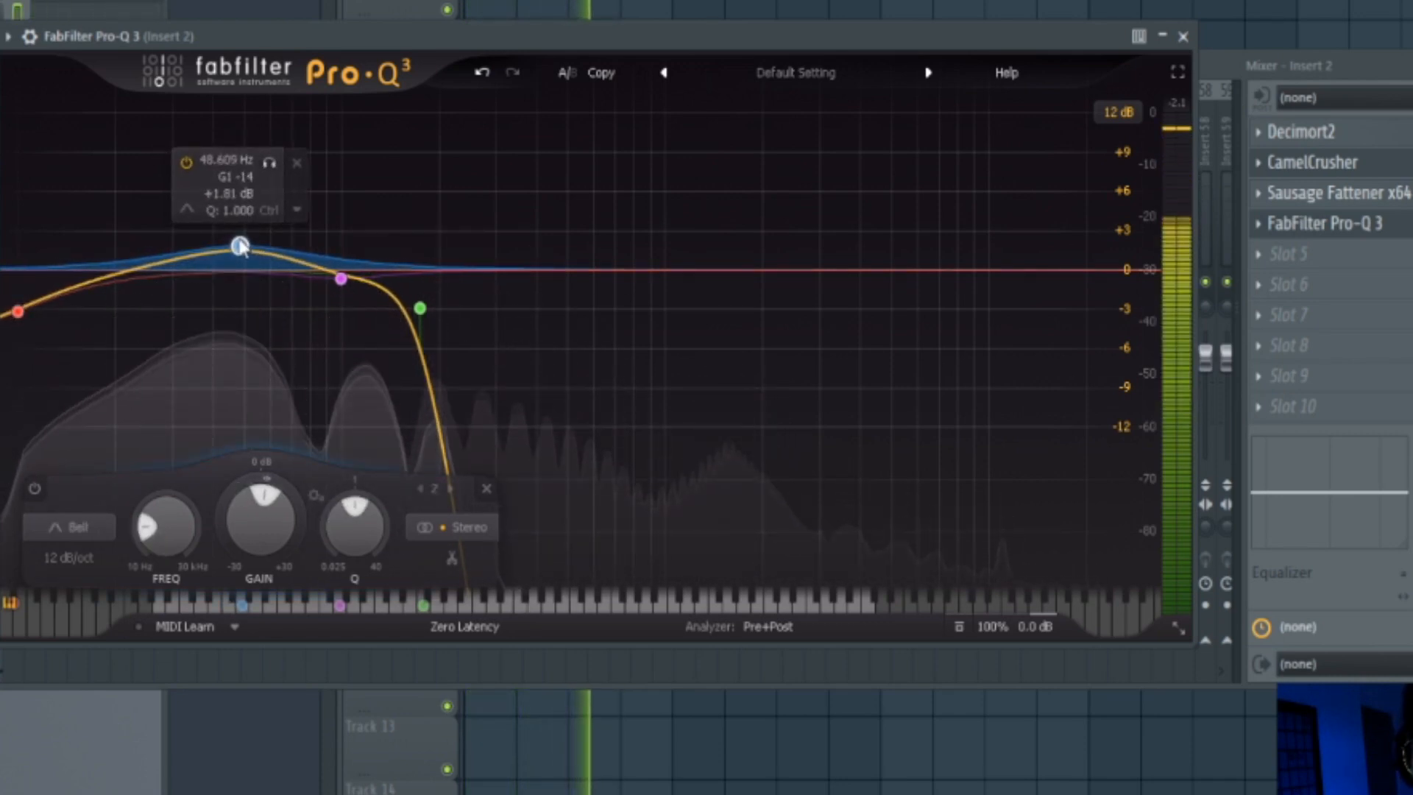
left_click(421, 307)
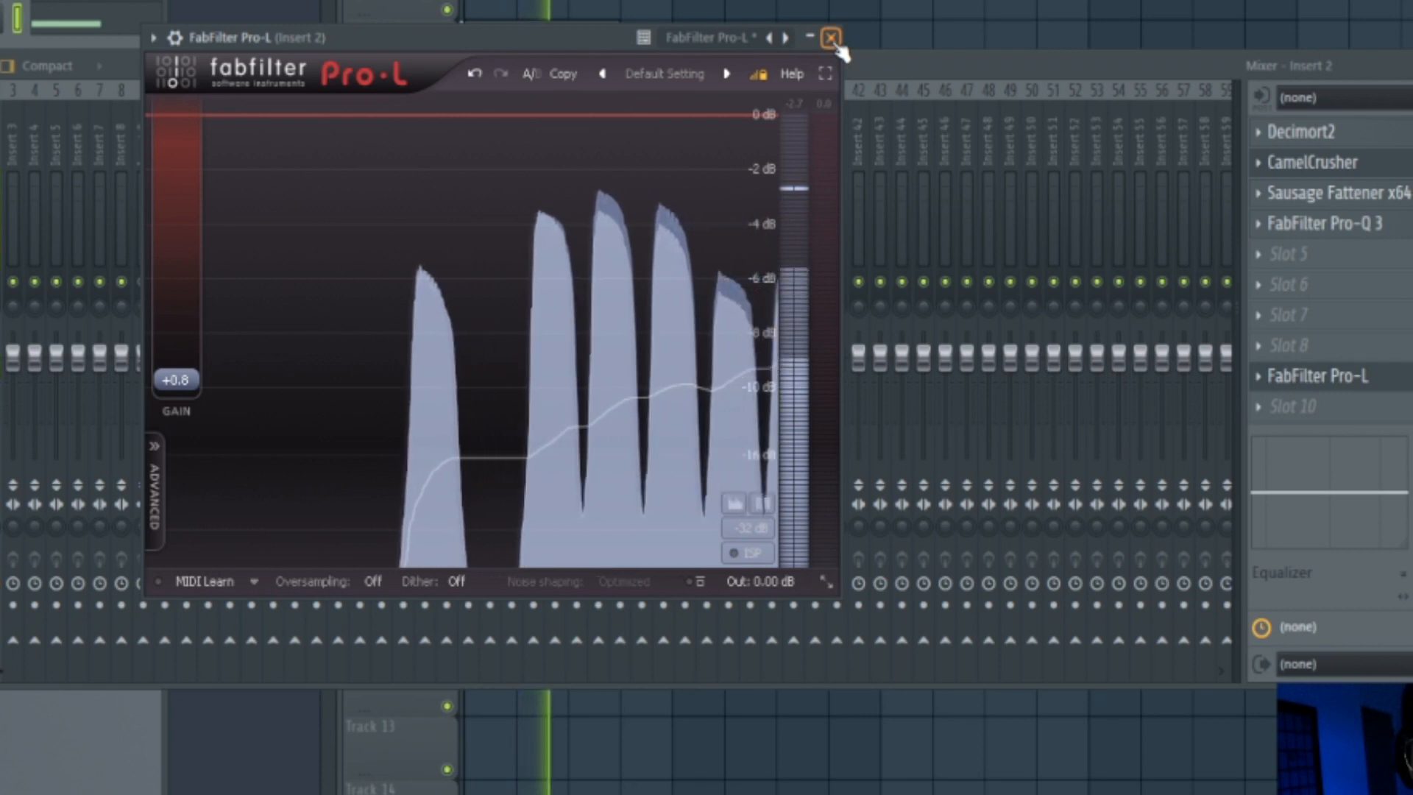
- Close the Pro-L and CamelCrusher plugin windows
left_click(828, 37)
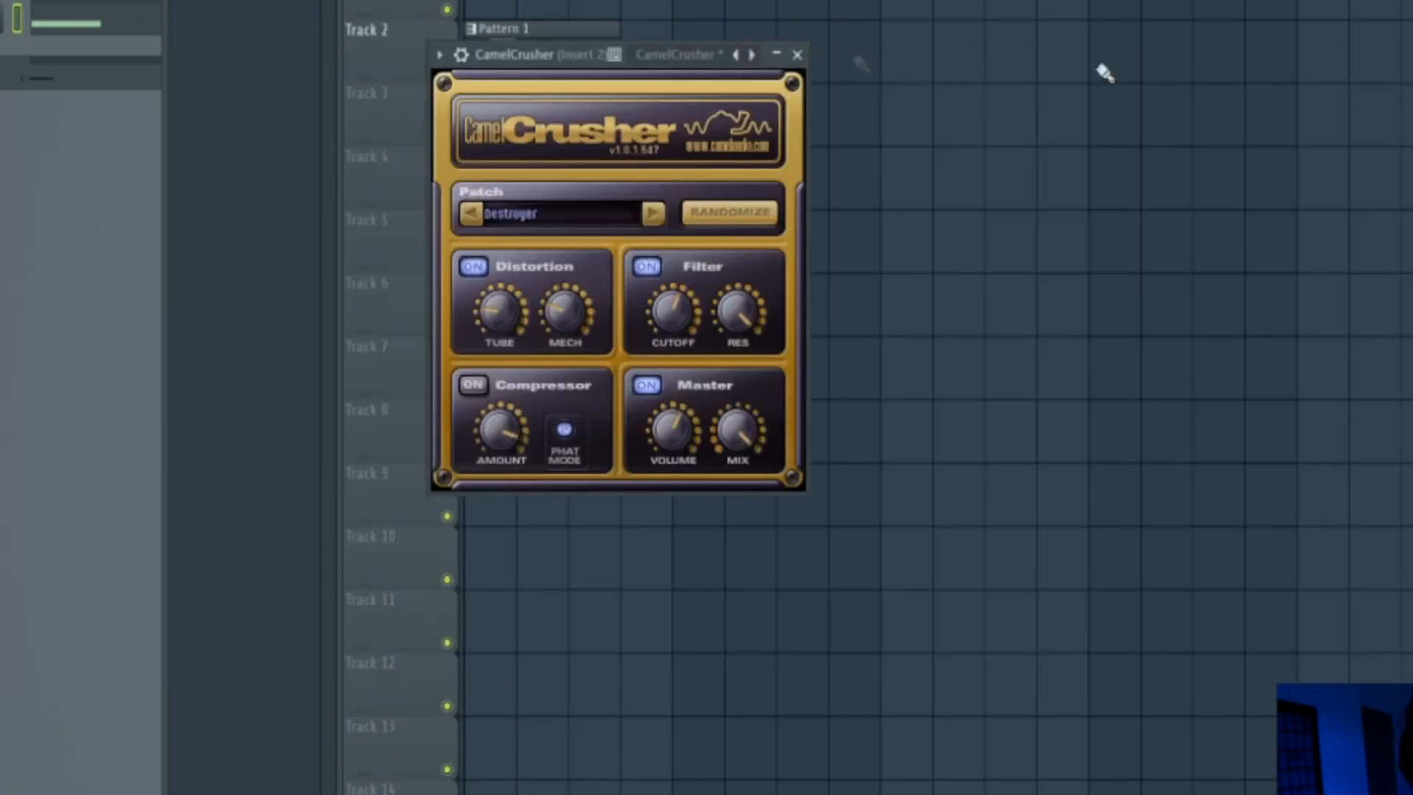
left_click(796, 55)
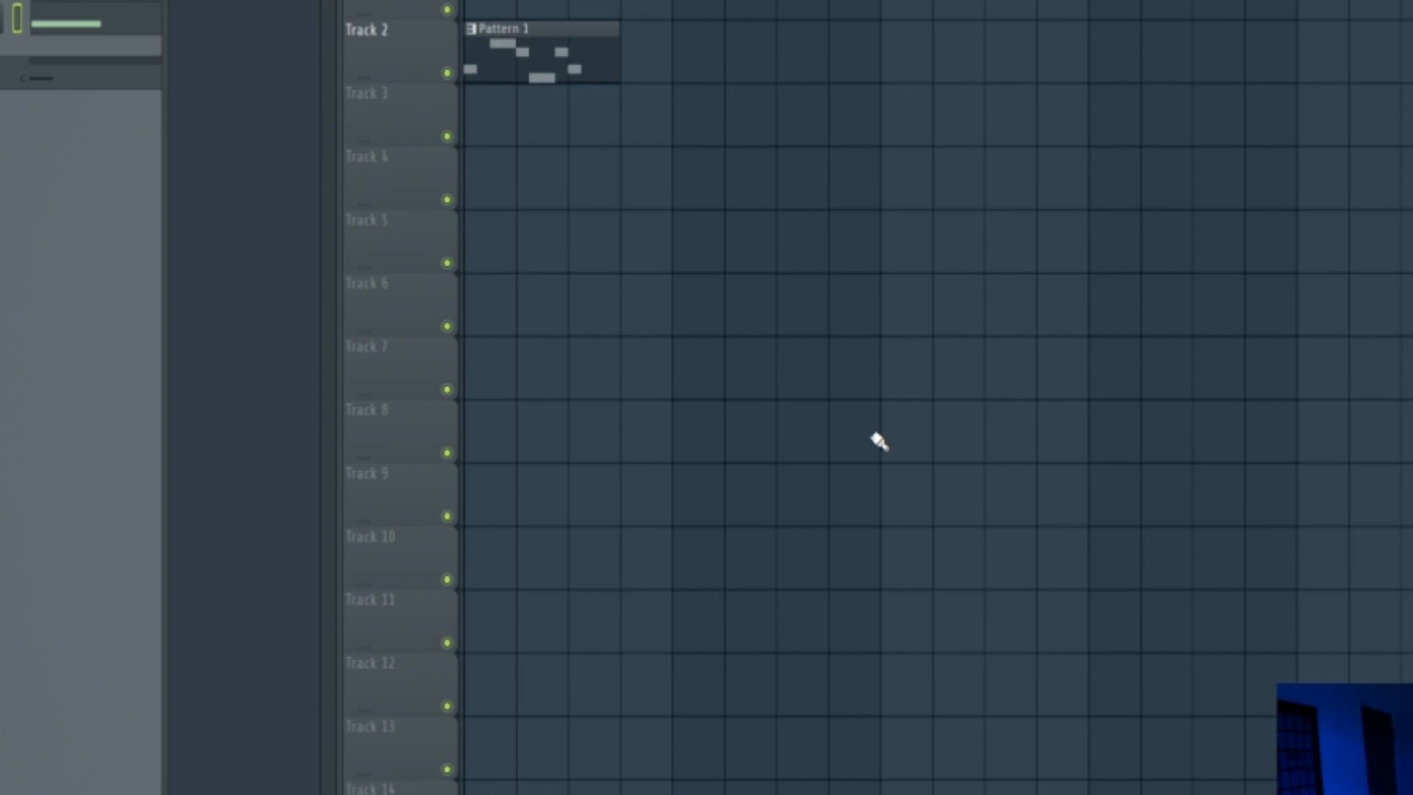